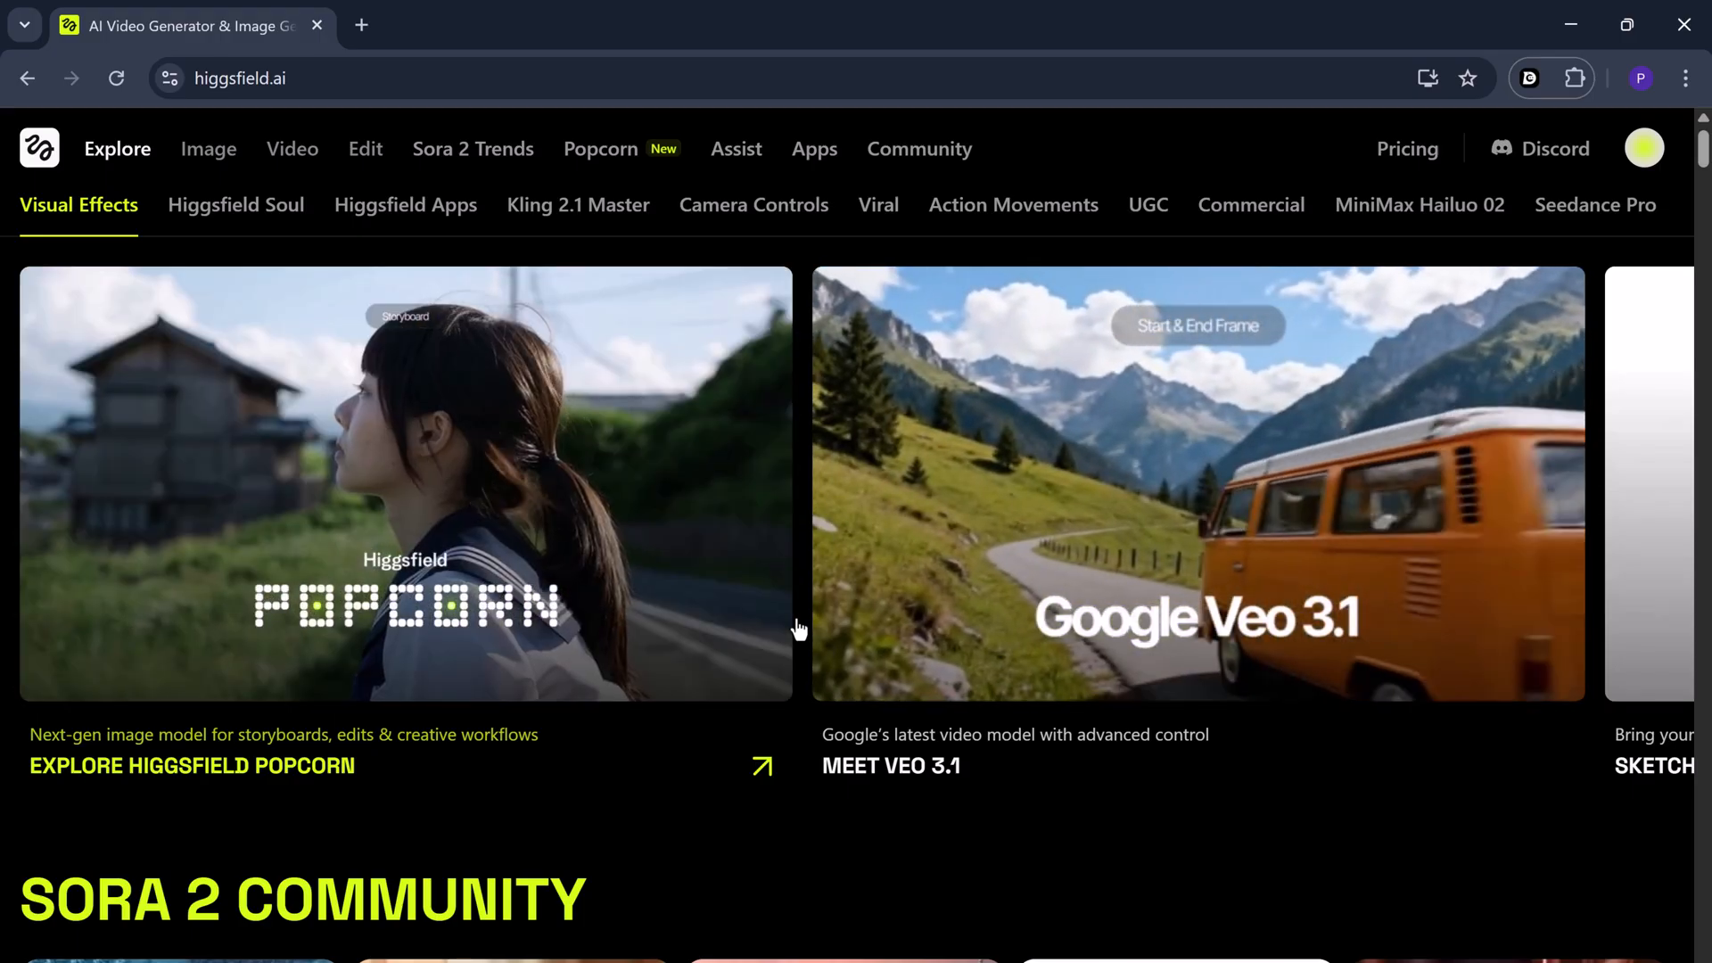
# Browse the Explore gallery's Soul, Apps and Kling 2.1 Master examples, then open Popcorn
pyautogui.scroll(-3)
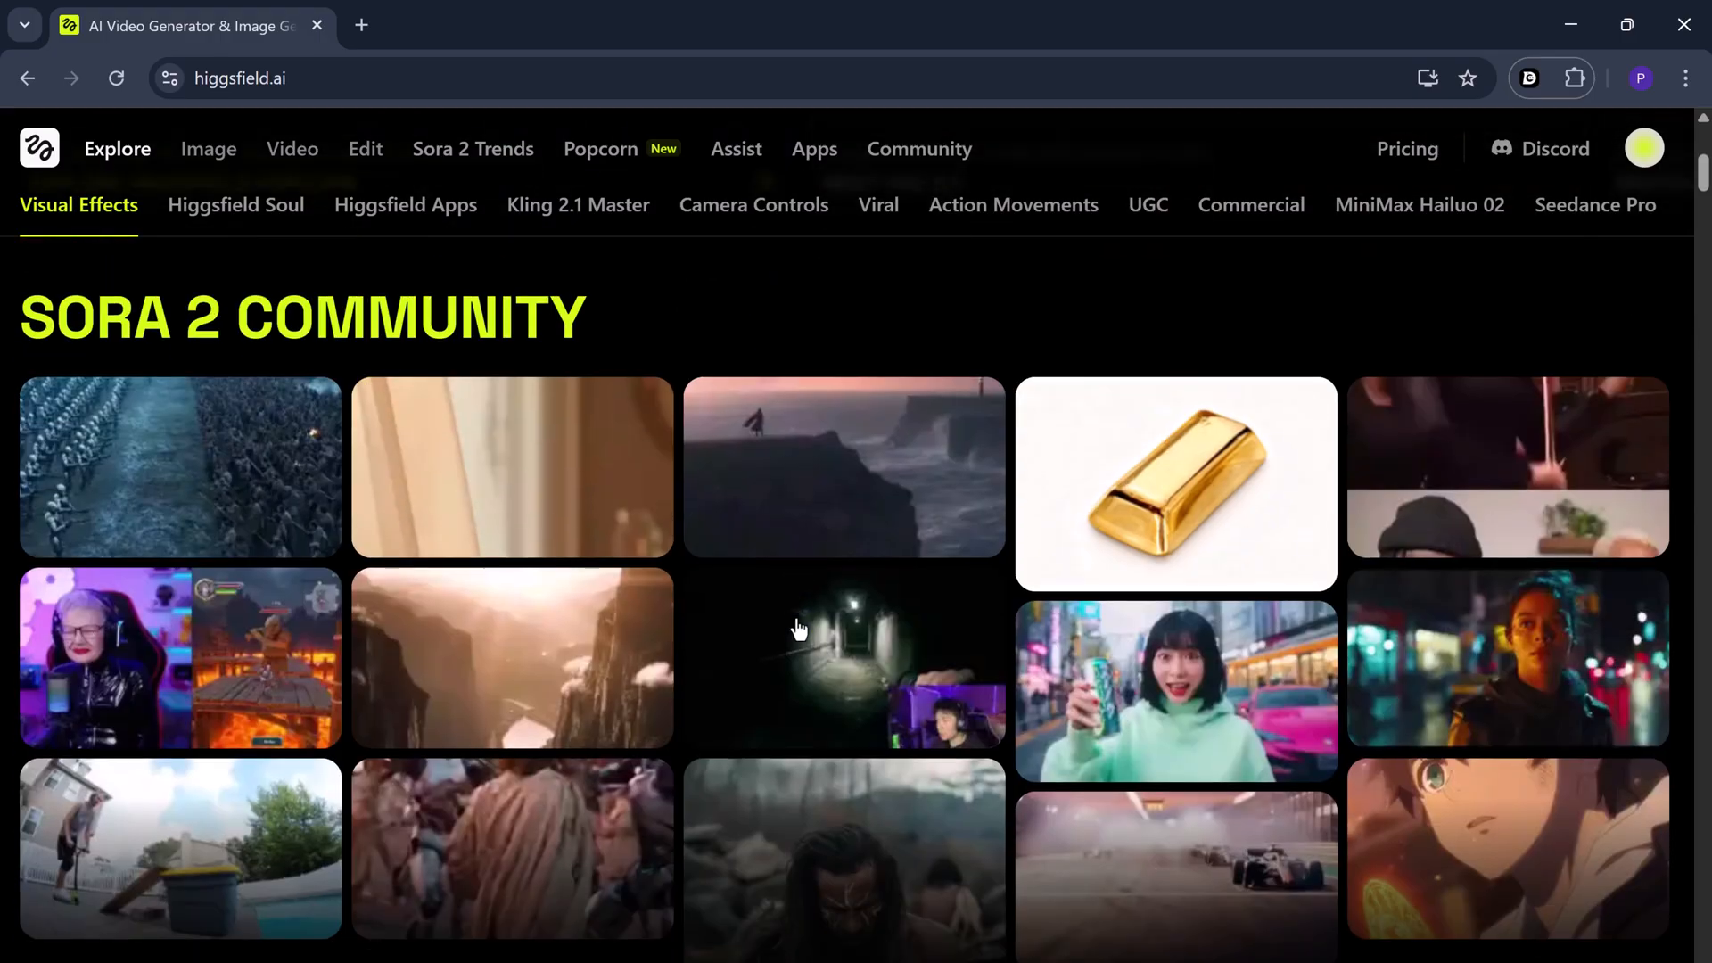
pyautogui.scroll(-3)
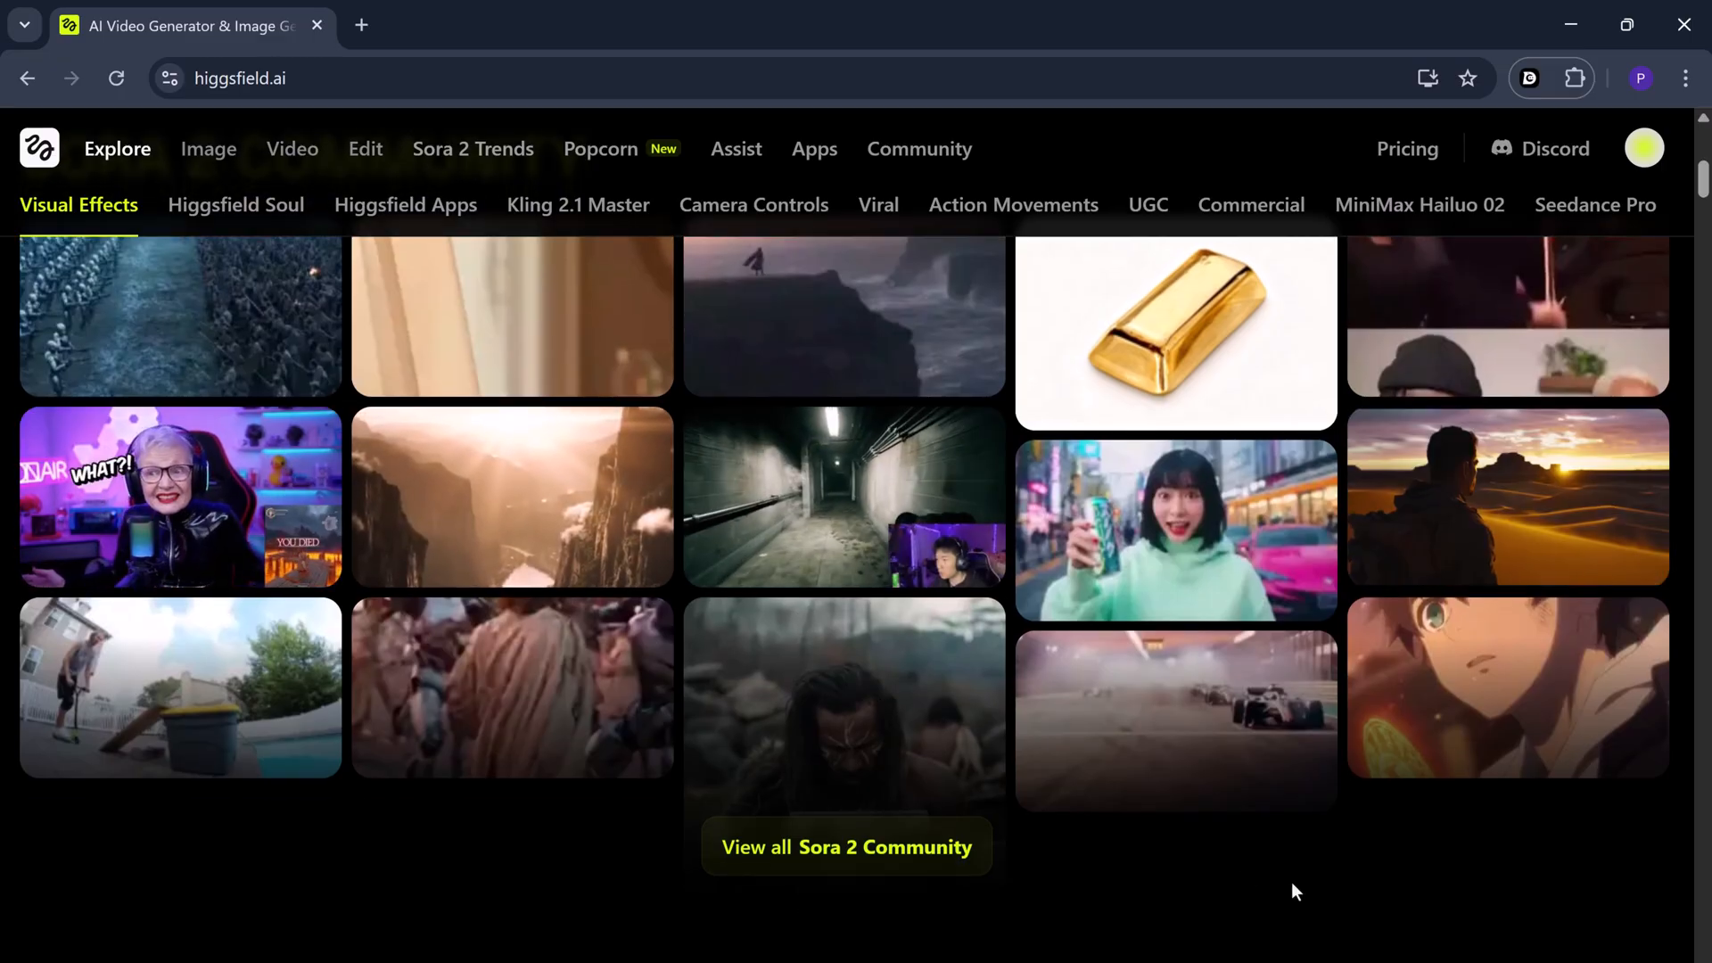
pyautogui.scroll(-3)
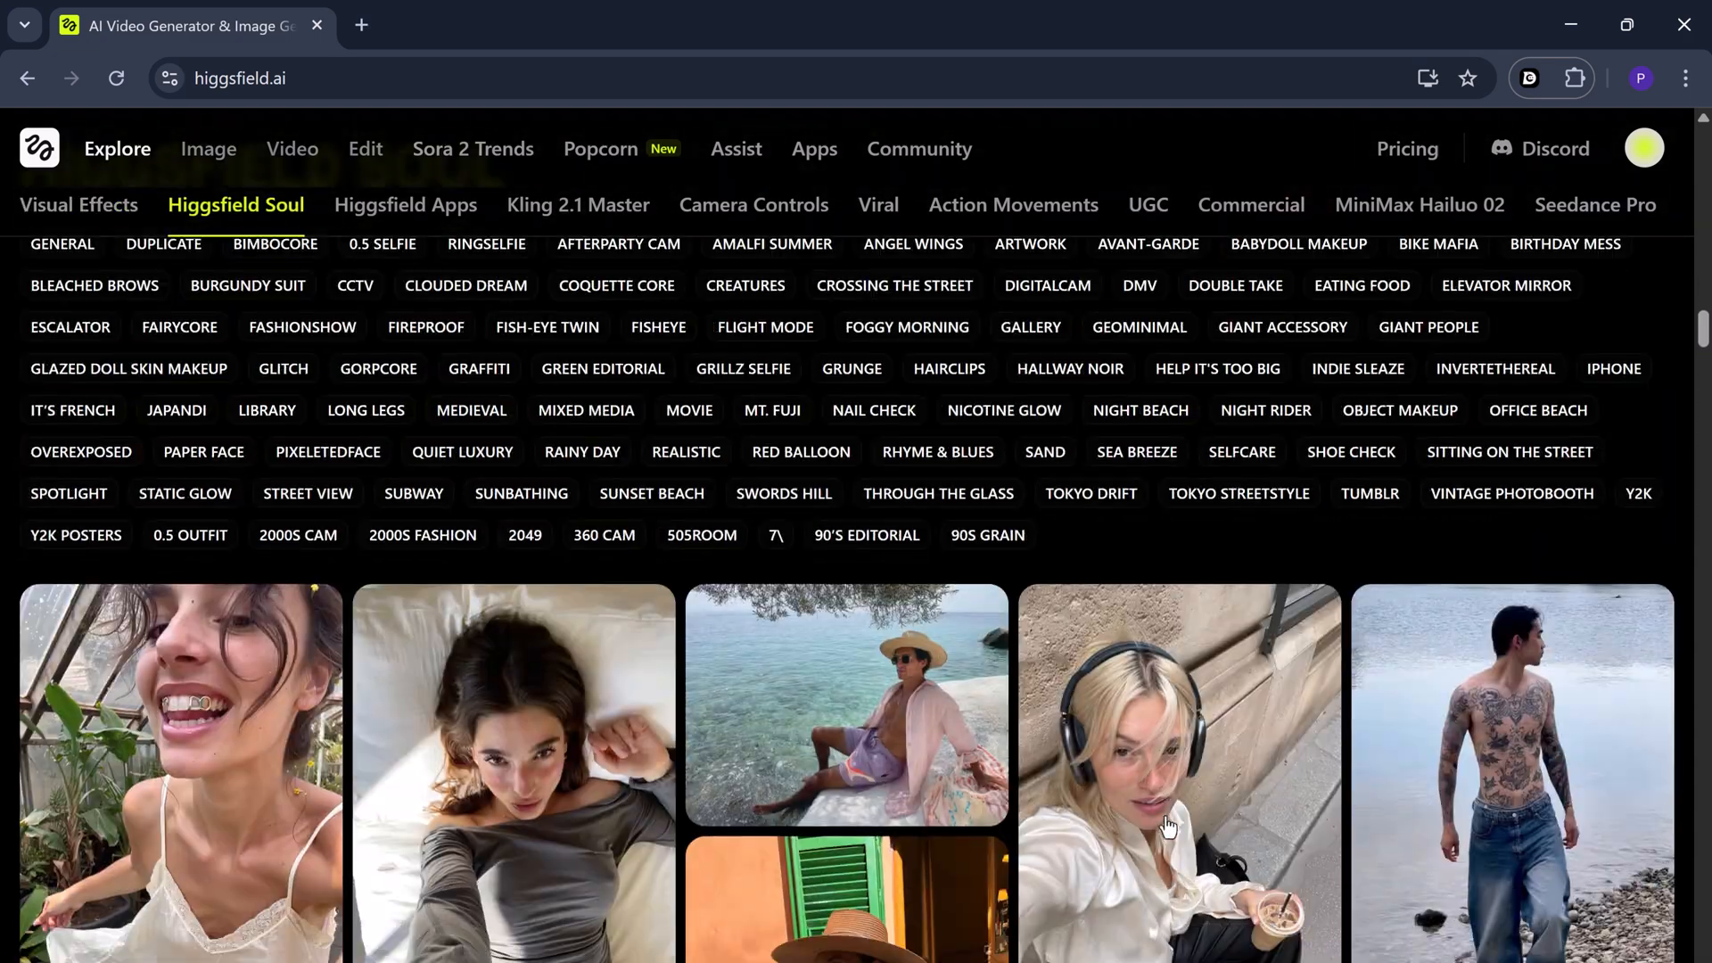
pyautogui.scroll(-3)
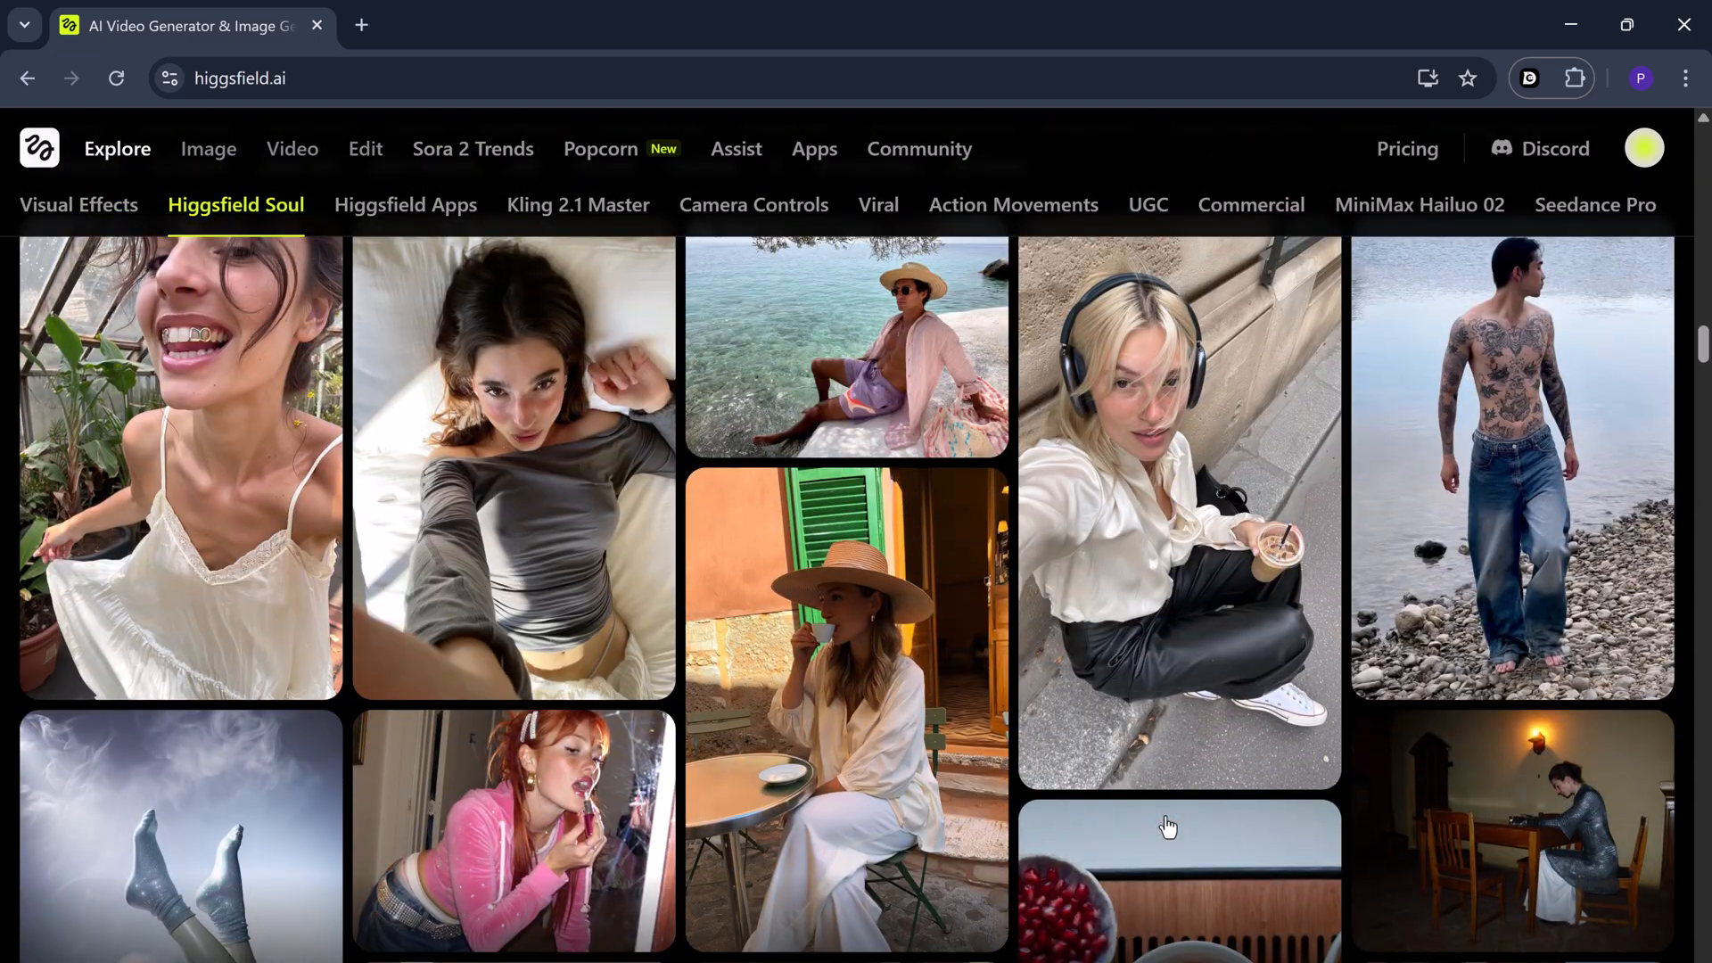
pyautogui.click(405, 204)
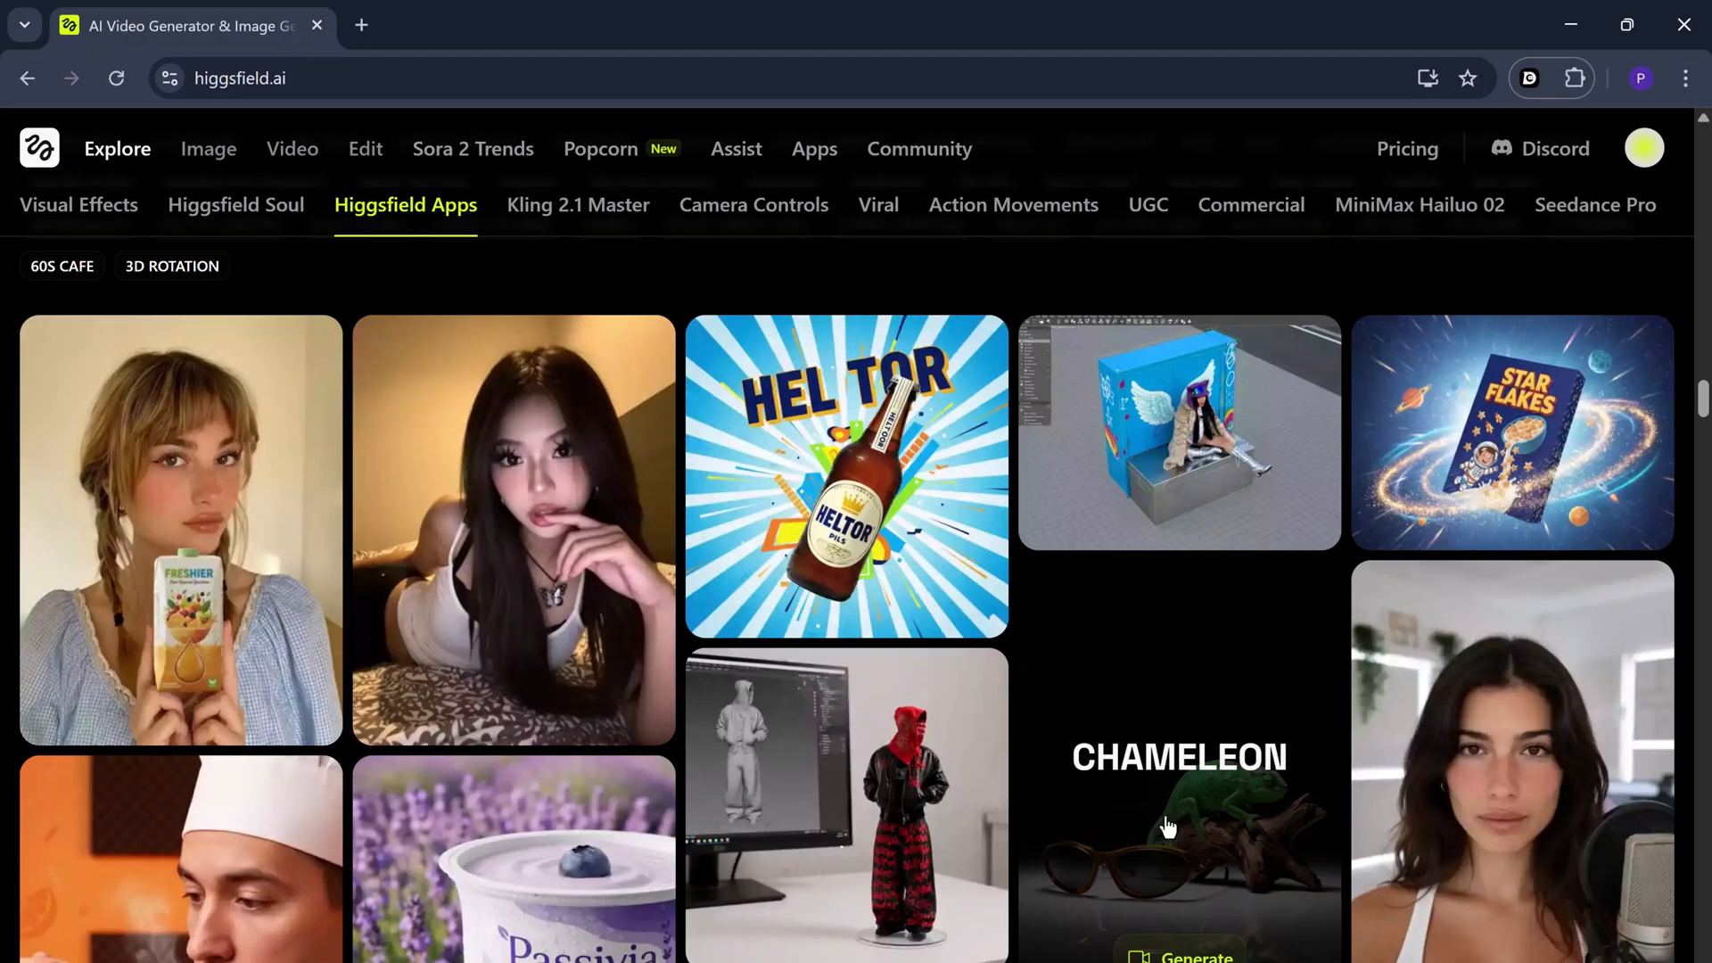
pyautogui.click(576, 205)
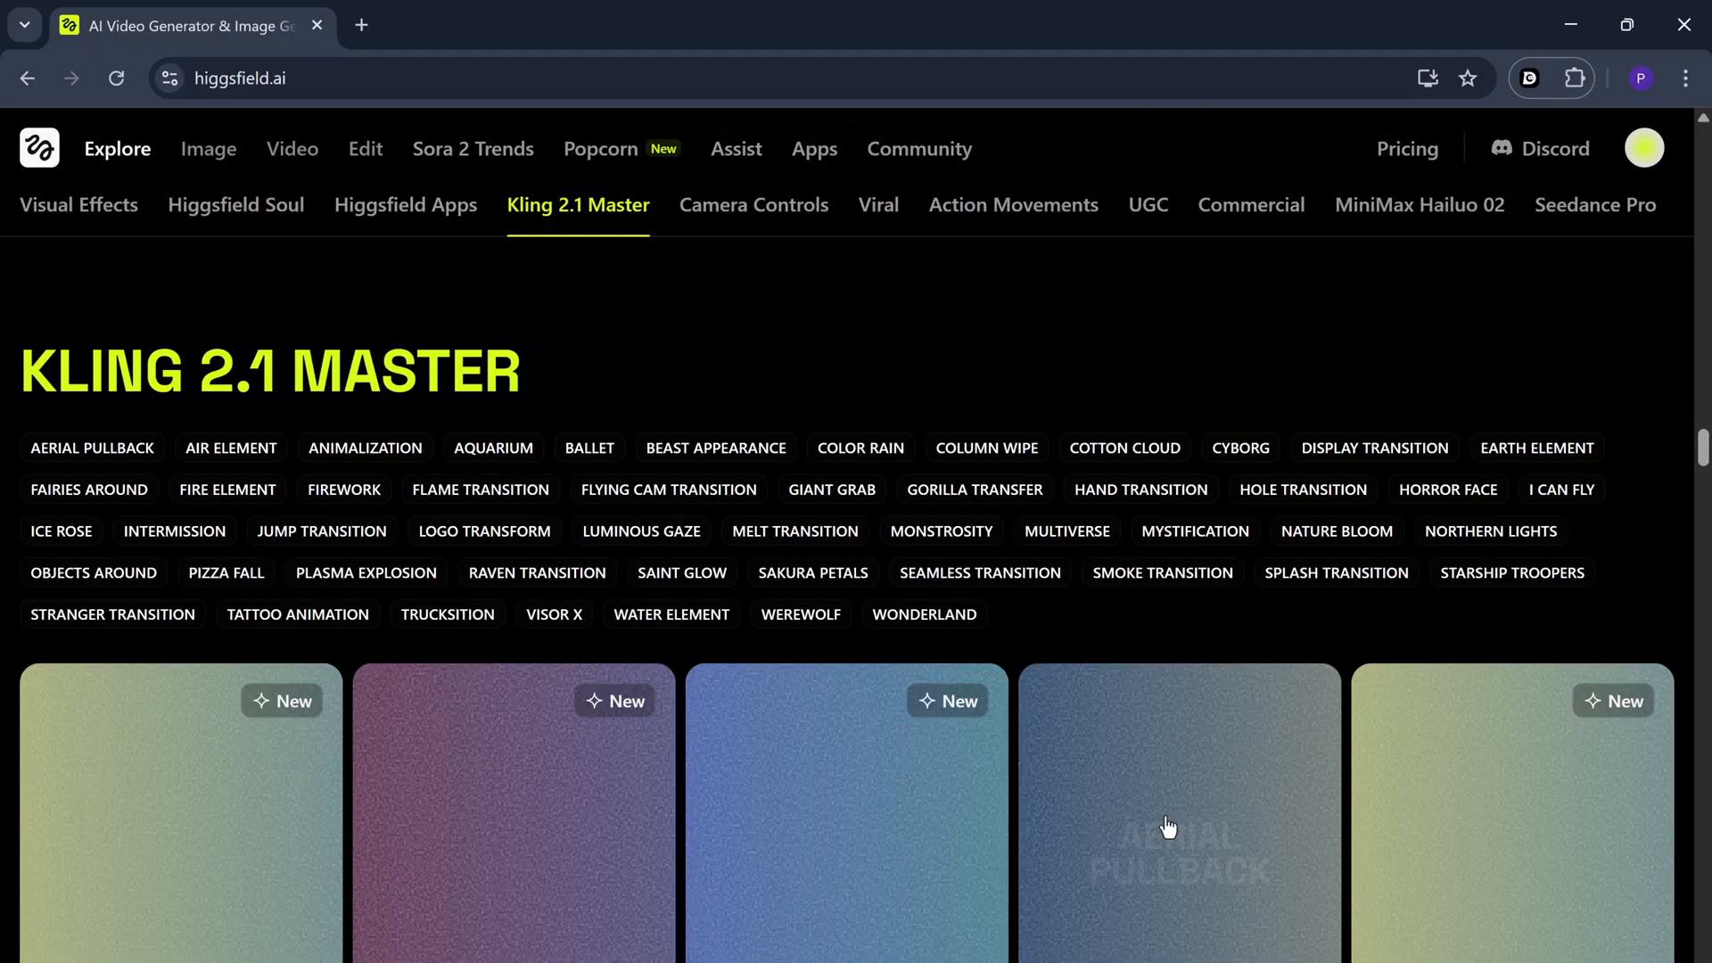
pyautogui.scroll(-3)
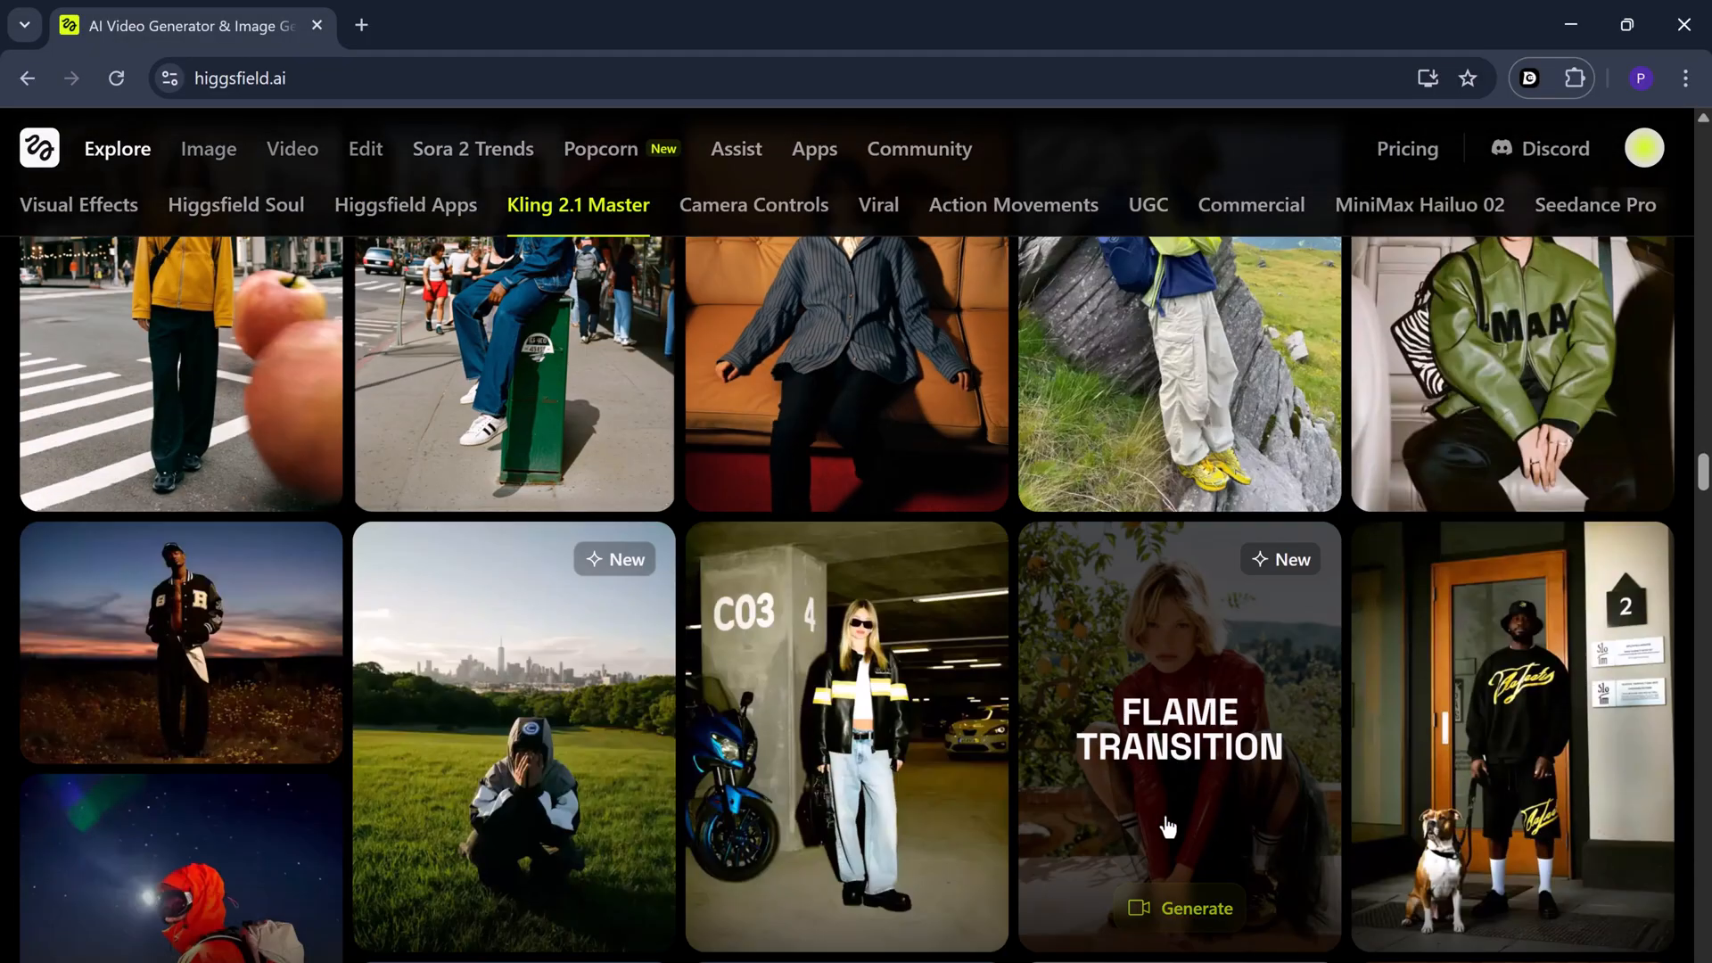
pyautogui.click(600, 149)
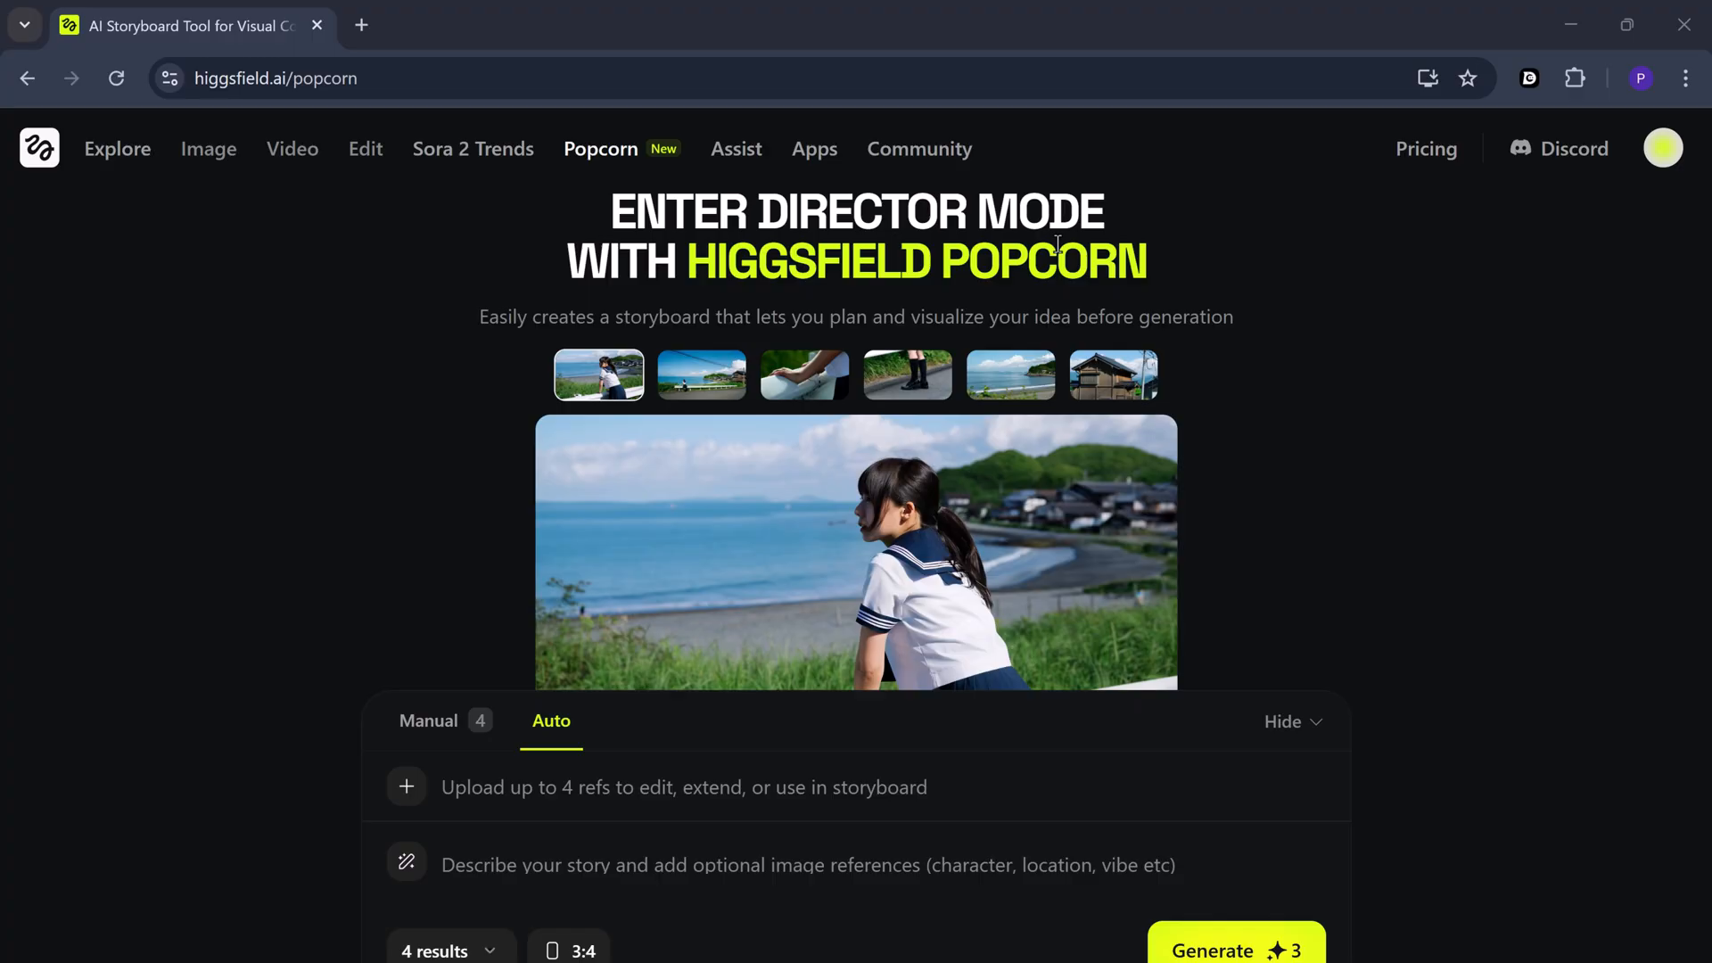
pyautogui.click(701, 374)
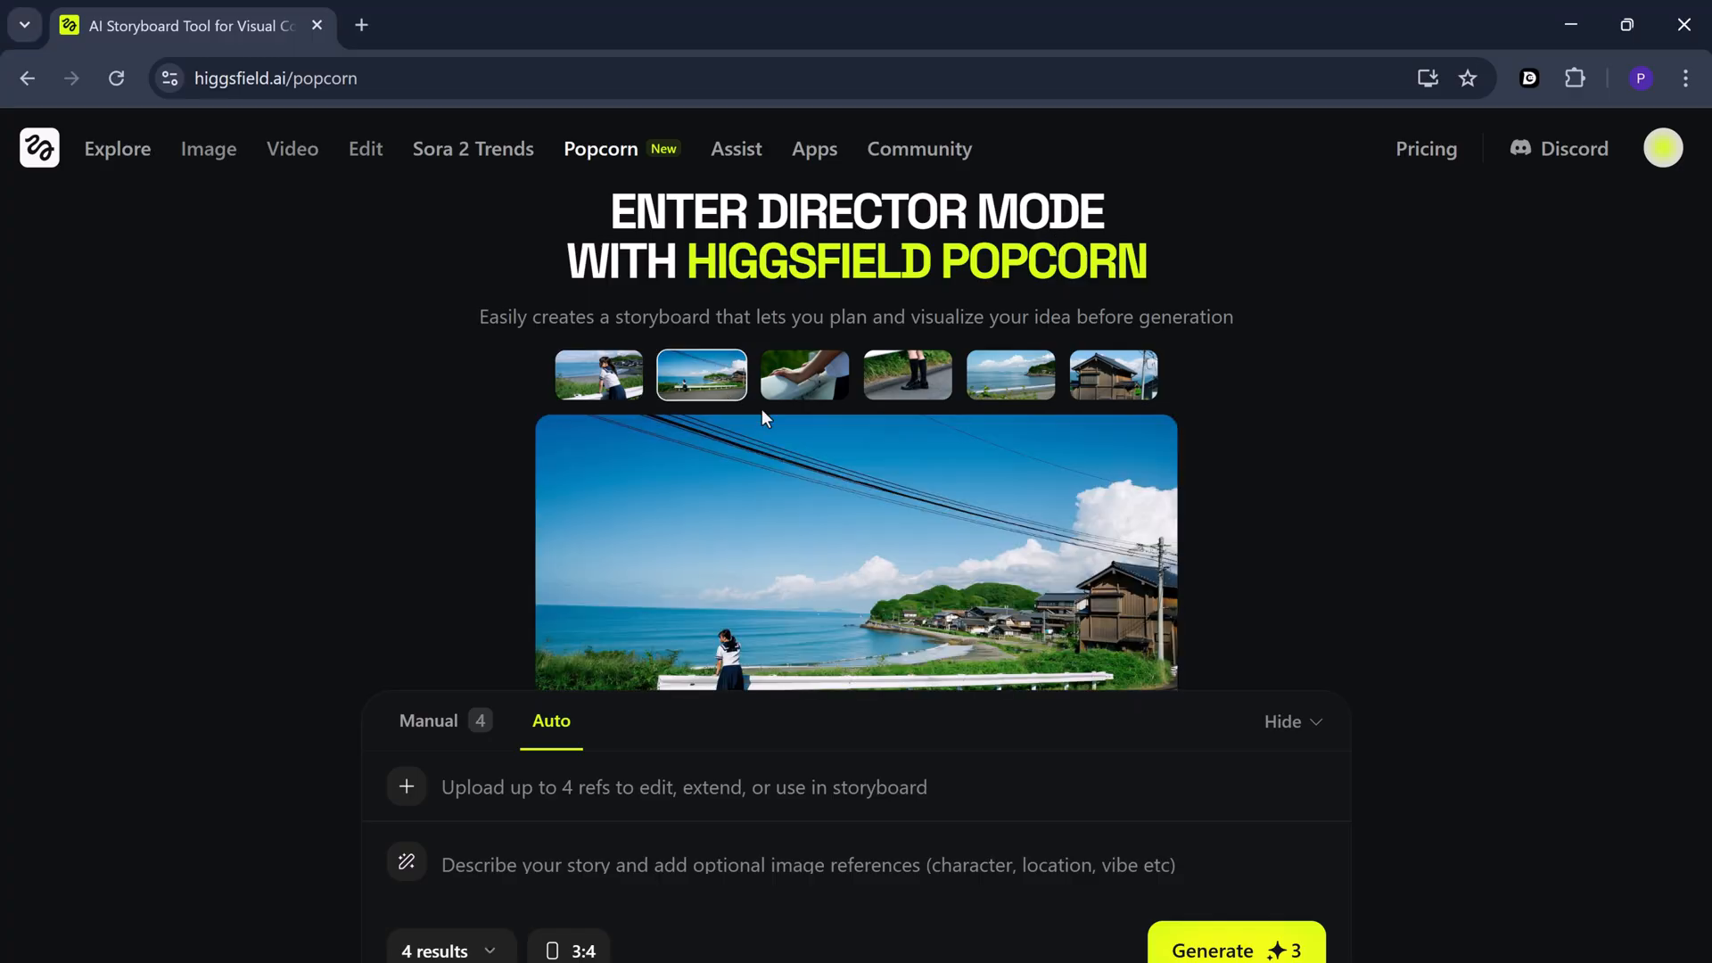
pyautogui.click(907, 374)
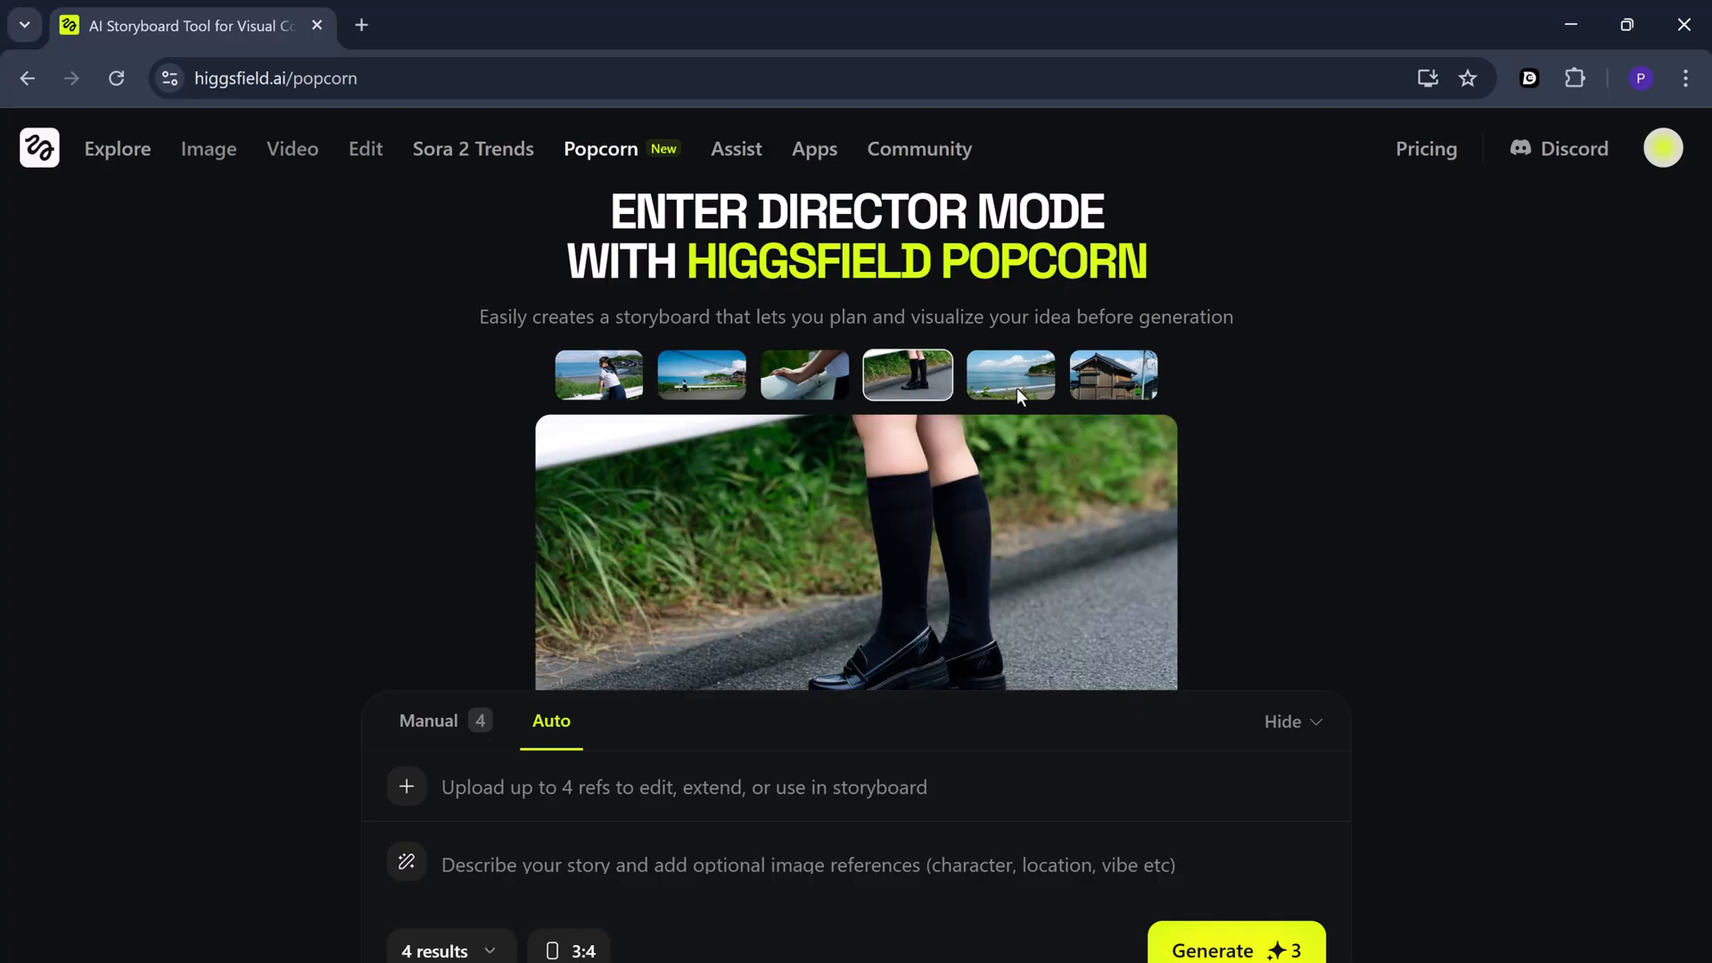
pyautogui.click(1113, 375)
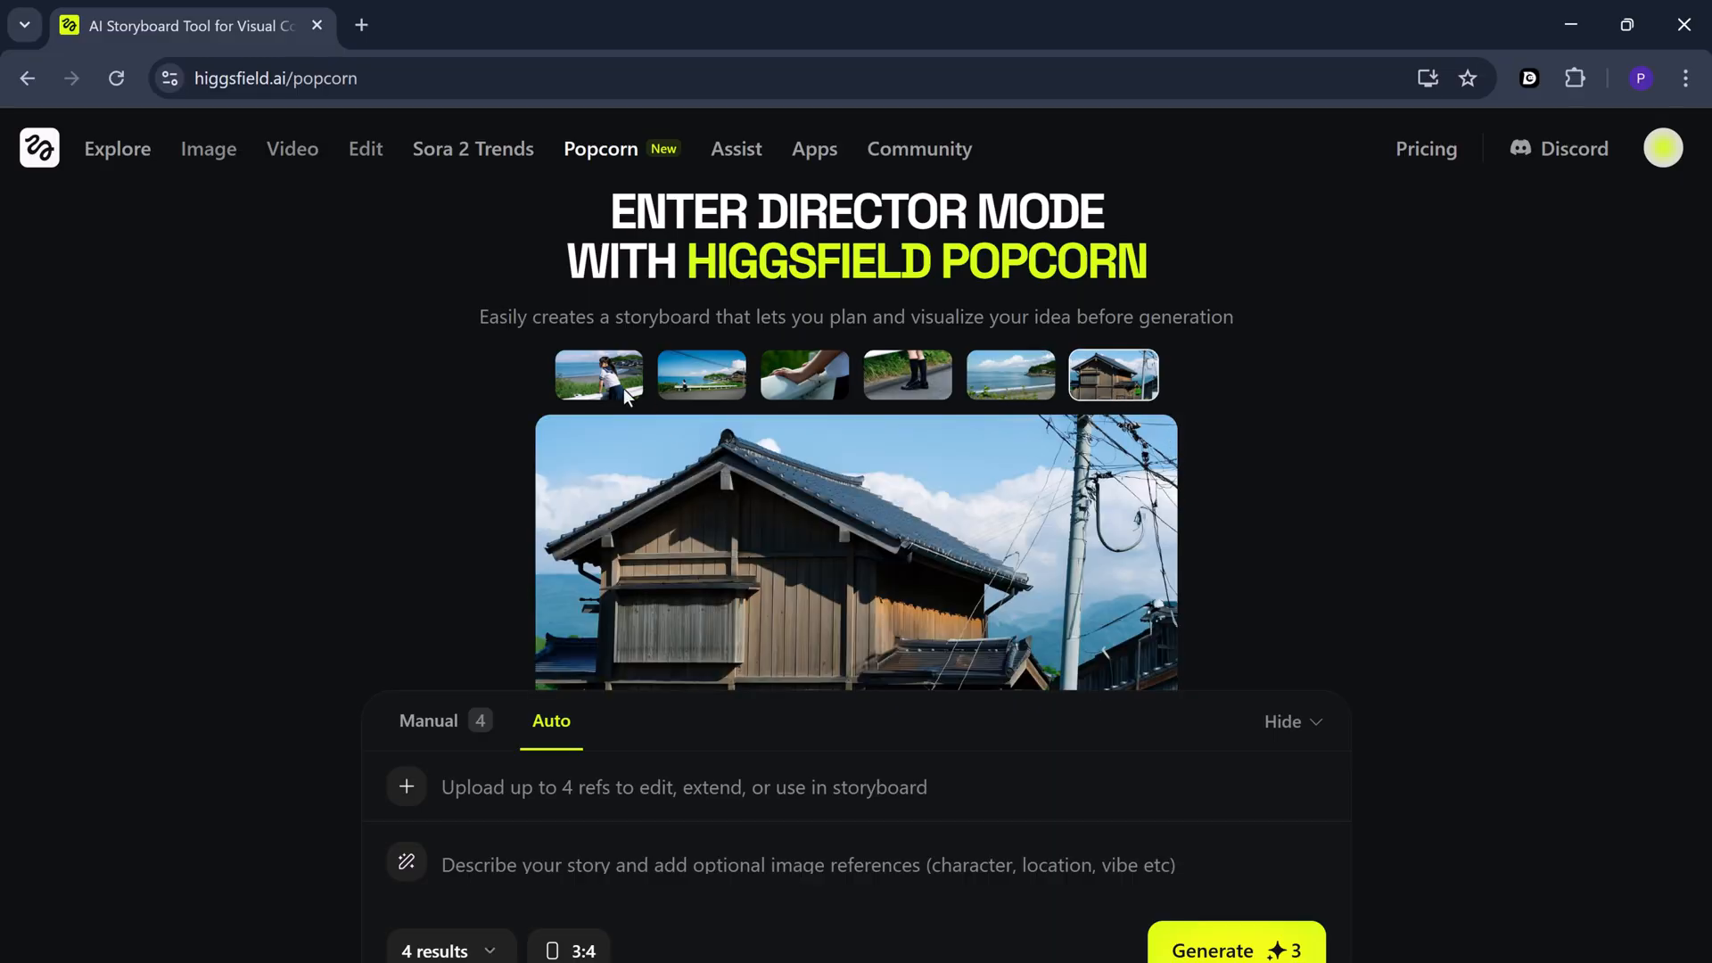
pyautogui.click(597, 374)
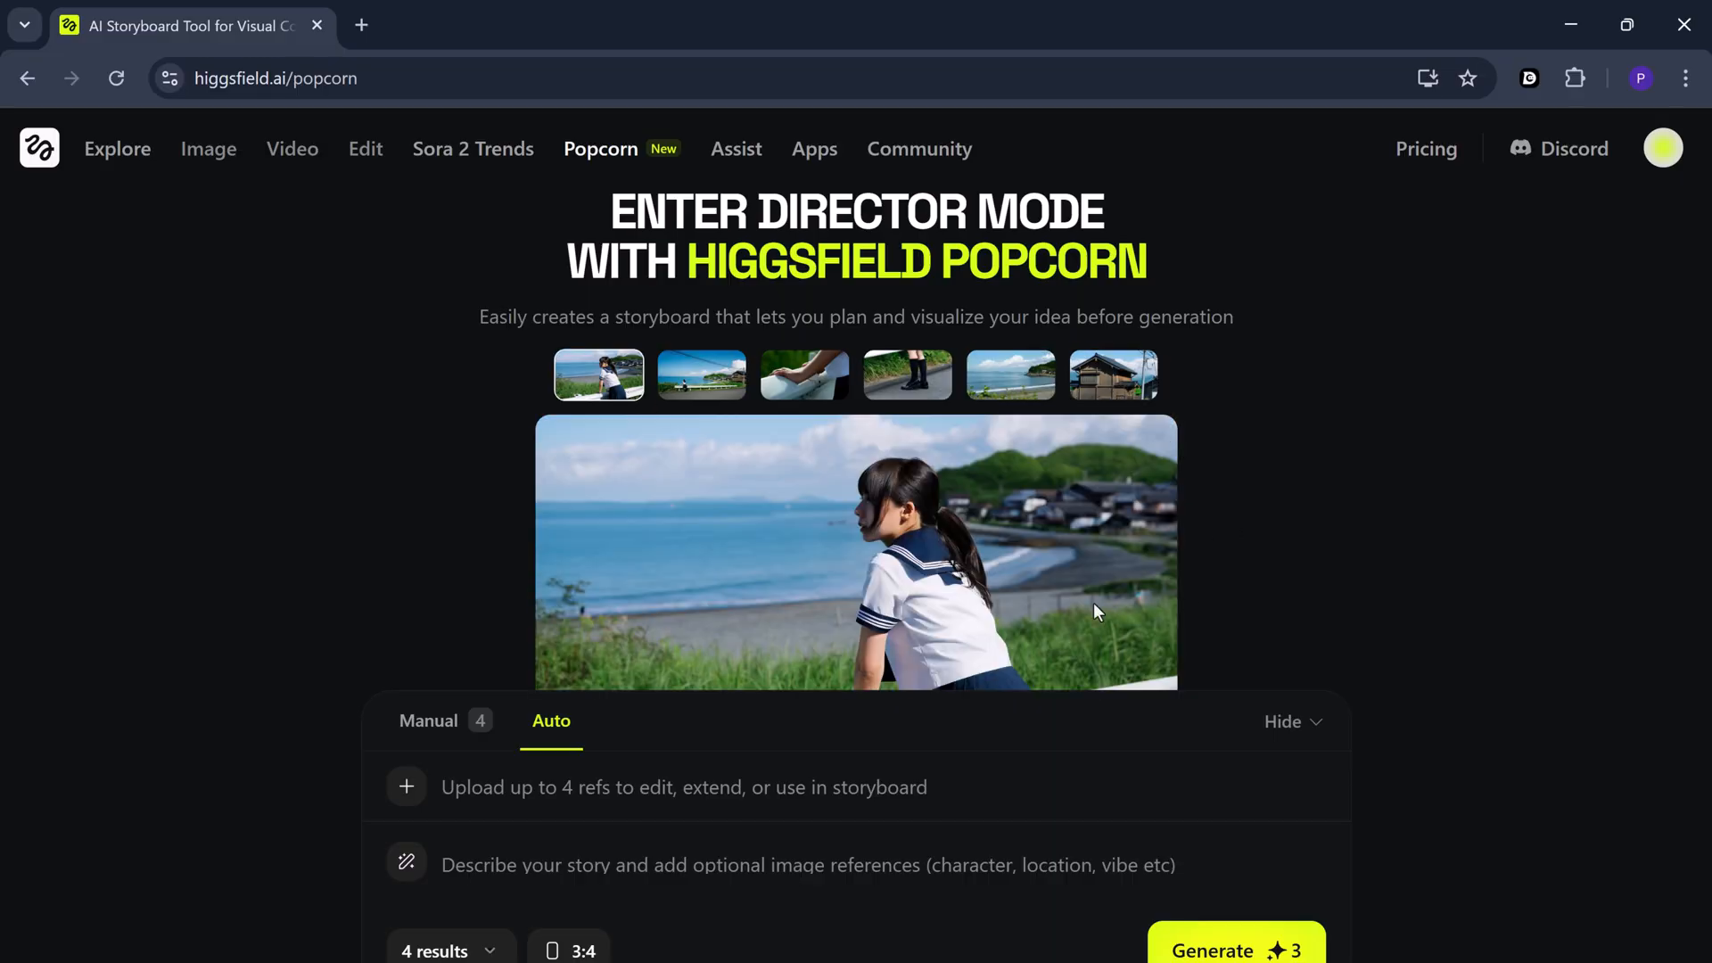
pyautogui.moveTo(1045, 570)
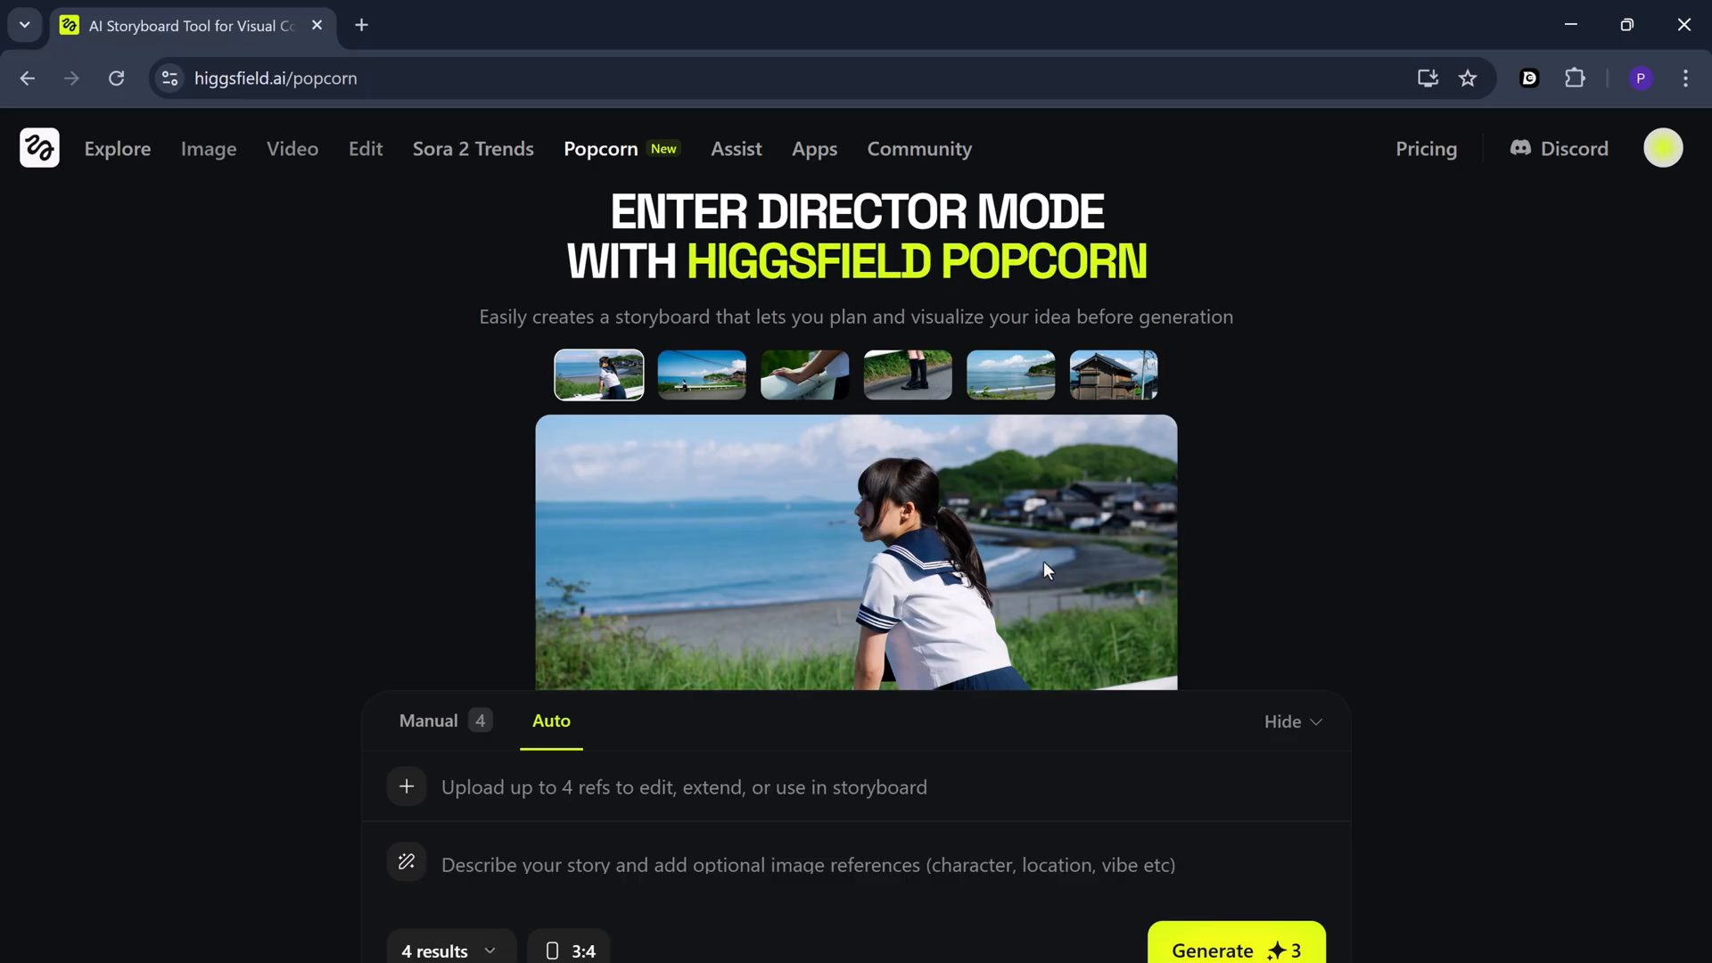
pyautogui.click(700, 375)
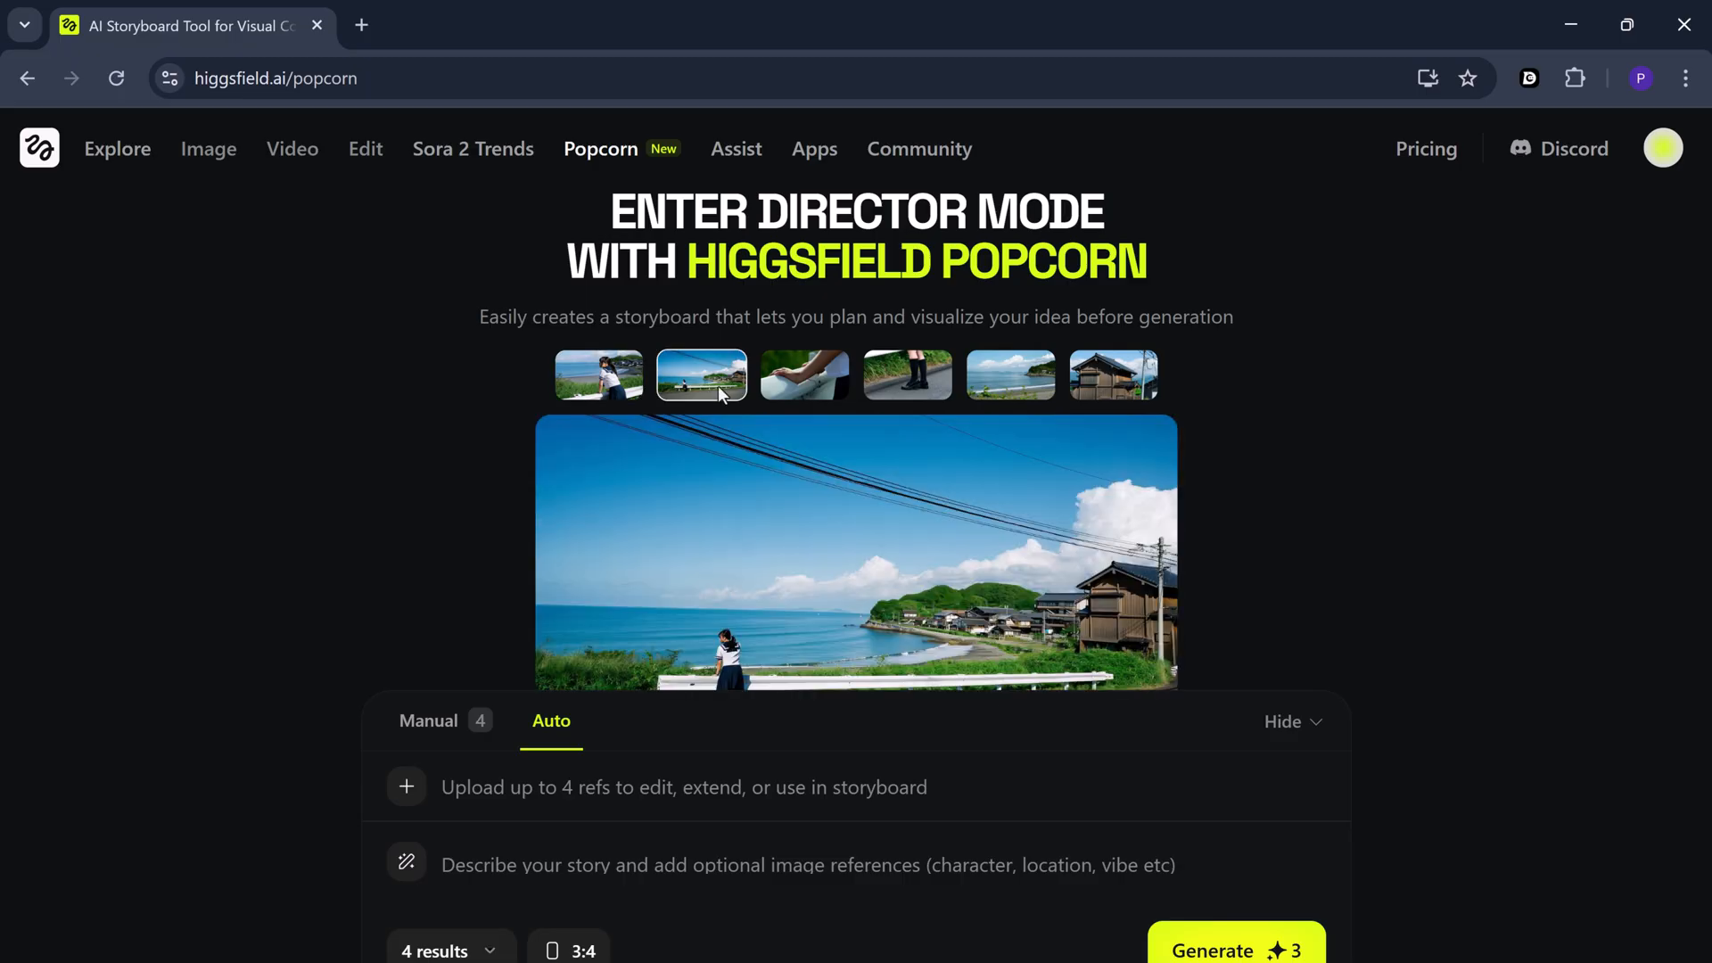
pyautogui.moveTo(789, 456)
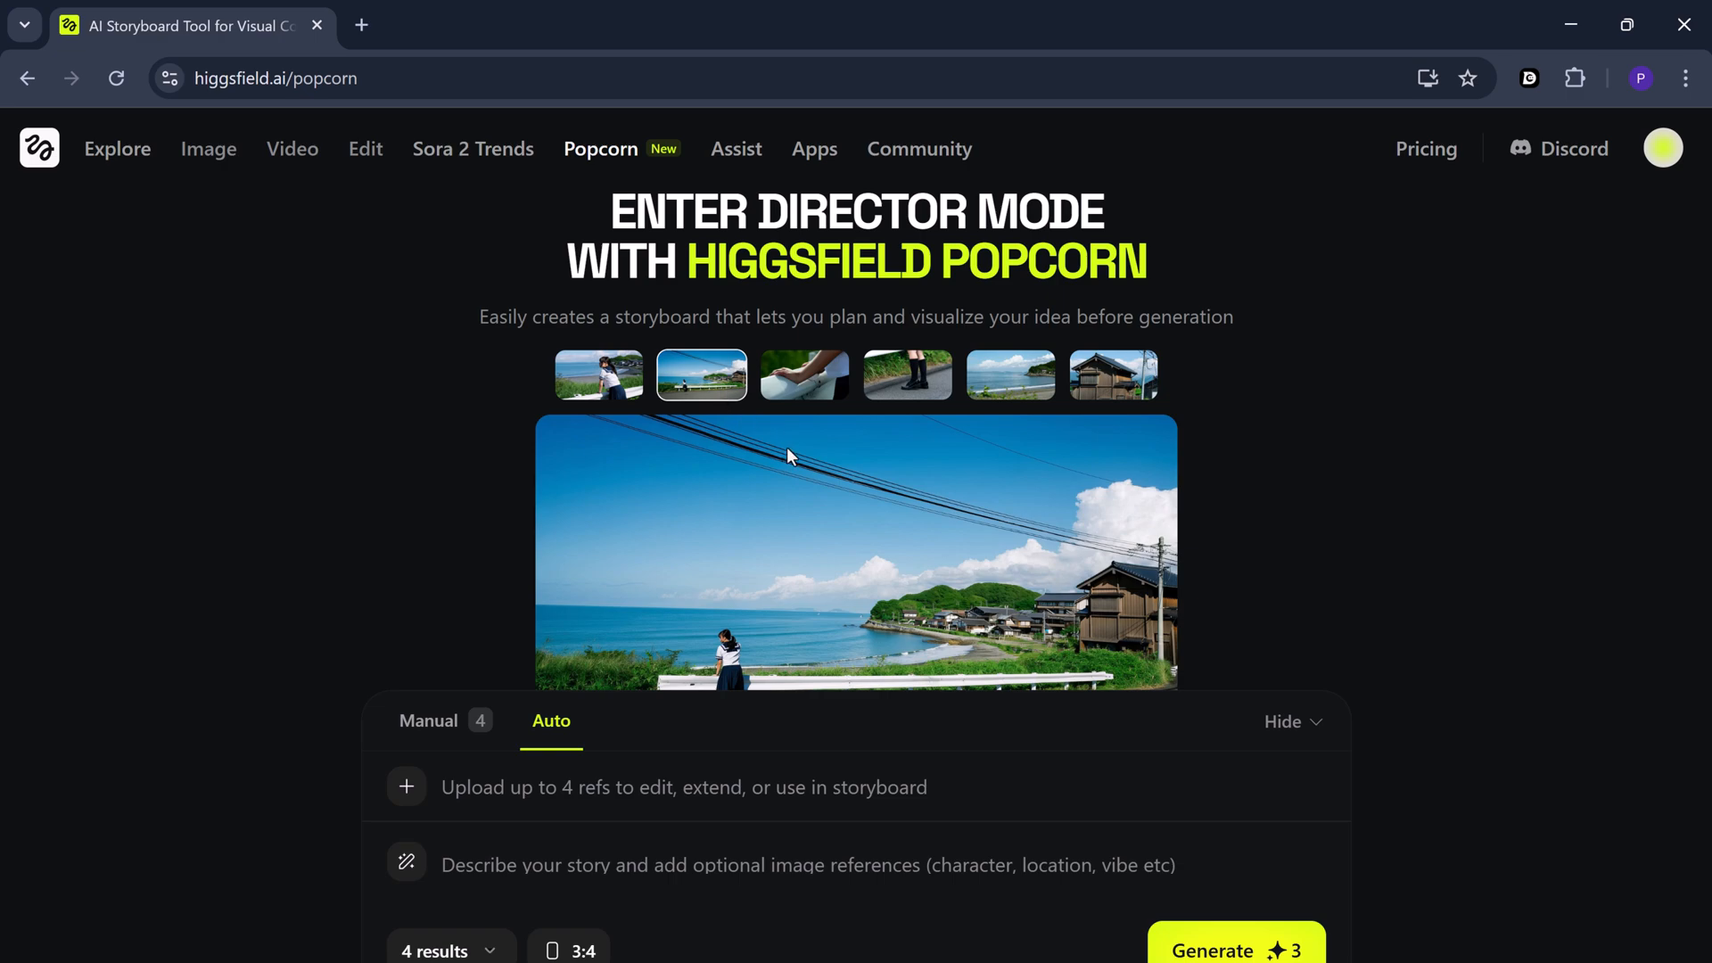
pyautogui.click(598, 374)
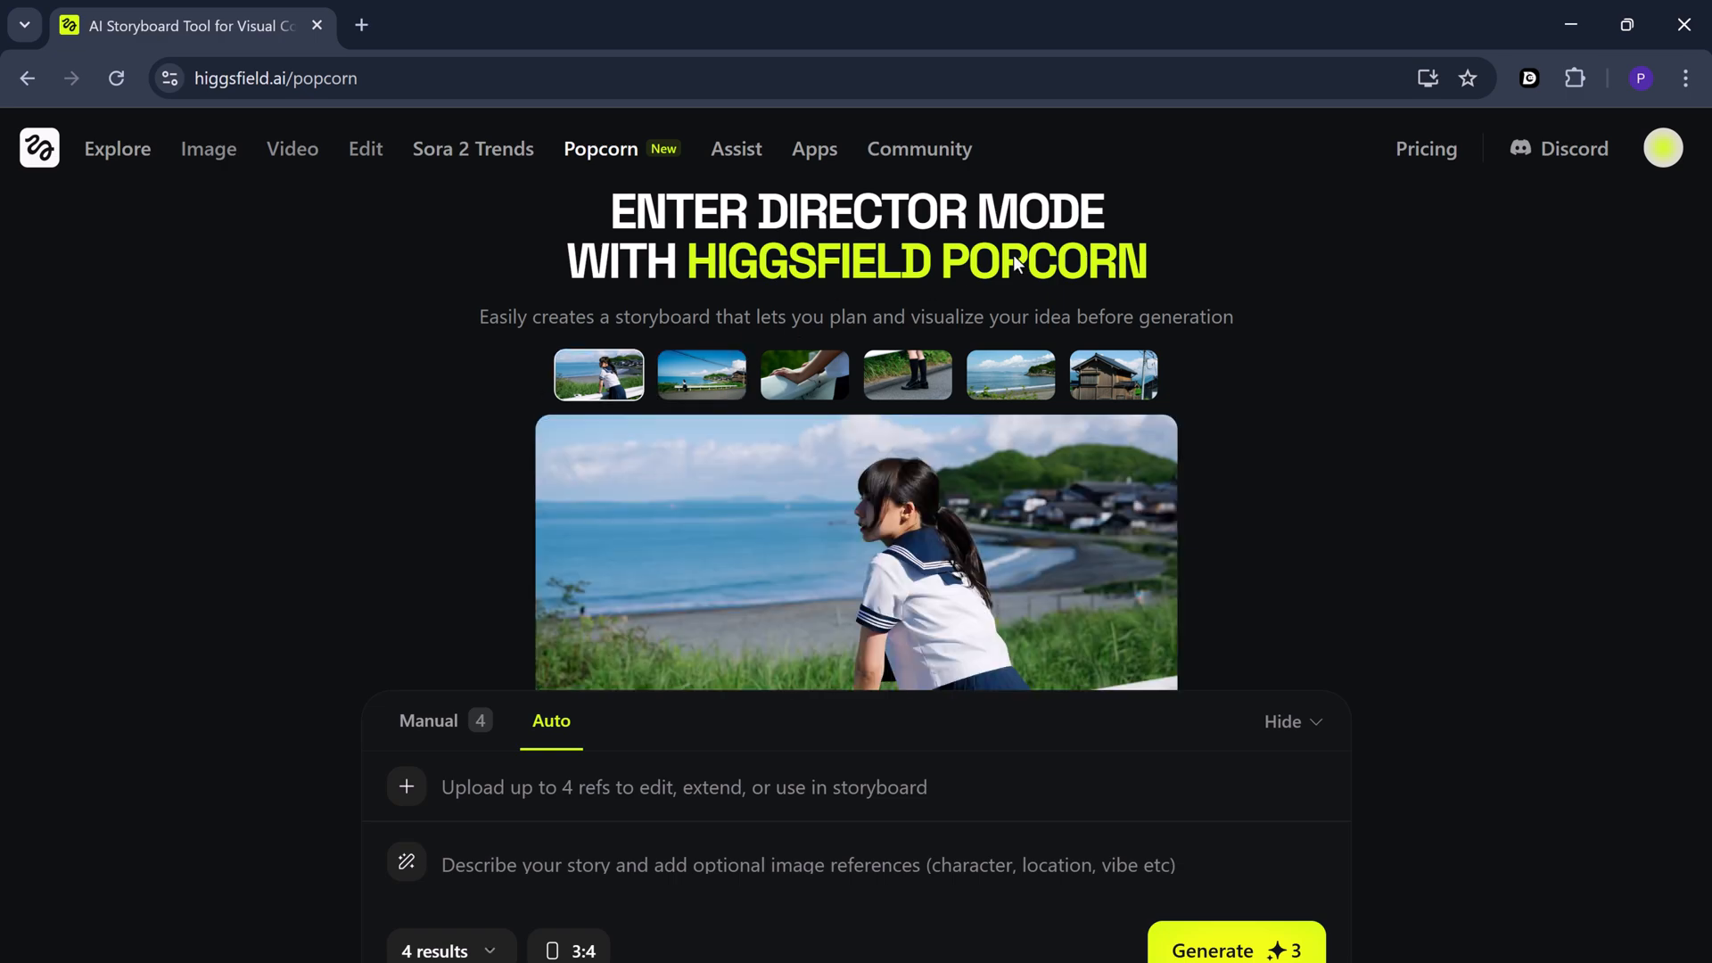
pyautogui.click(701, 374)
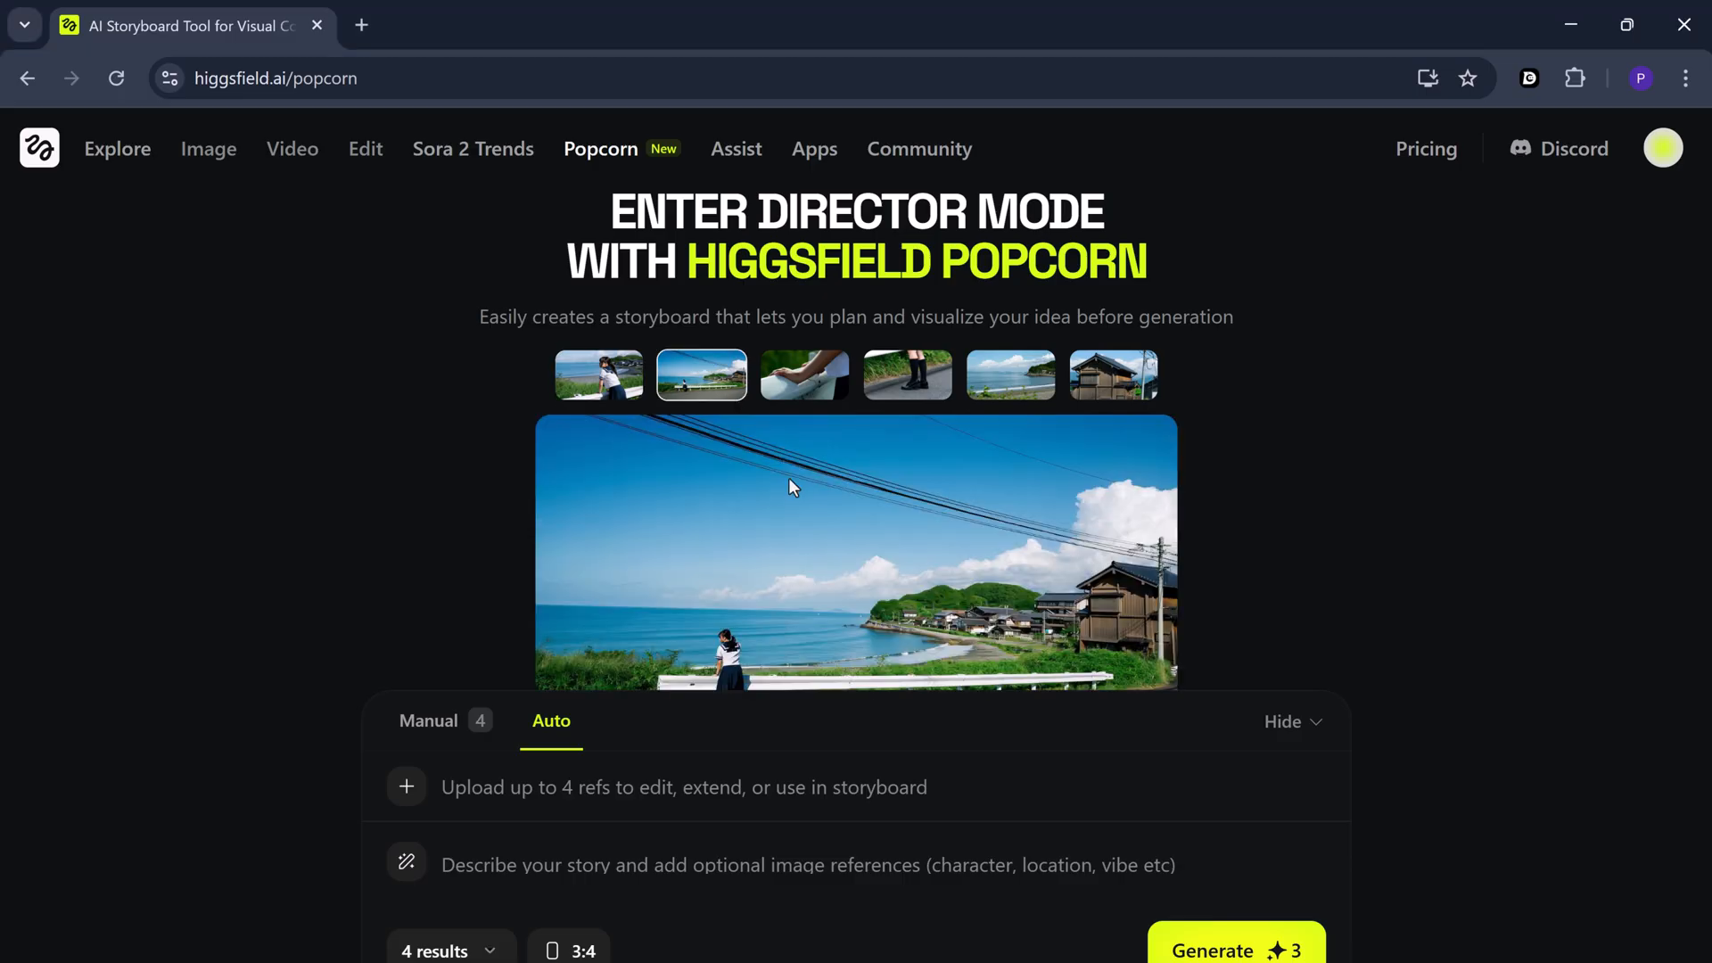
pyautogui.click(1008, 374)
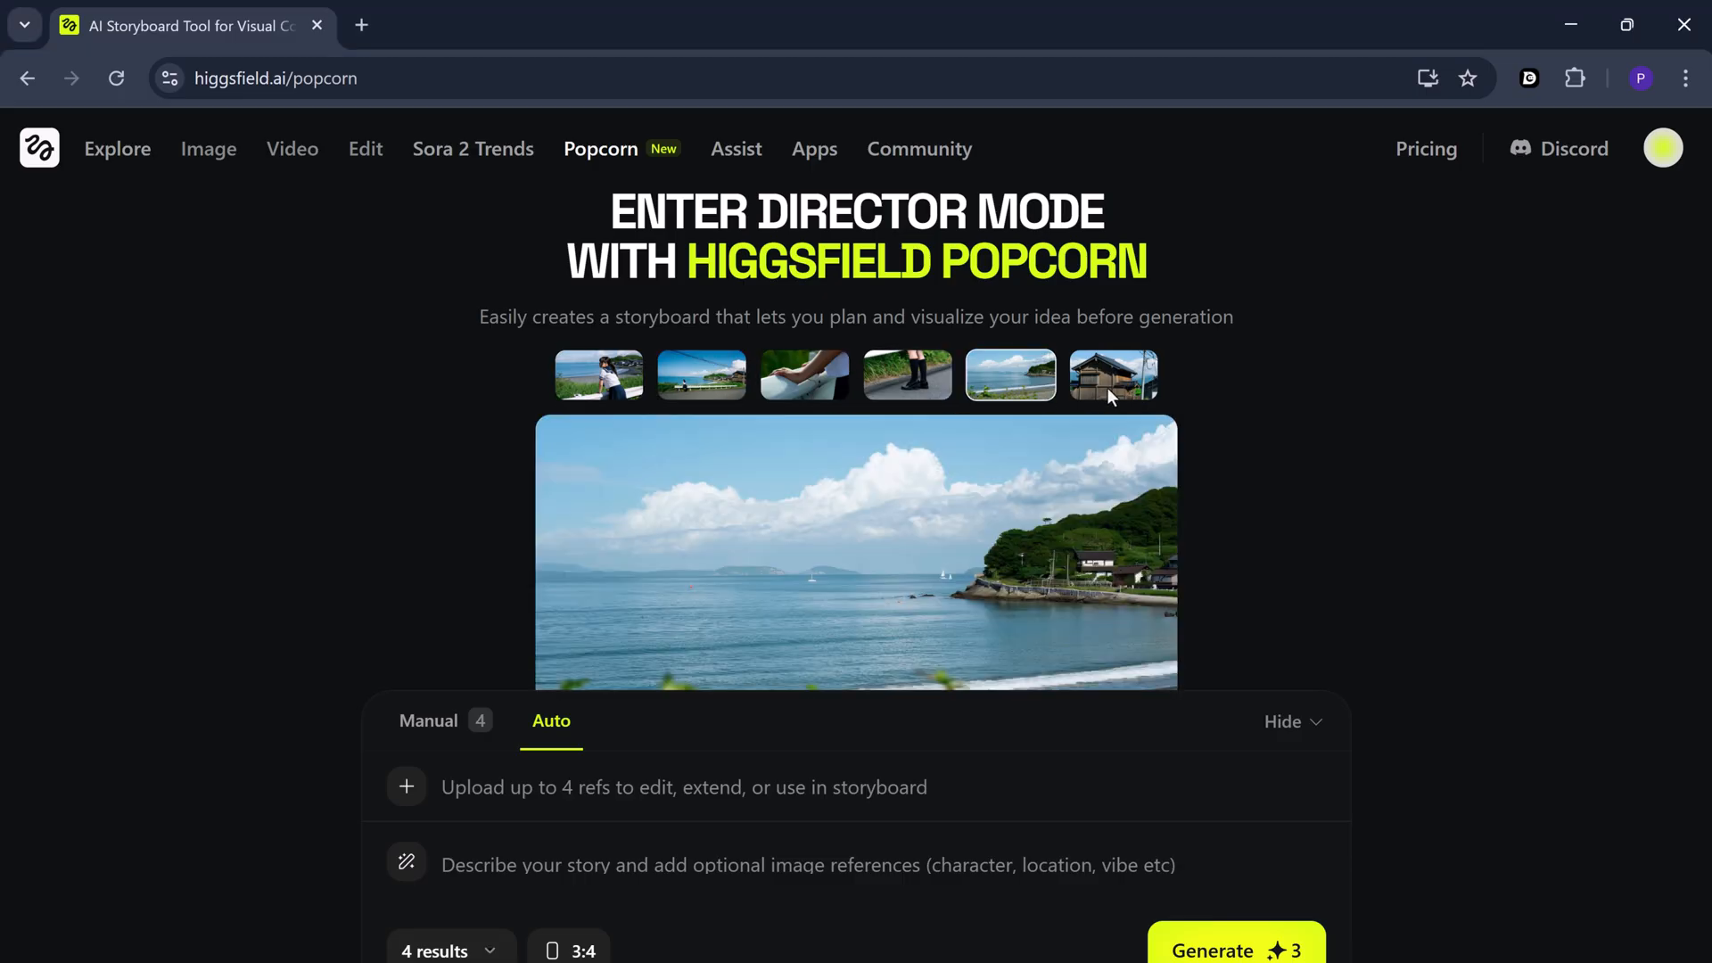
pyautogui.click(597, 375)
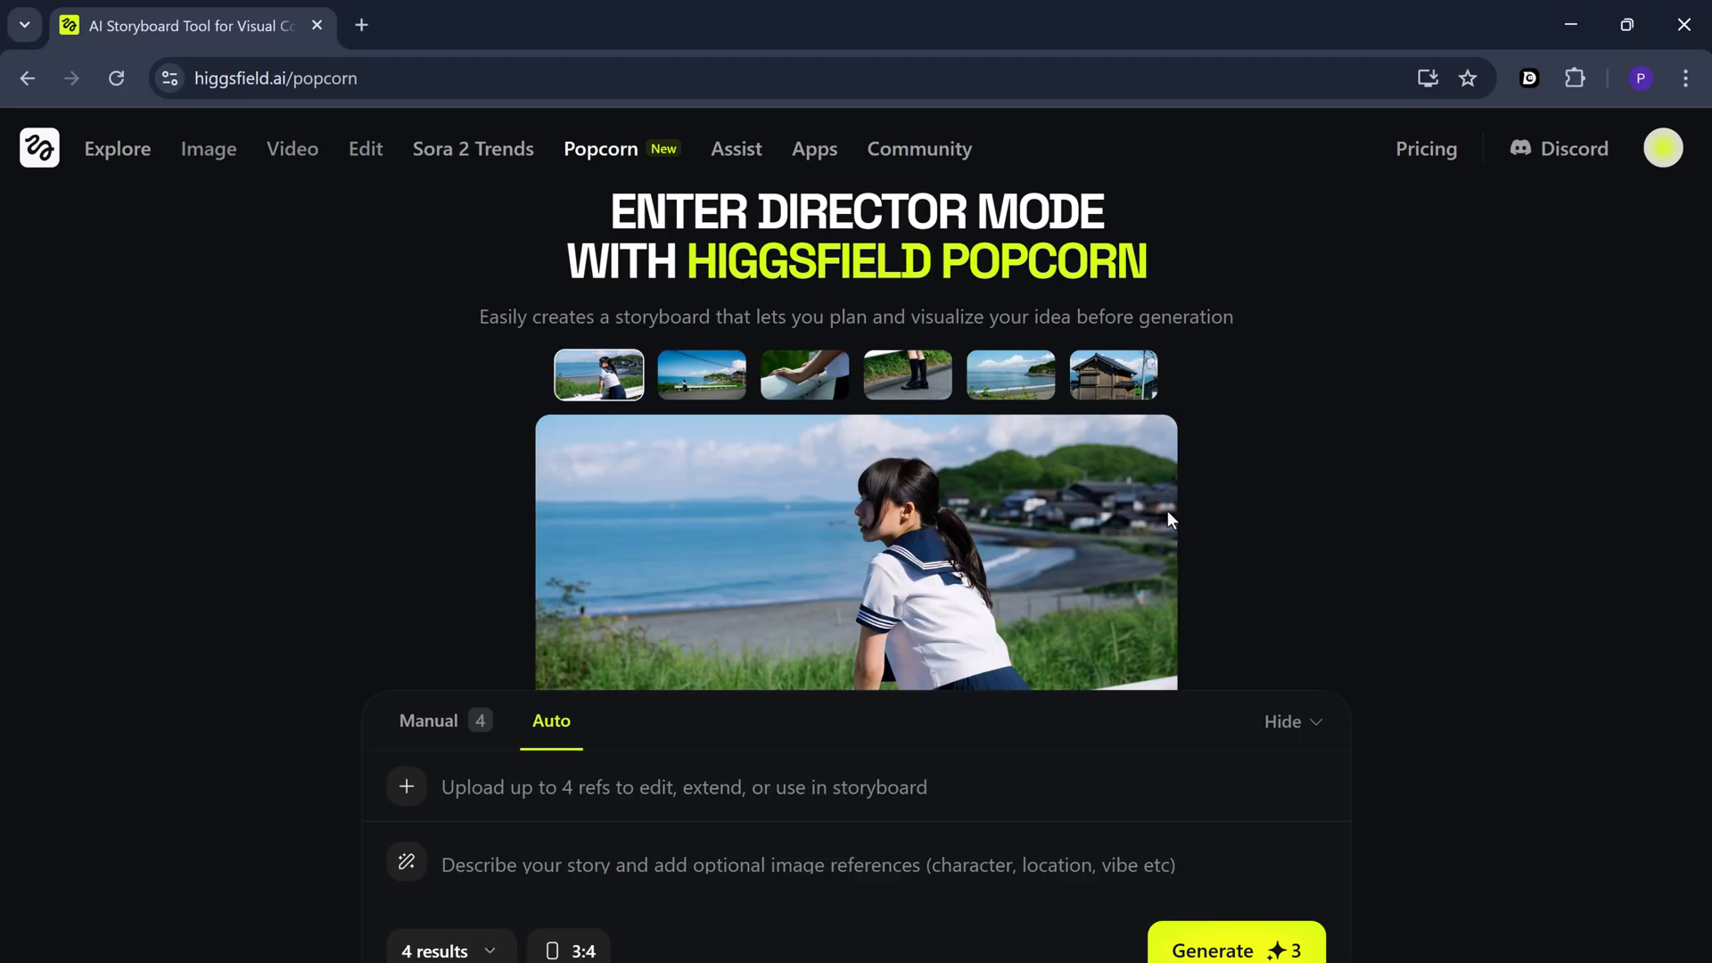
pyautogui.moveTo(1097, 611)
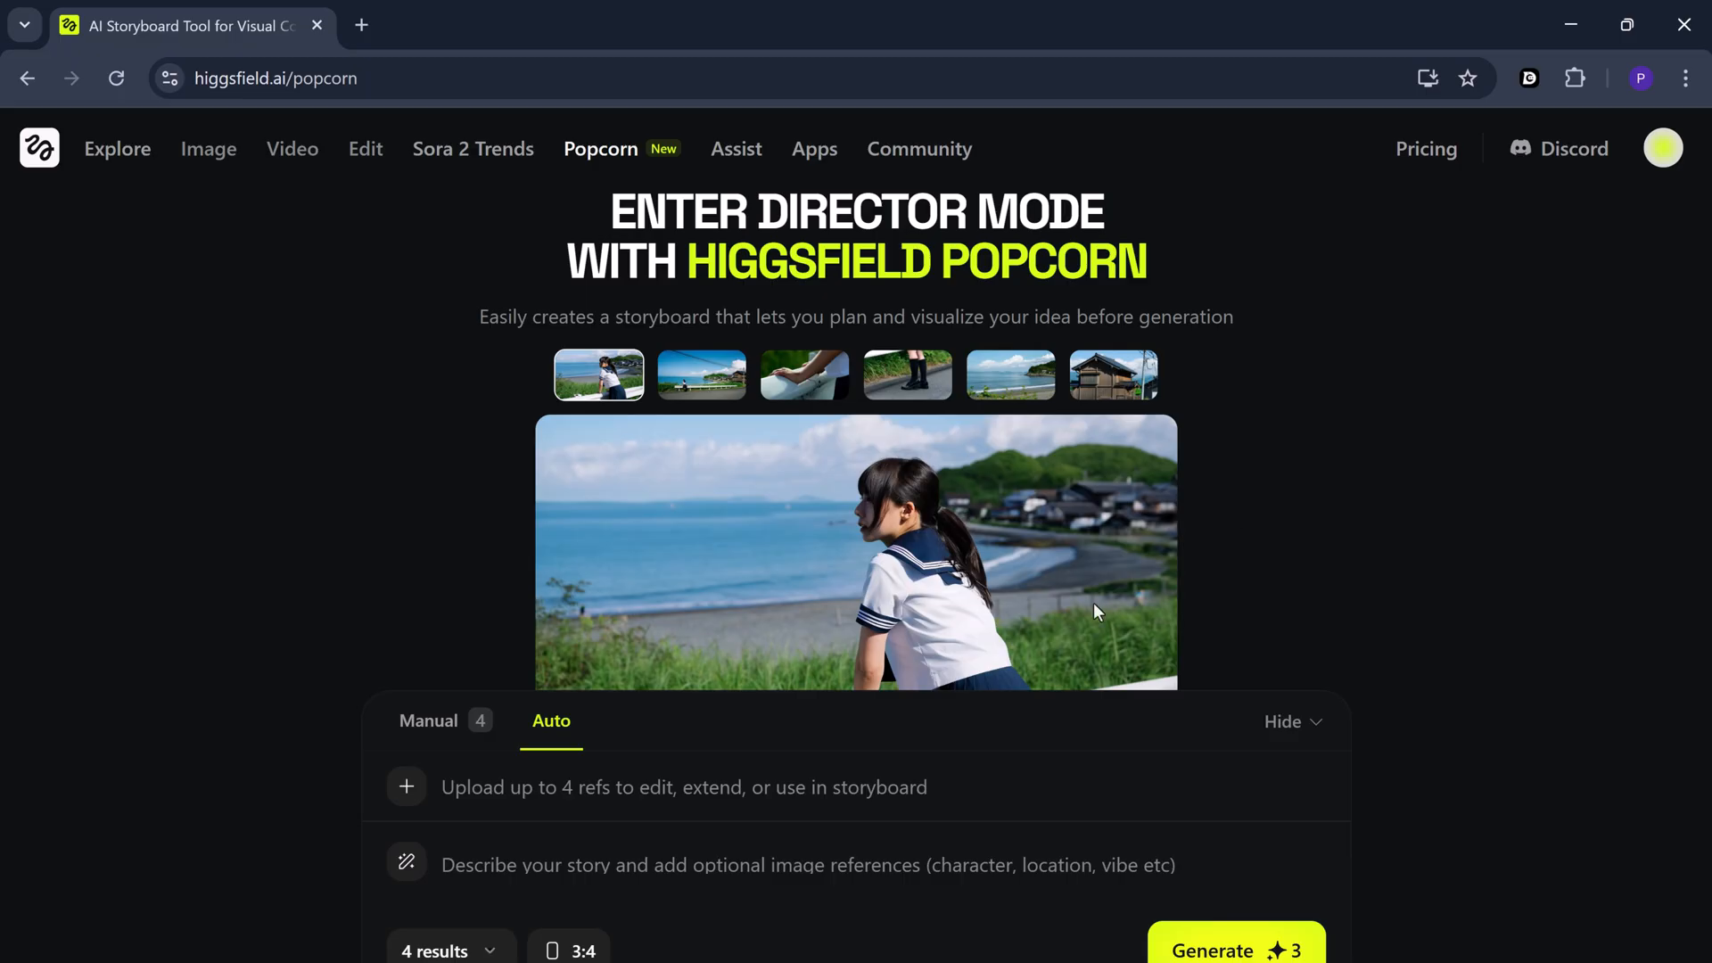
pyautogui.moveTo(850, 565)
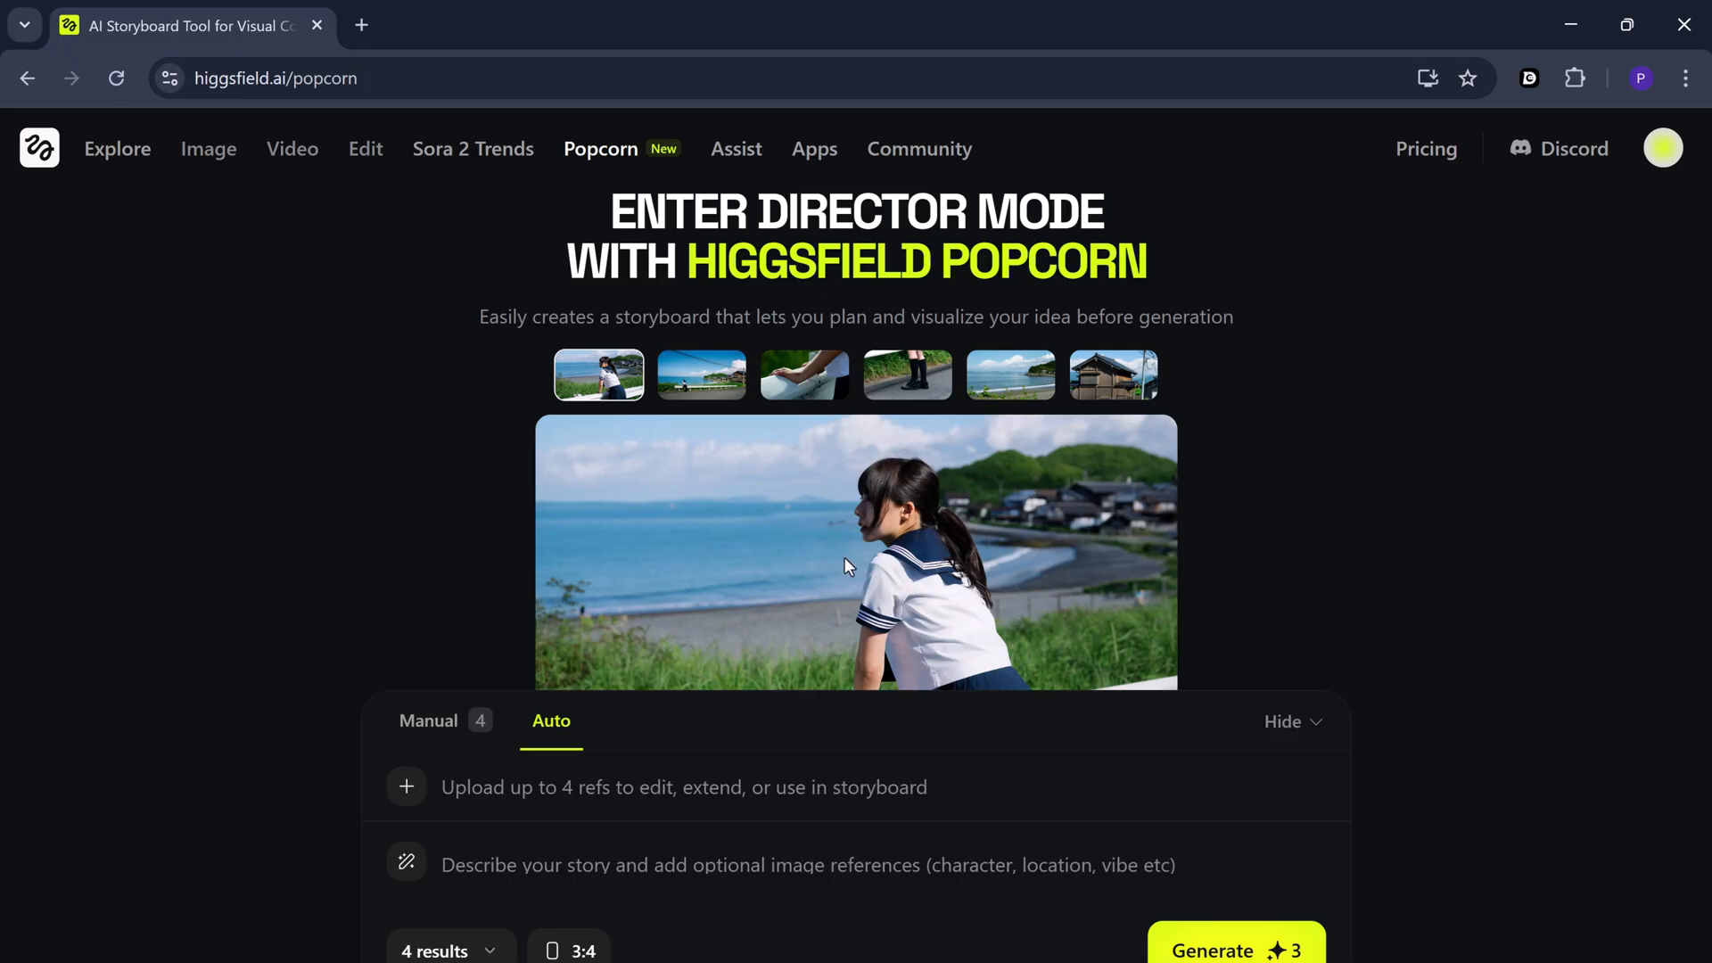
pyautogui.click(701, 375)
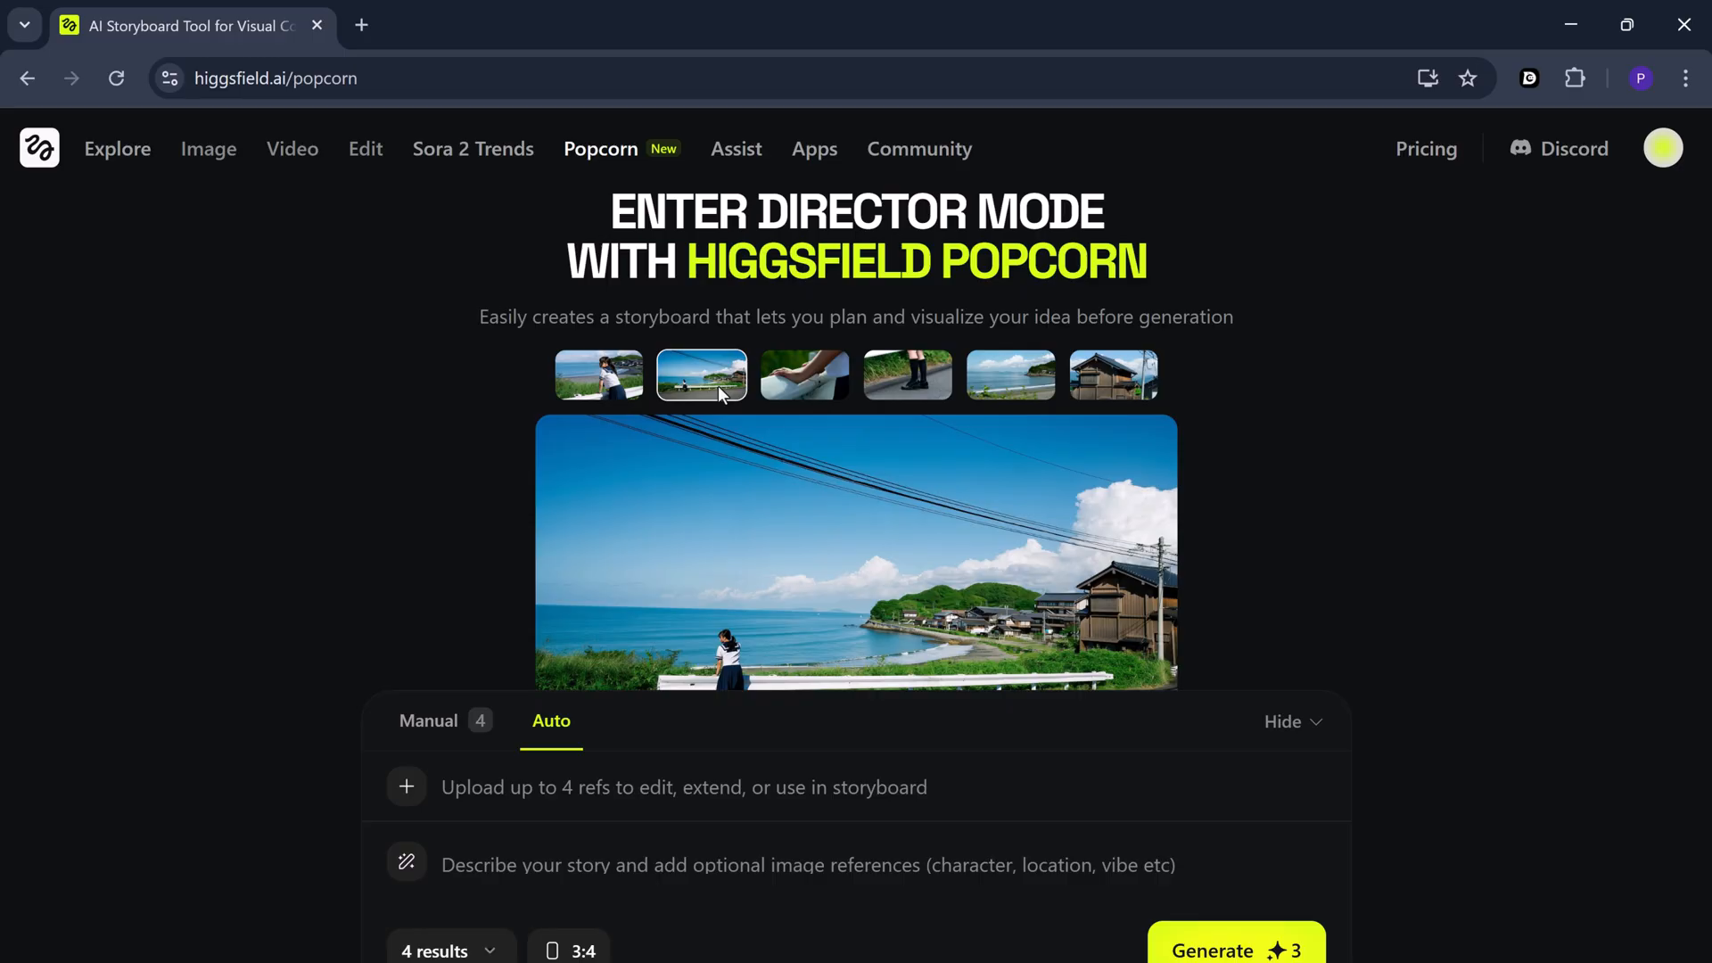
pyautogui.moveTo(791, 456)
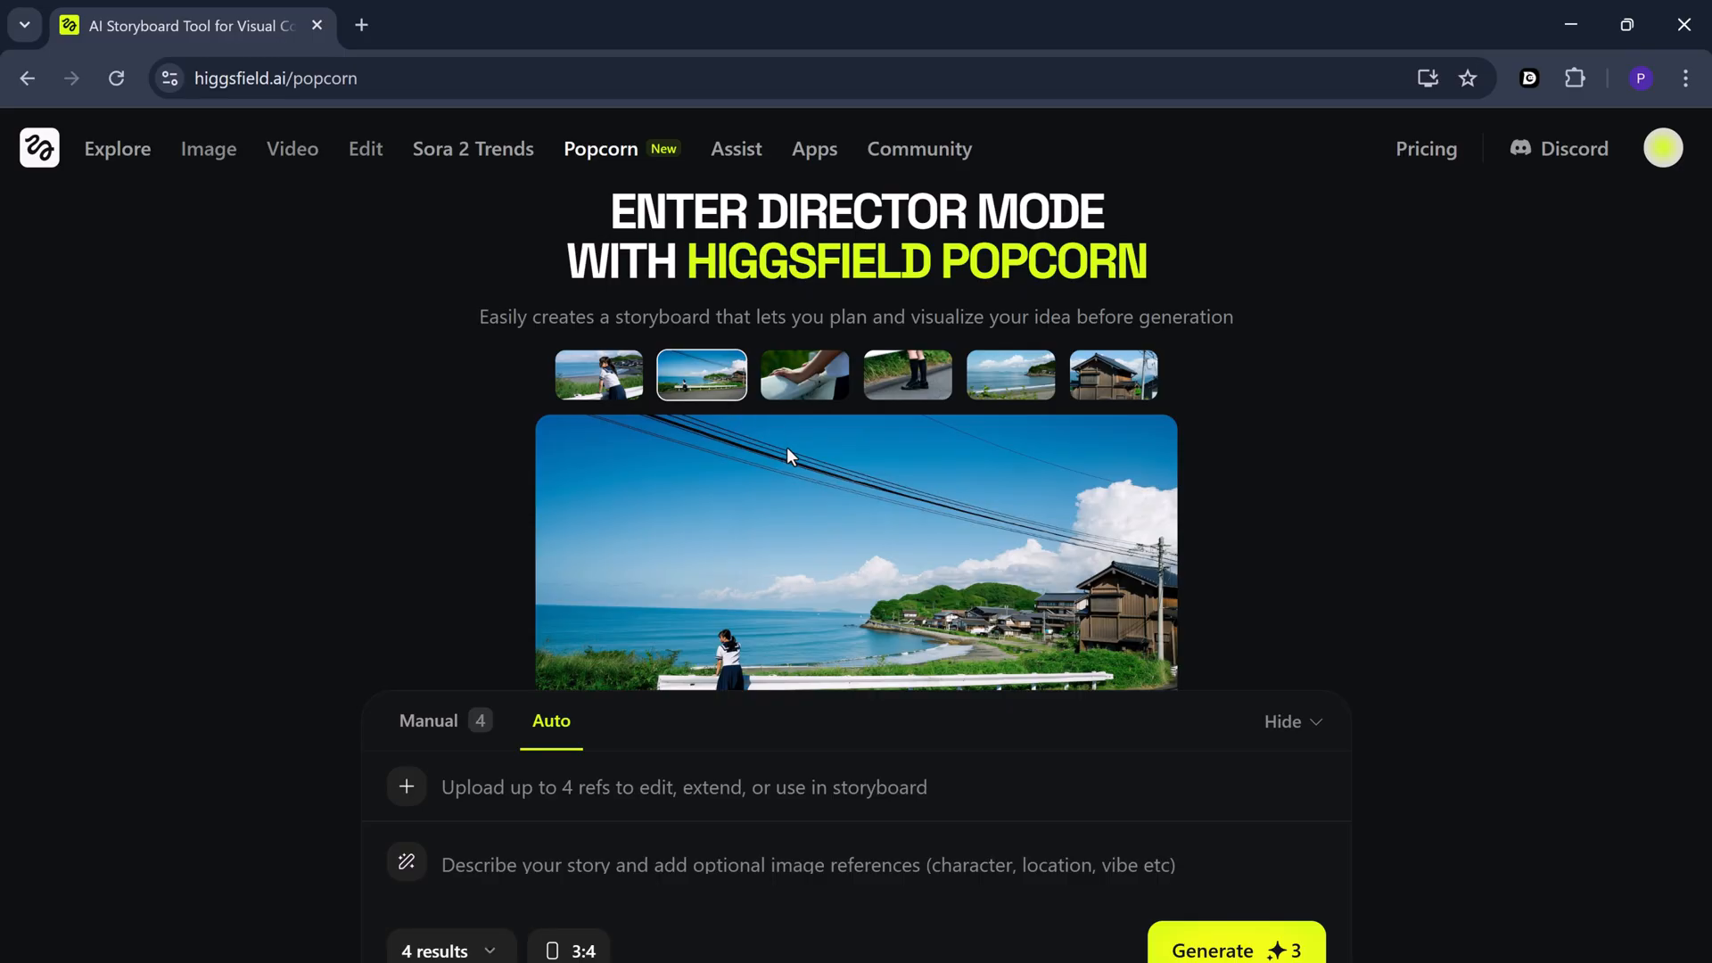
pyautogui.click(599, 375)
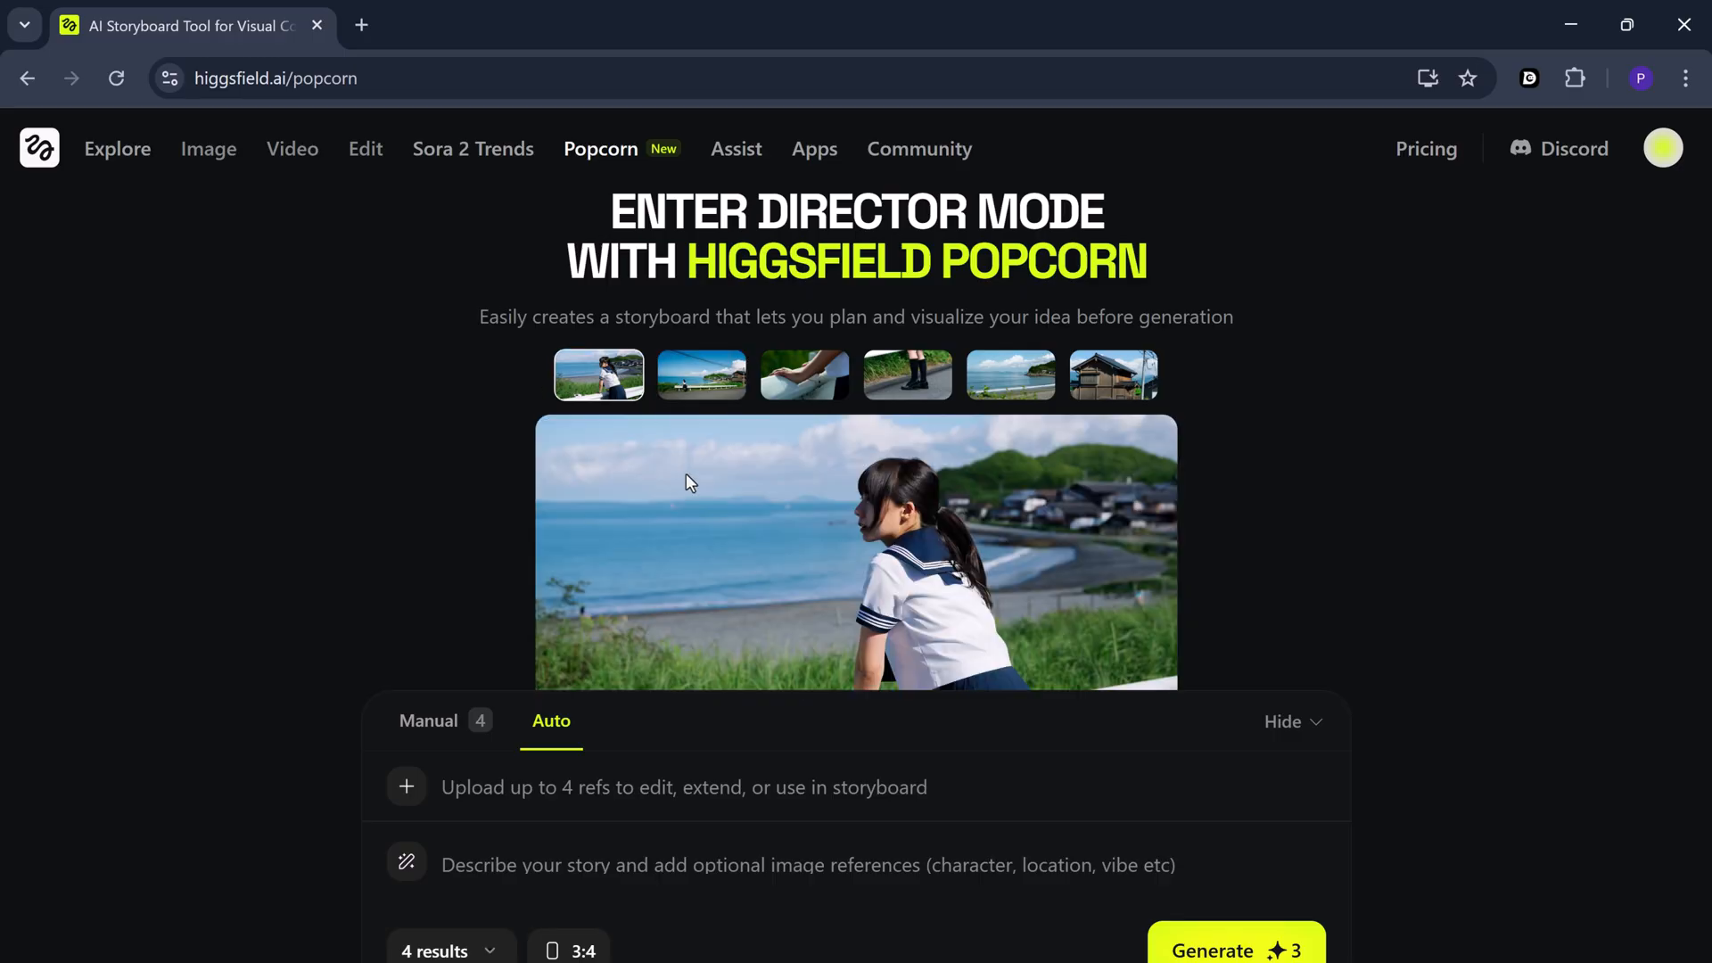
pyautogui.moveTo(611, 754)
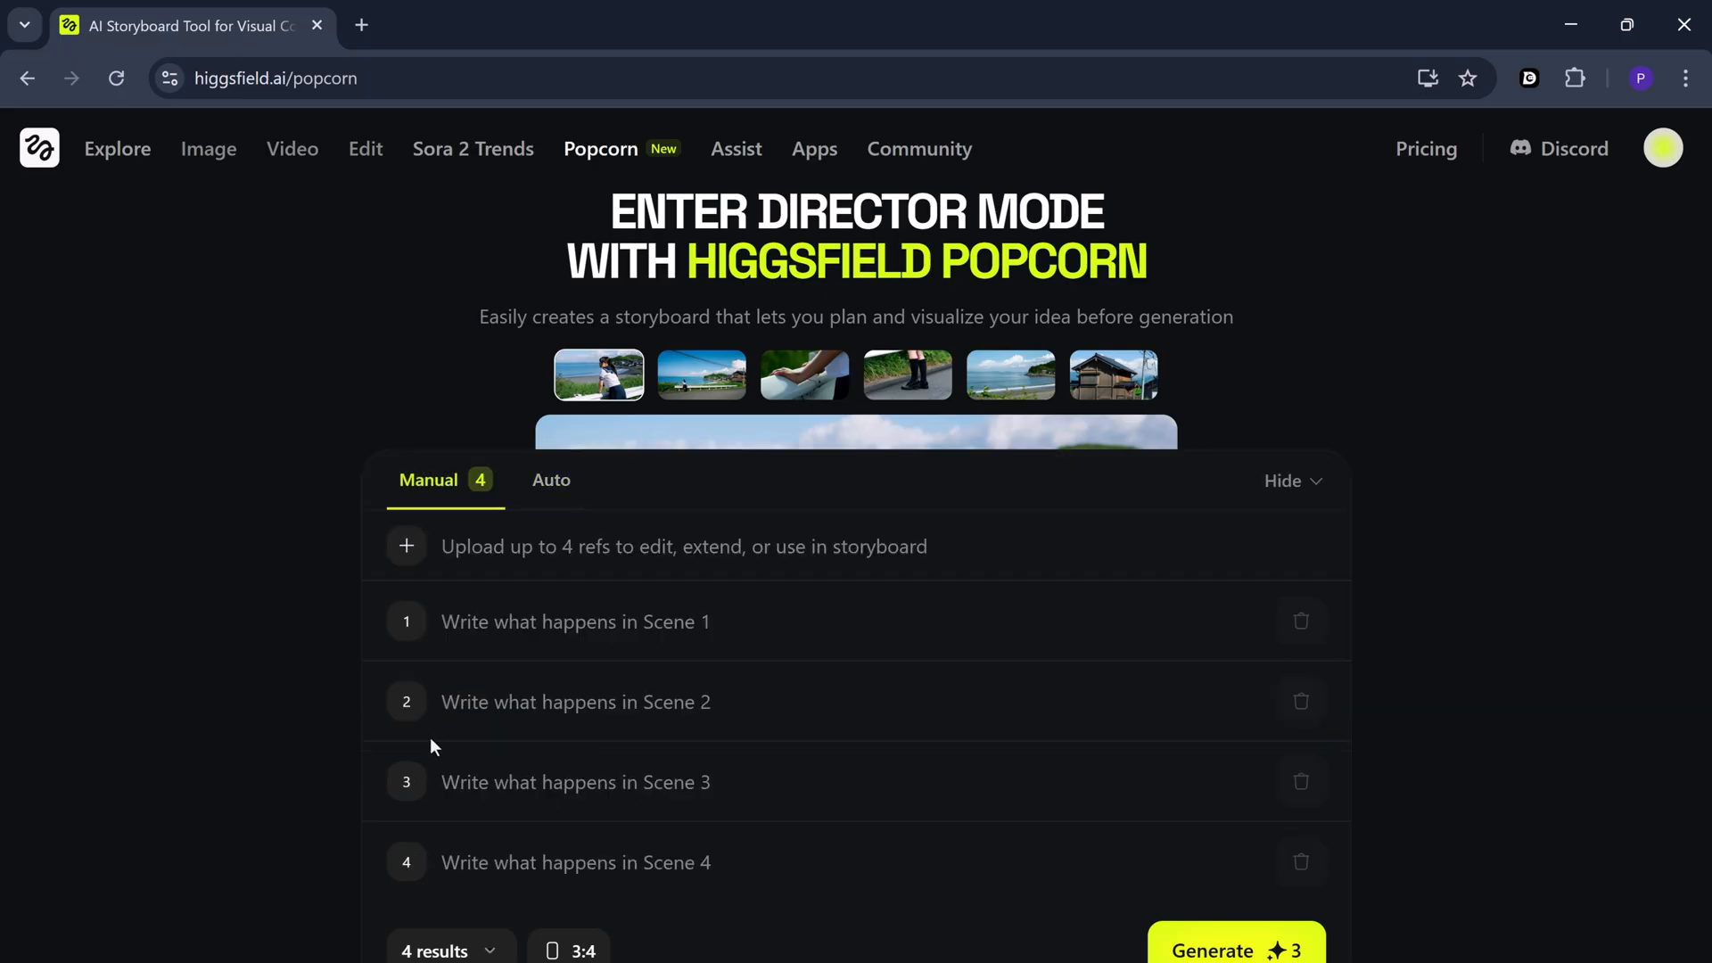
pyautogui.moveTo(798, 552)
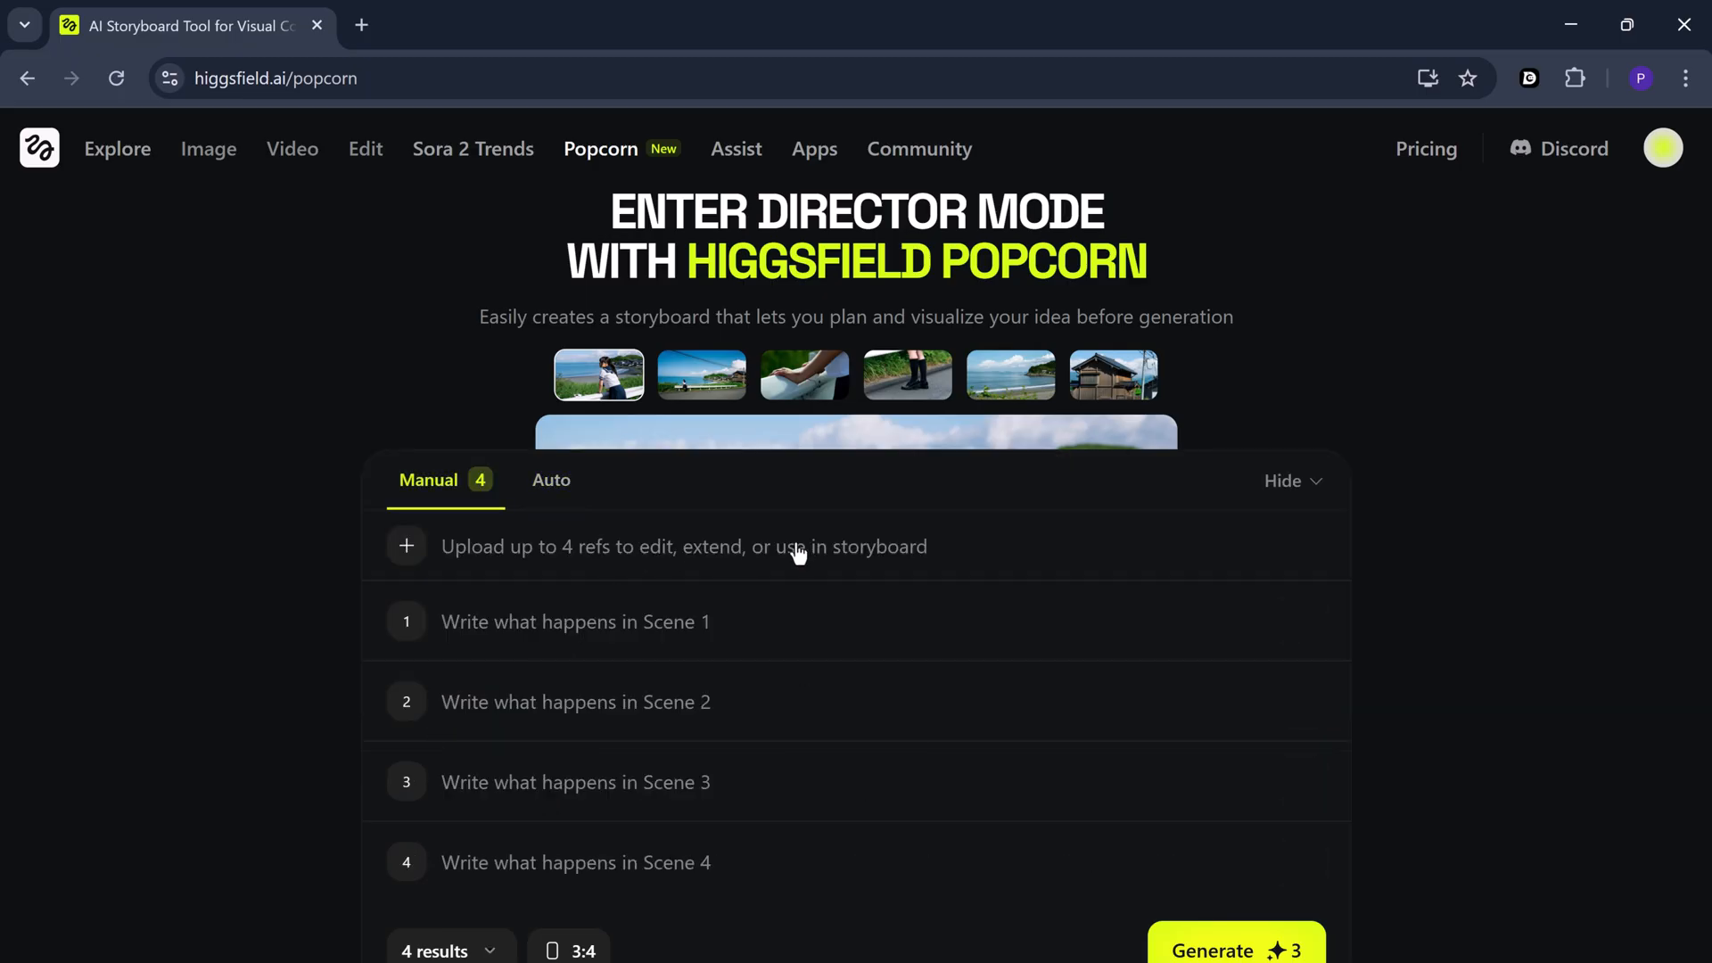
pyautogui.moveTo(846, 666)
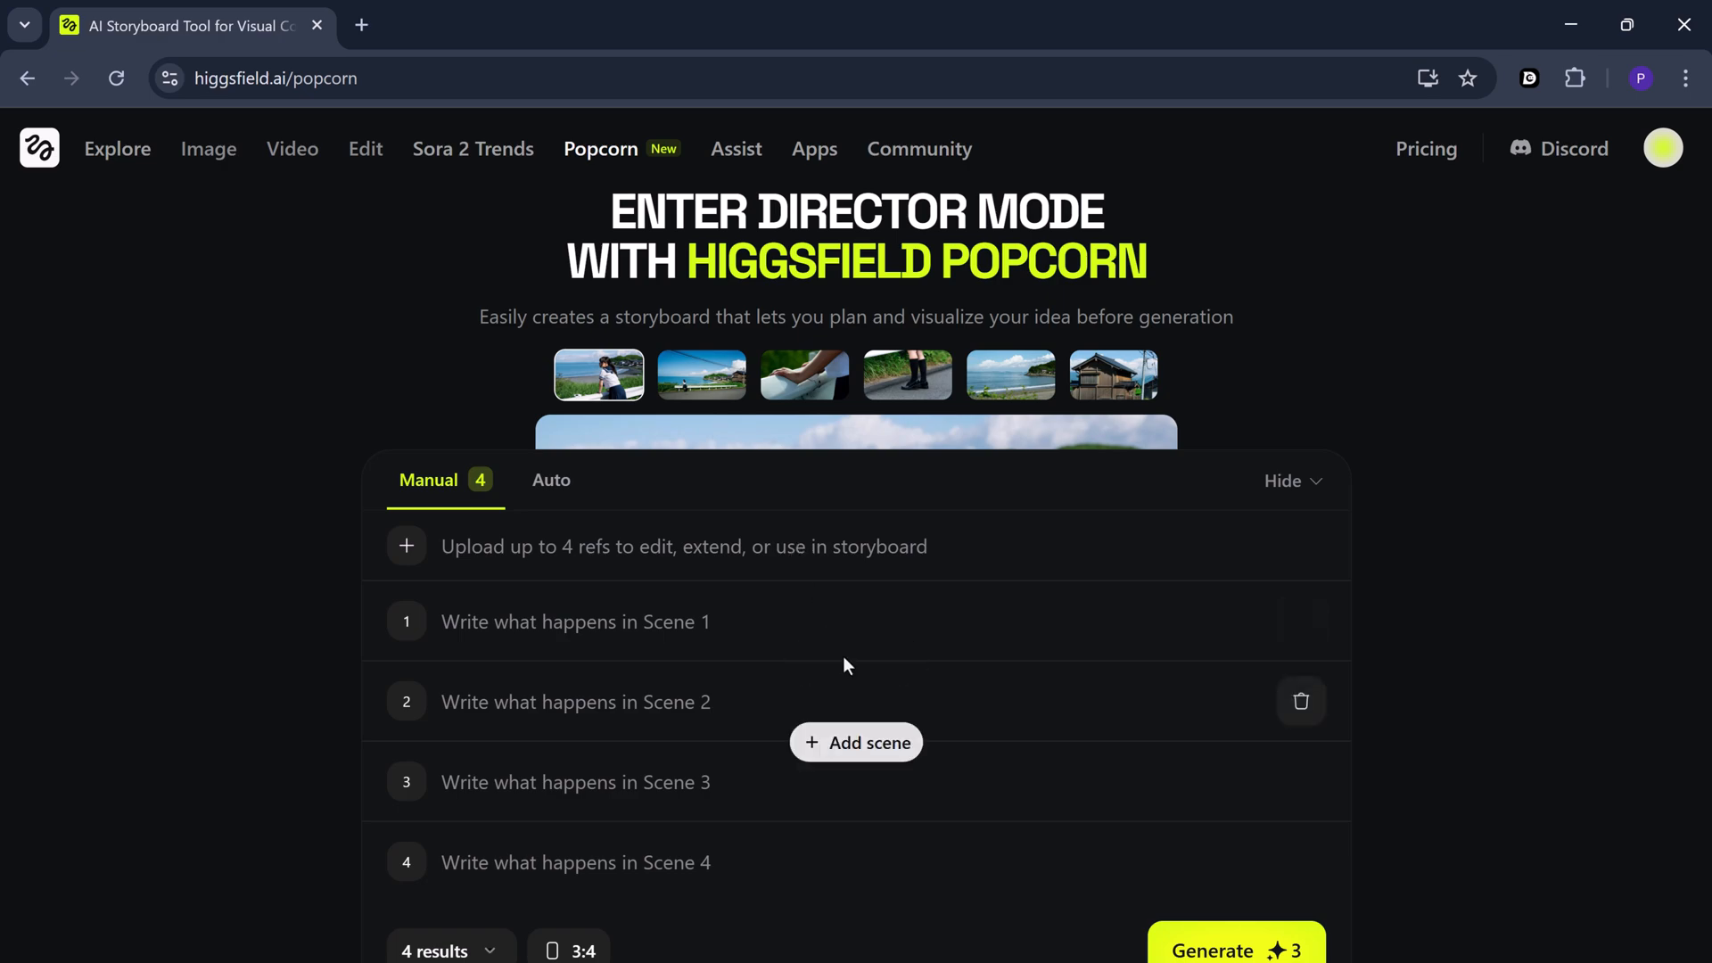
pyautogui.moveTo(840, 527)
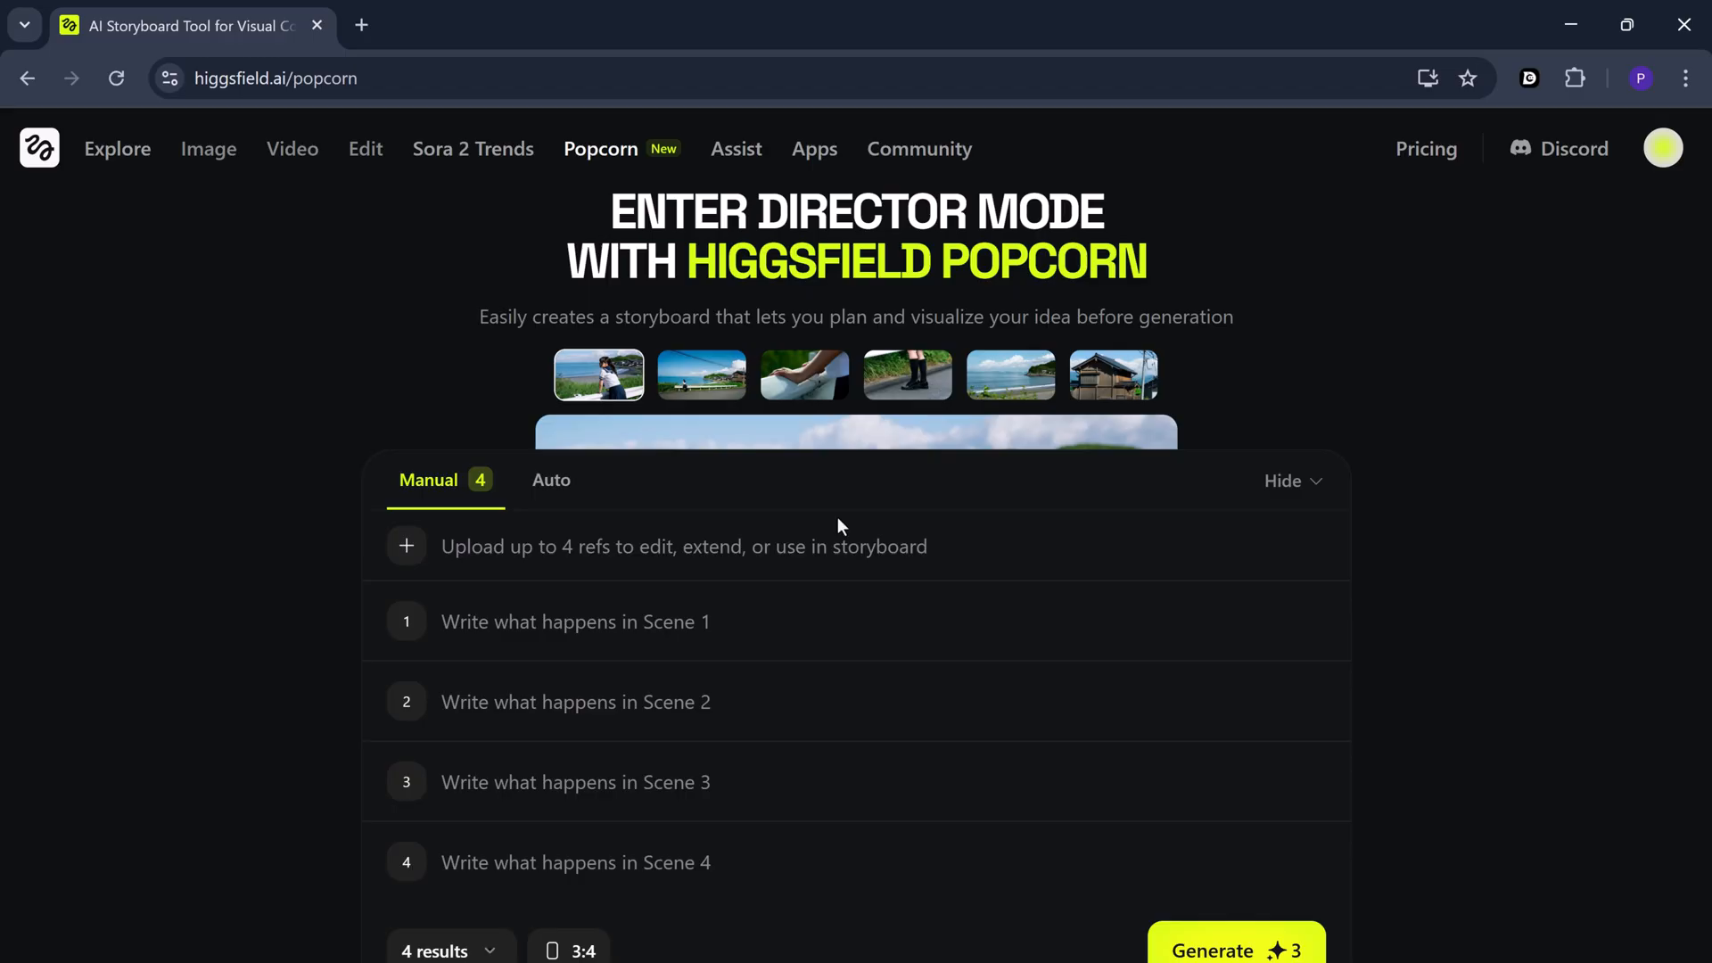
pyautogui.moveTo(850, 589)
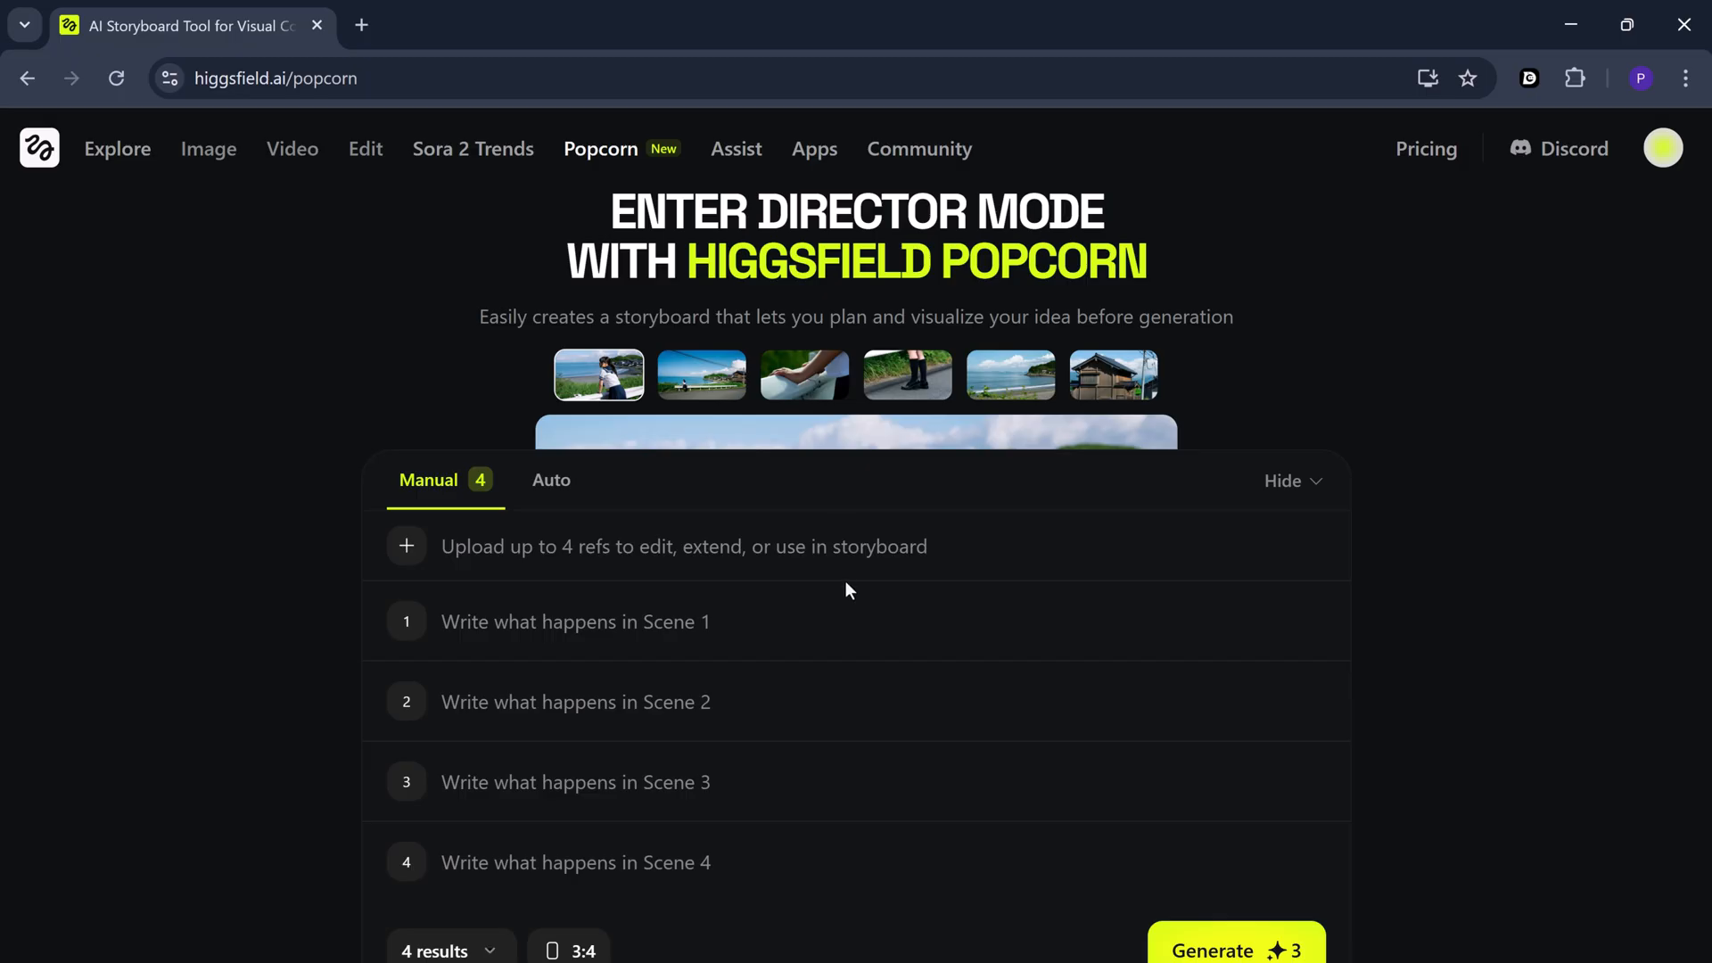
pyautogui.moveTo(845, 772)
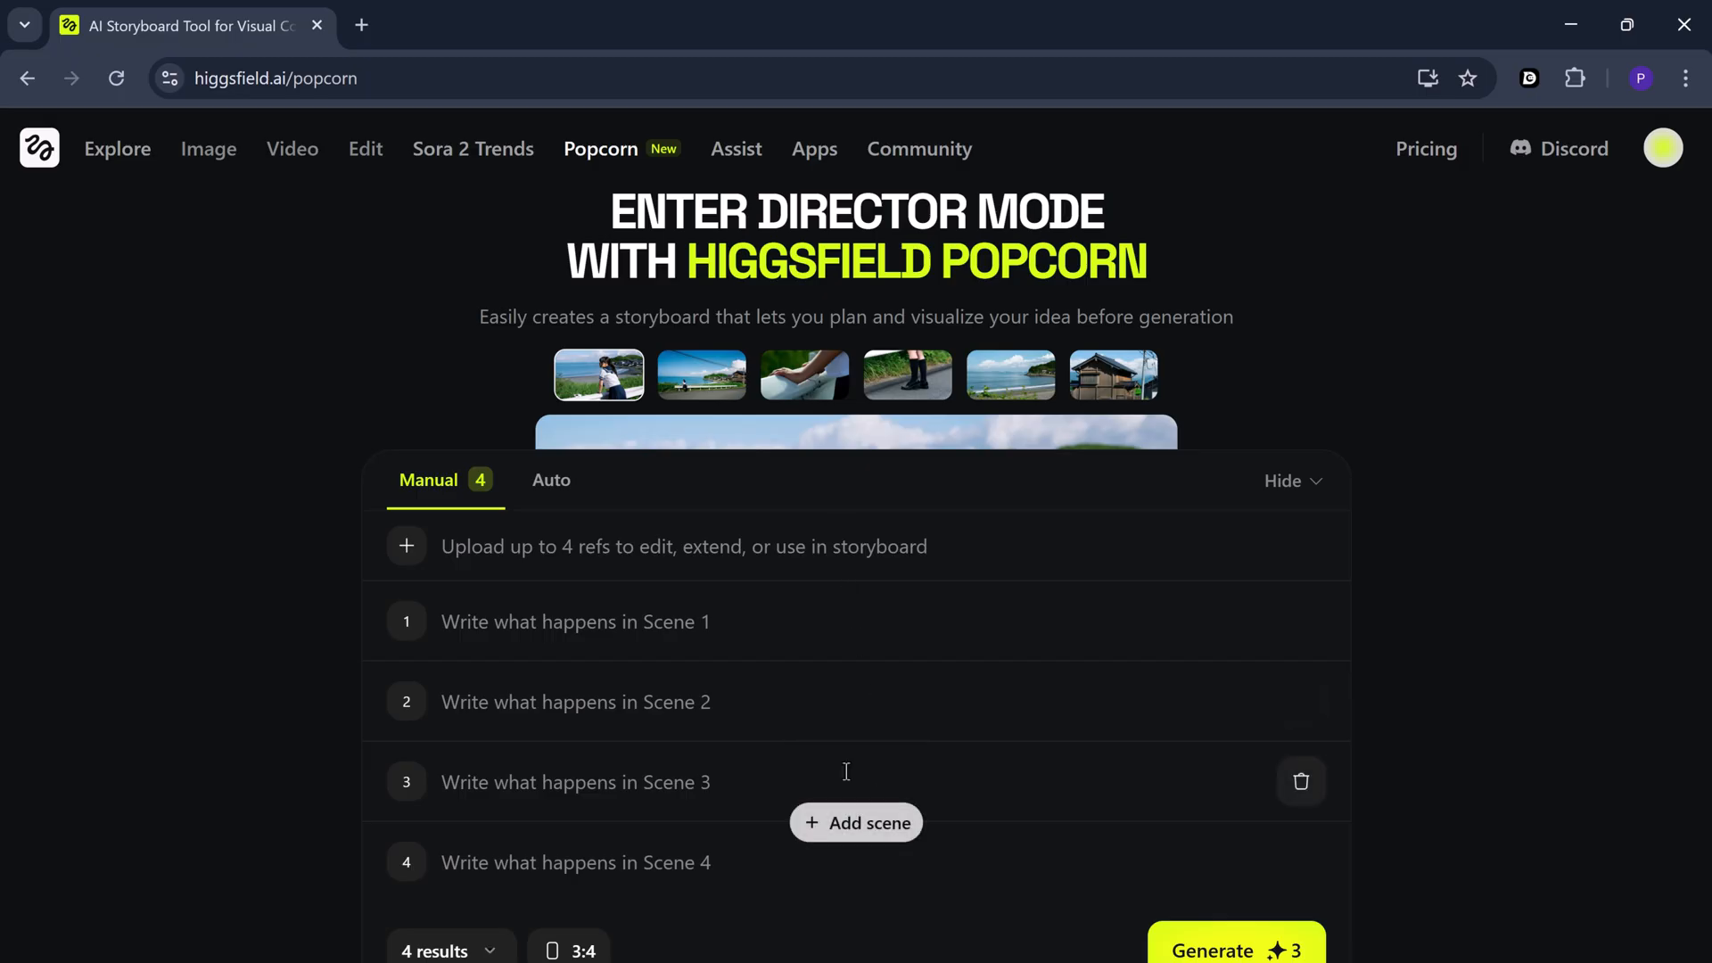
pyautogui.moveTo(597, 494)
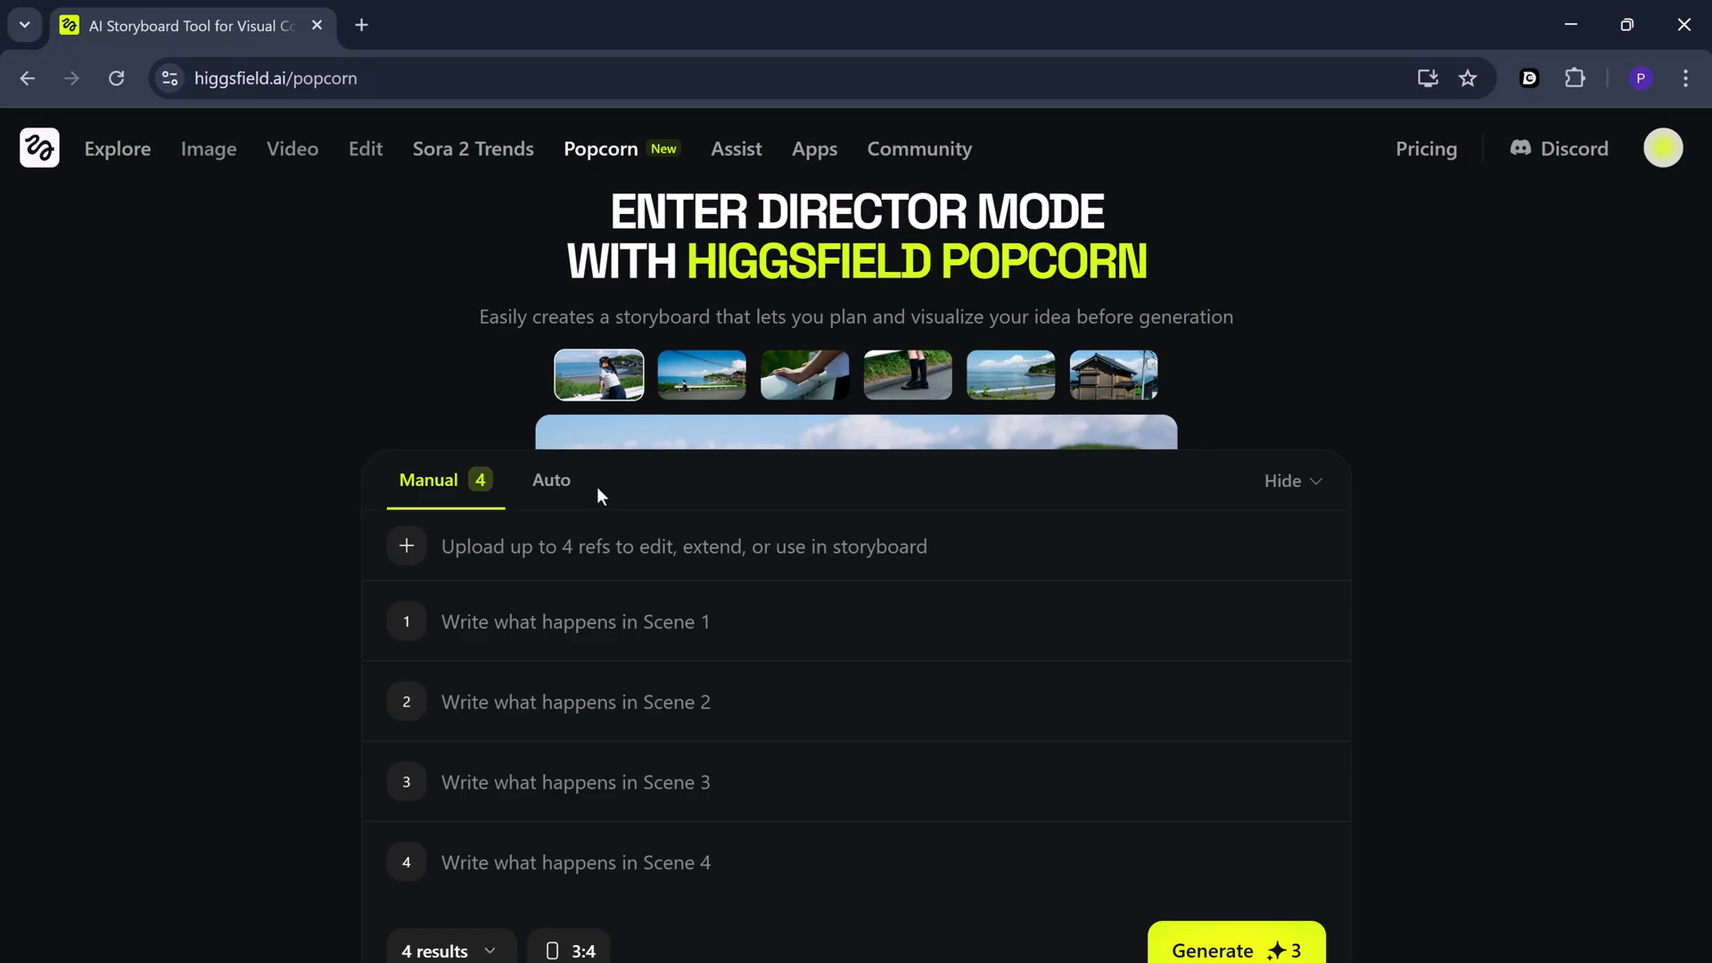
pyautogui.moveTo(577, 493)
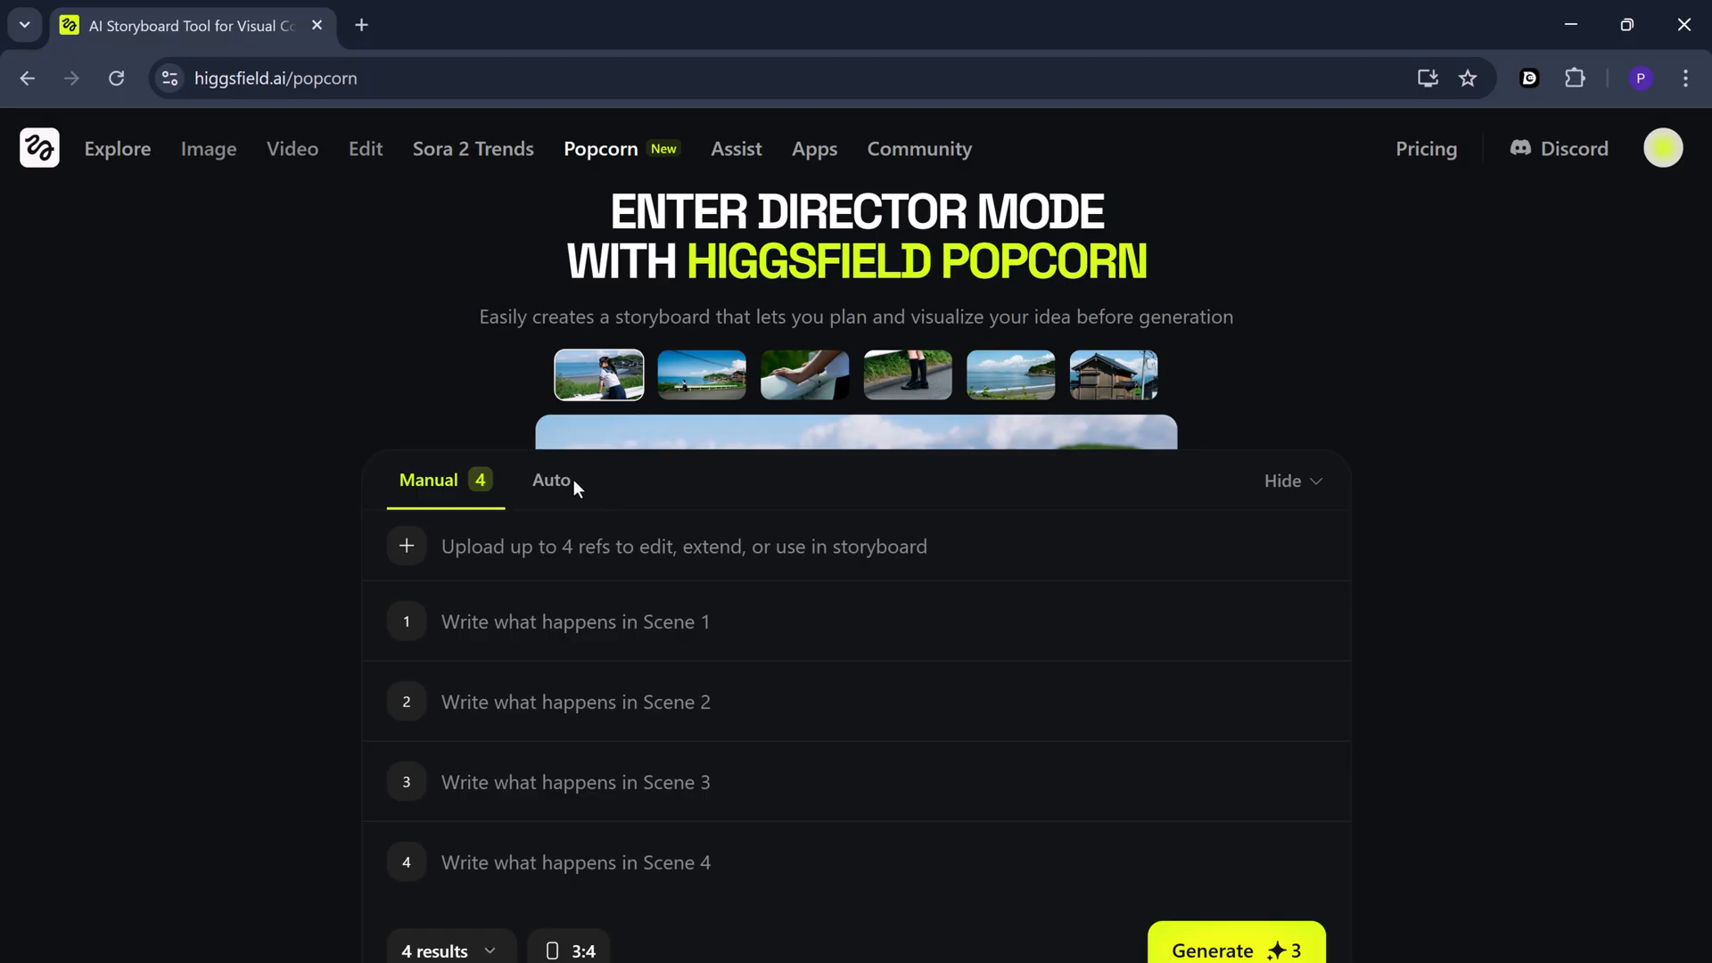
# In Auto mode, add a portrait reference and write the noir investigator streetlamp story
pyautogui.click(551, 481)
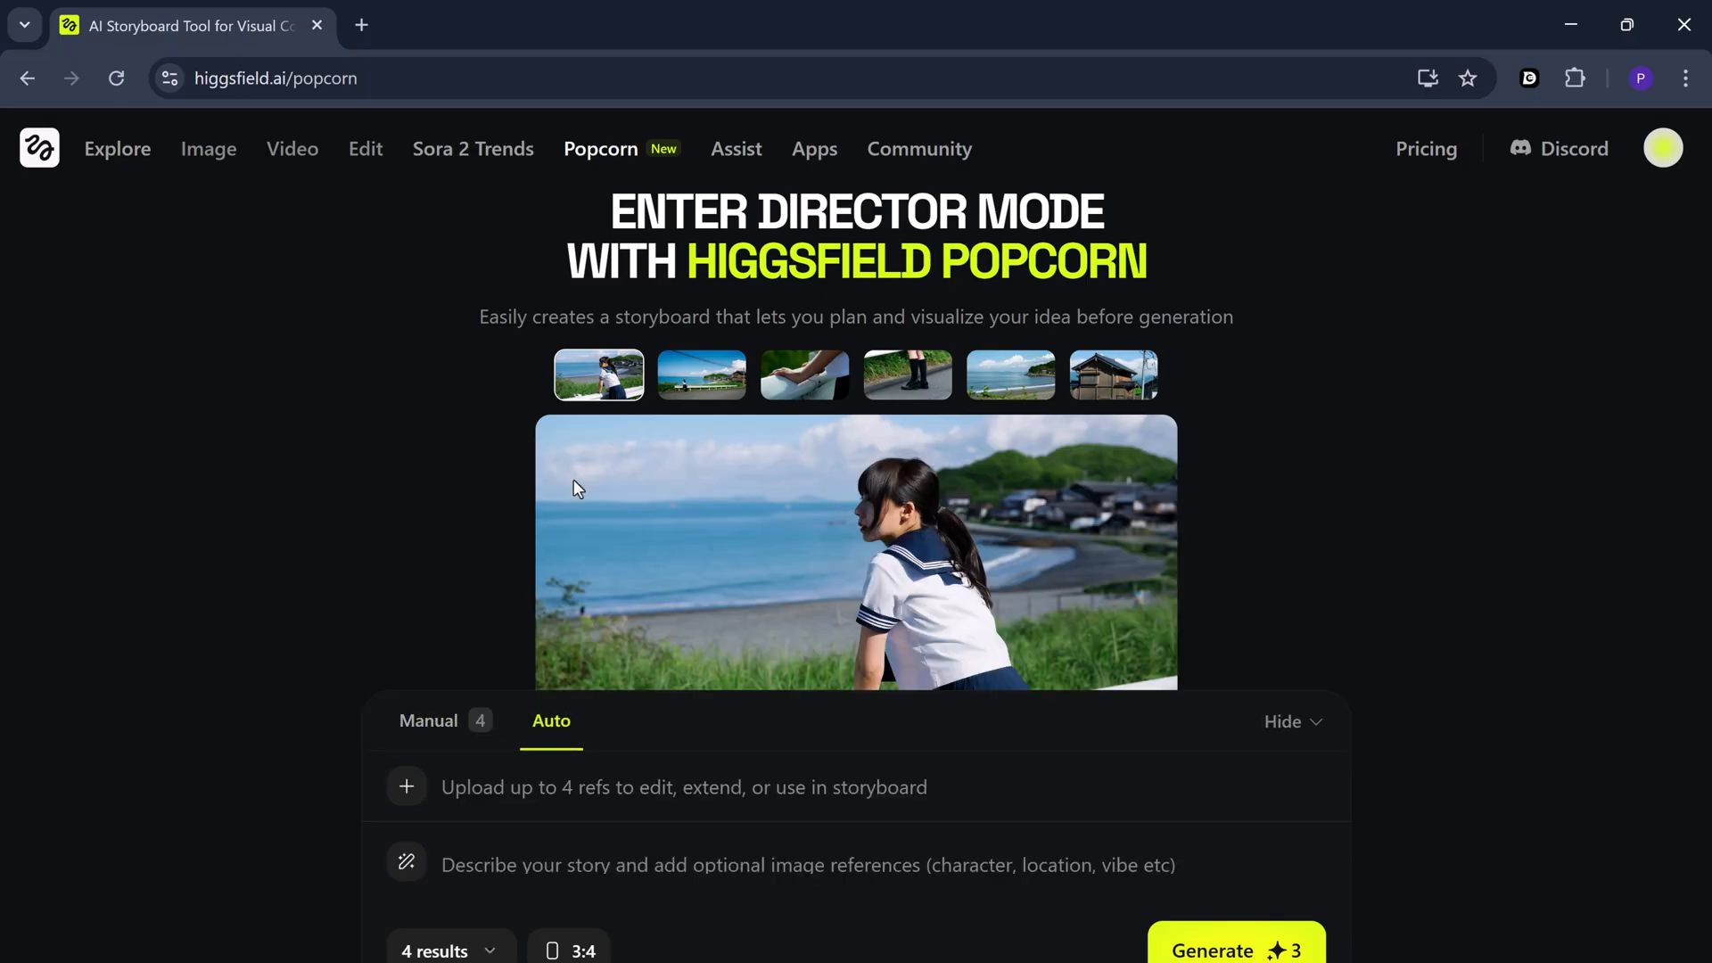
pyautogui.moveTo(824, 787)
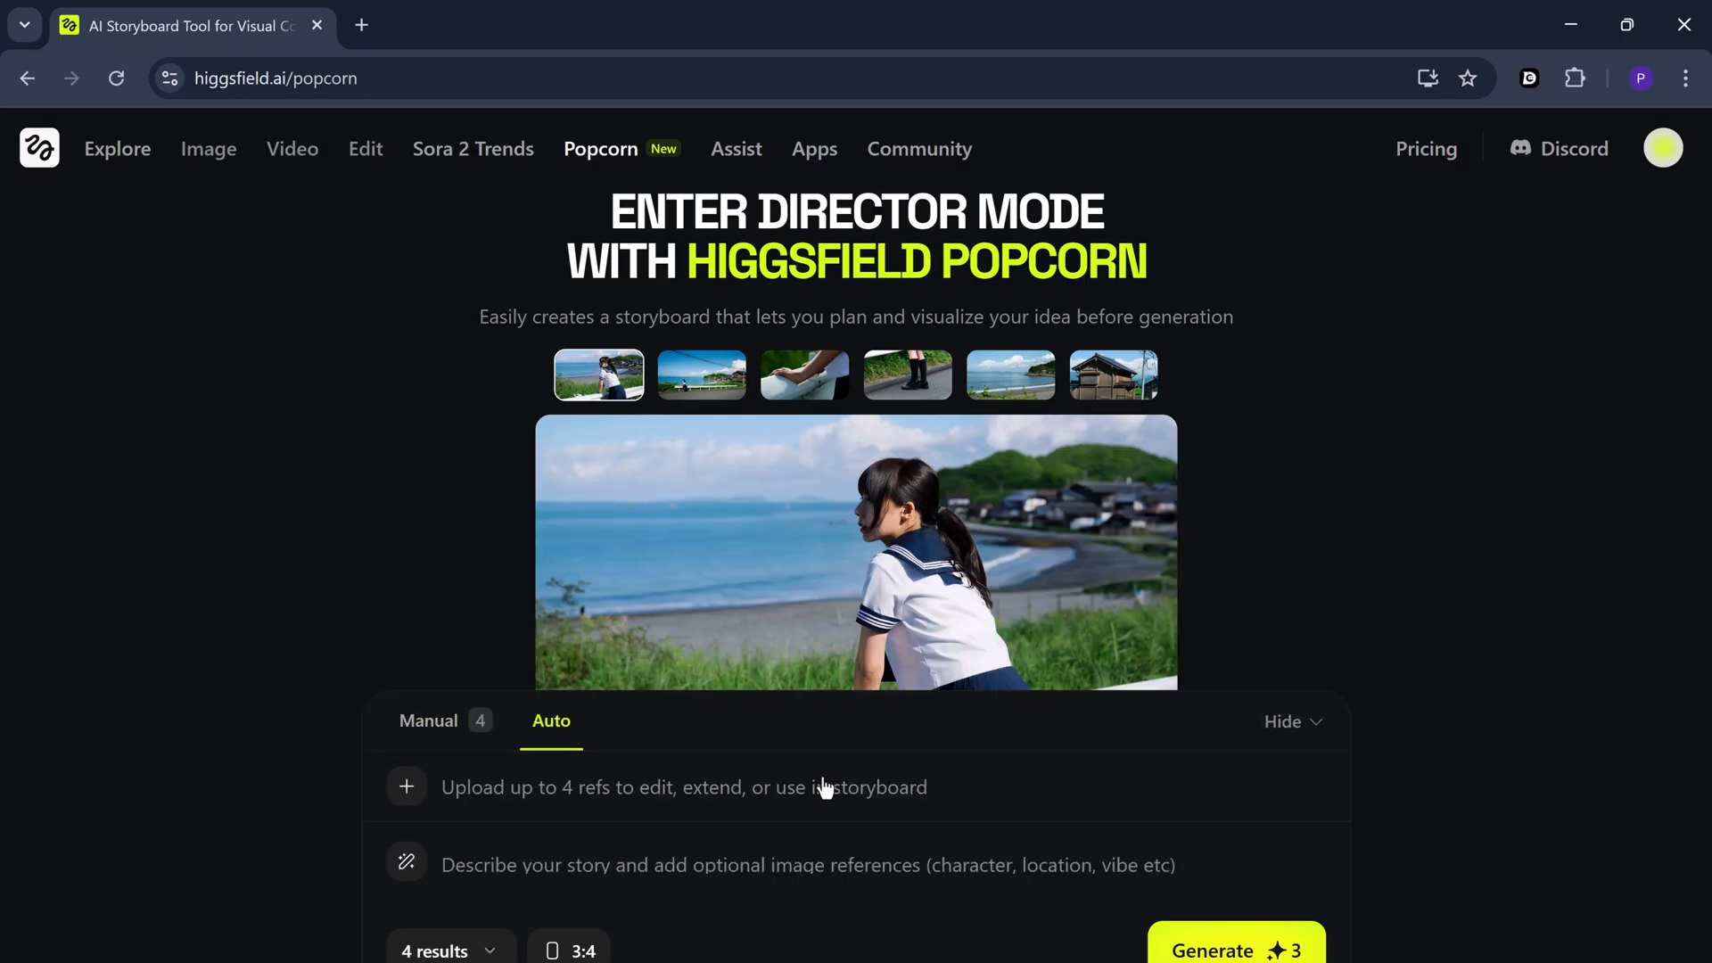
pyautogui.moveTo(813, 774)
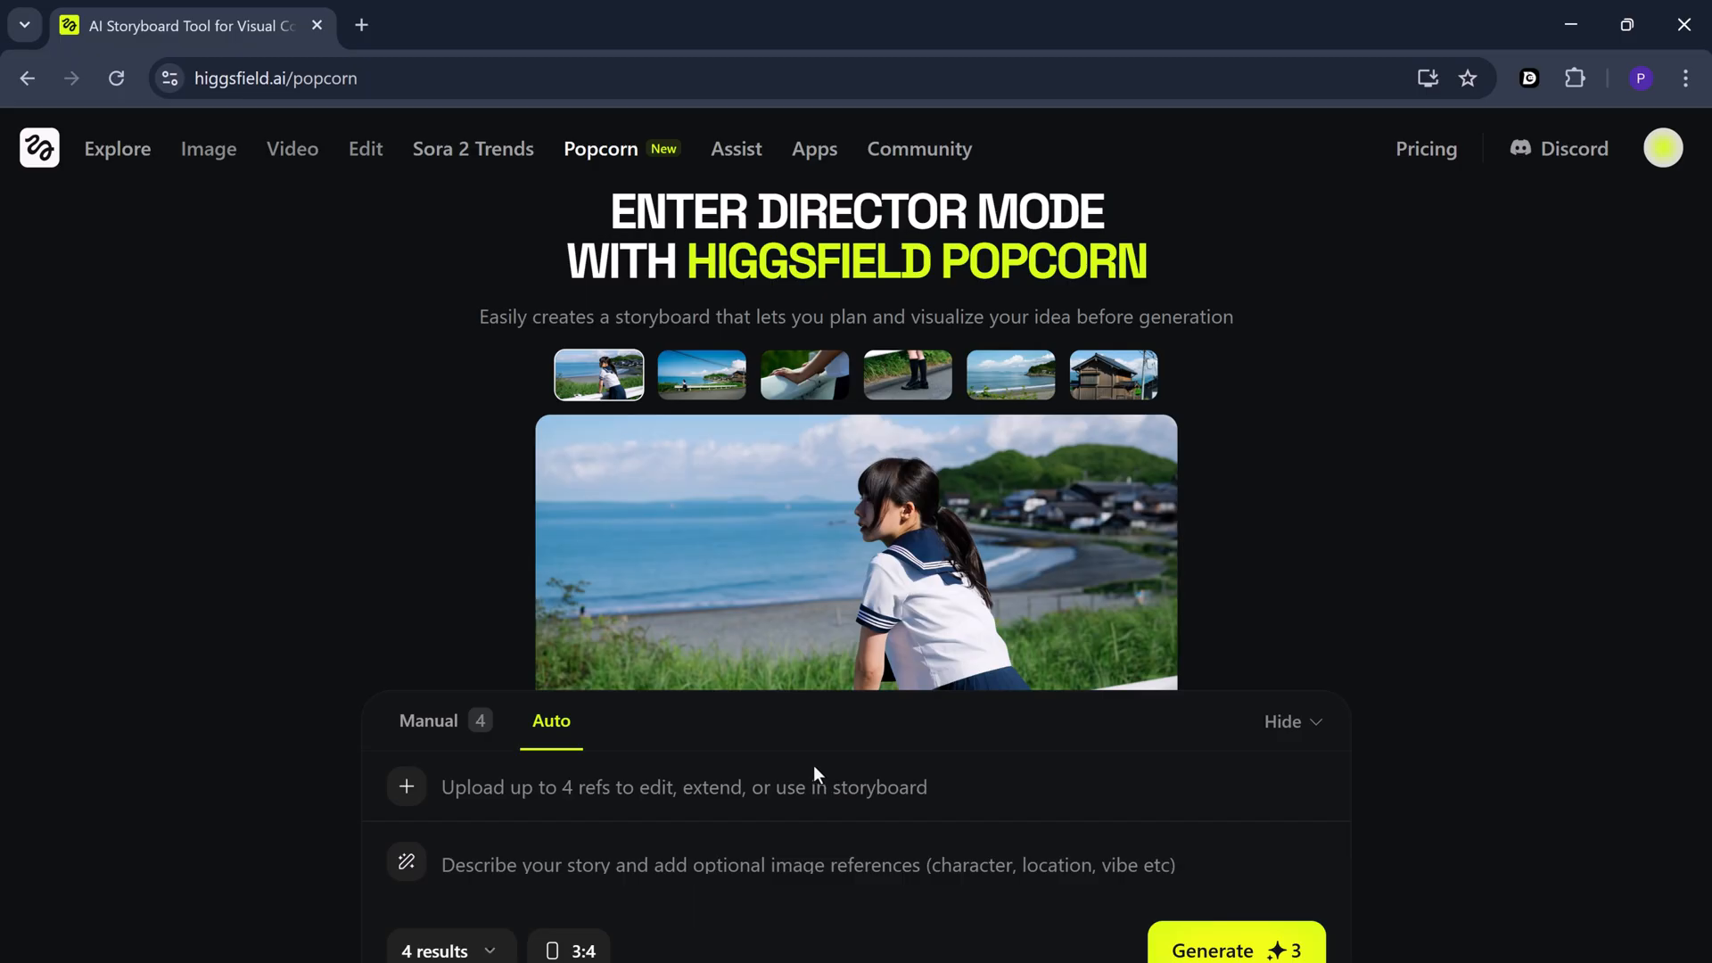
pyautogui.moveTo(551, 806)
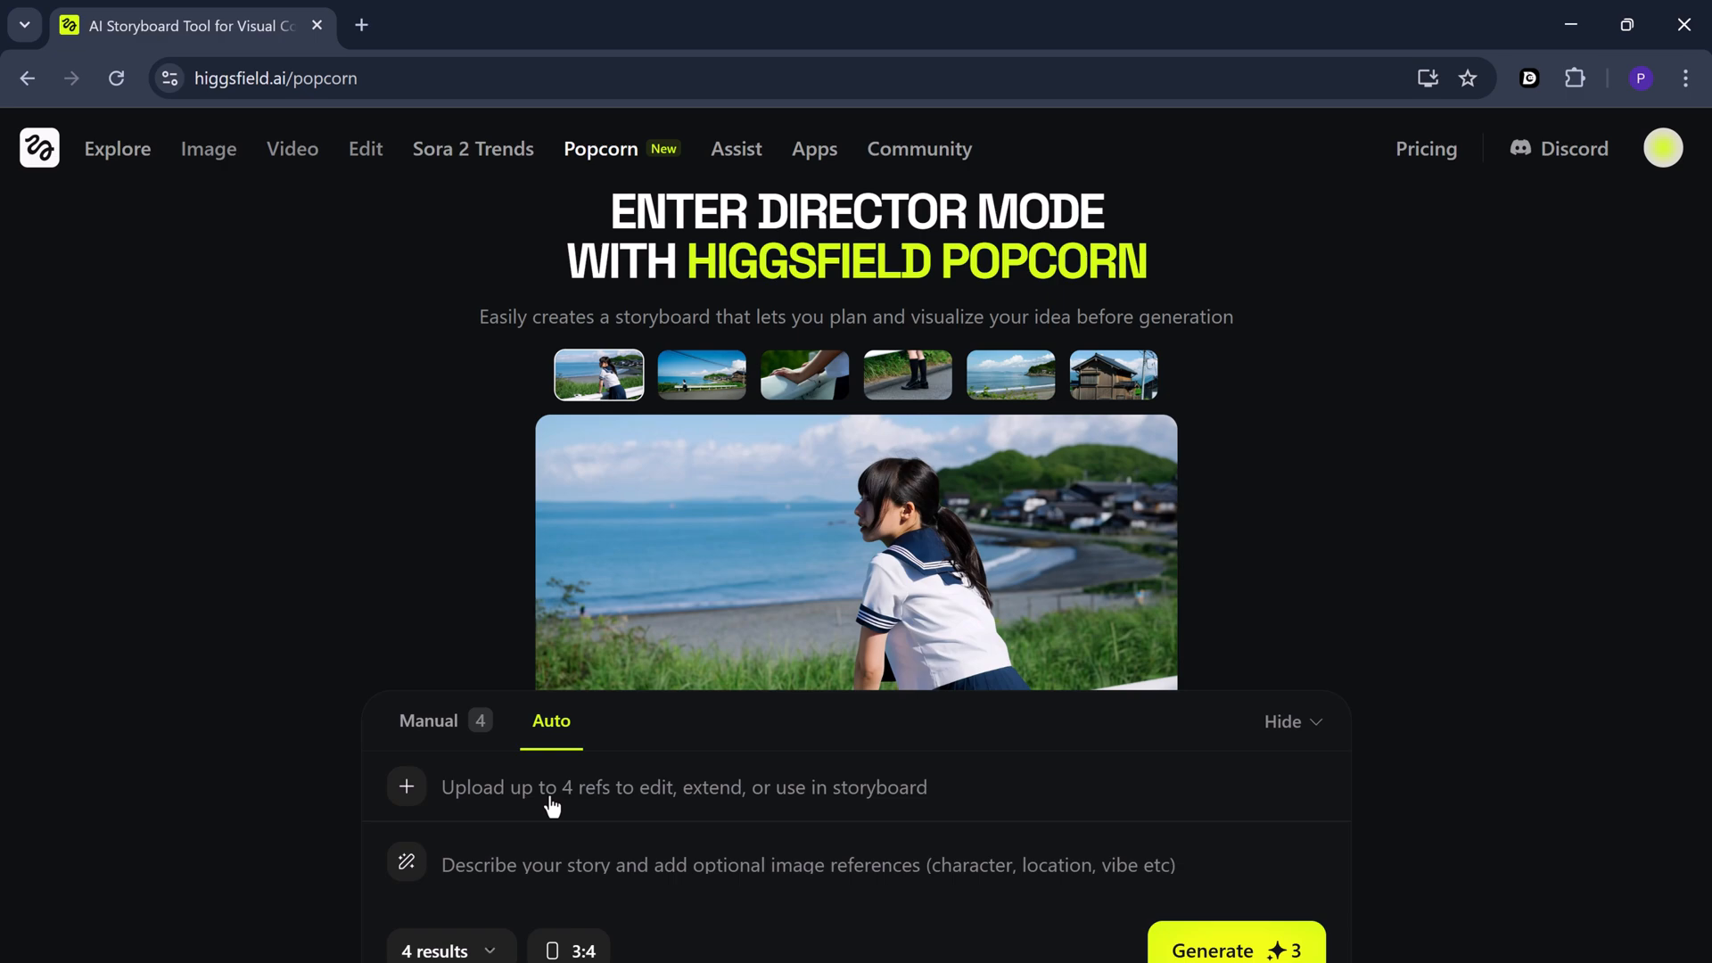
pyautogui.click(407, 787)
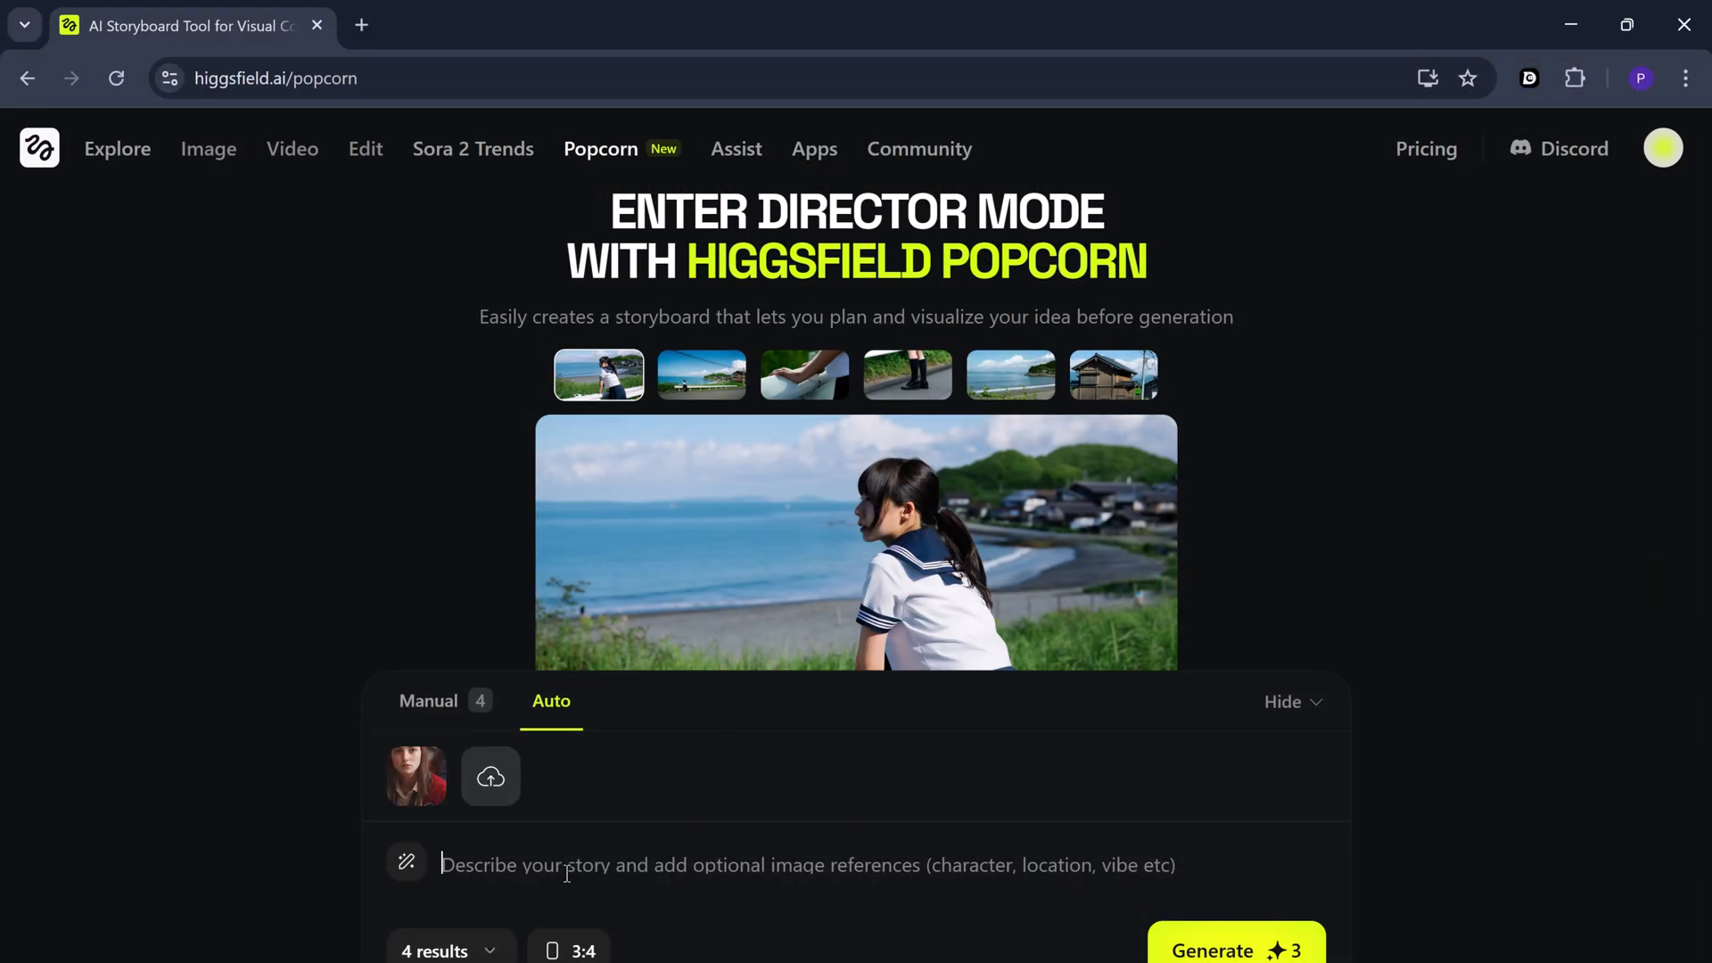
pyautogui.write('The lone private investigator lights a cigarette under a flickering streetlamp, chasing the truth through rain-soaked alleys. Film noir, 1950s black and white mood.')
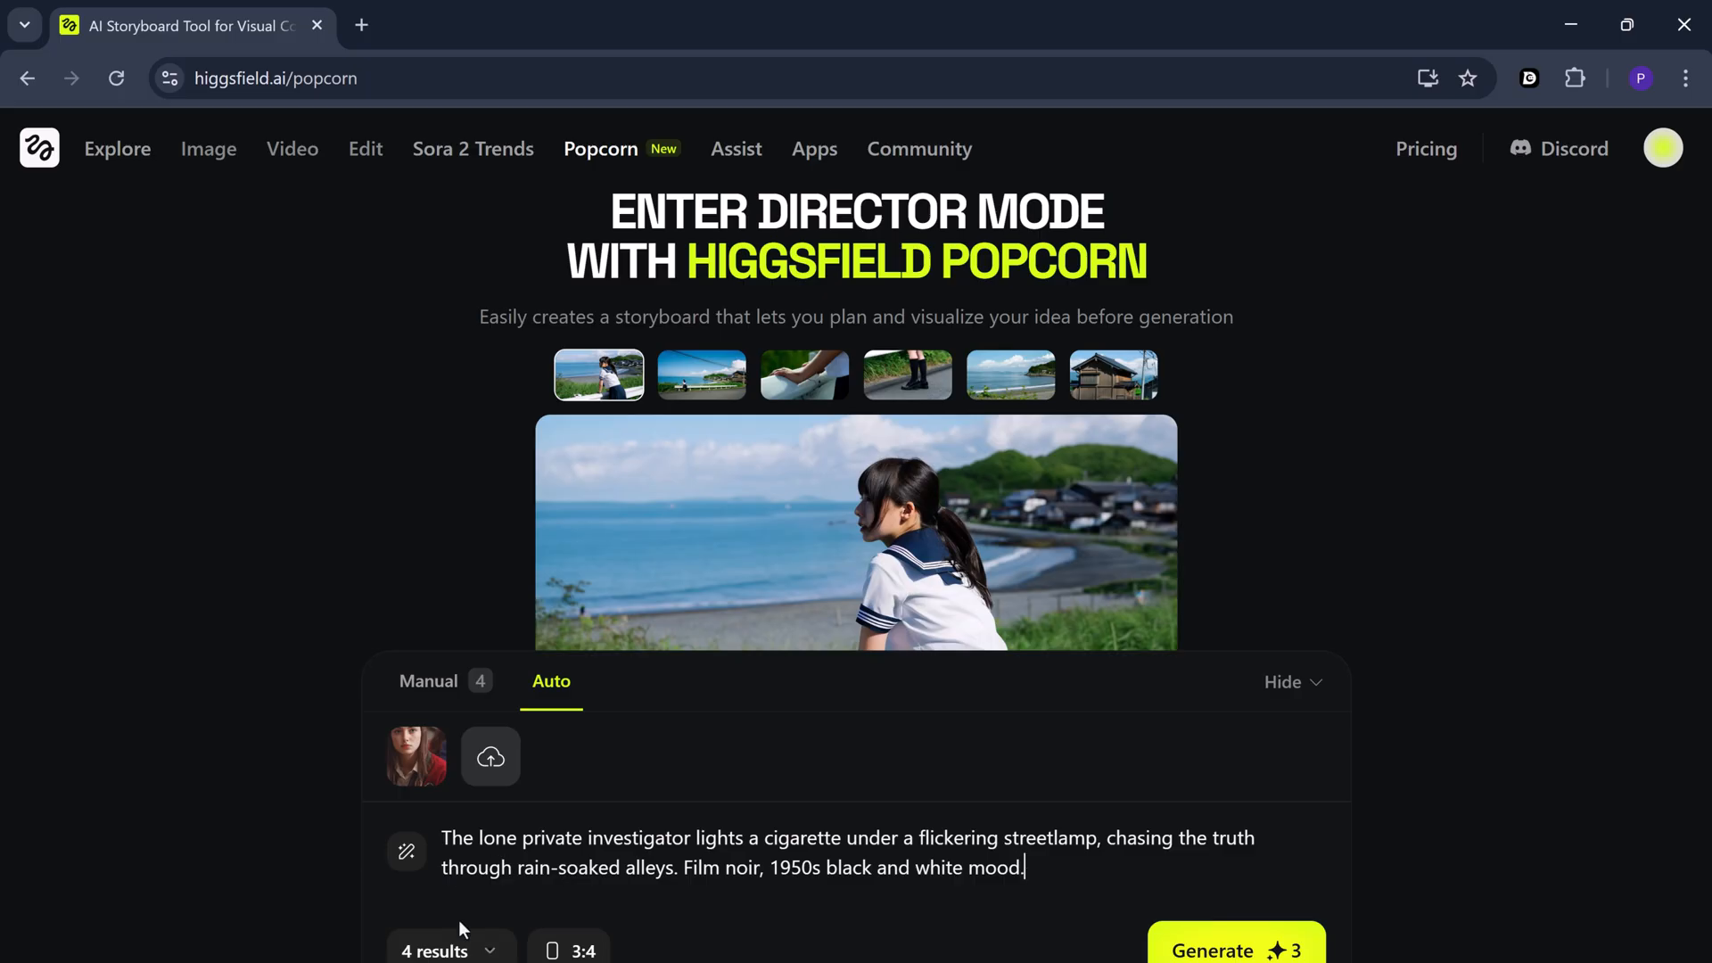
# Set the noir storyboard to four results at 3:2 and generate it
pyautogui.click(442, 949)
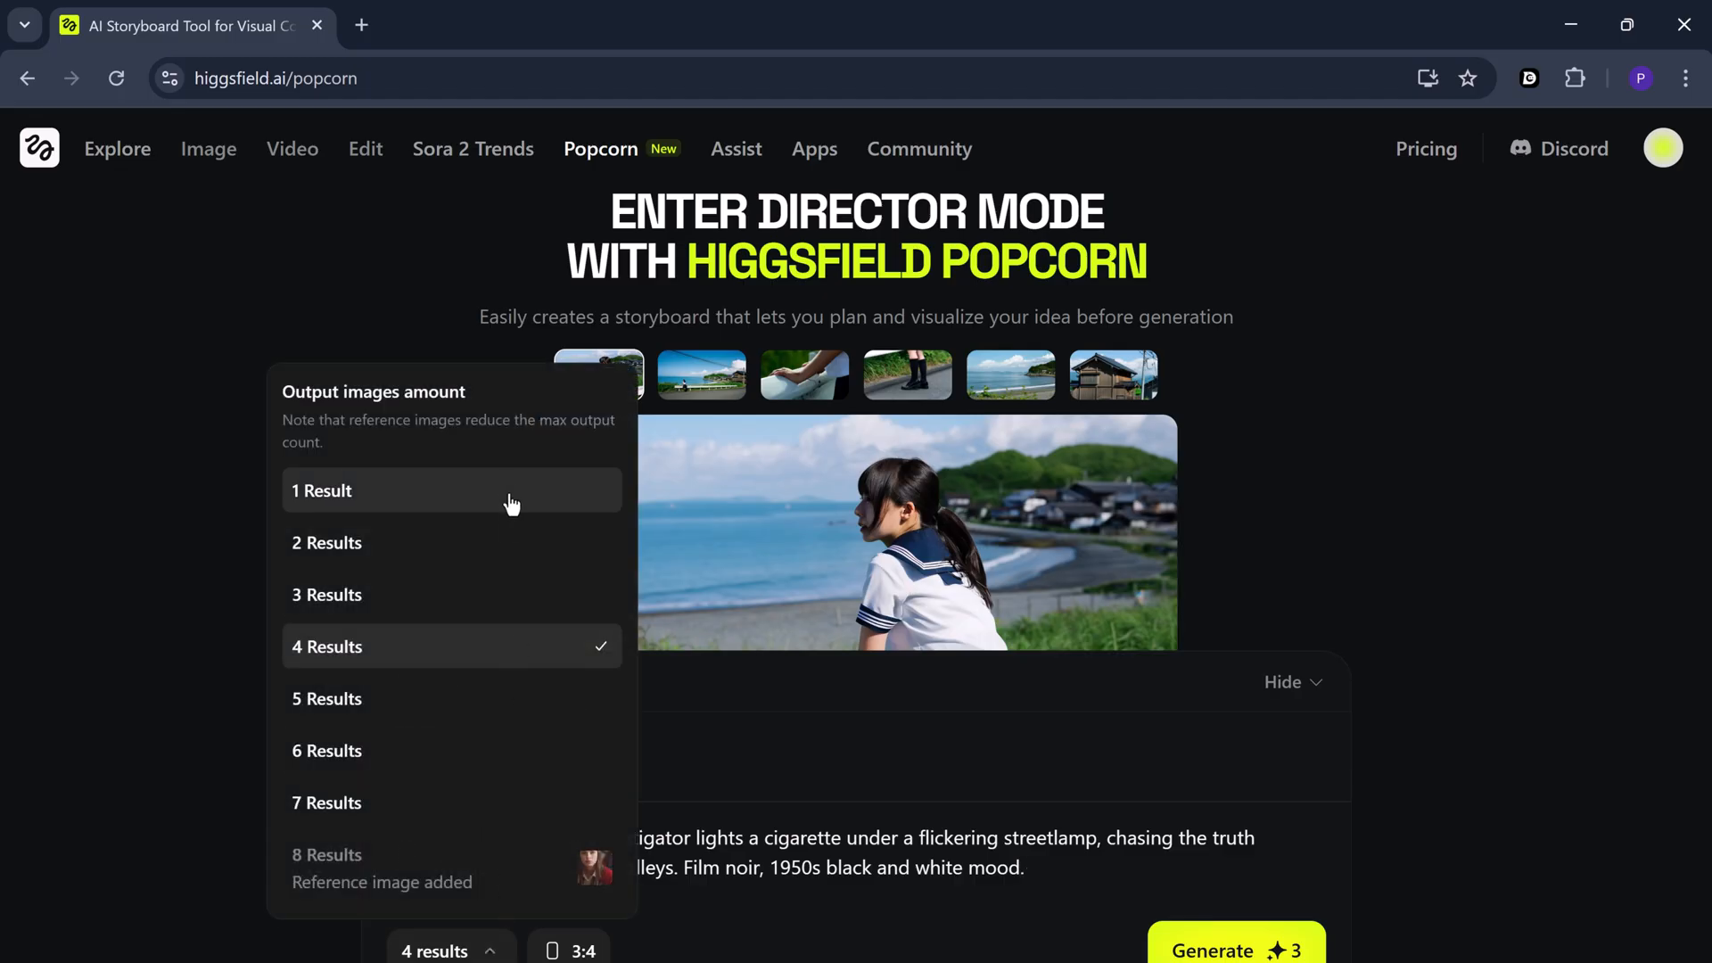
pyautogui.moveTo(516, 663)
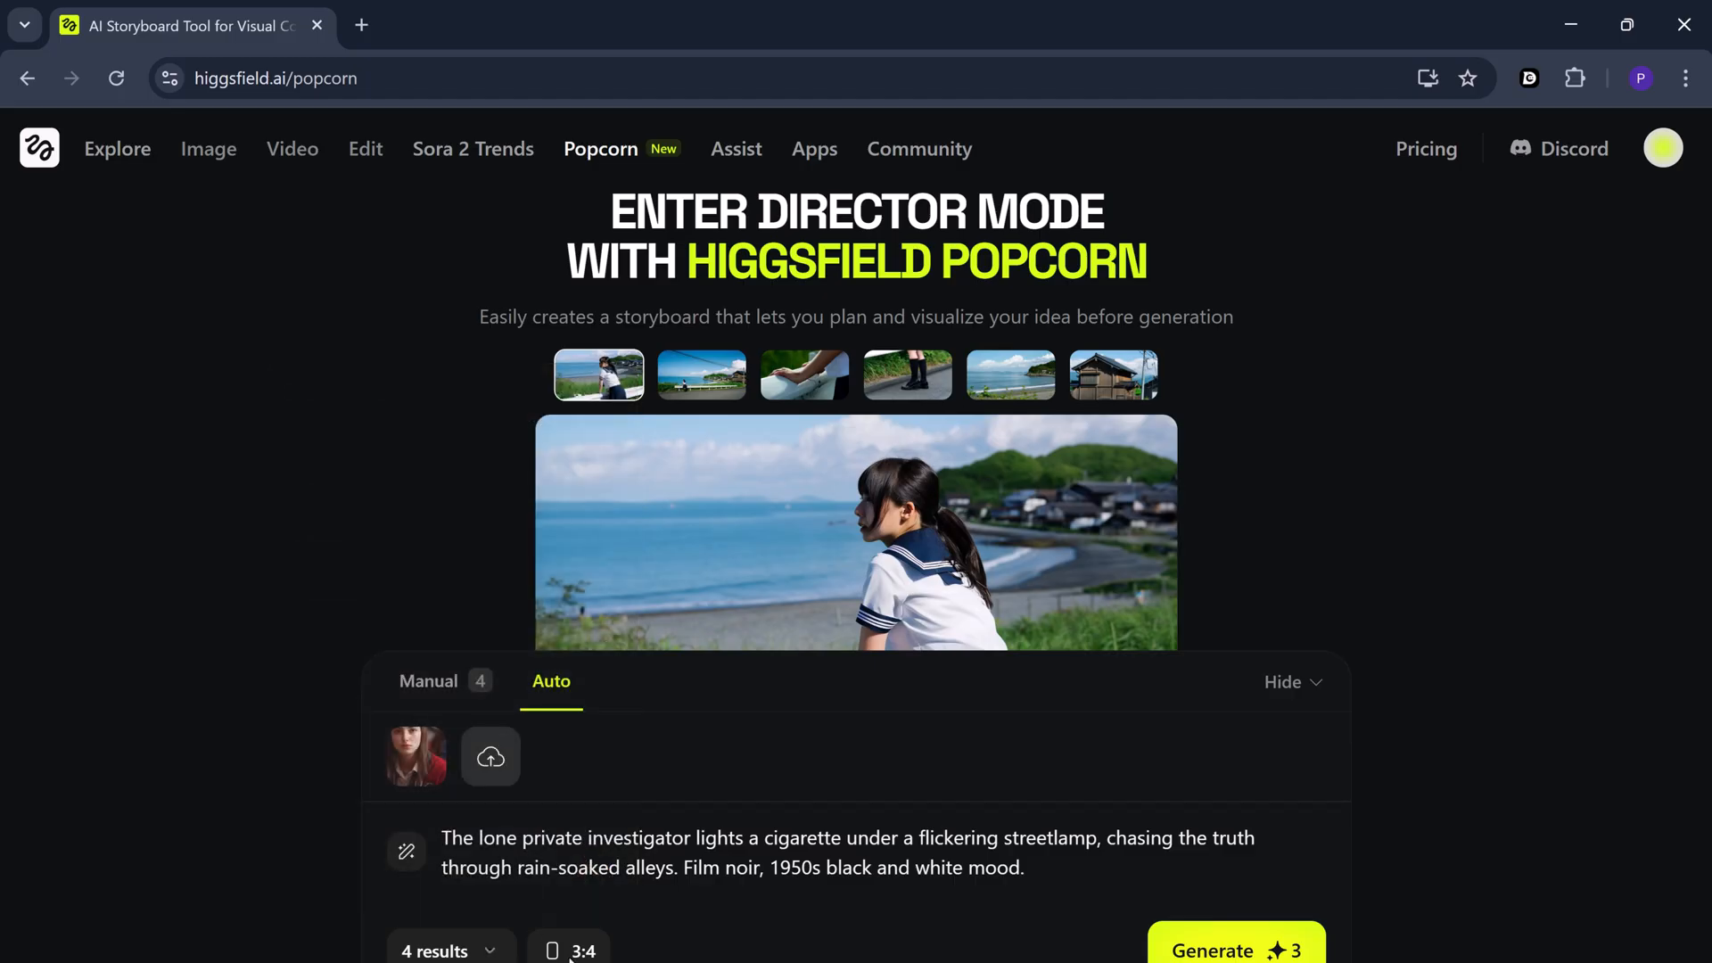
pyautogui.click(568, 949)
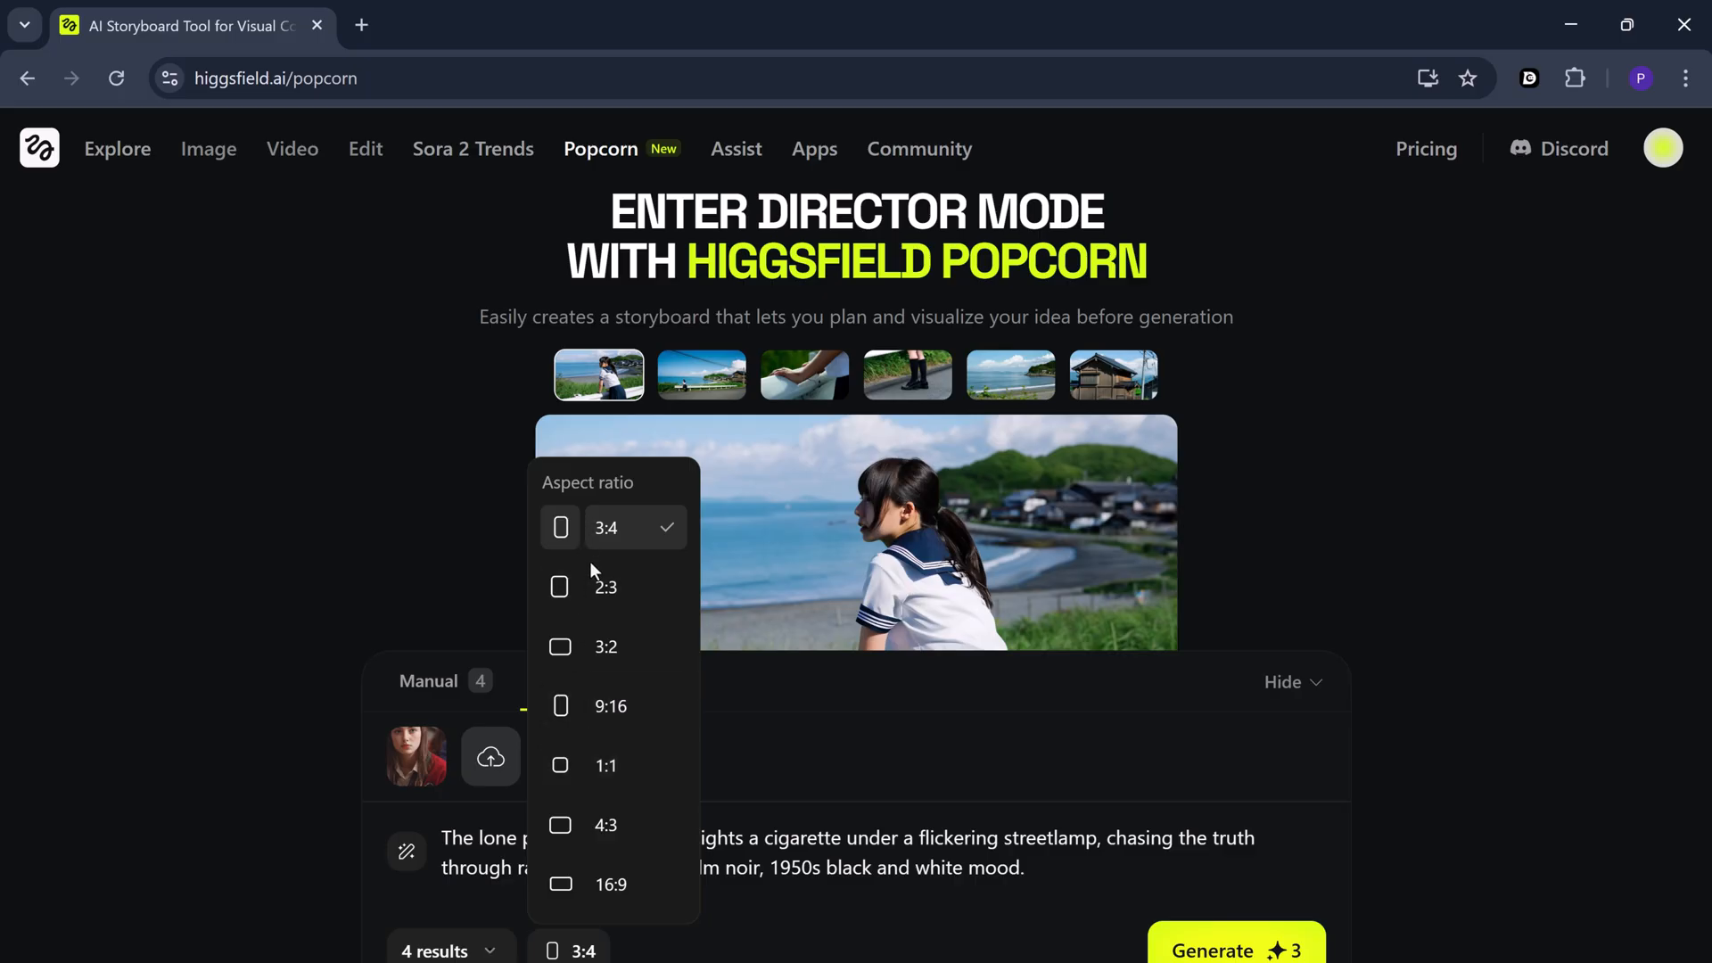
pyautogui.moveTo(605, 647)
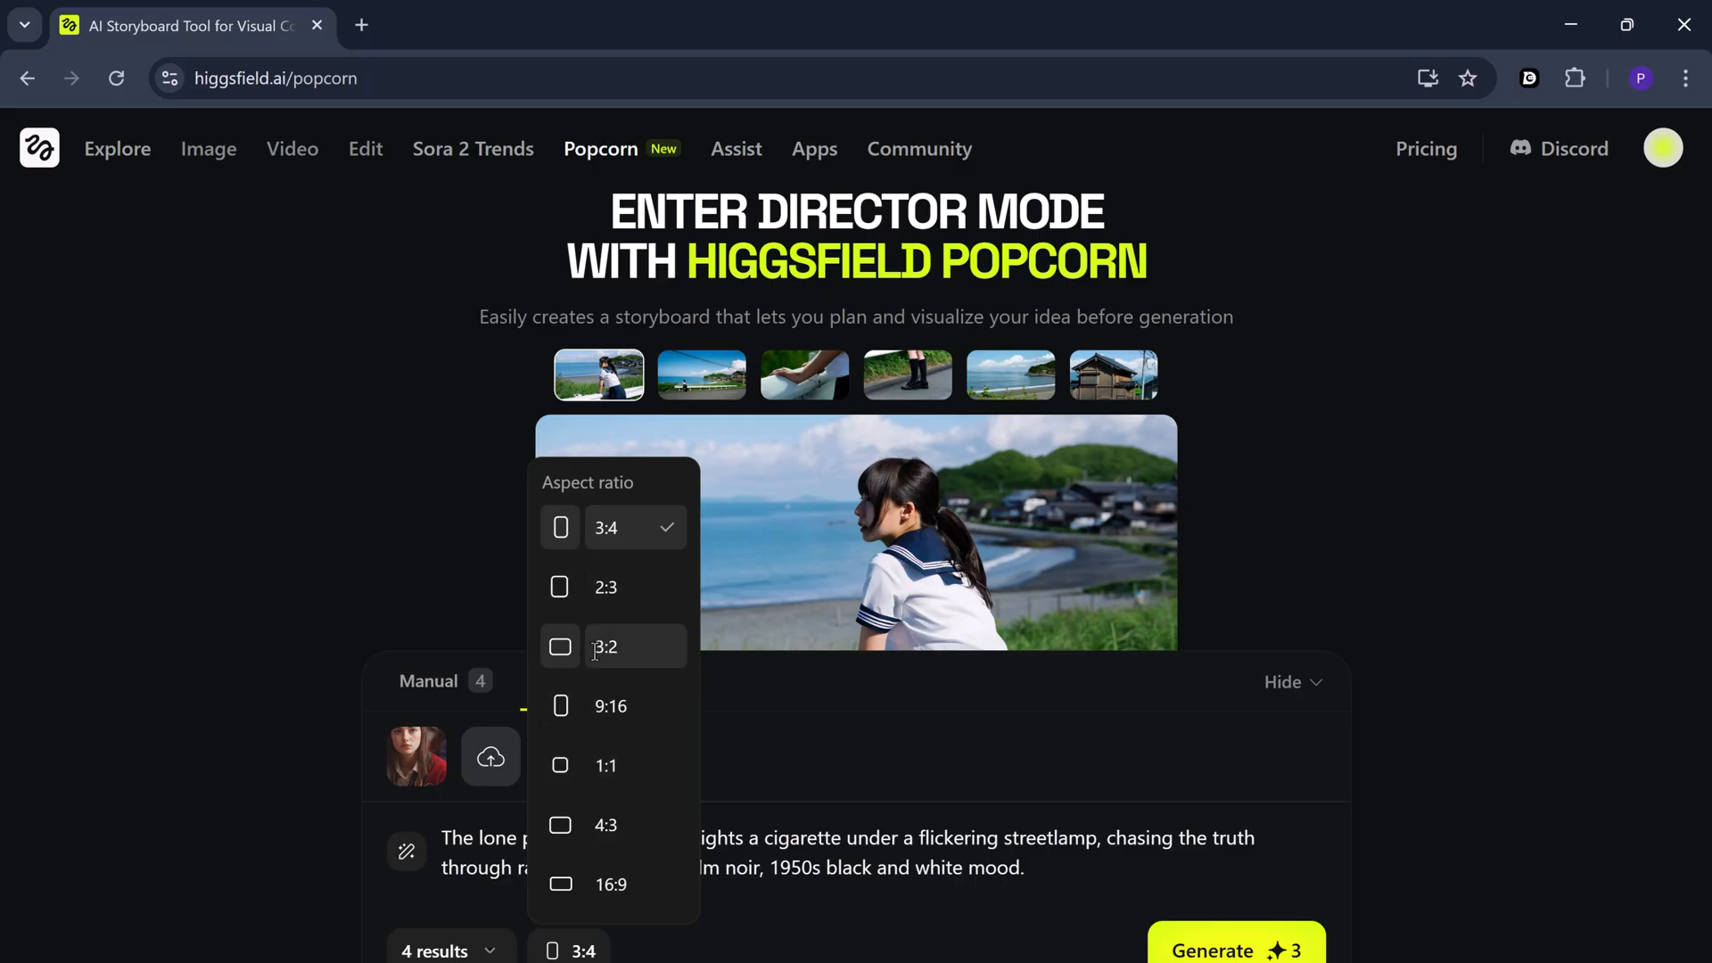
pyautogui.click(604, 645)
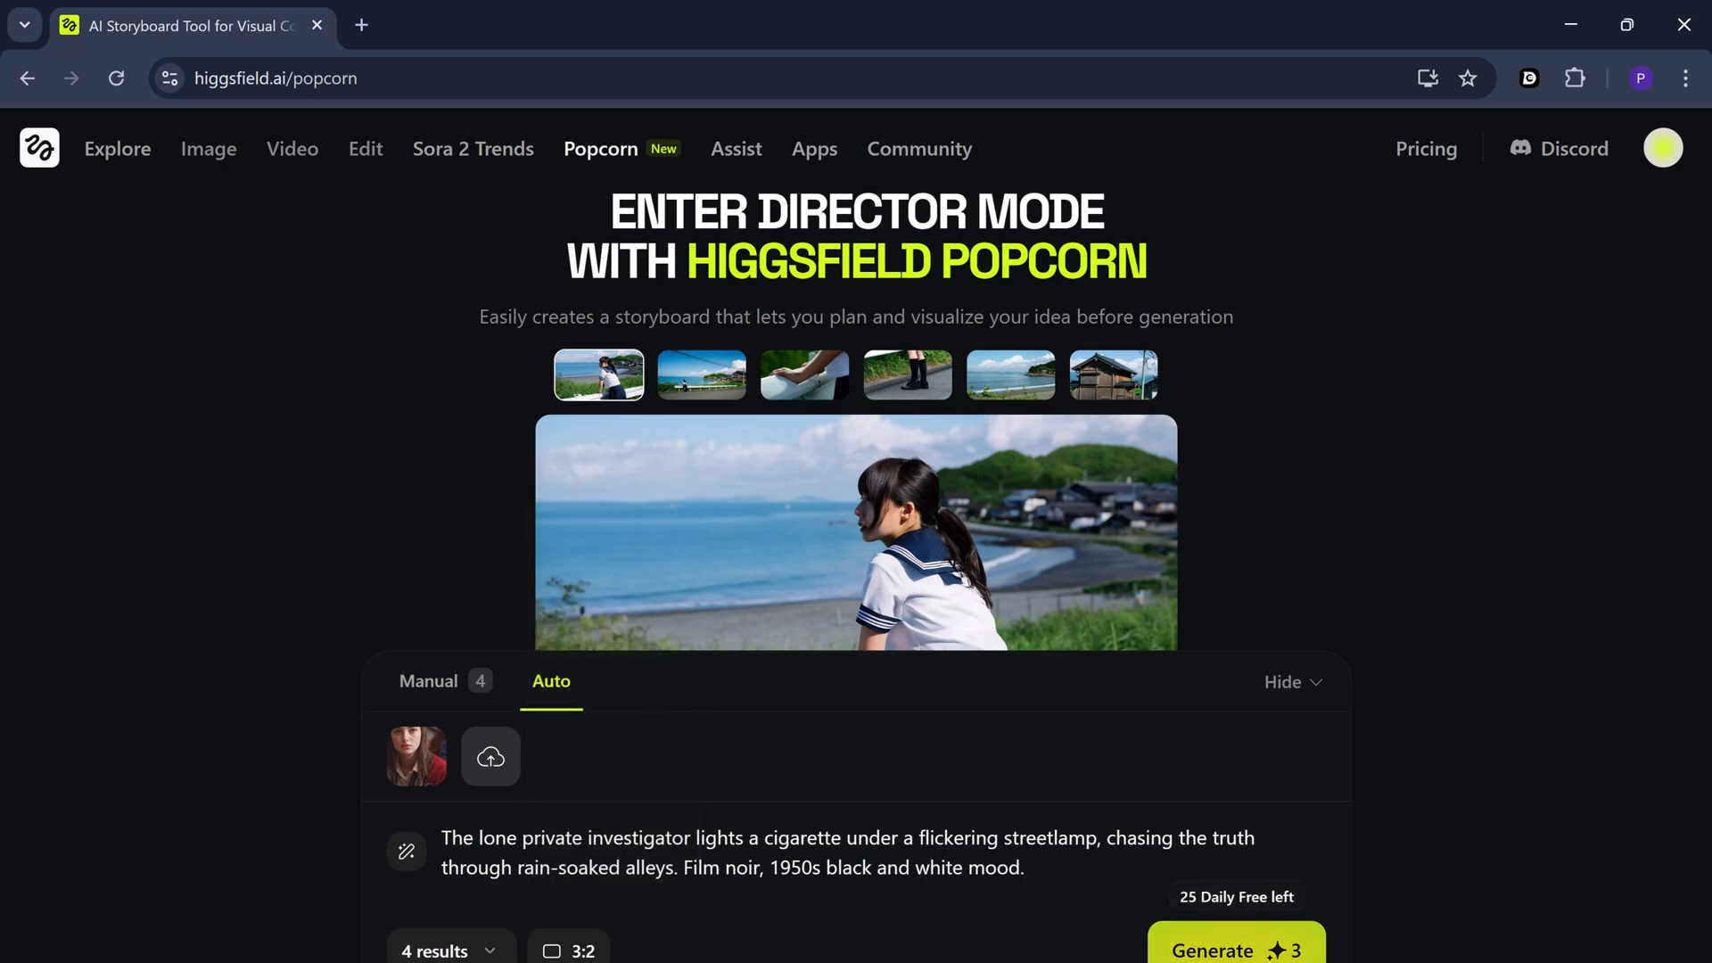
pyautogui.click(1235, 943)
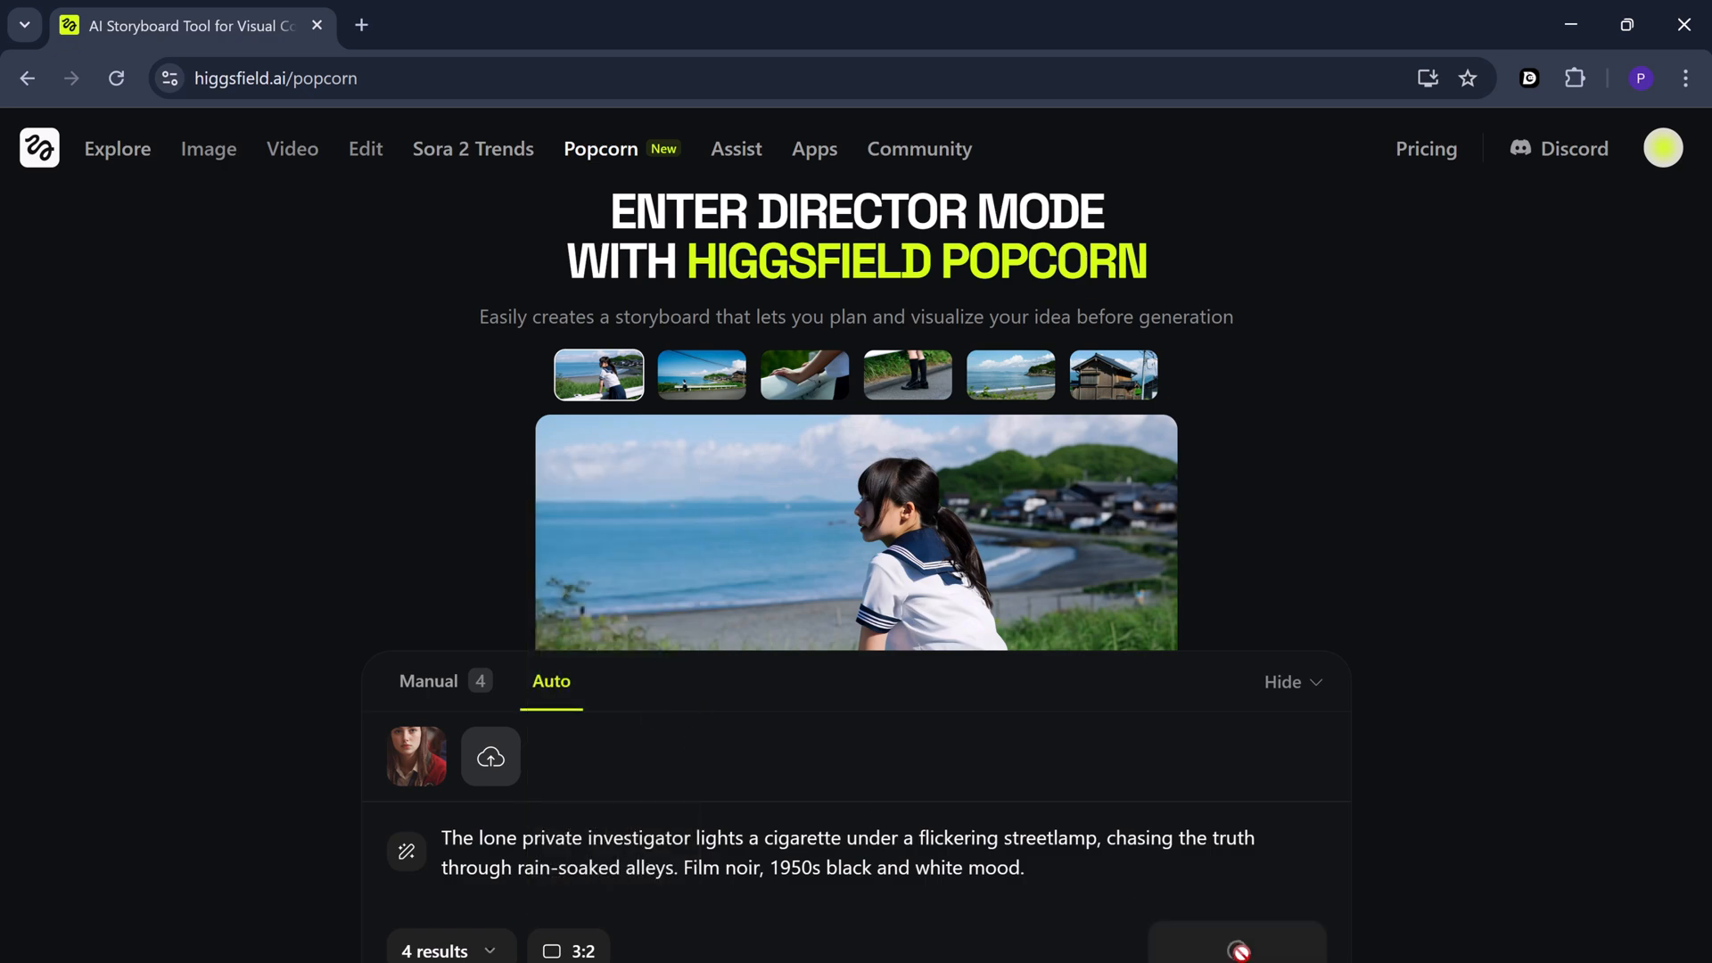
# Review the four black-and-white noir frames, enlarging the second one
pyautogui.click(1235, 948)
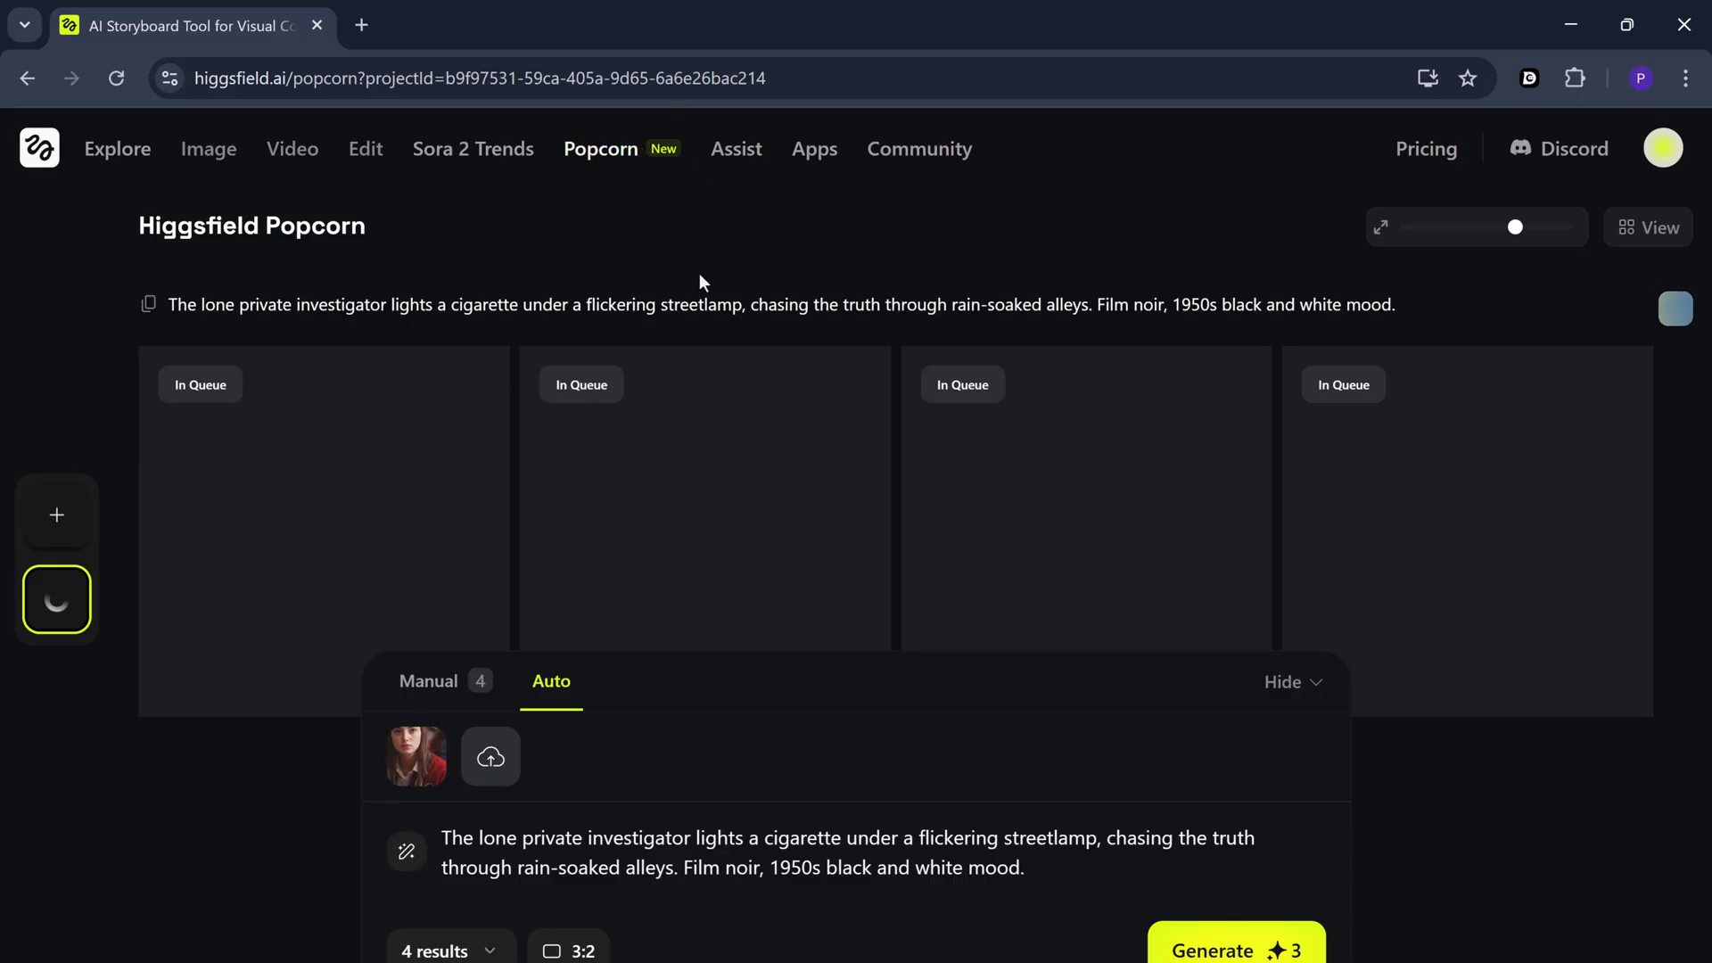
pyautogui.scroll(3)
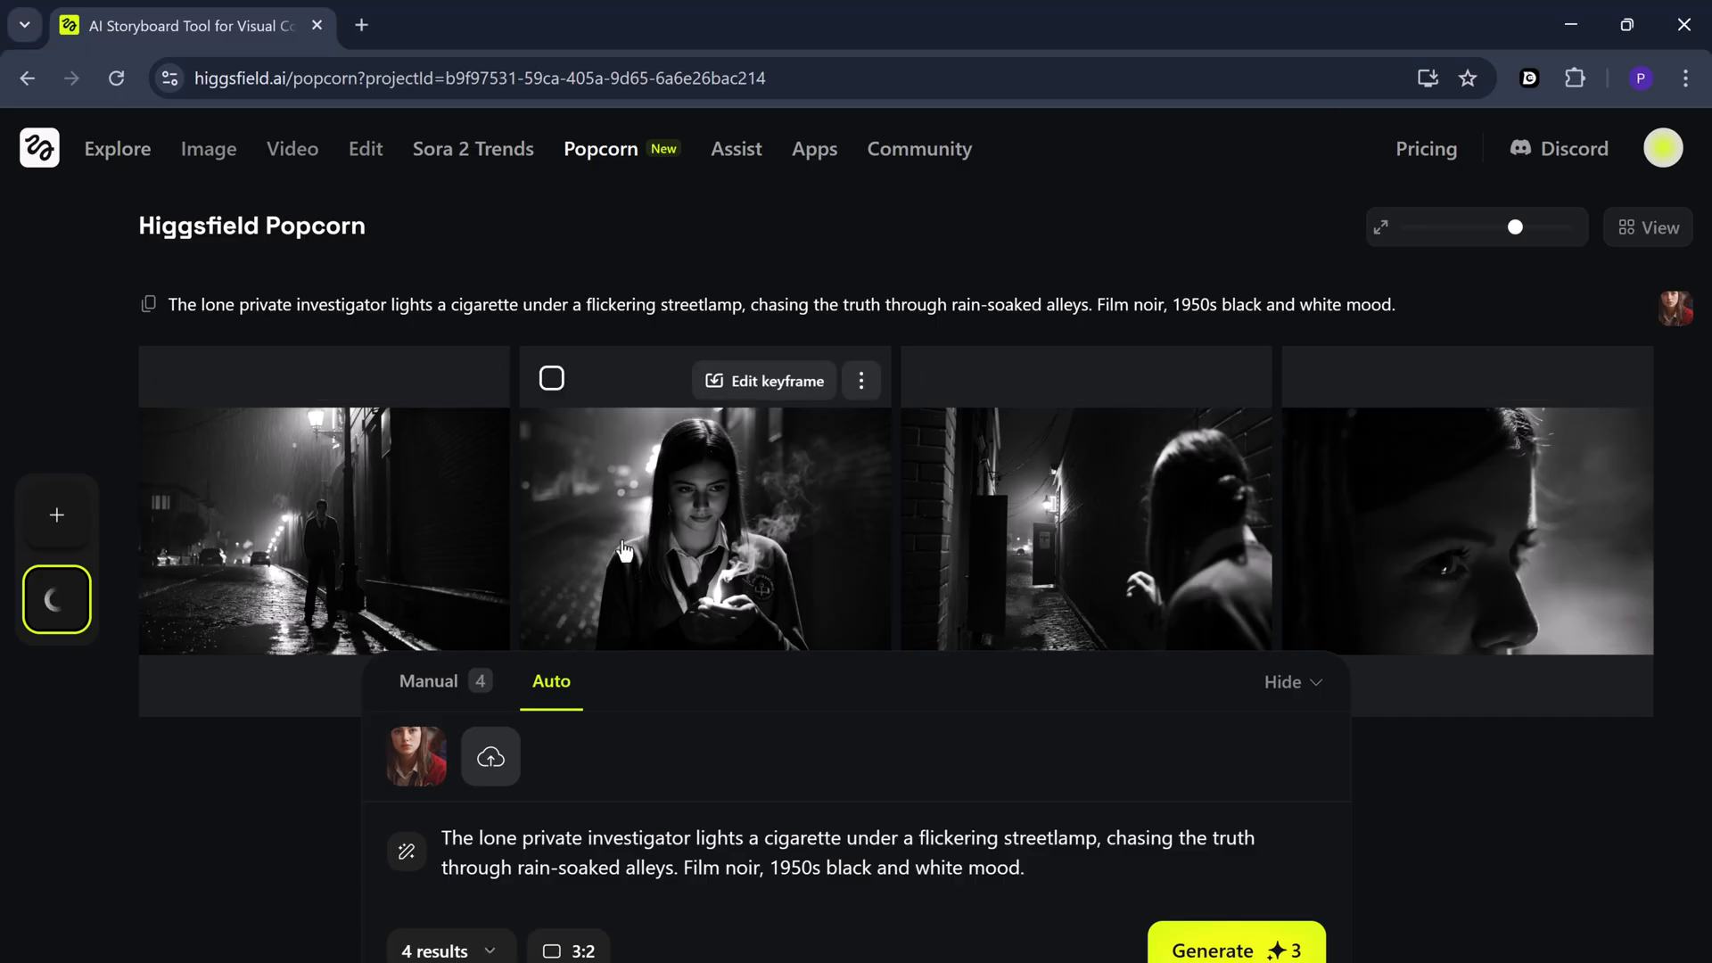
pyautogui.click(704, 530)
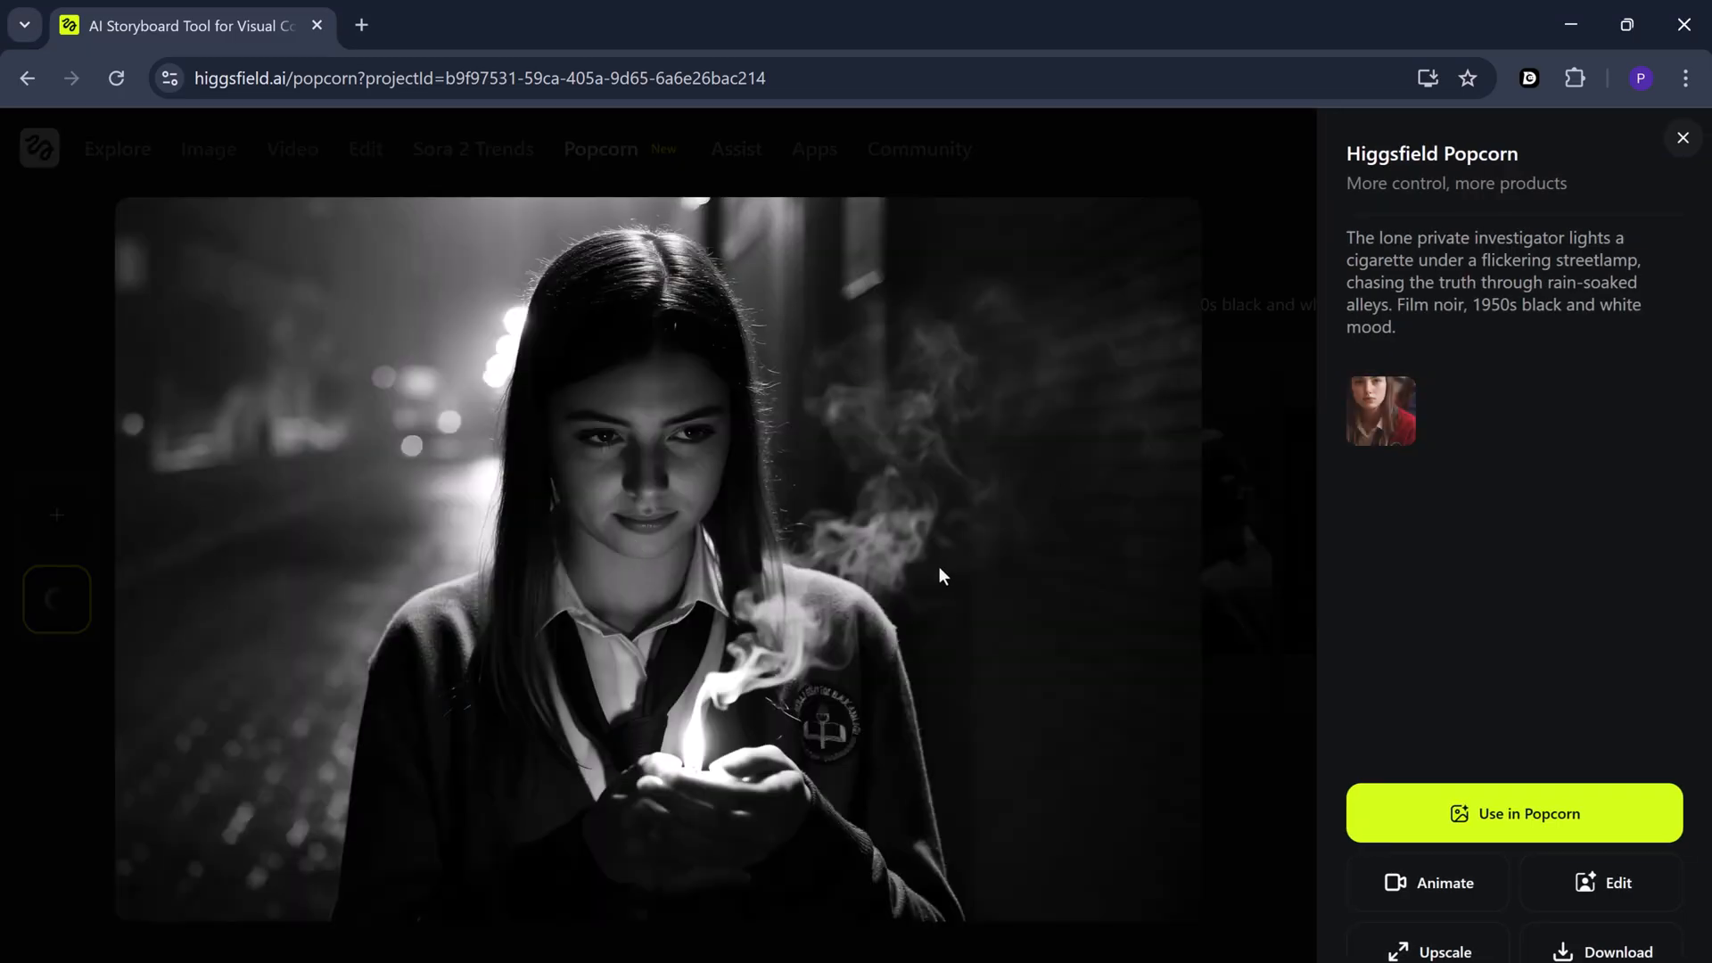
pyautogui.moveTo(781, 416)
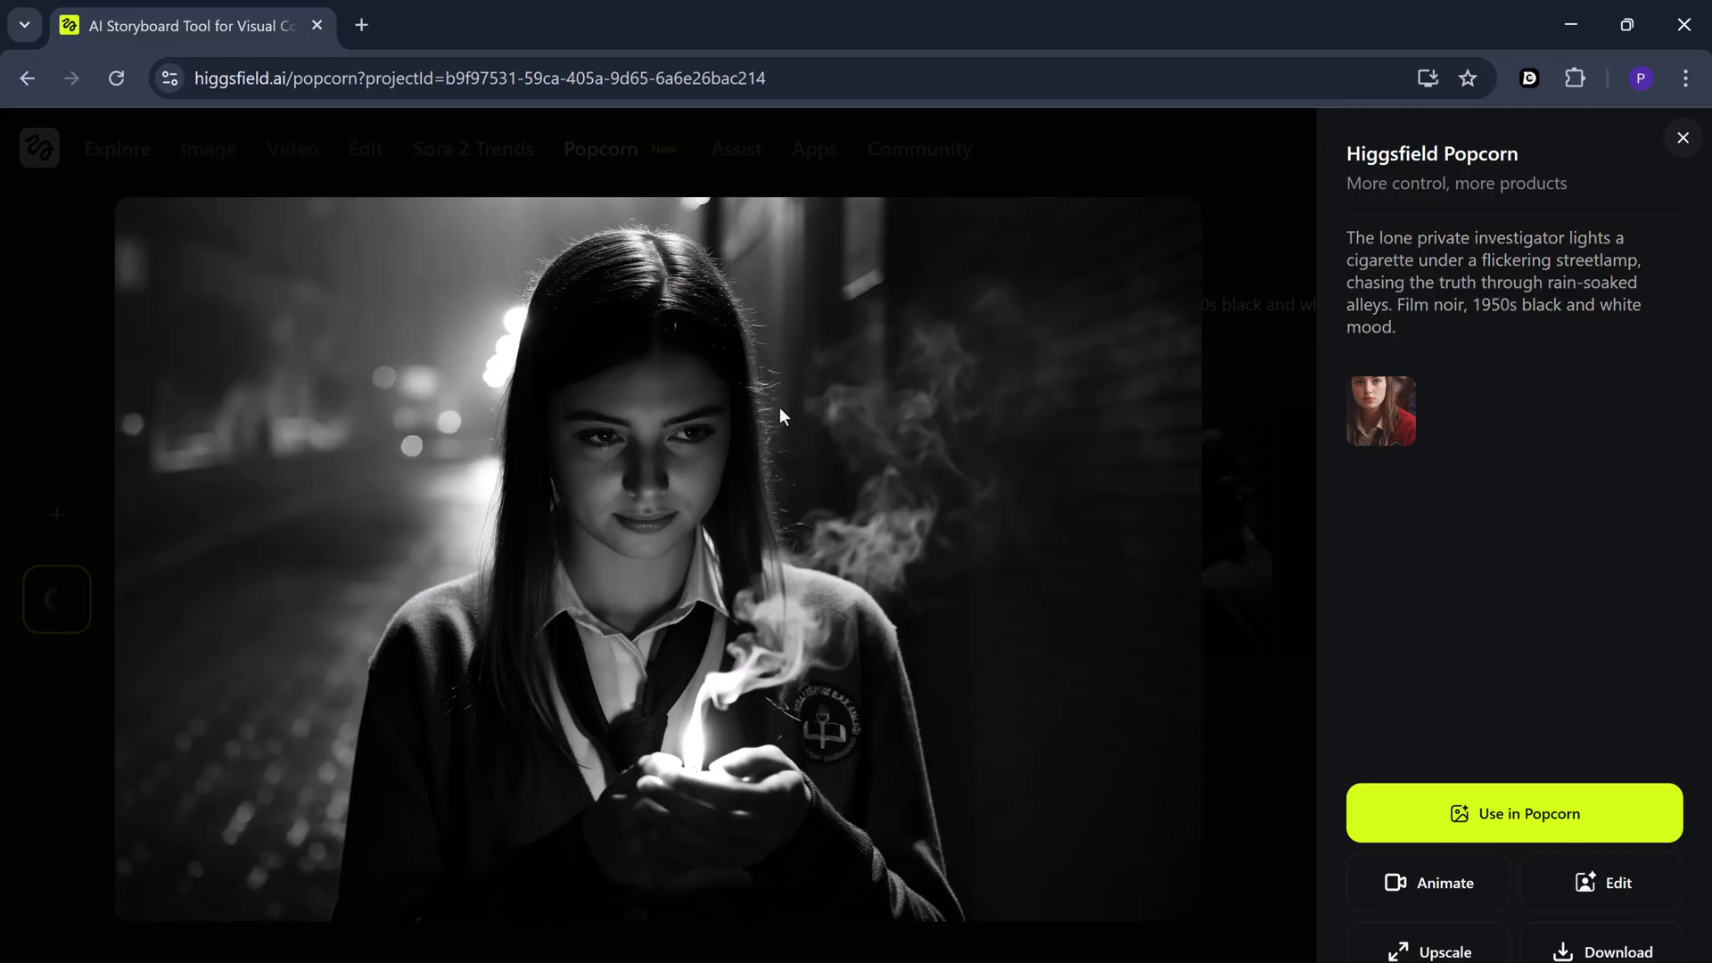
pyautogui.moveTo(748, 707)
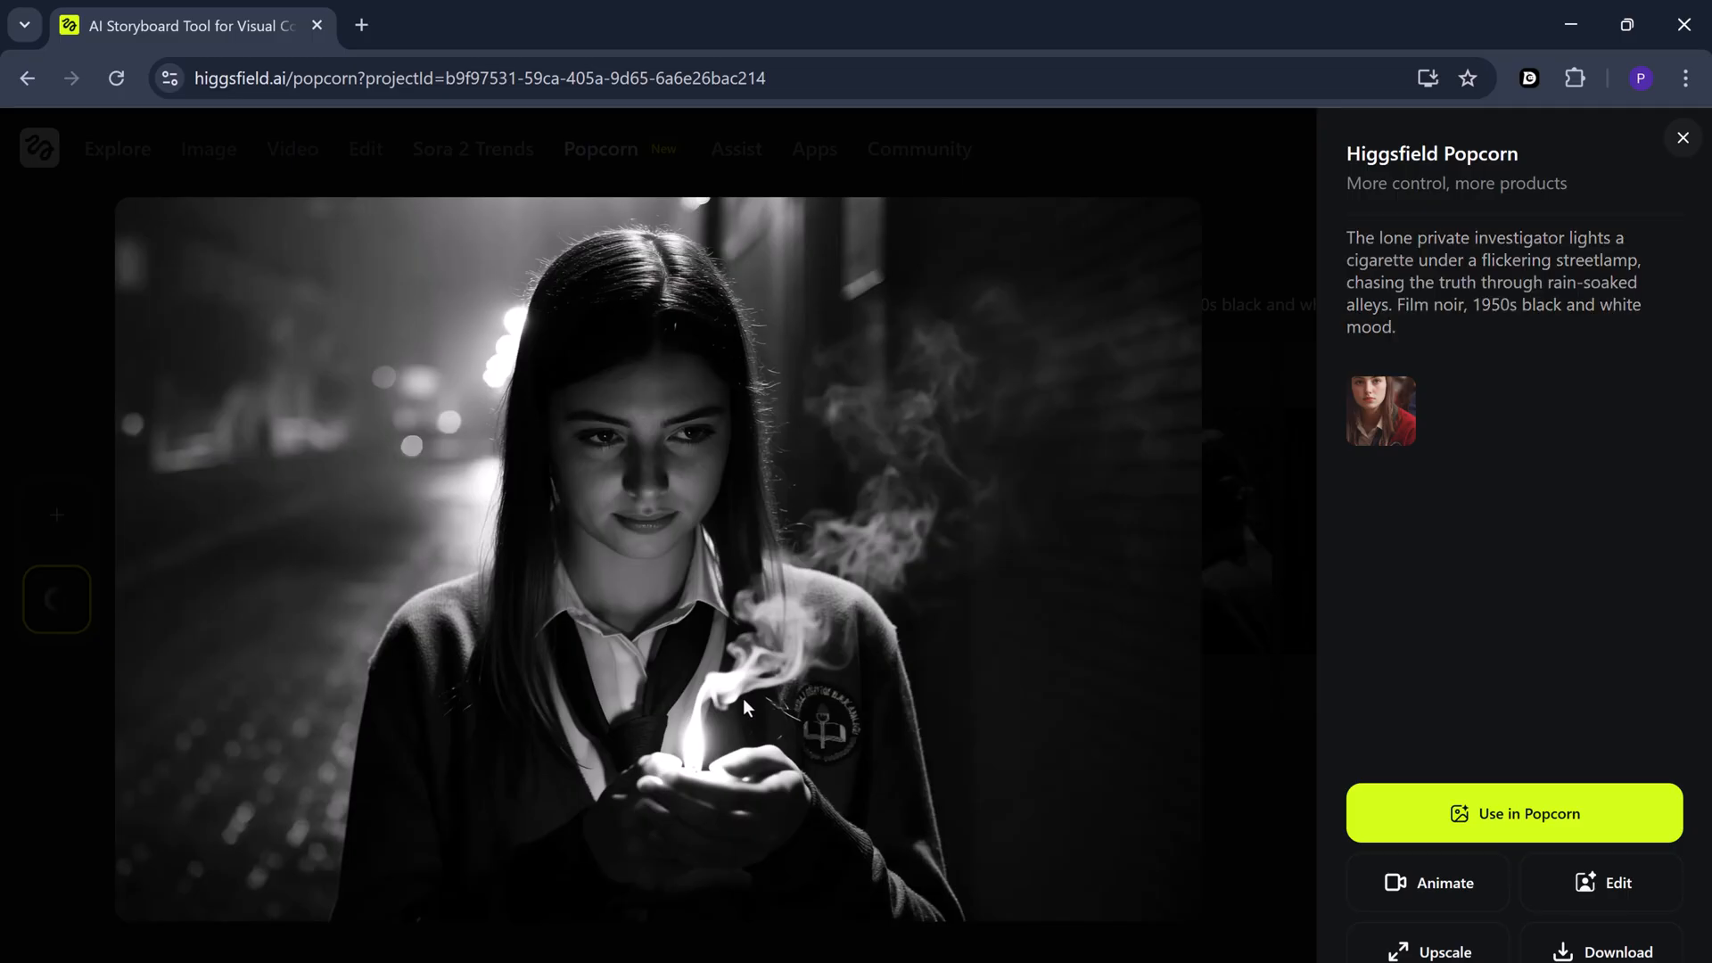
pyautogui.moveTo(1357, 759)
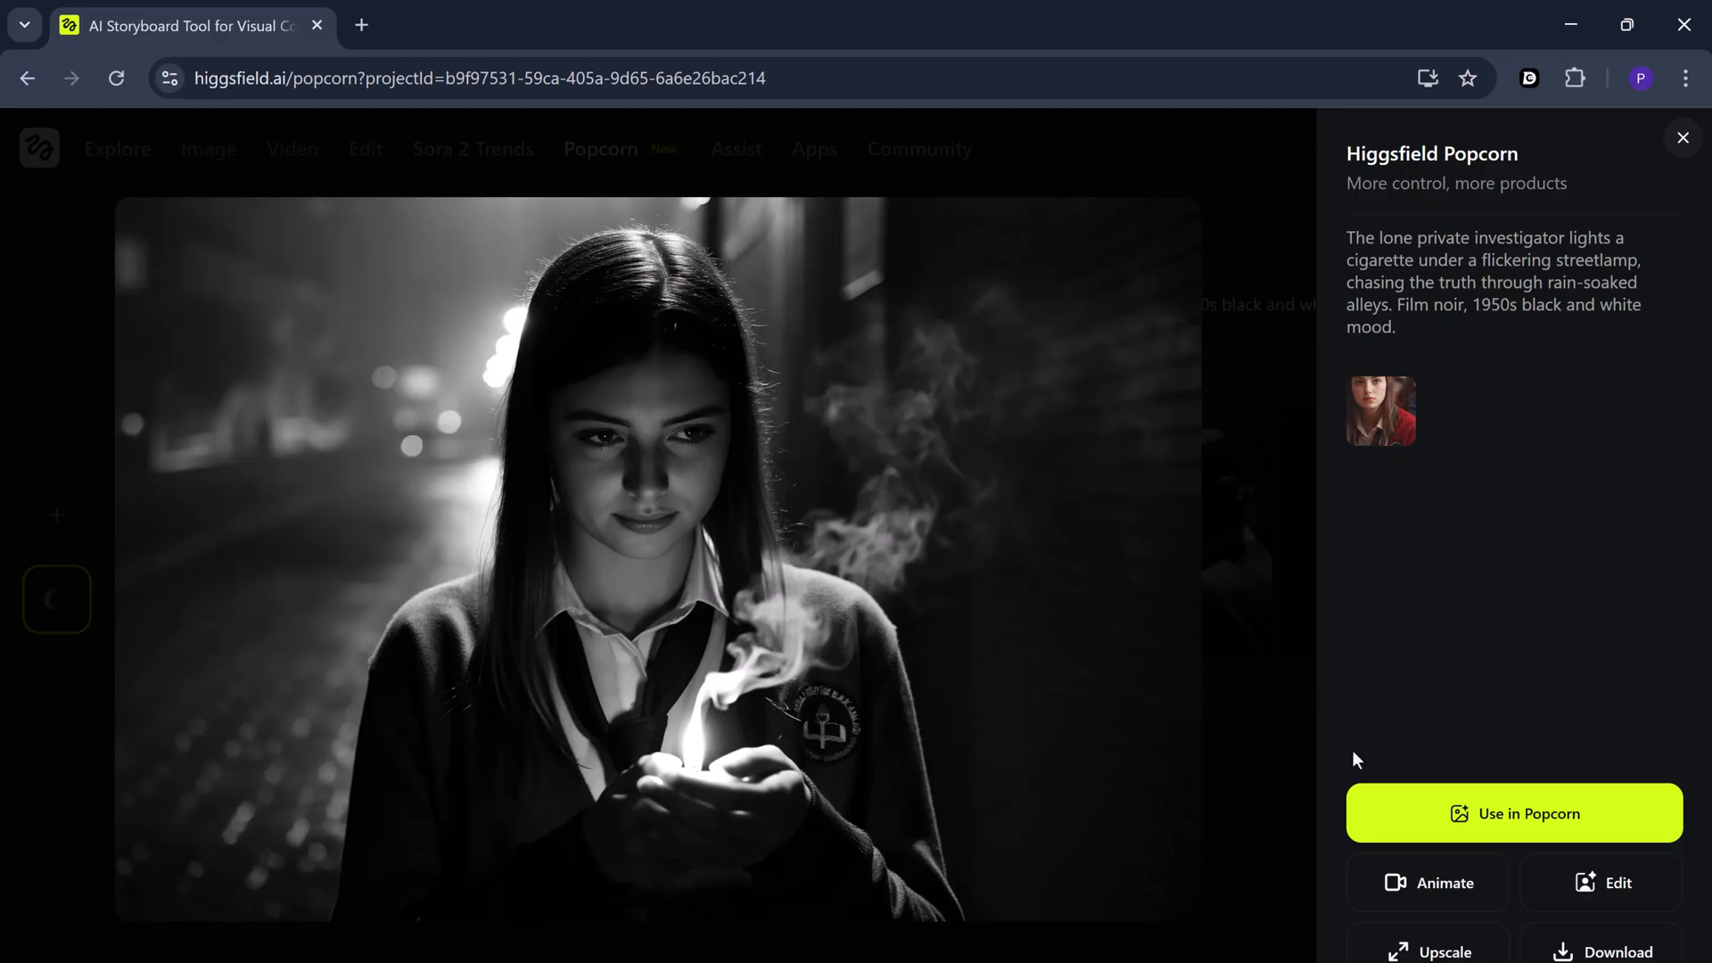
pyautogui.moveTo(1198, 762)
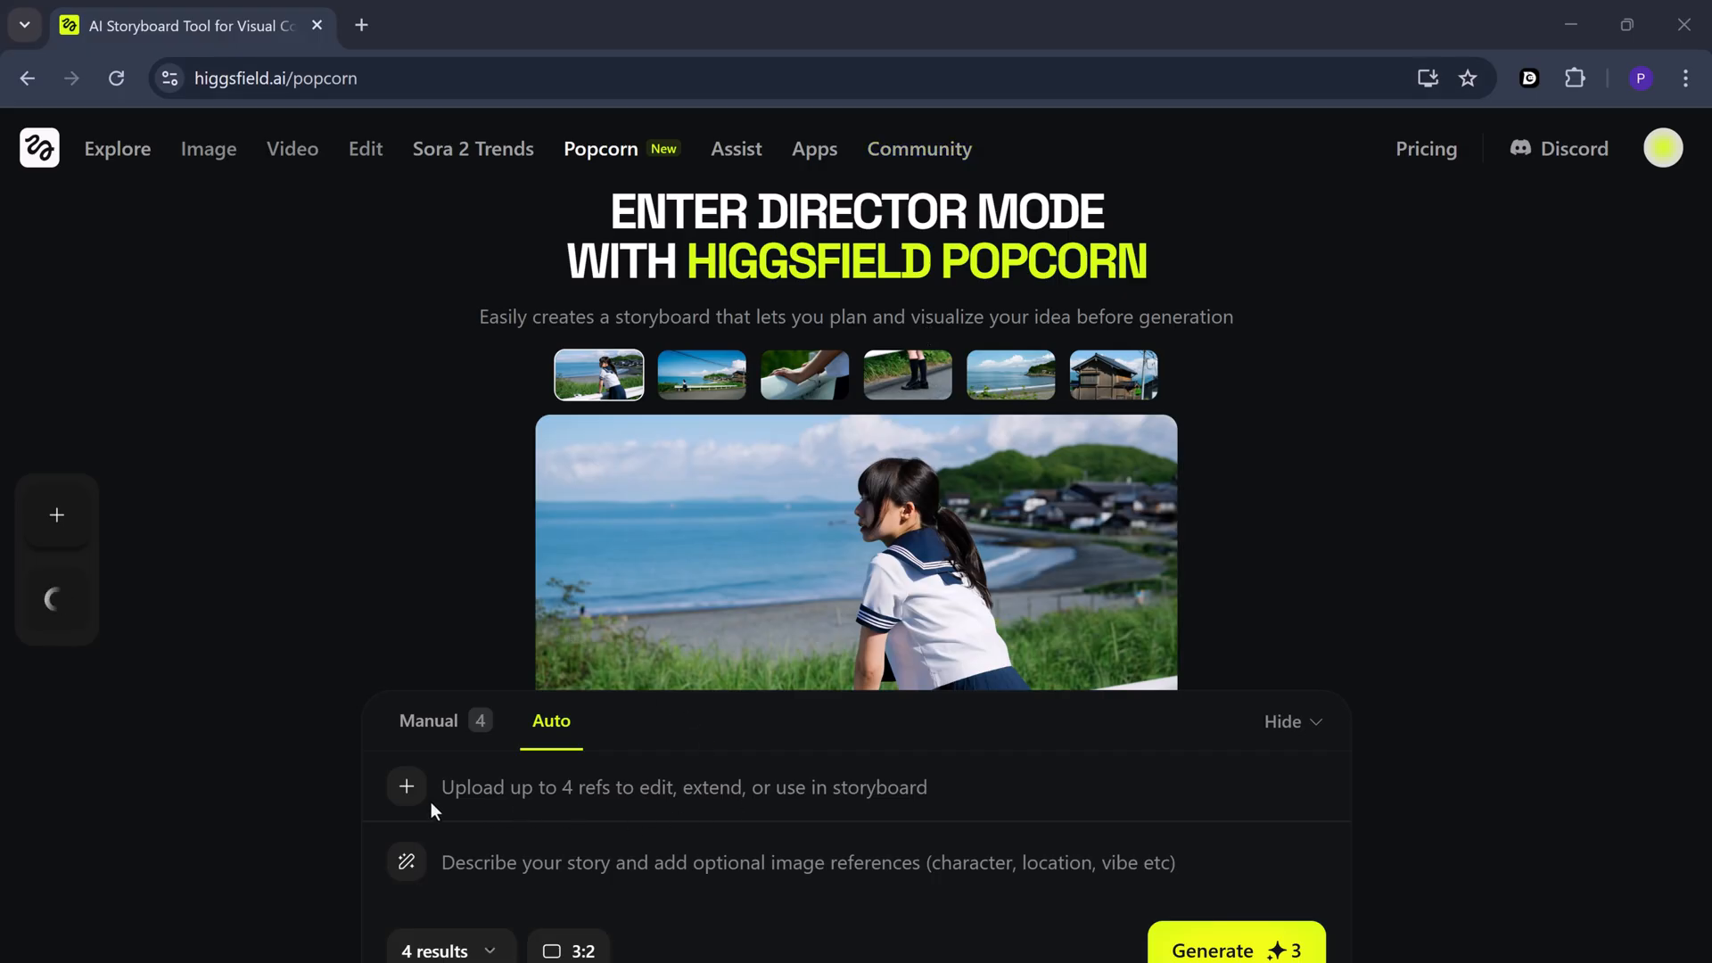
# Open the reference image picker on the photos folder of portraits
pyautogui.click(407, 786)
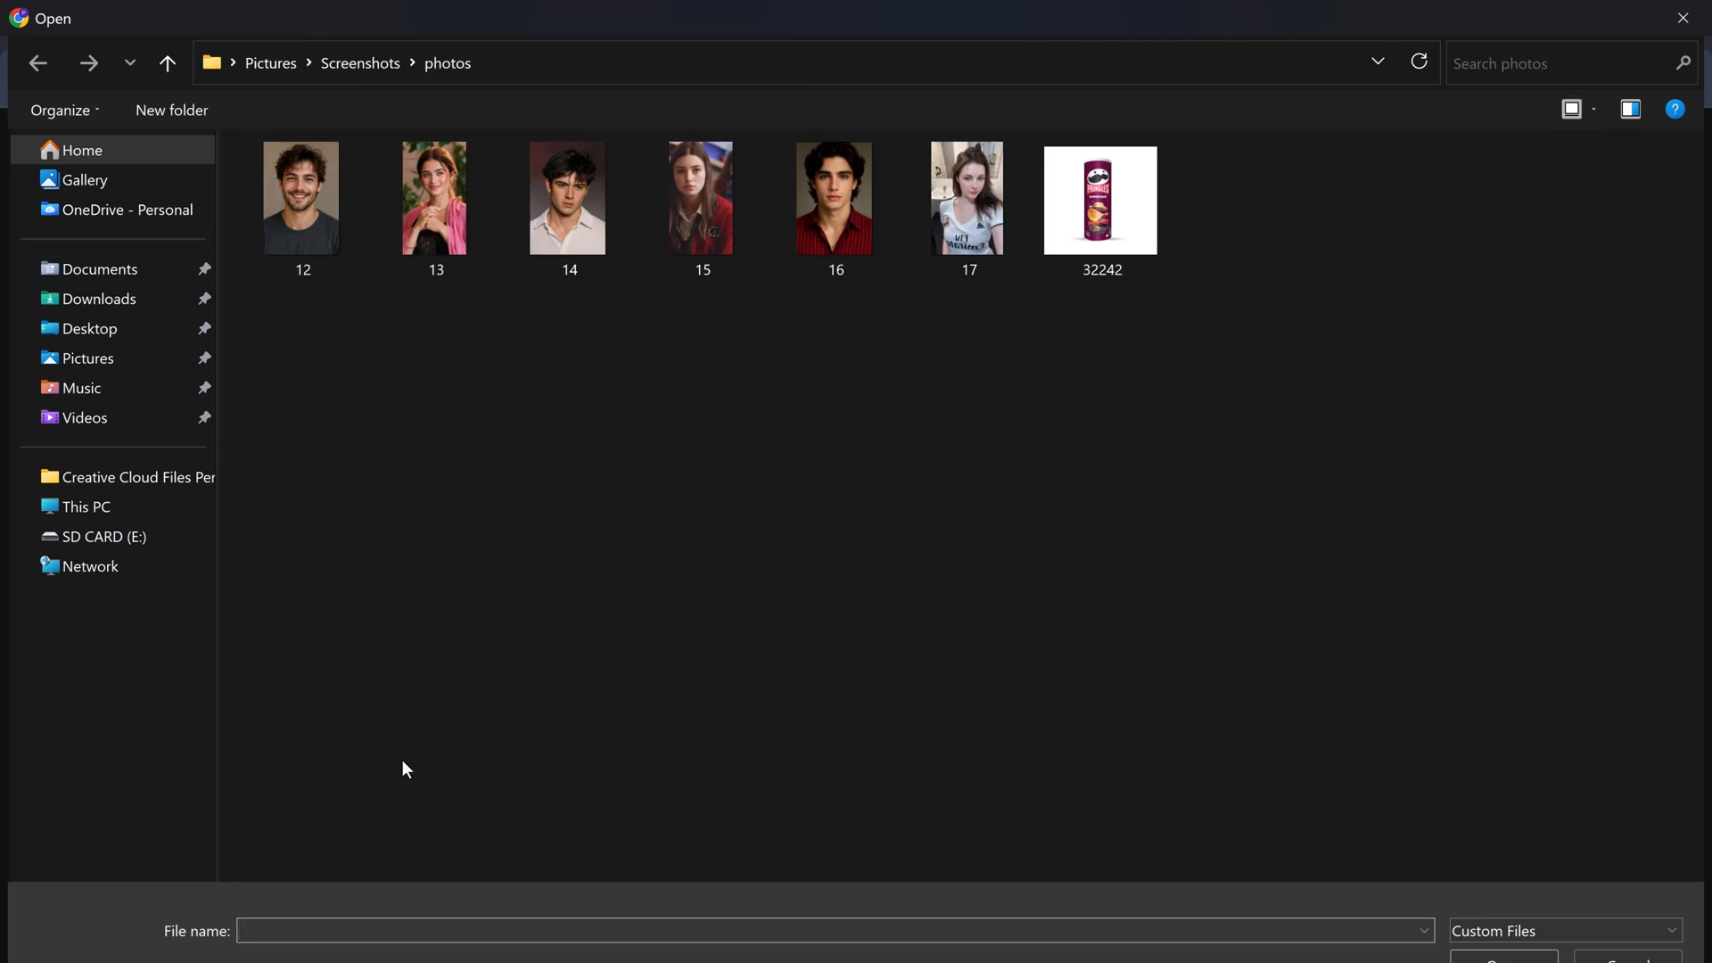
pyautogui.moveTo(434, 198)
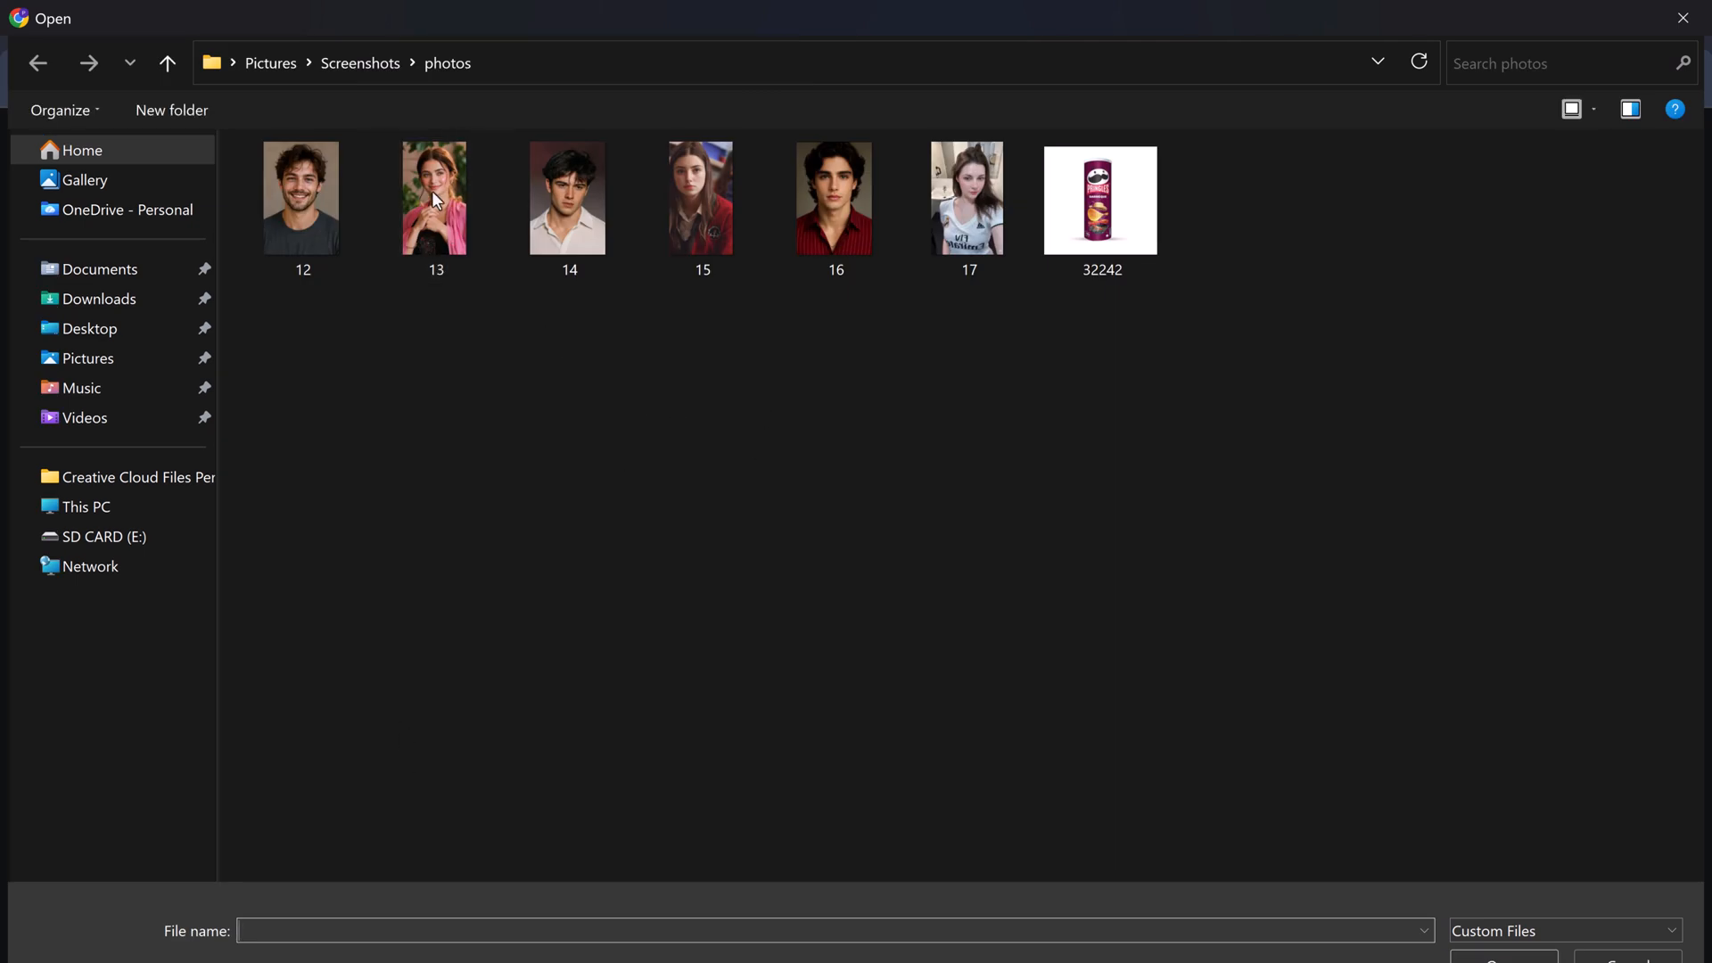
pyautogui.moveTo(339, 208)
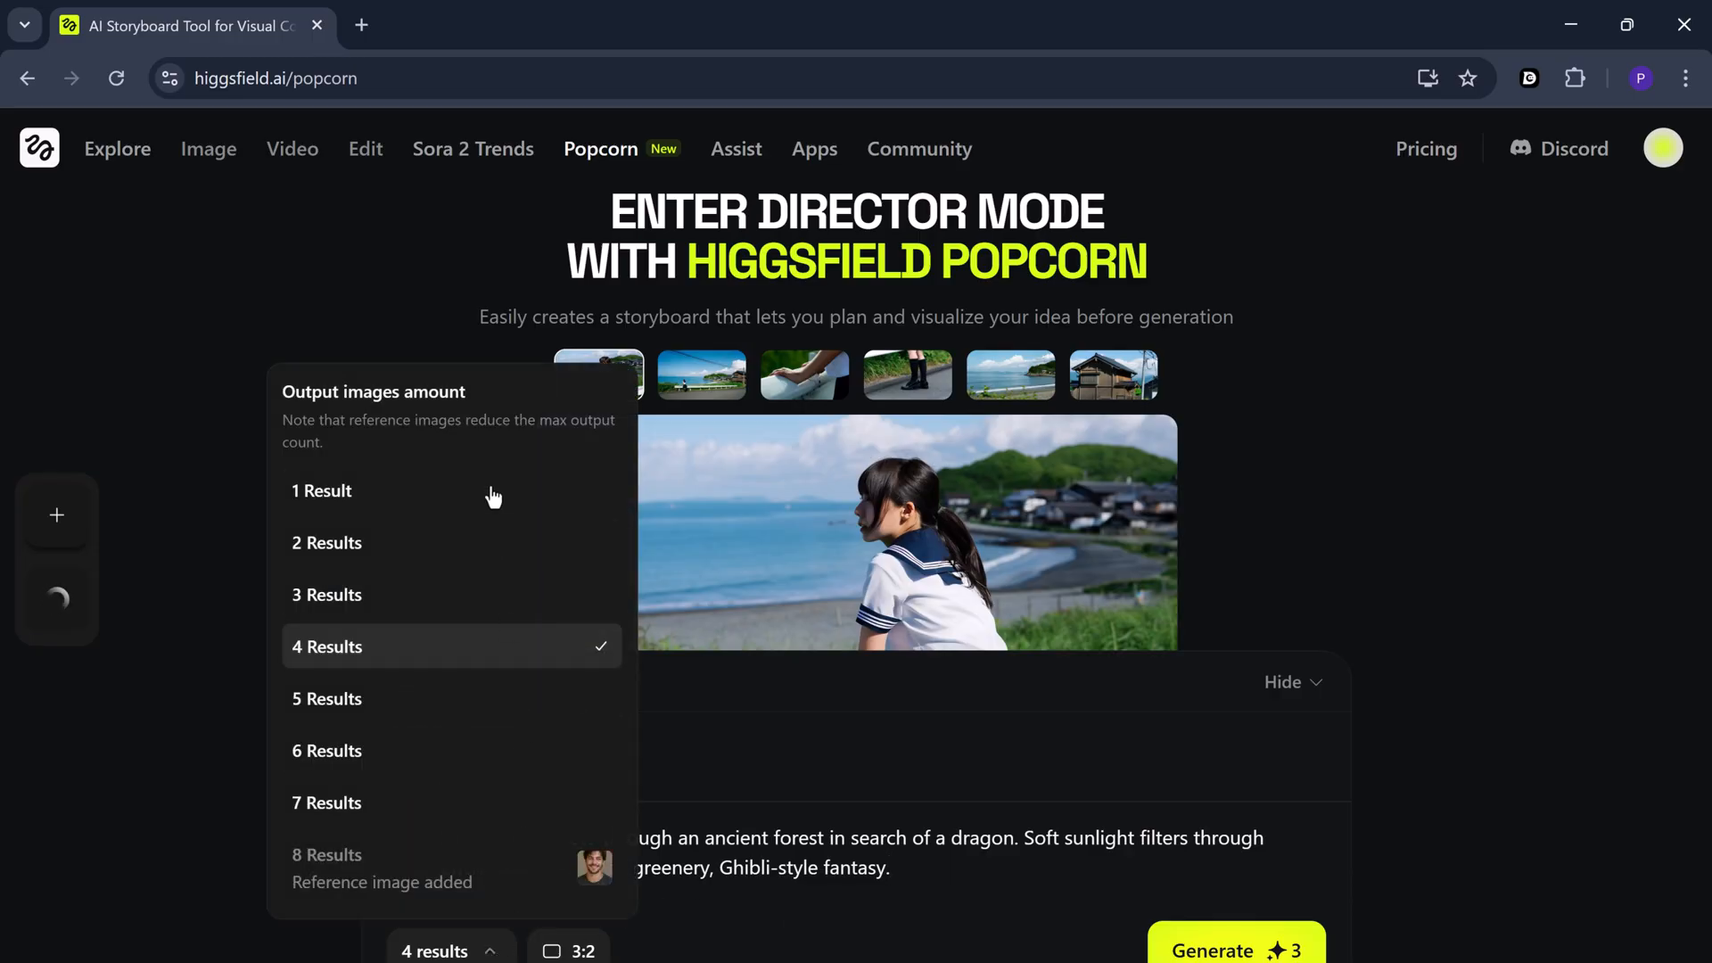
pyautogui.moveTo(427, 813)
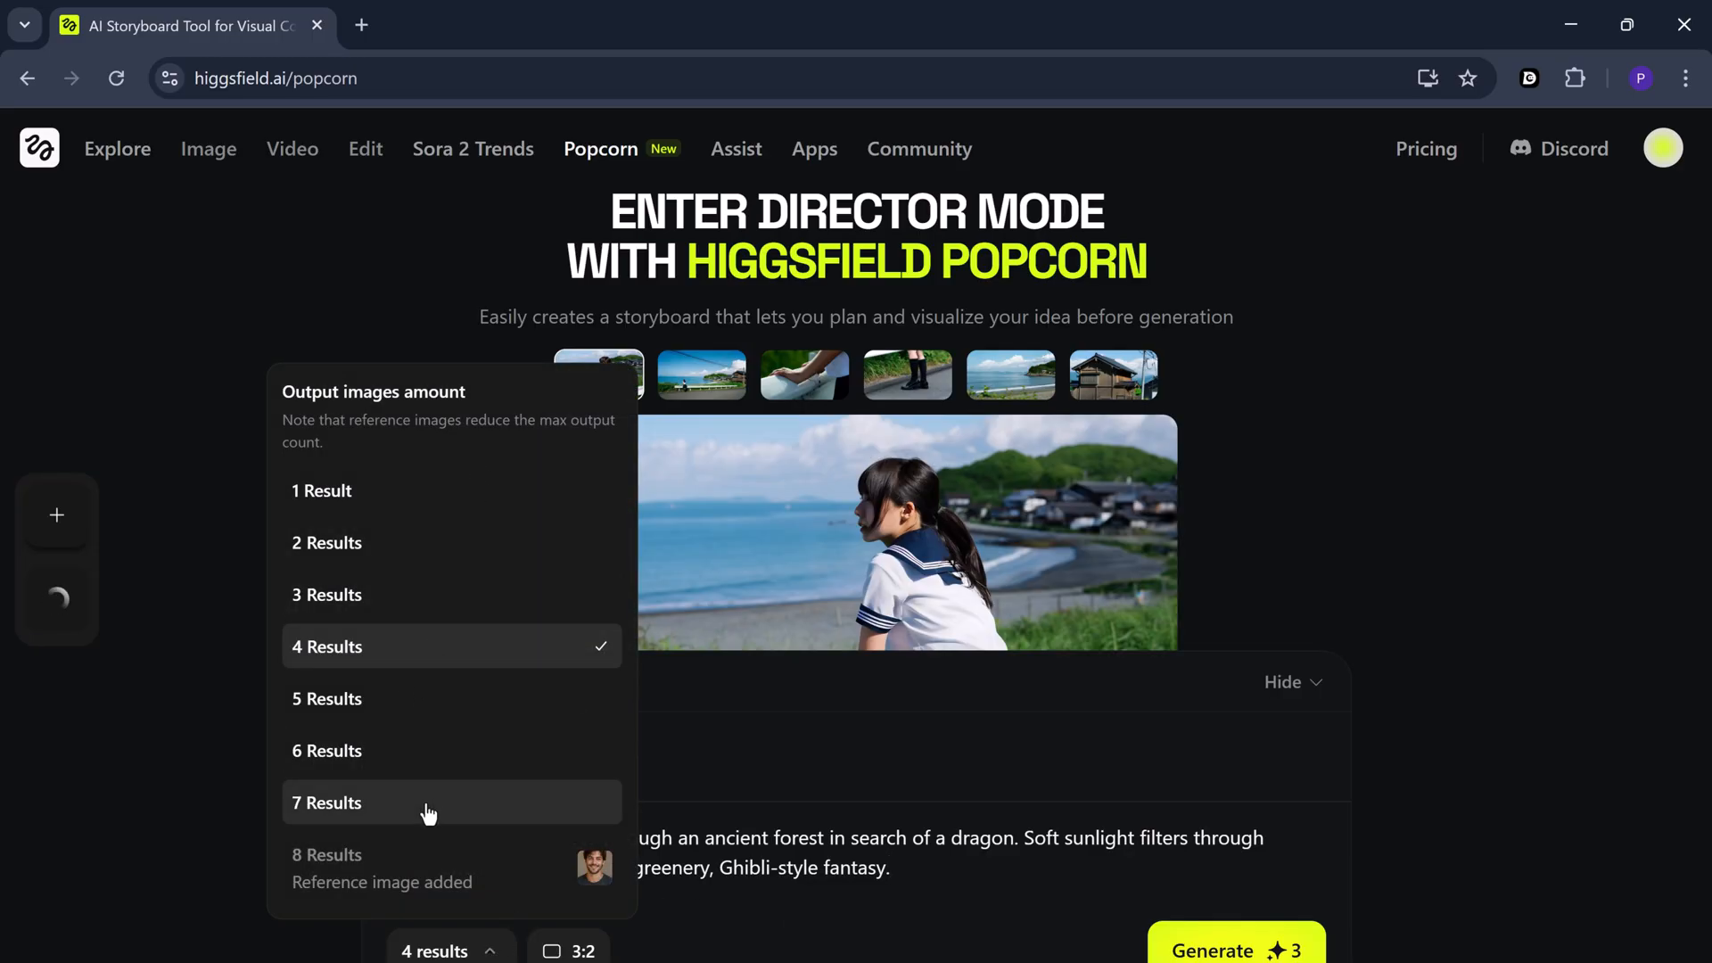
pyautogui.moveTo(361, 749)
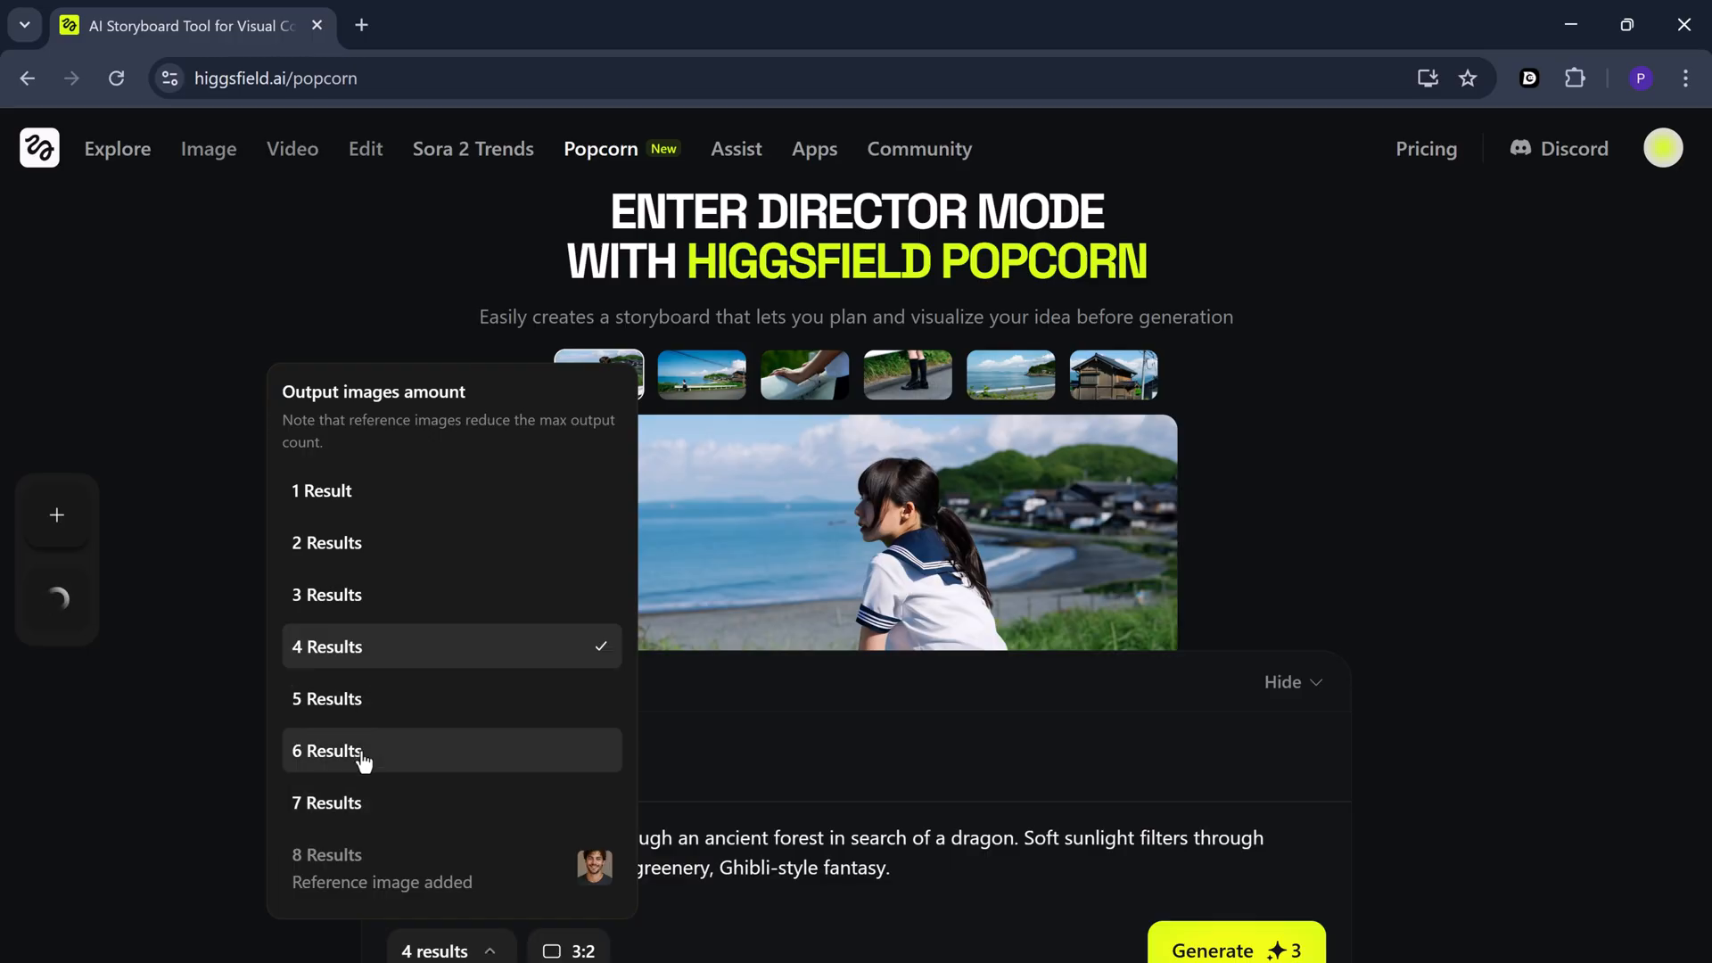
# Generate six 2:3 portrait frames of the Ghibli forest dragon journey
pyautogui.click(326, 750)
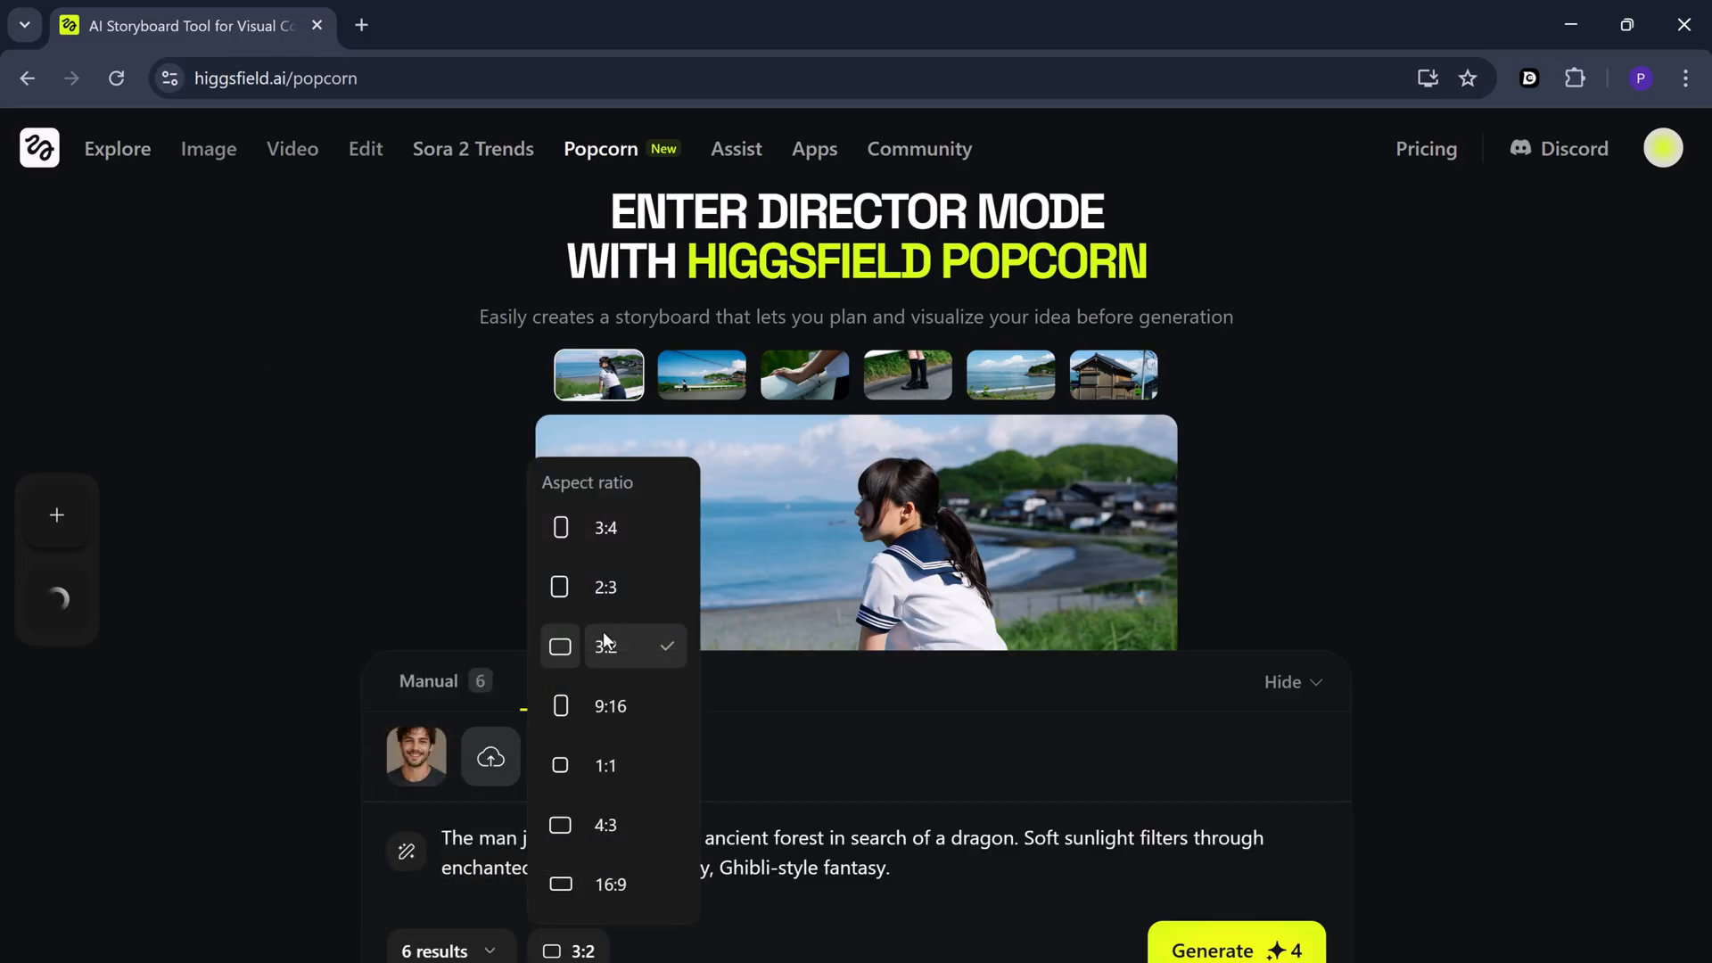
pyautogui.moveTo(613, 607)
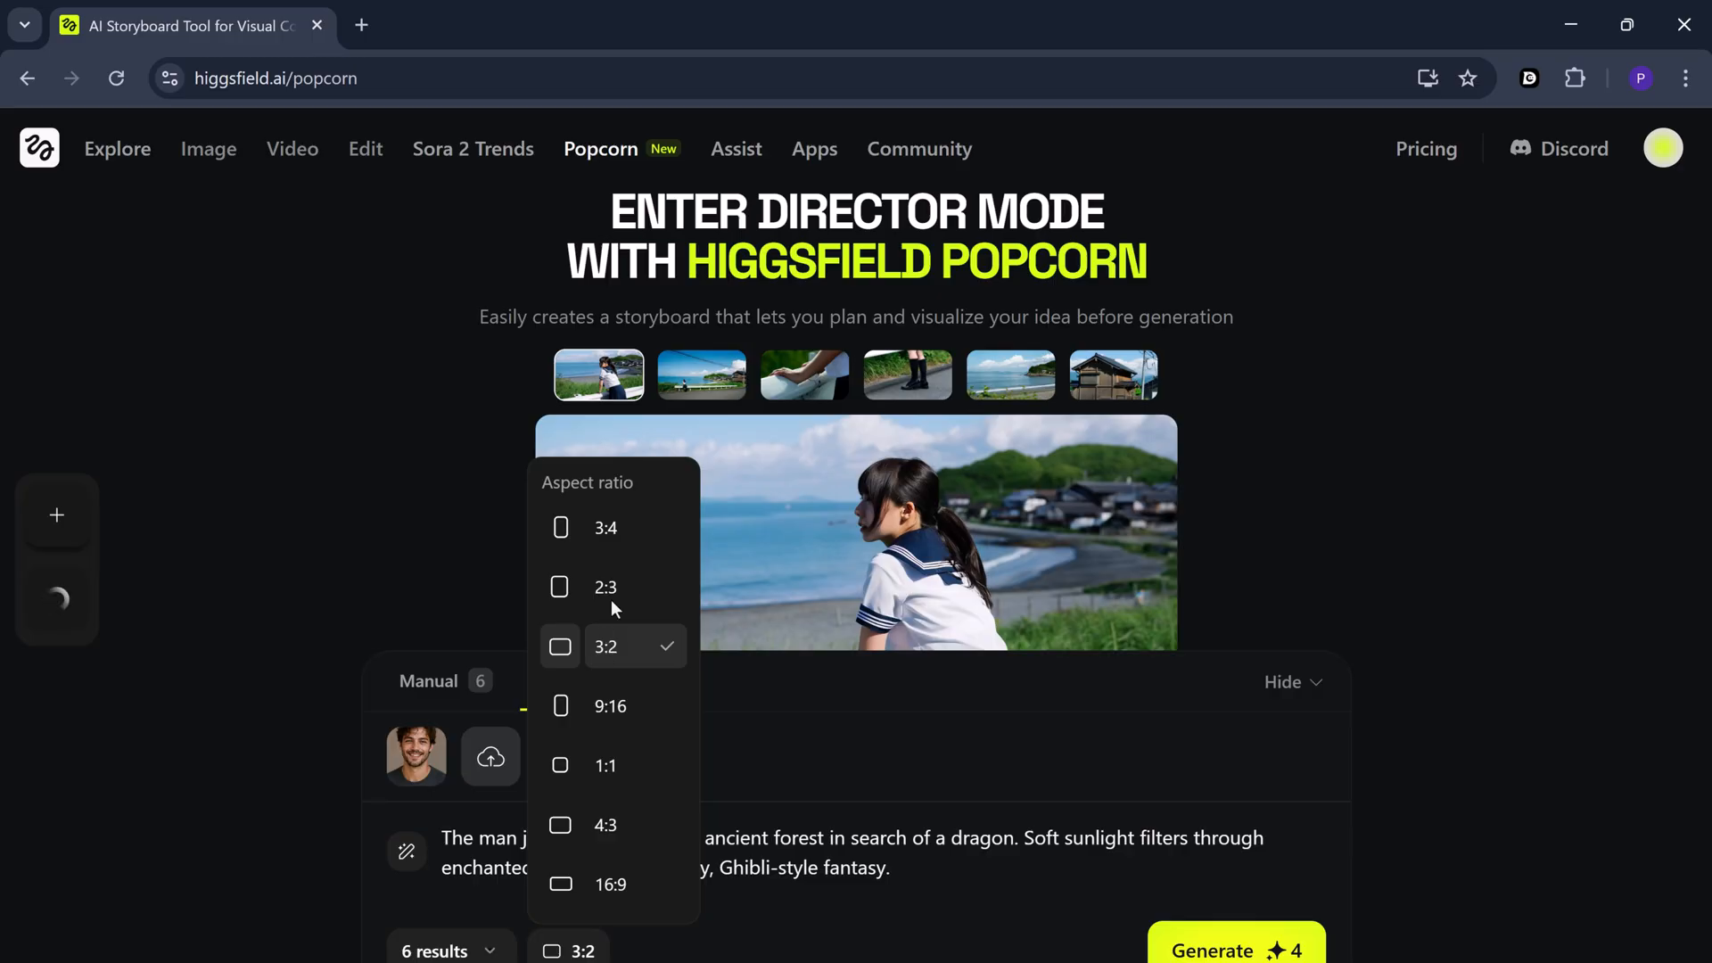
pyautogui.click(604, 587)
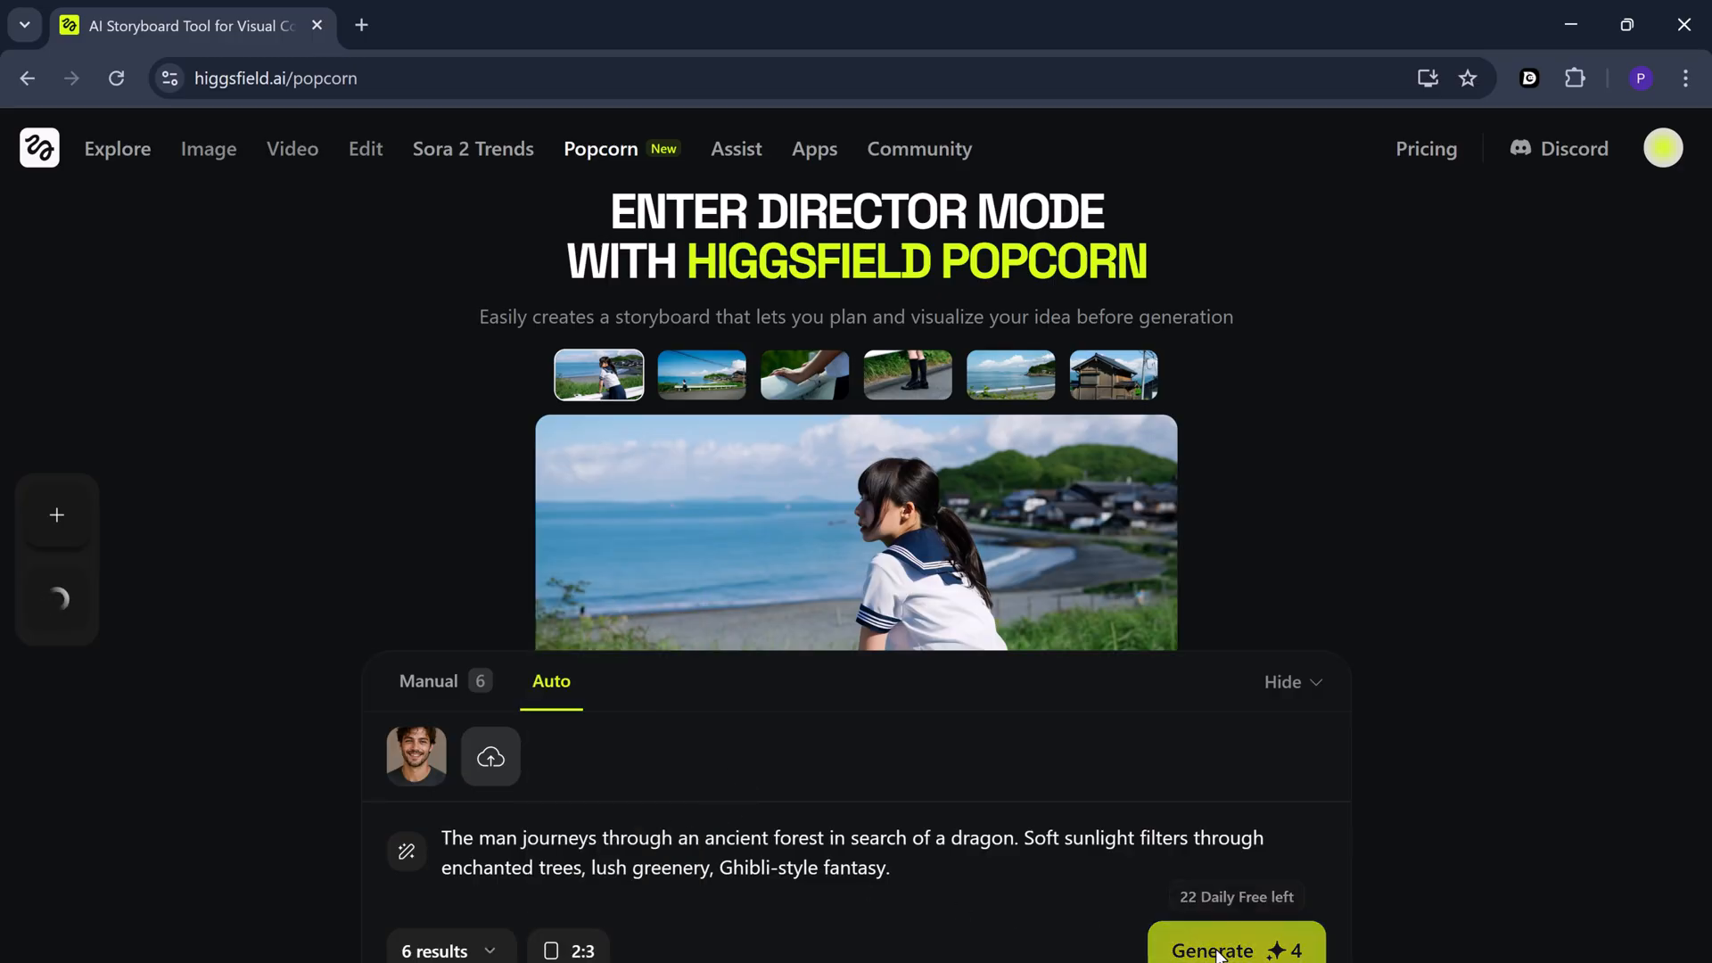
pyautogui.click(1233, 948)
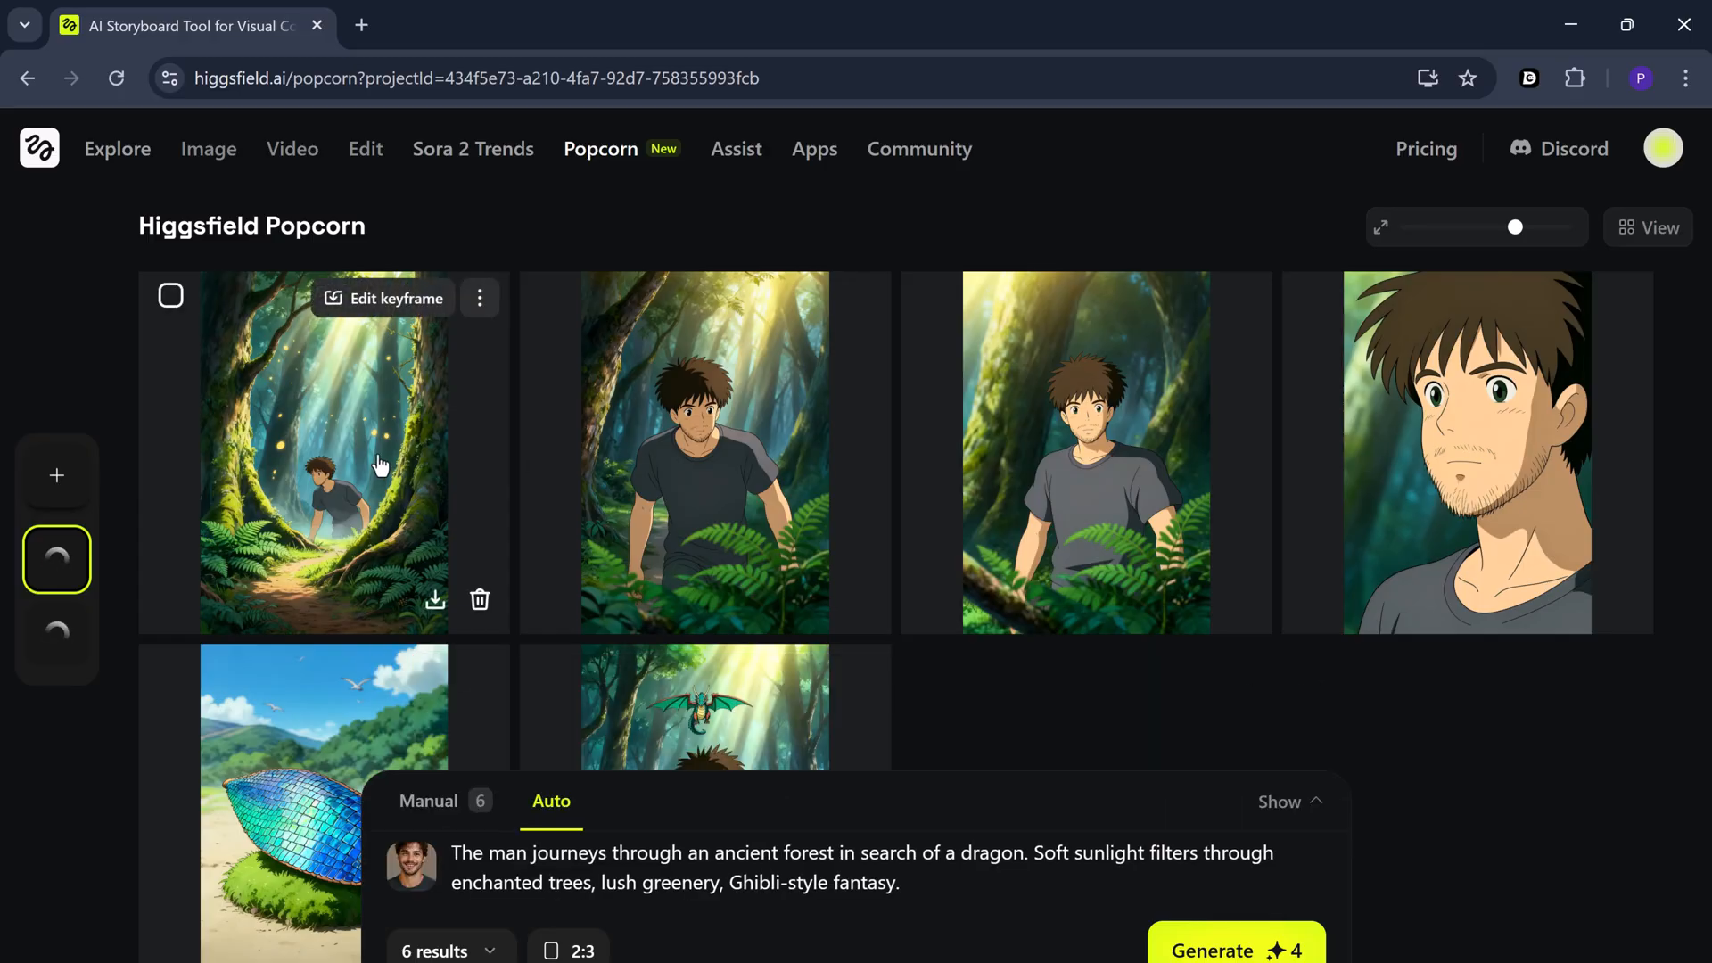
# Enlarge the second forest frame, close it, and scroll through the remaining frames
pyautogui.click(705, 451)
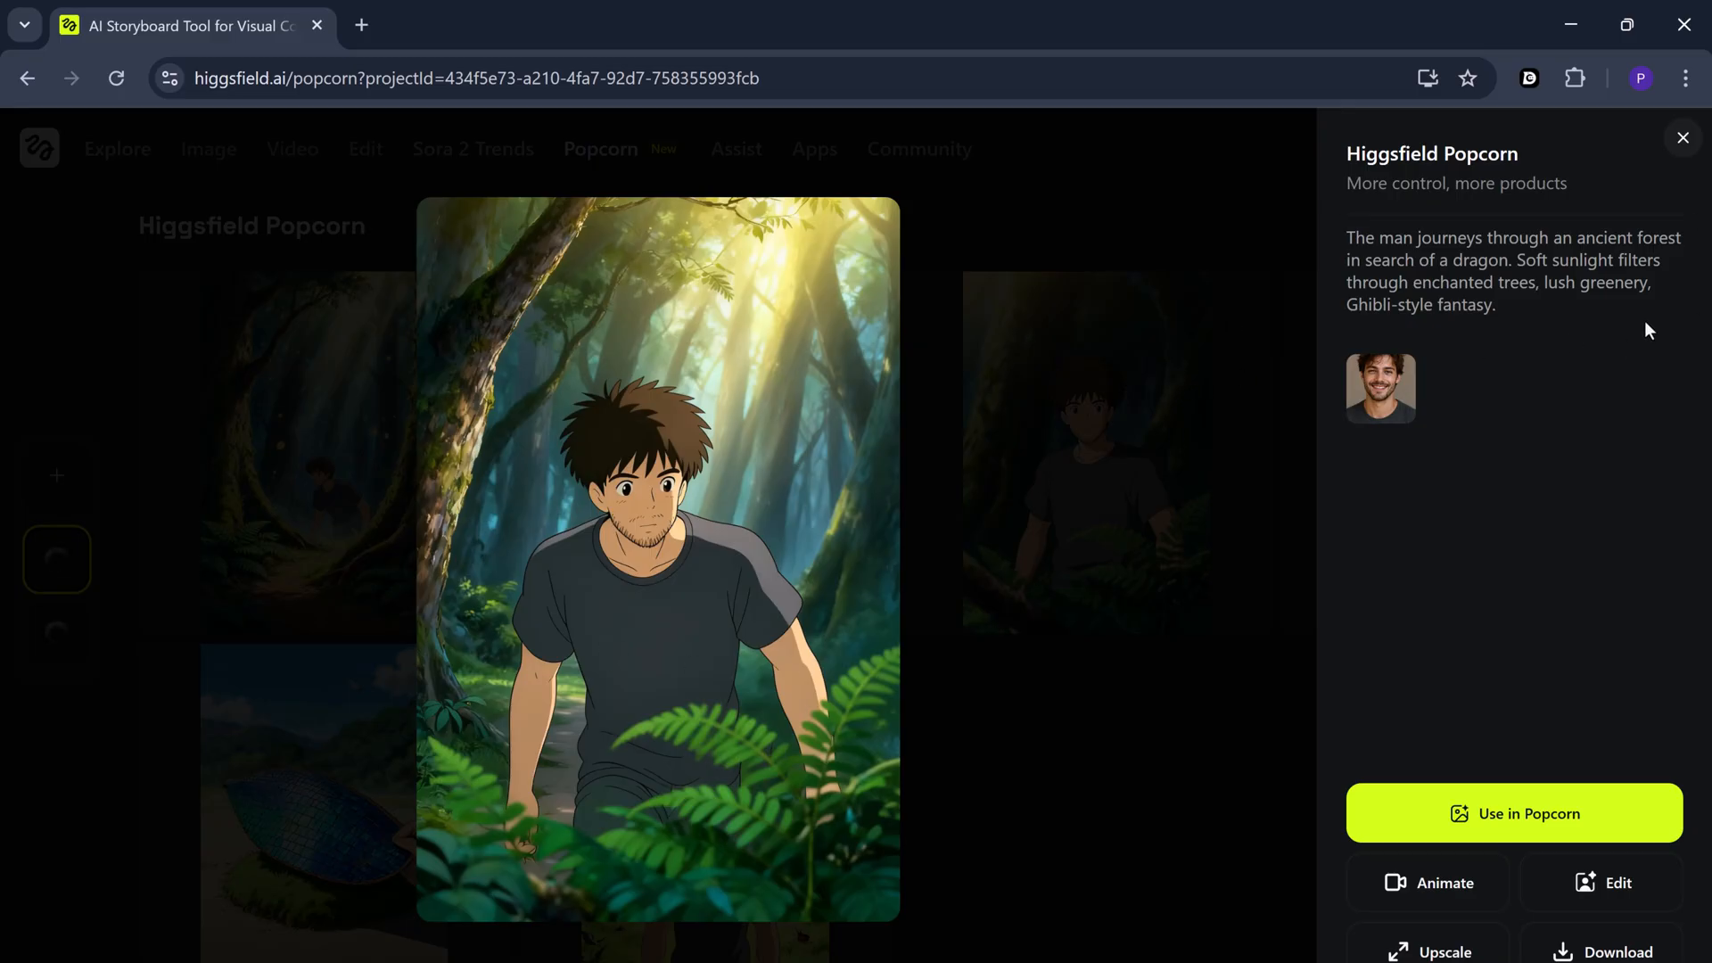
pyautogui.click(1683, 137)
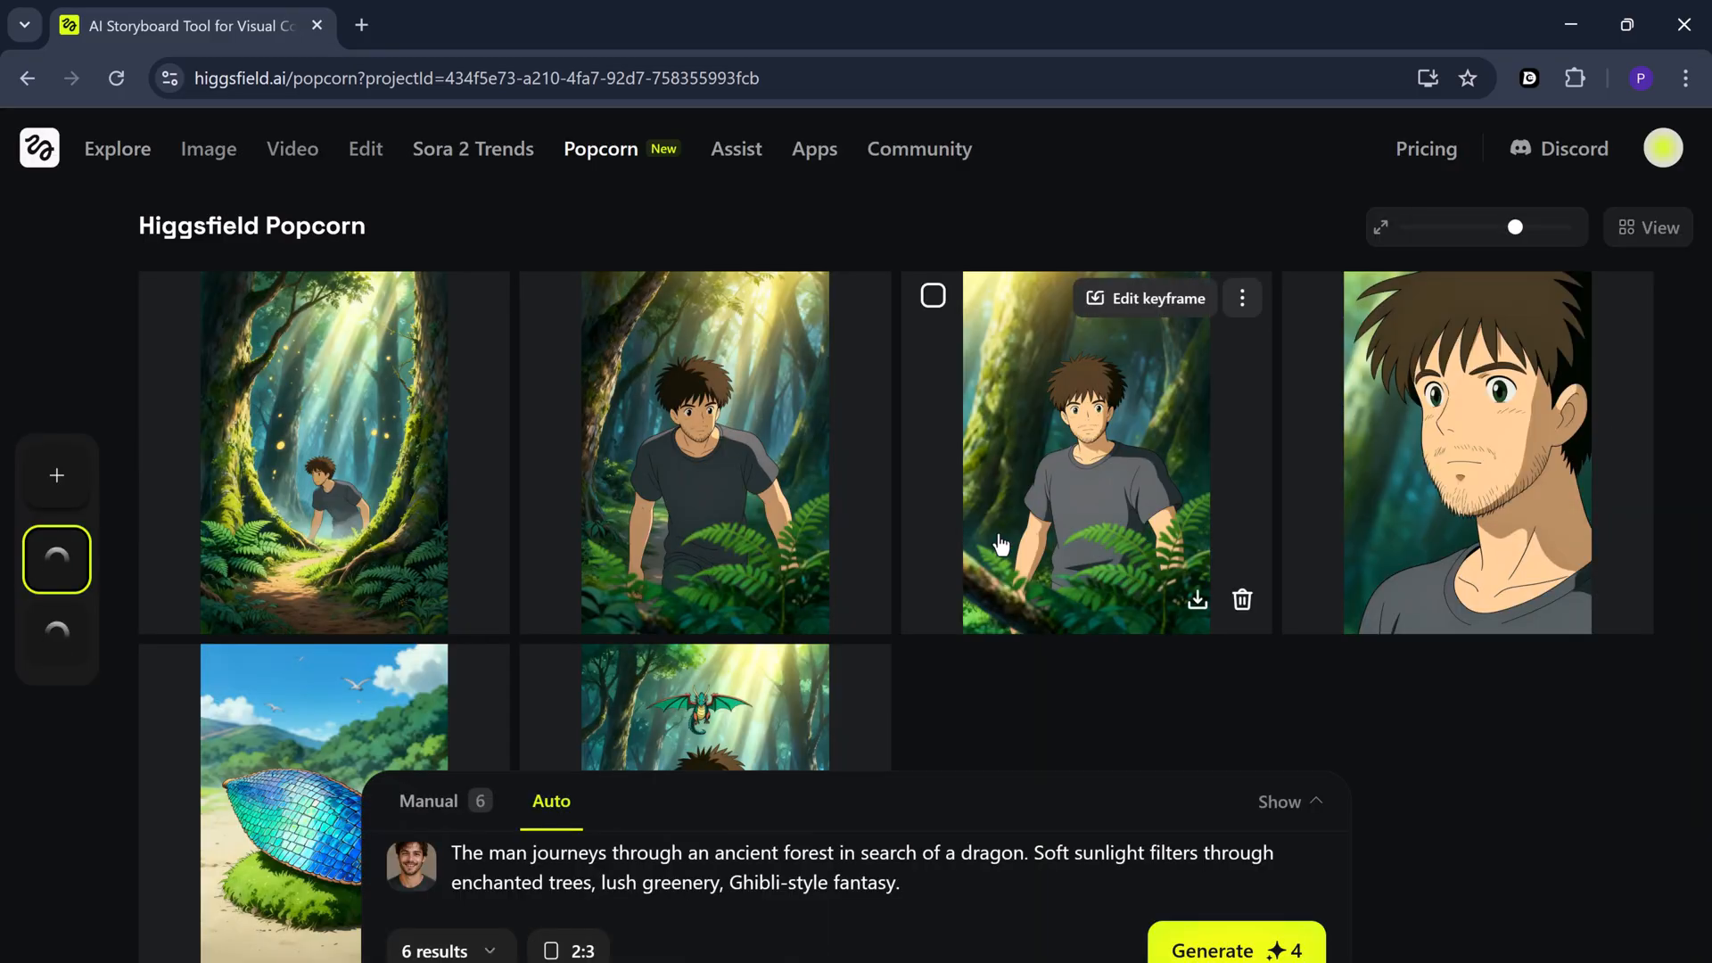
pyautogui.scroll(-3)
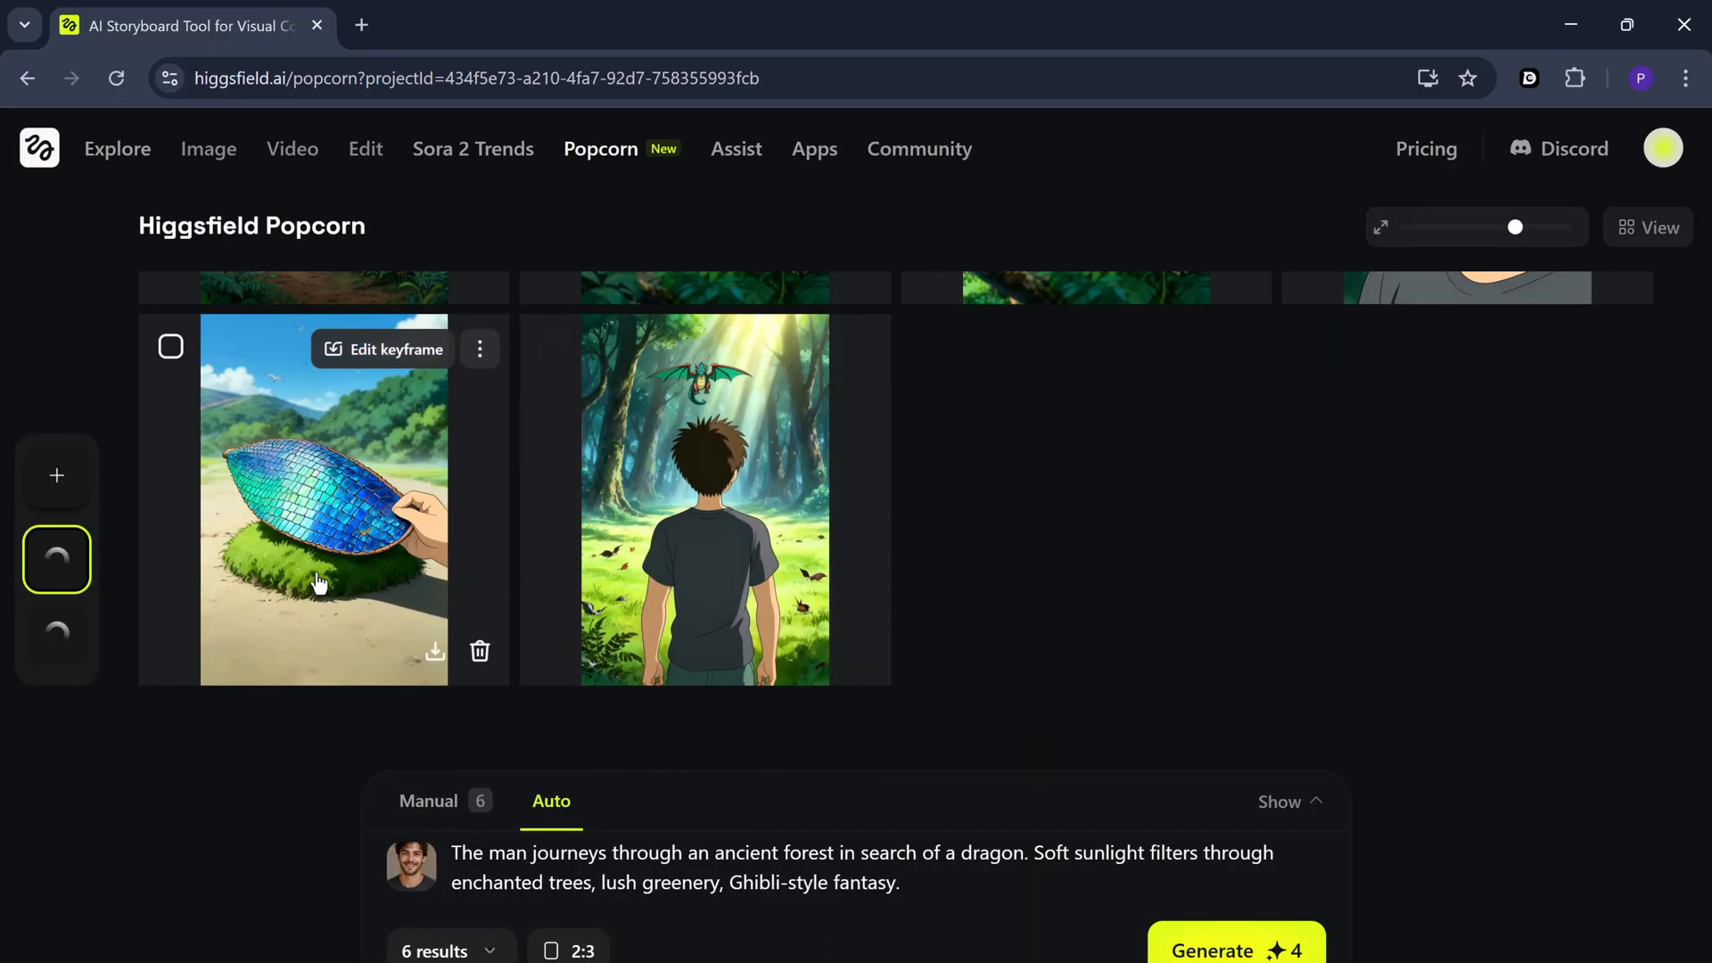
pyautogui.scroll(3)
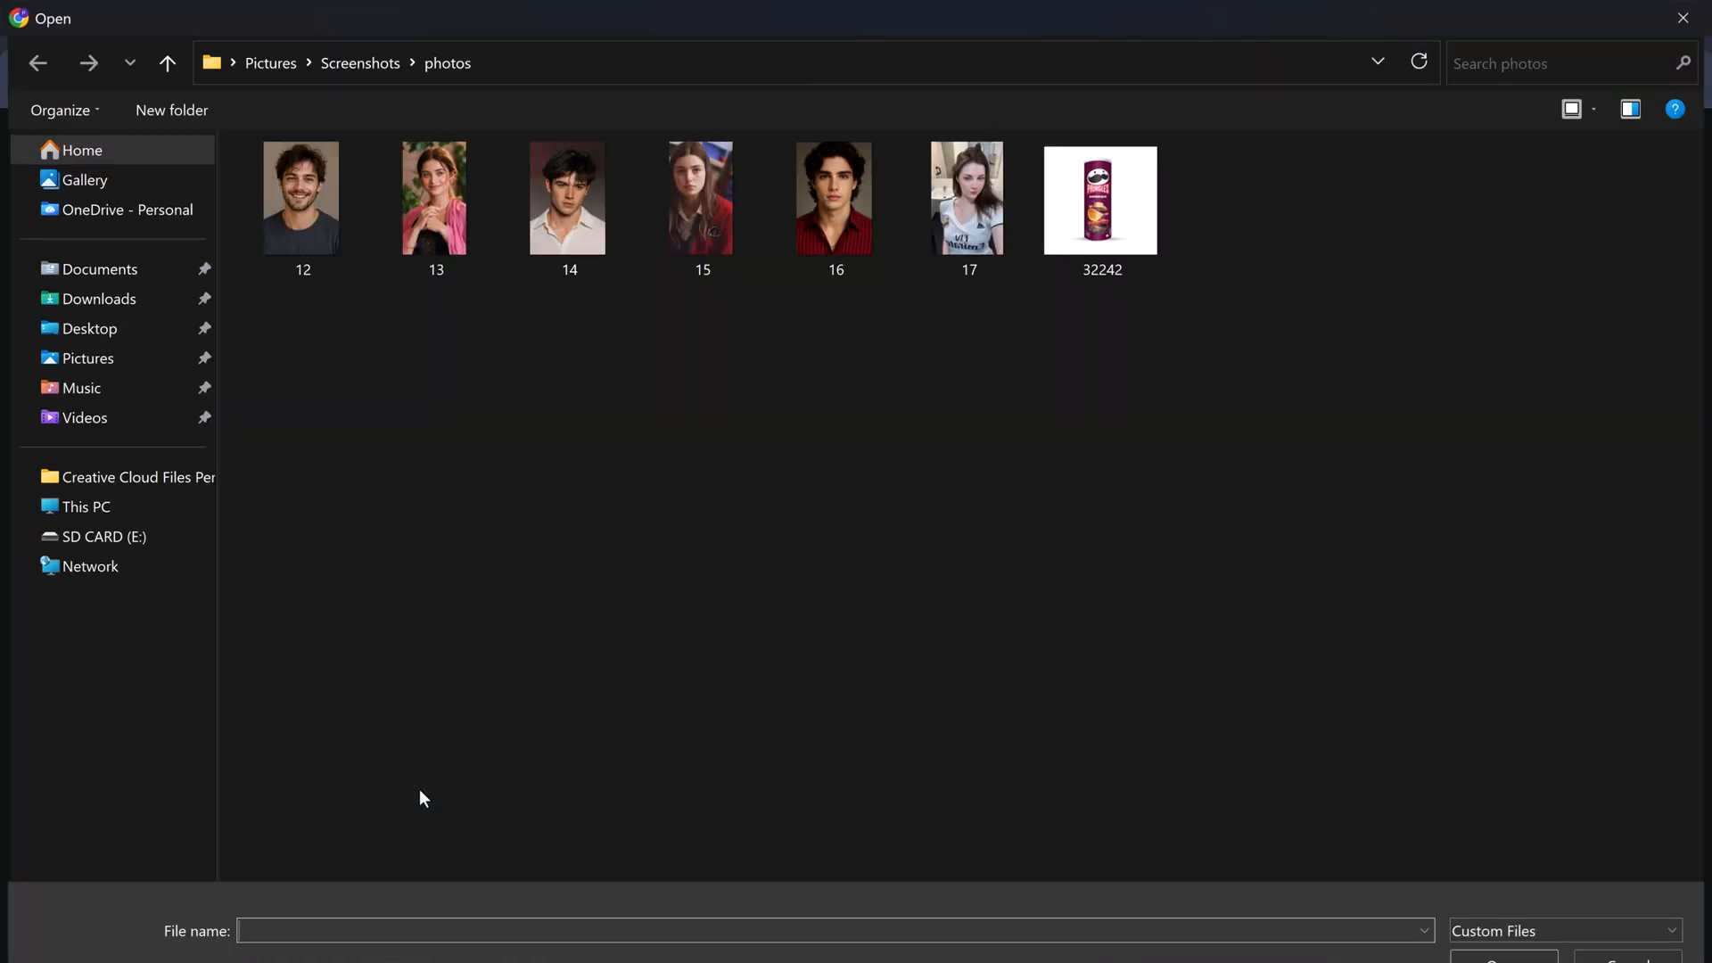
pyautogui.moveTo(699, 439)
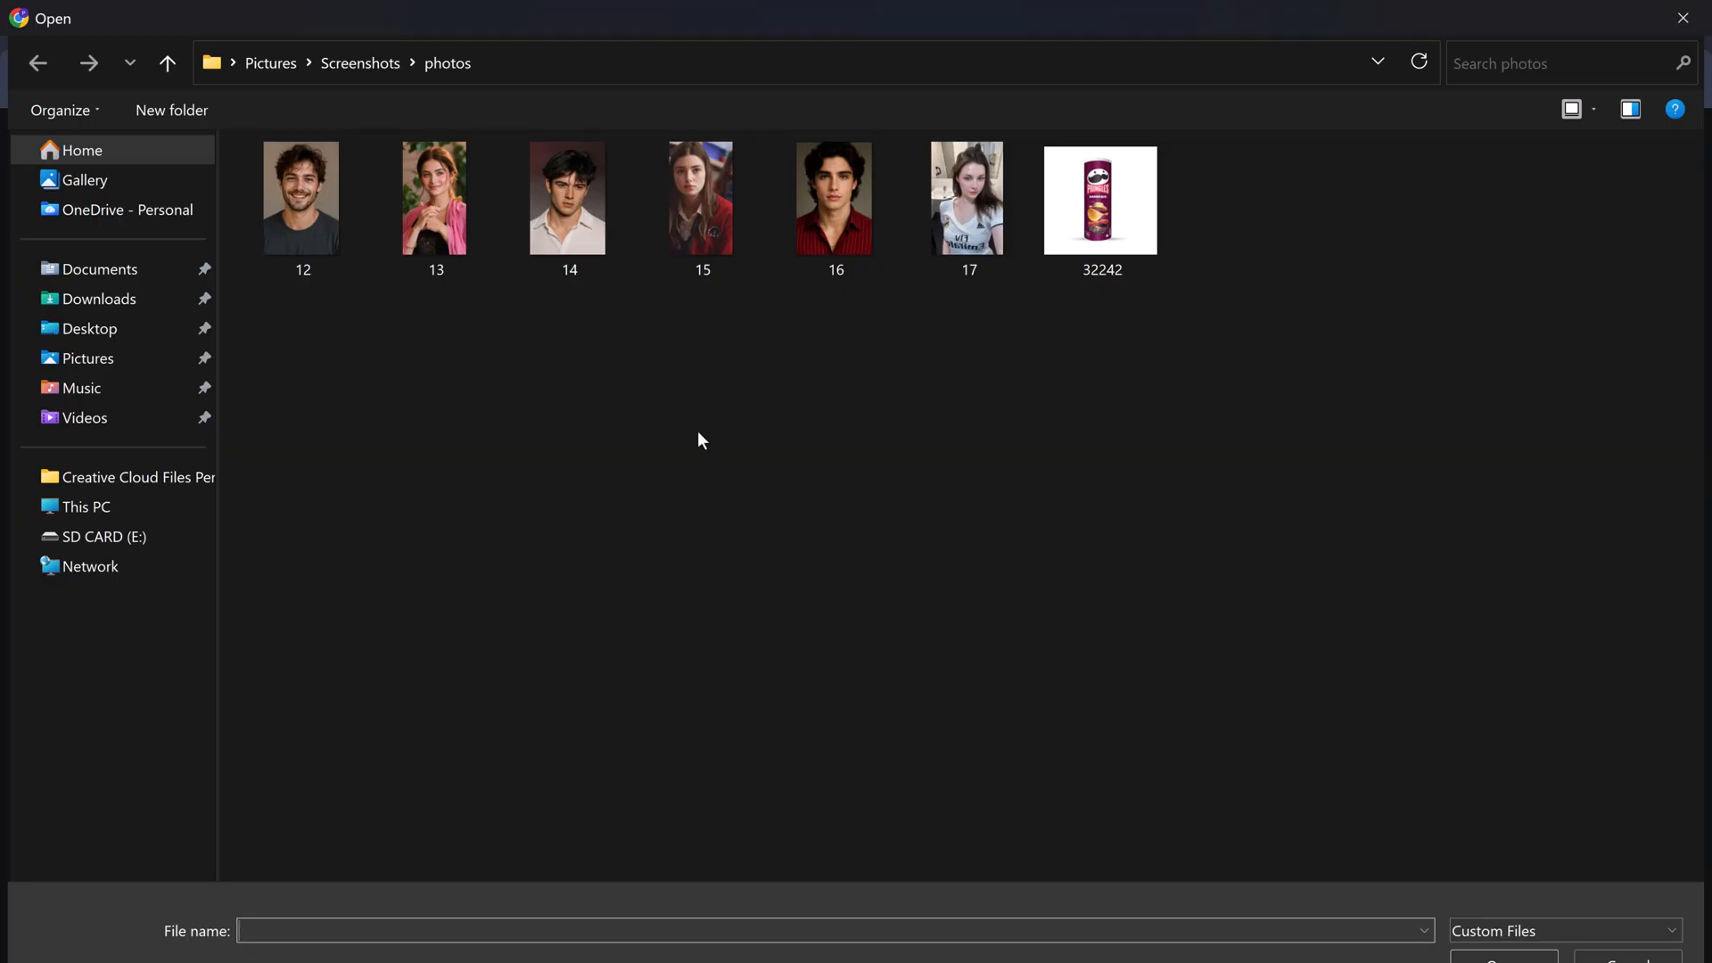
# Add woman and Pringles references, prompt 'The woman walks through Tokyo', request three results
pyautogui.click(968, 198)
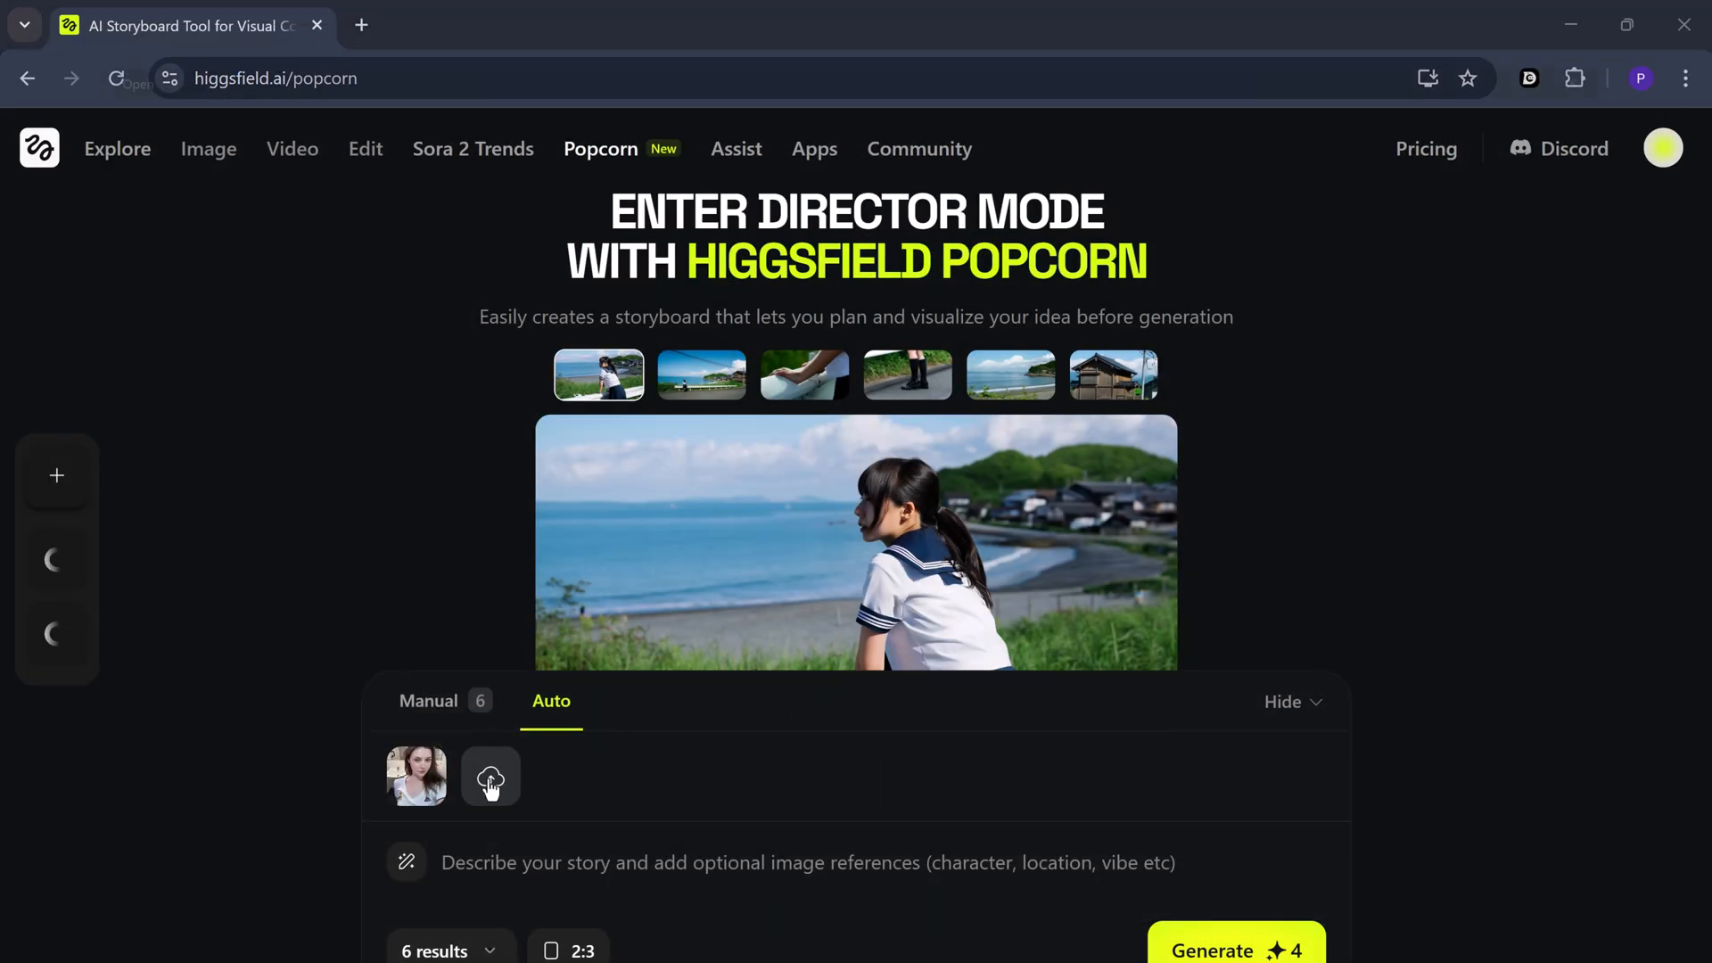
pyautogui.click(490, 776)
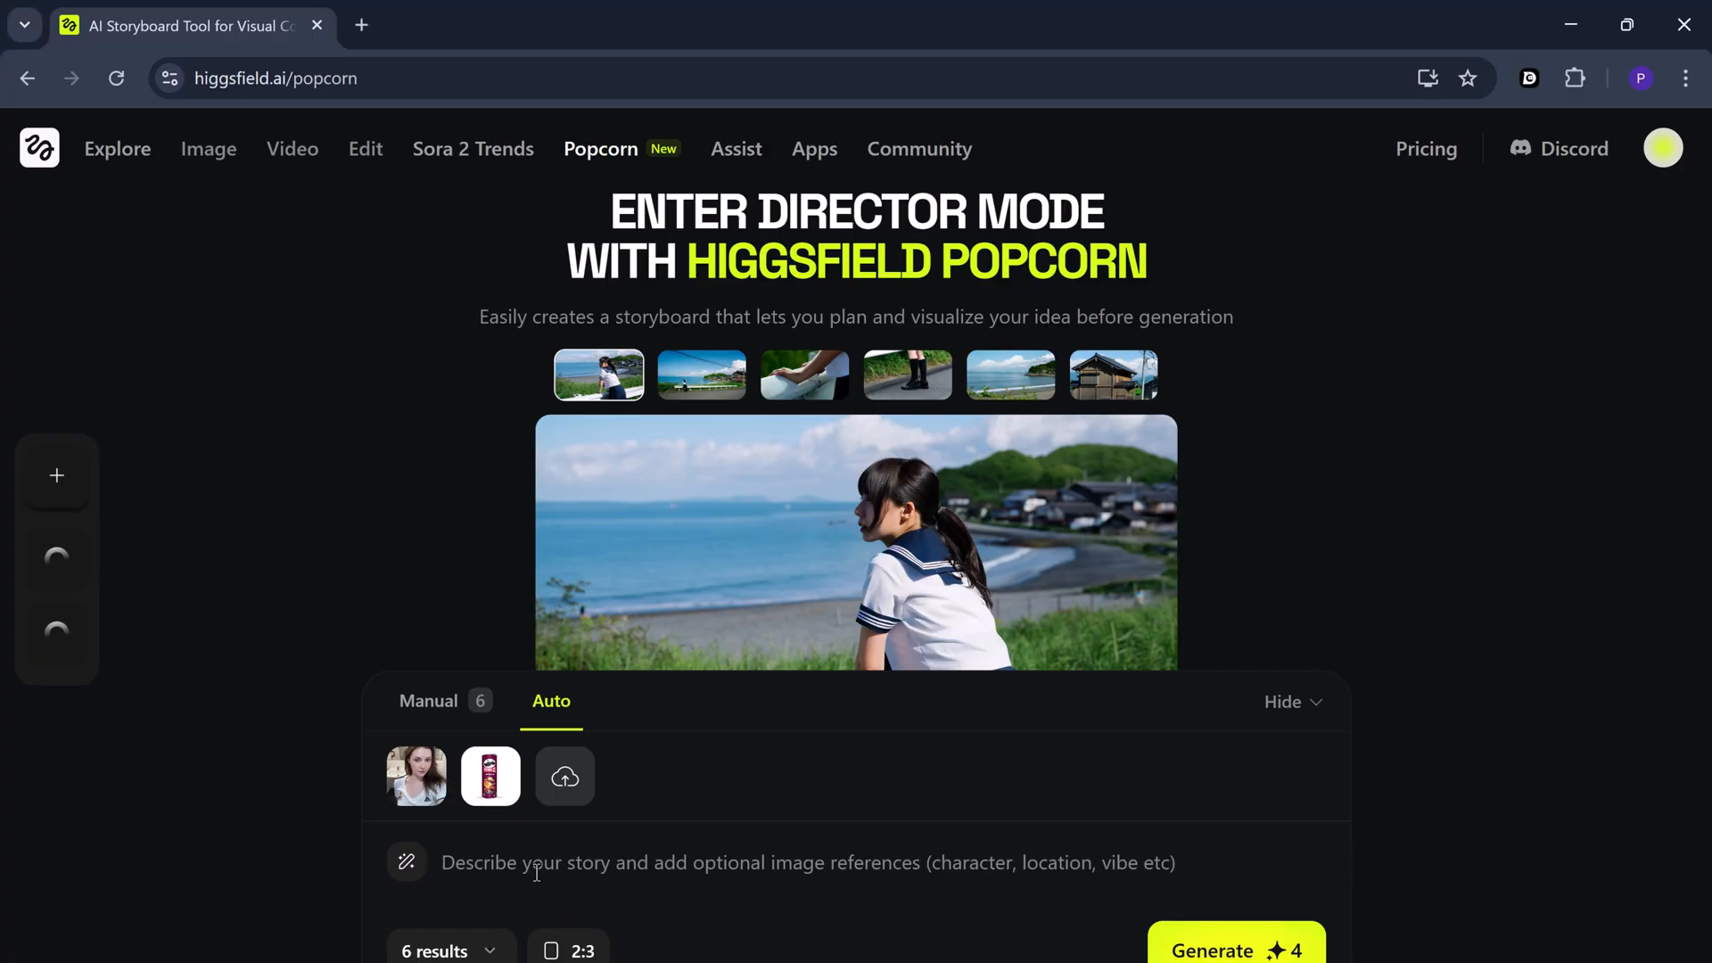
pyautogui.write('The woman walks through Tokyo with an object from IMG2')
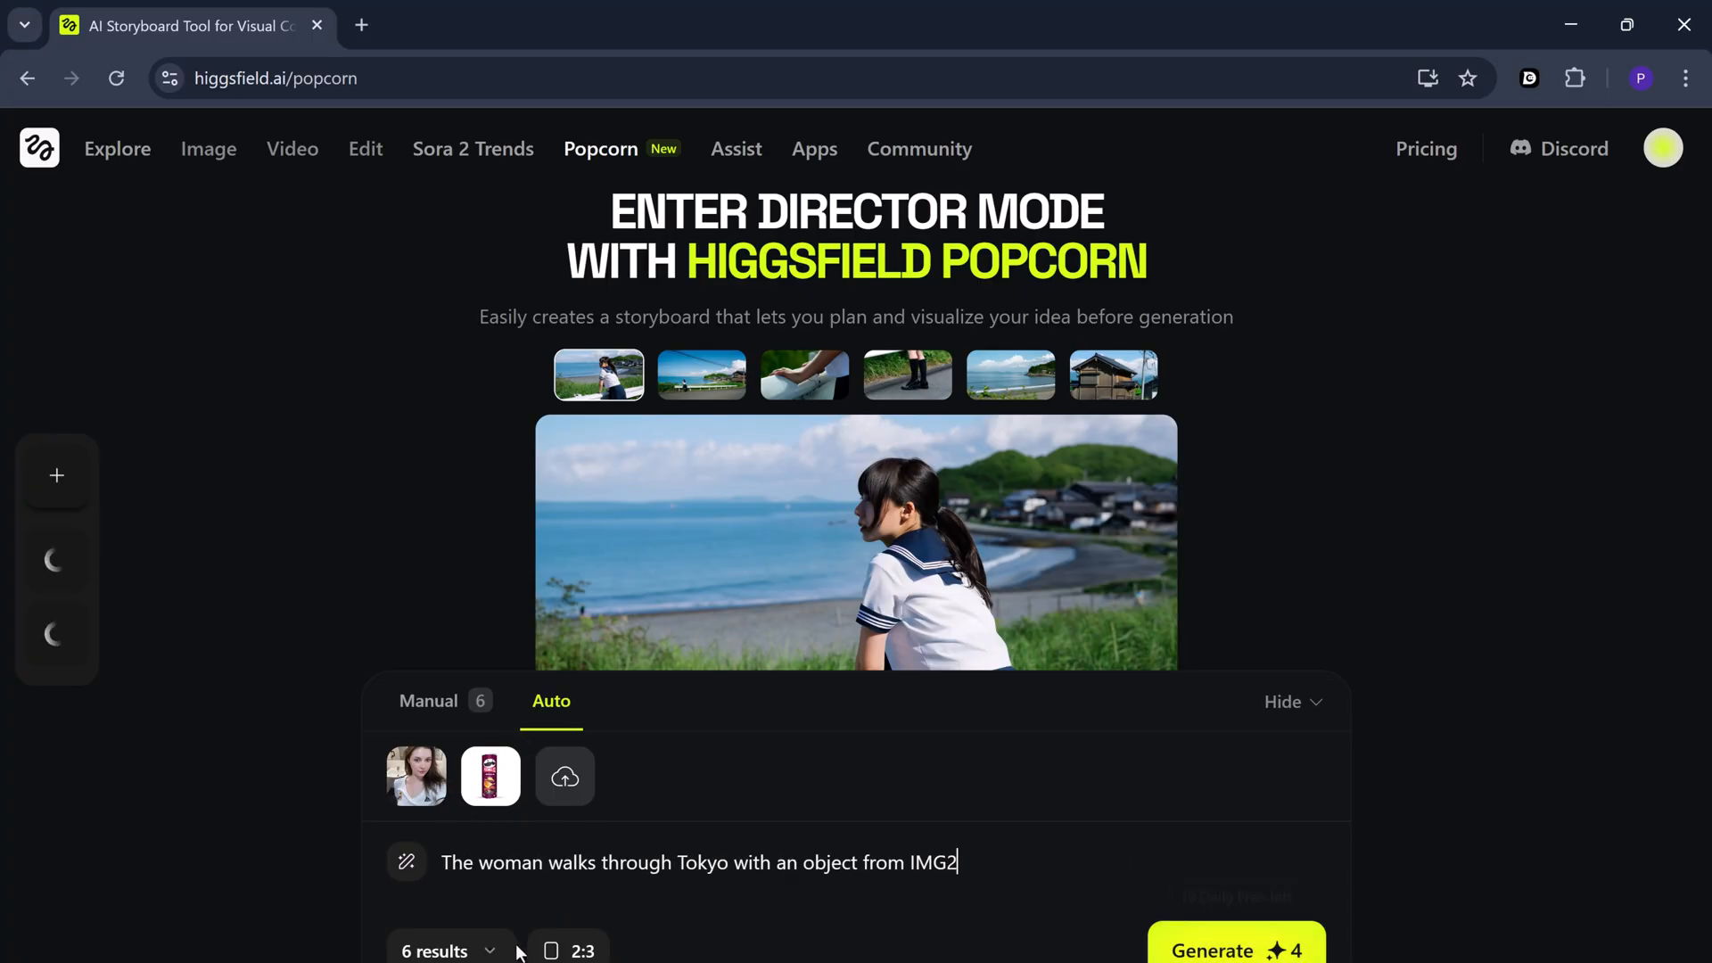
pyautogui.click(443, 950)
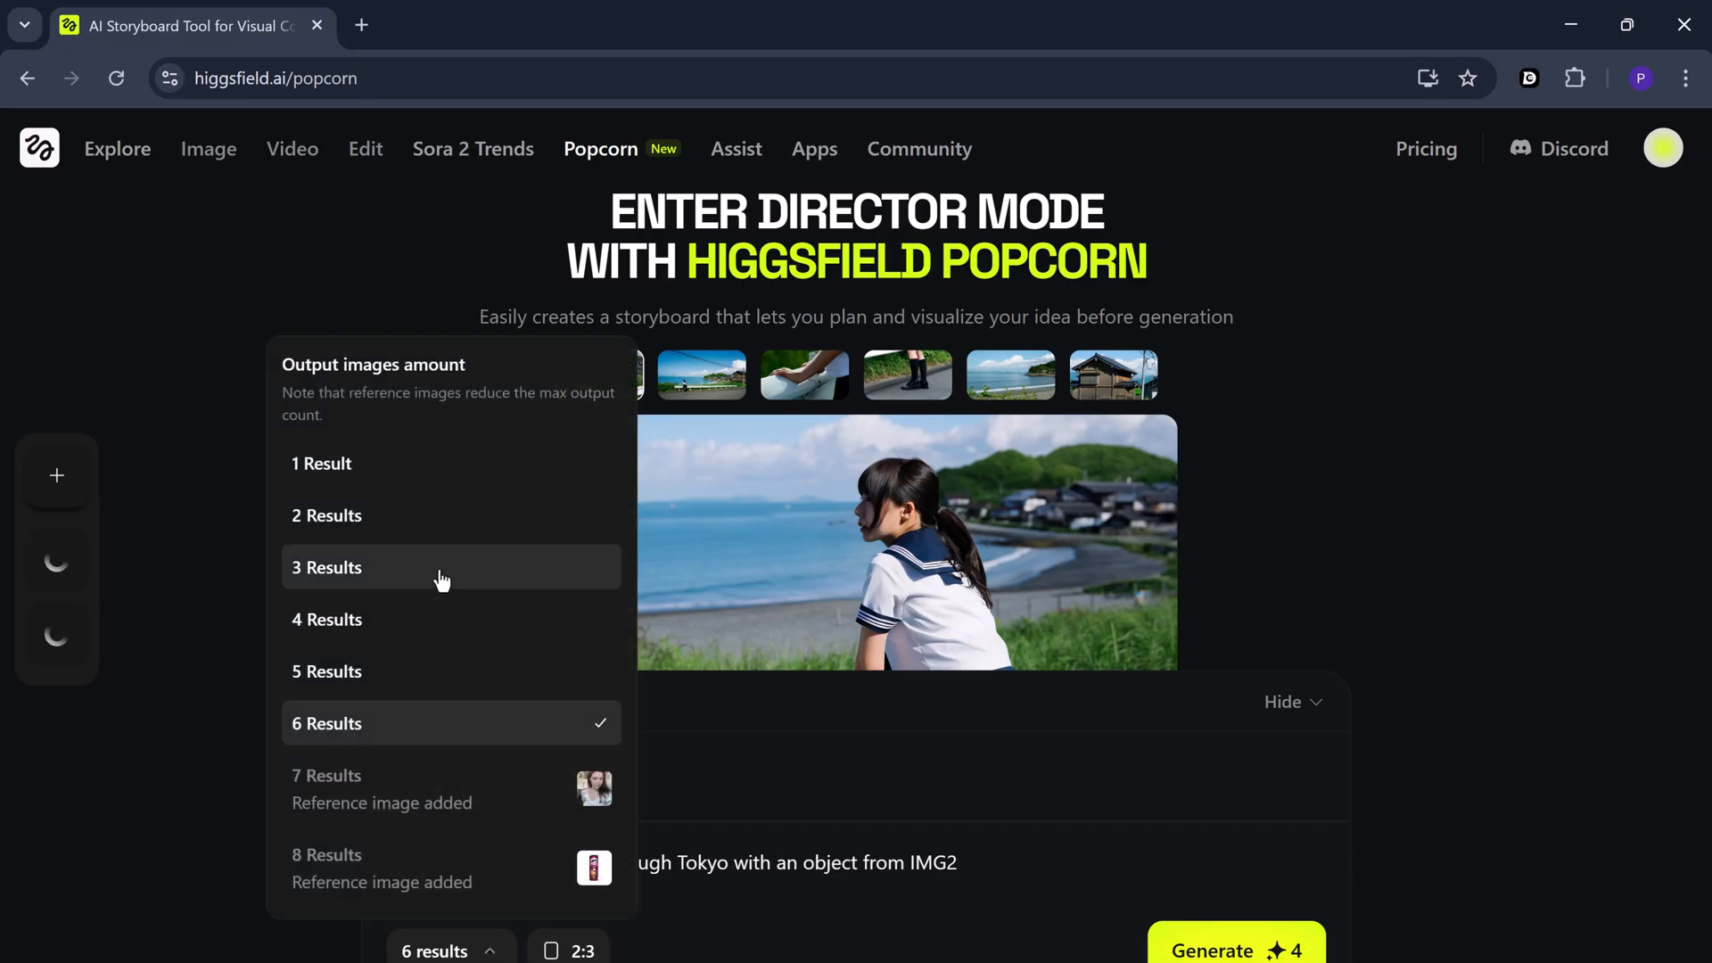
pyautogui.click(327, 567)
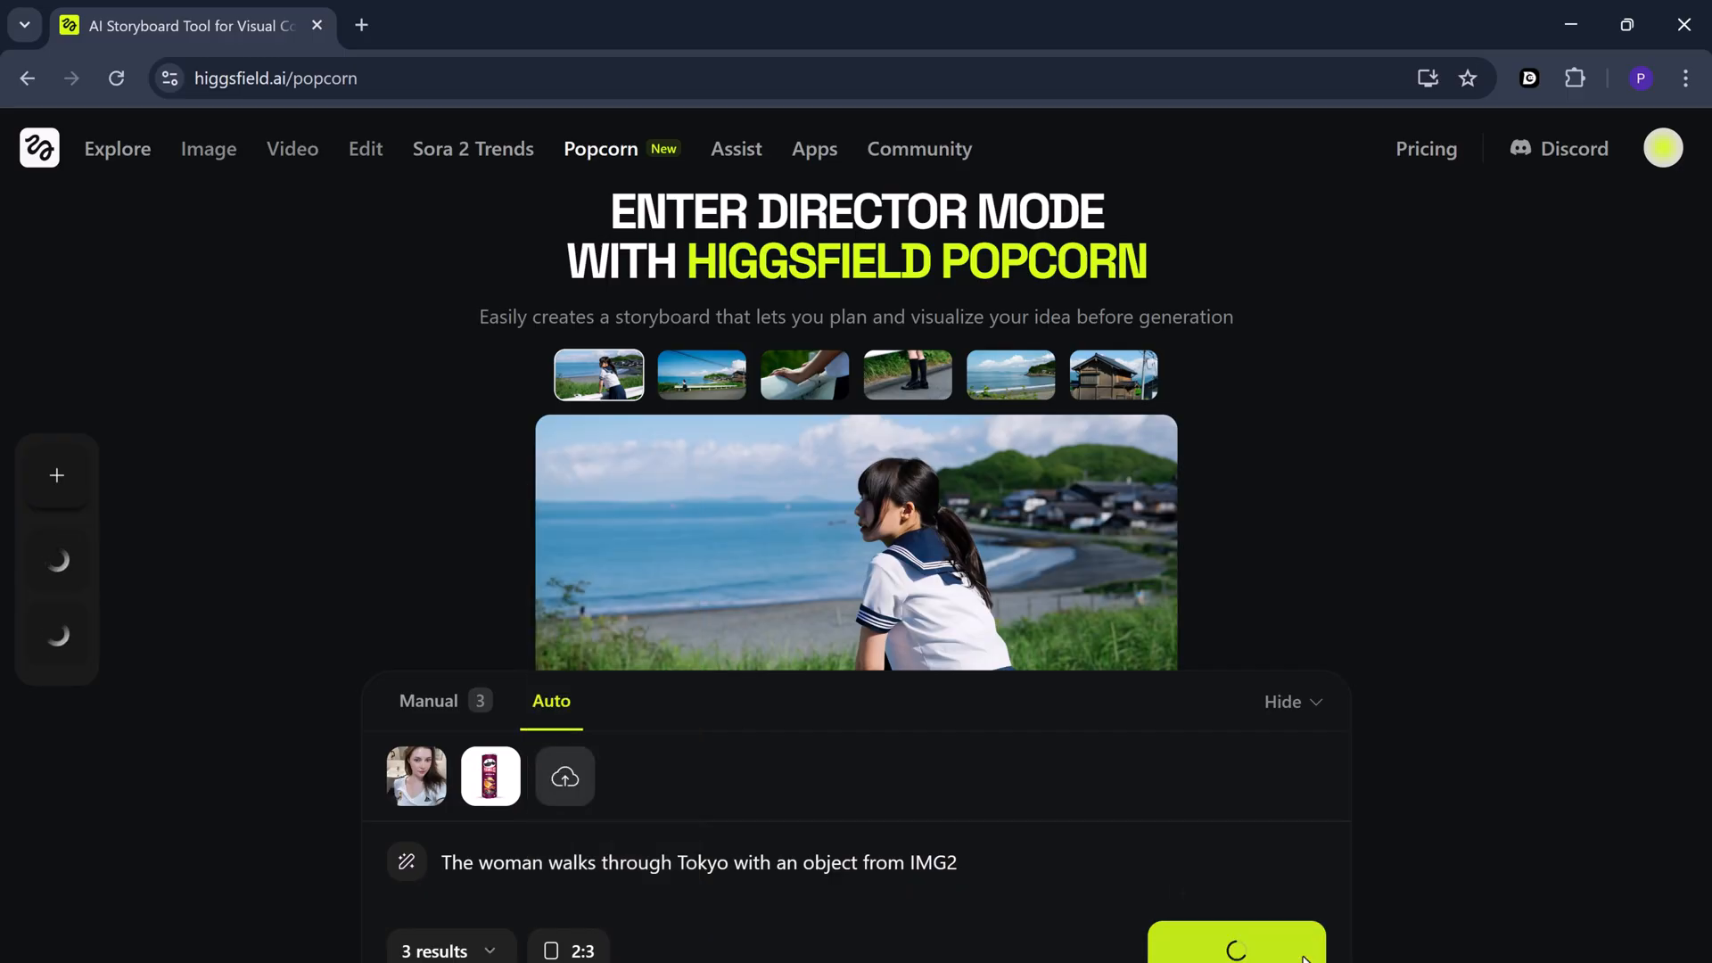
# Enlarge the first Tokyo frame of the woman holding the chip can
pyautogui.click(1235, 948)
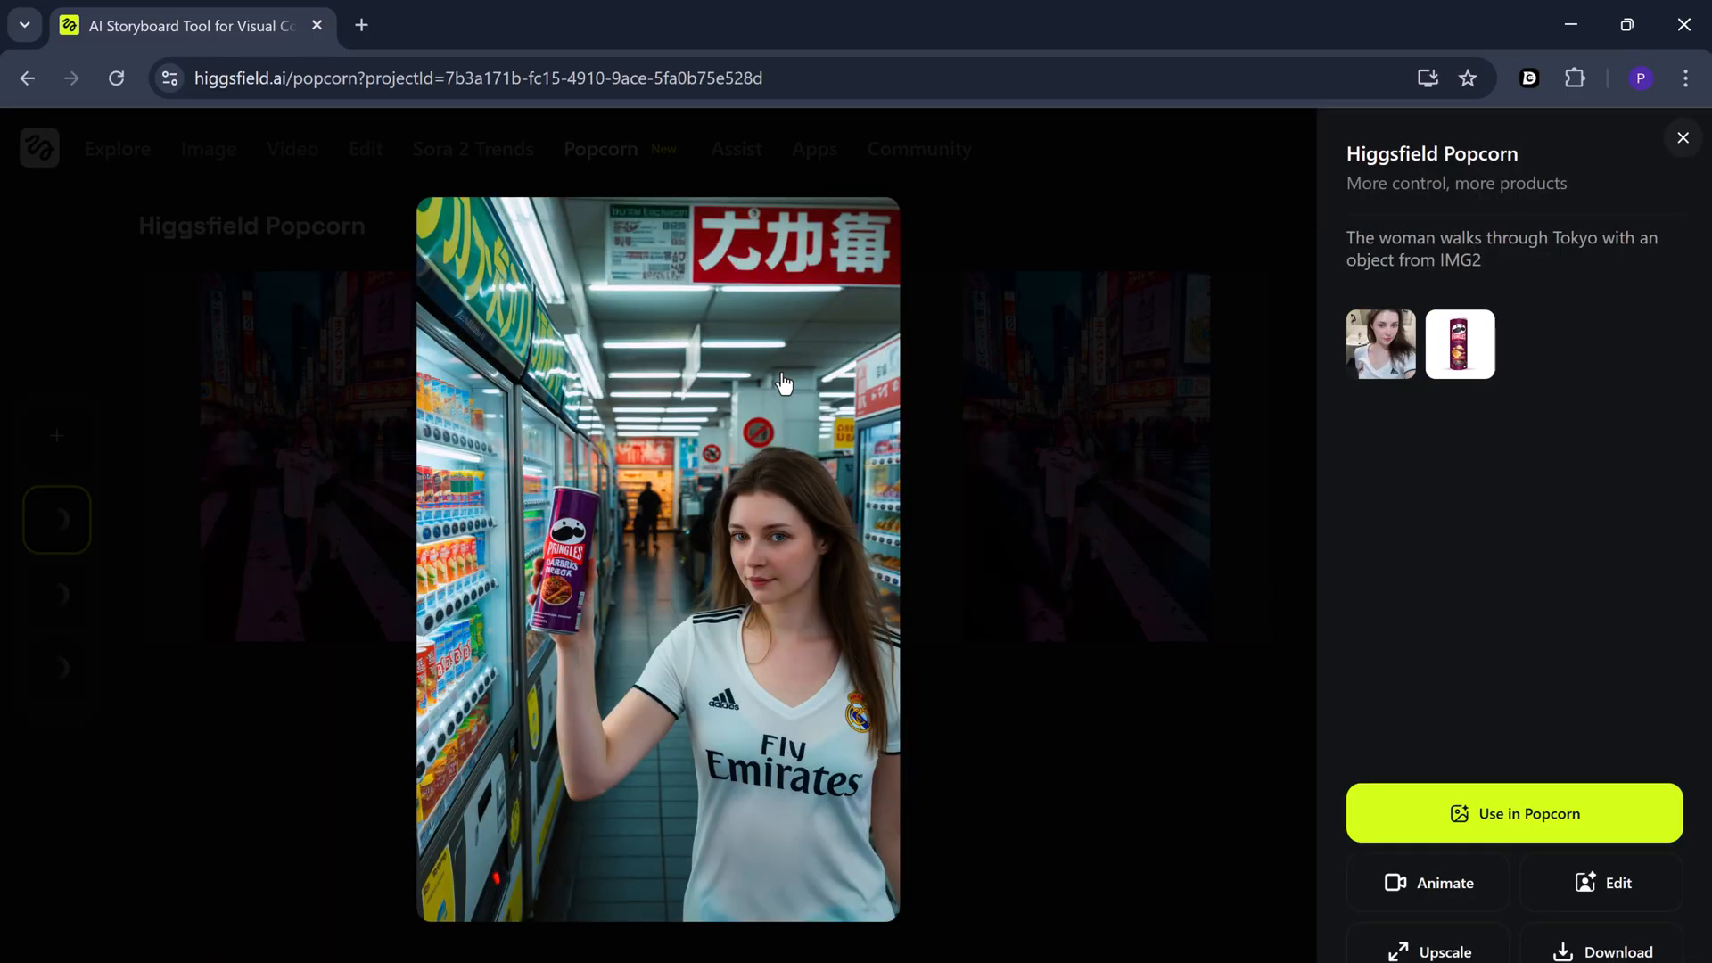
pyautogui.moveTo(749, 635)
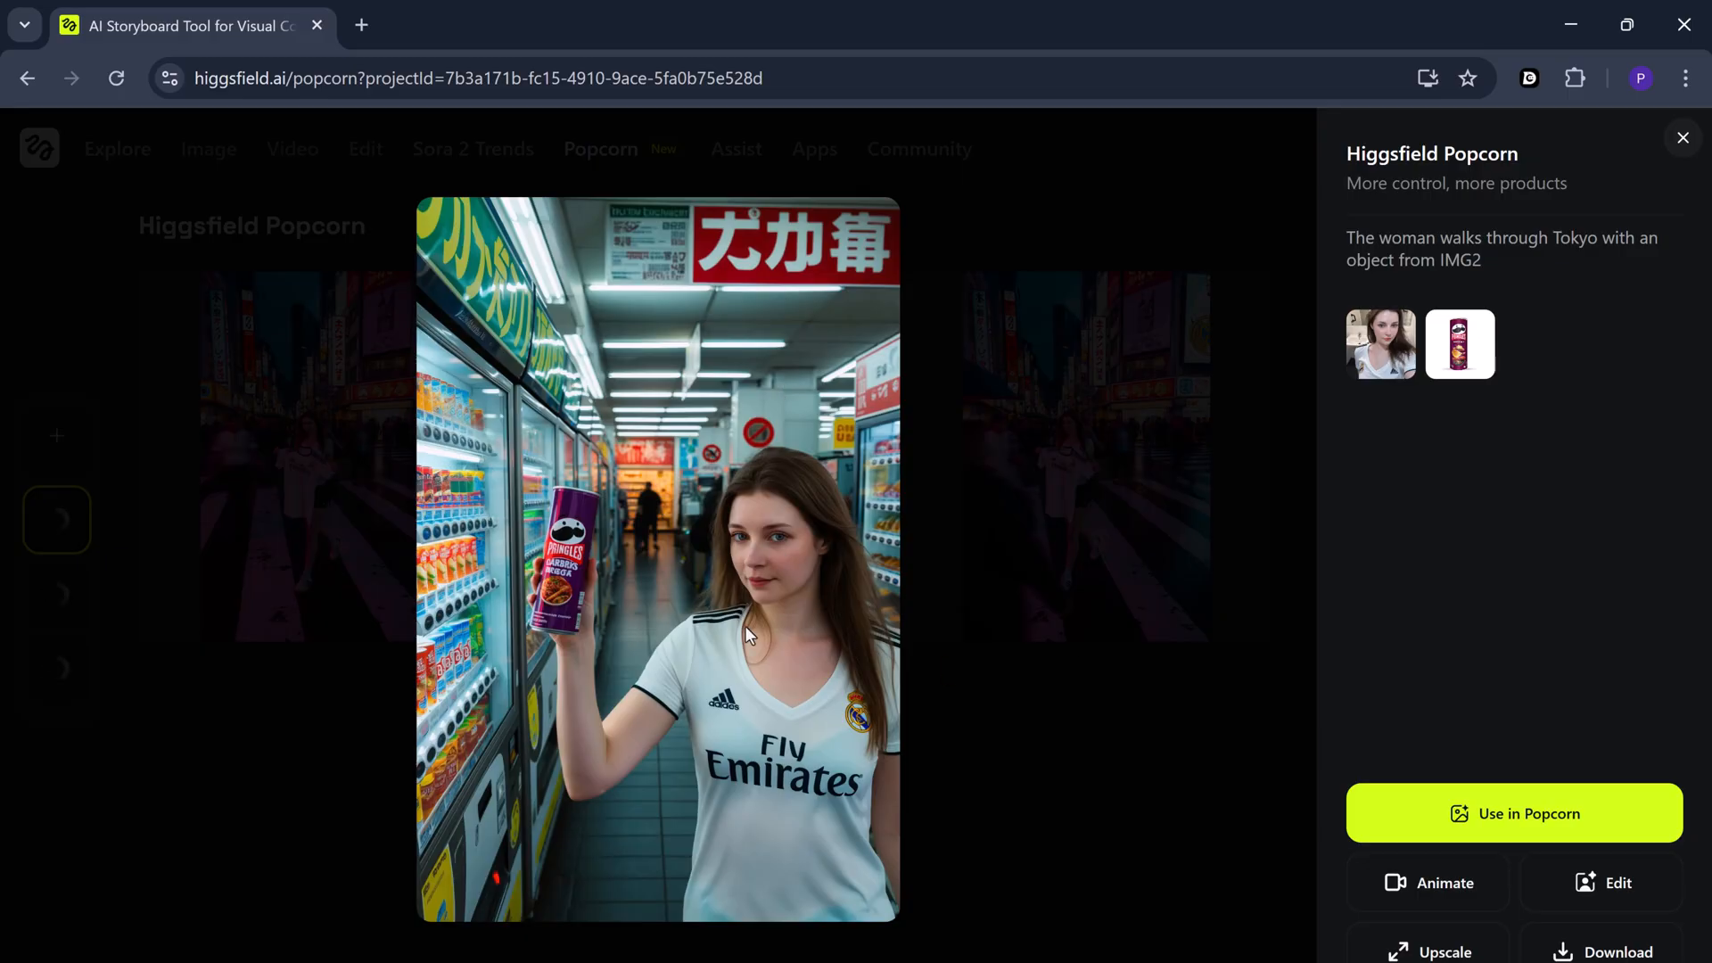
pyautogui.moveTo(699, 530)
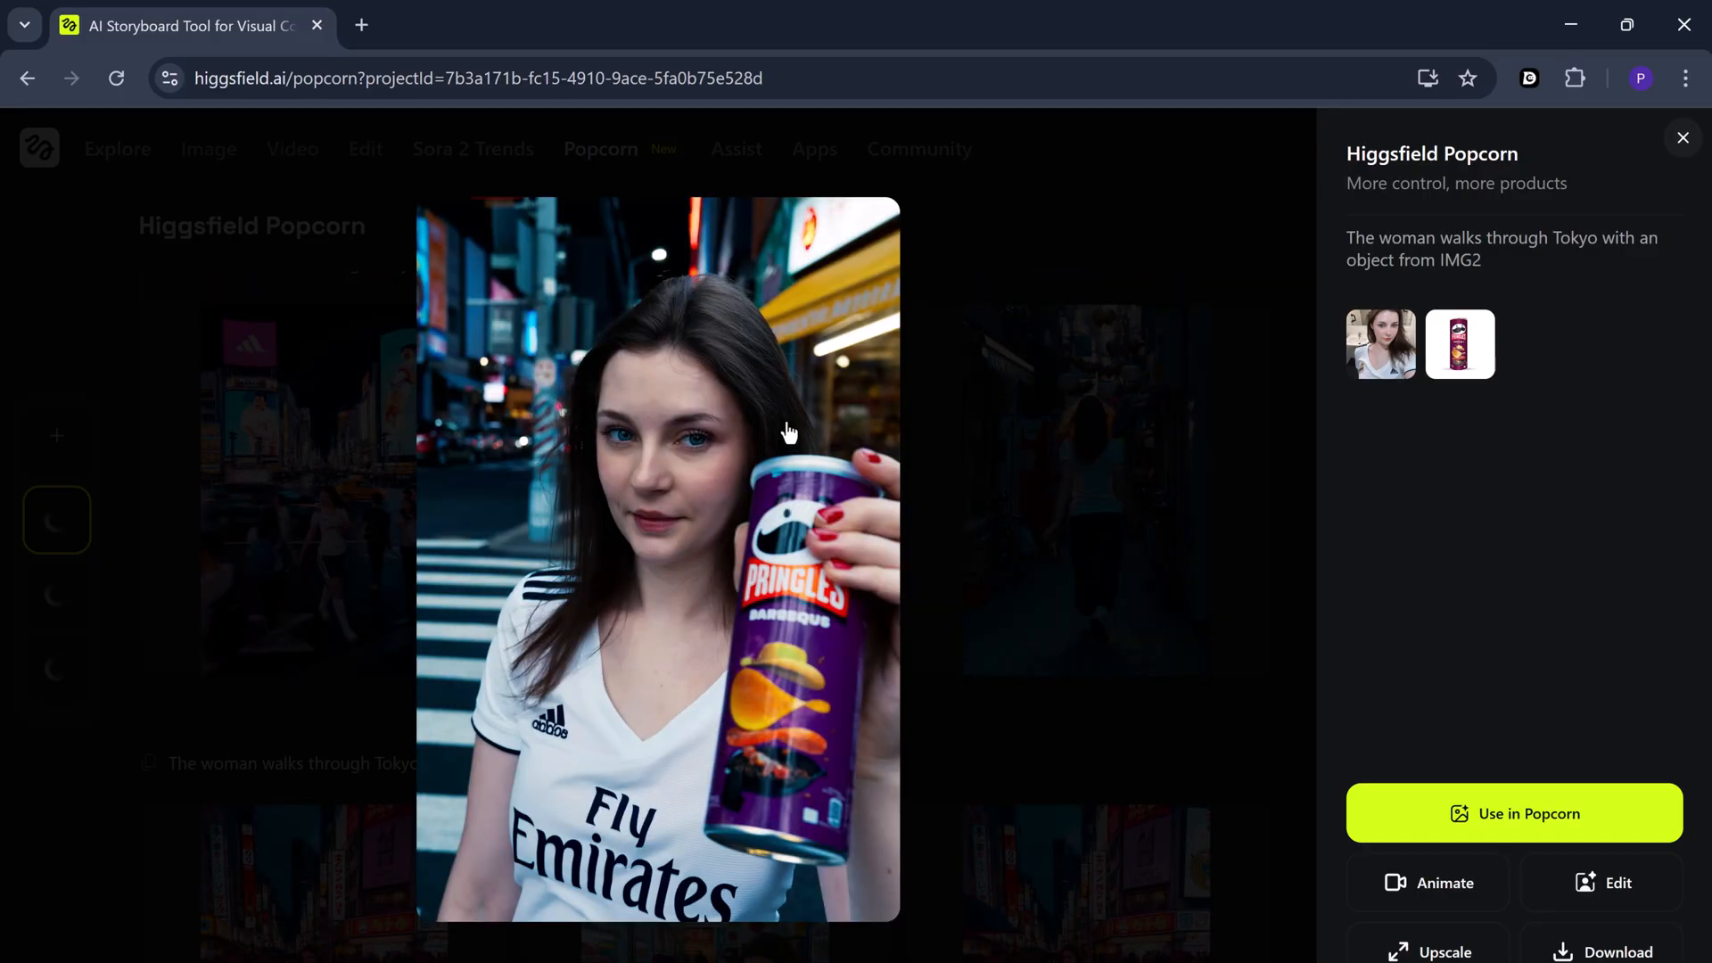
pyautogui.moveTo(1181, 868)
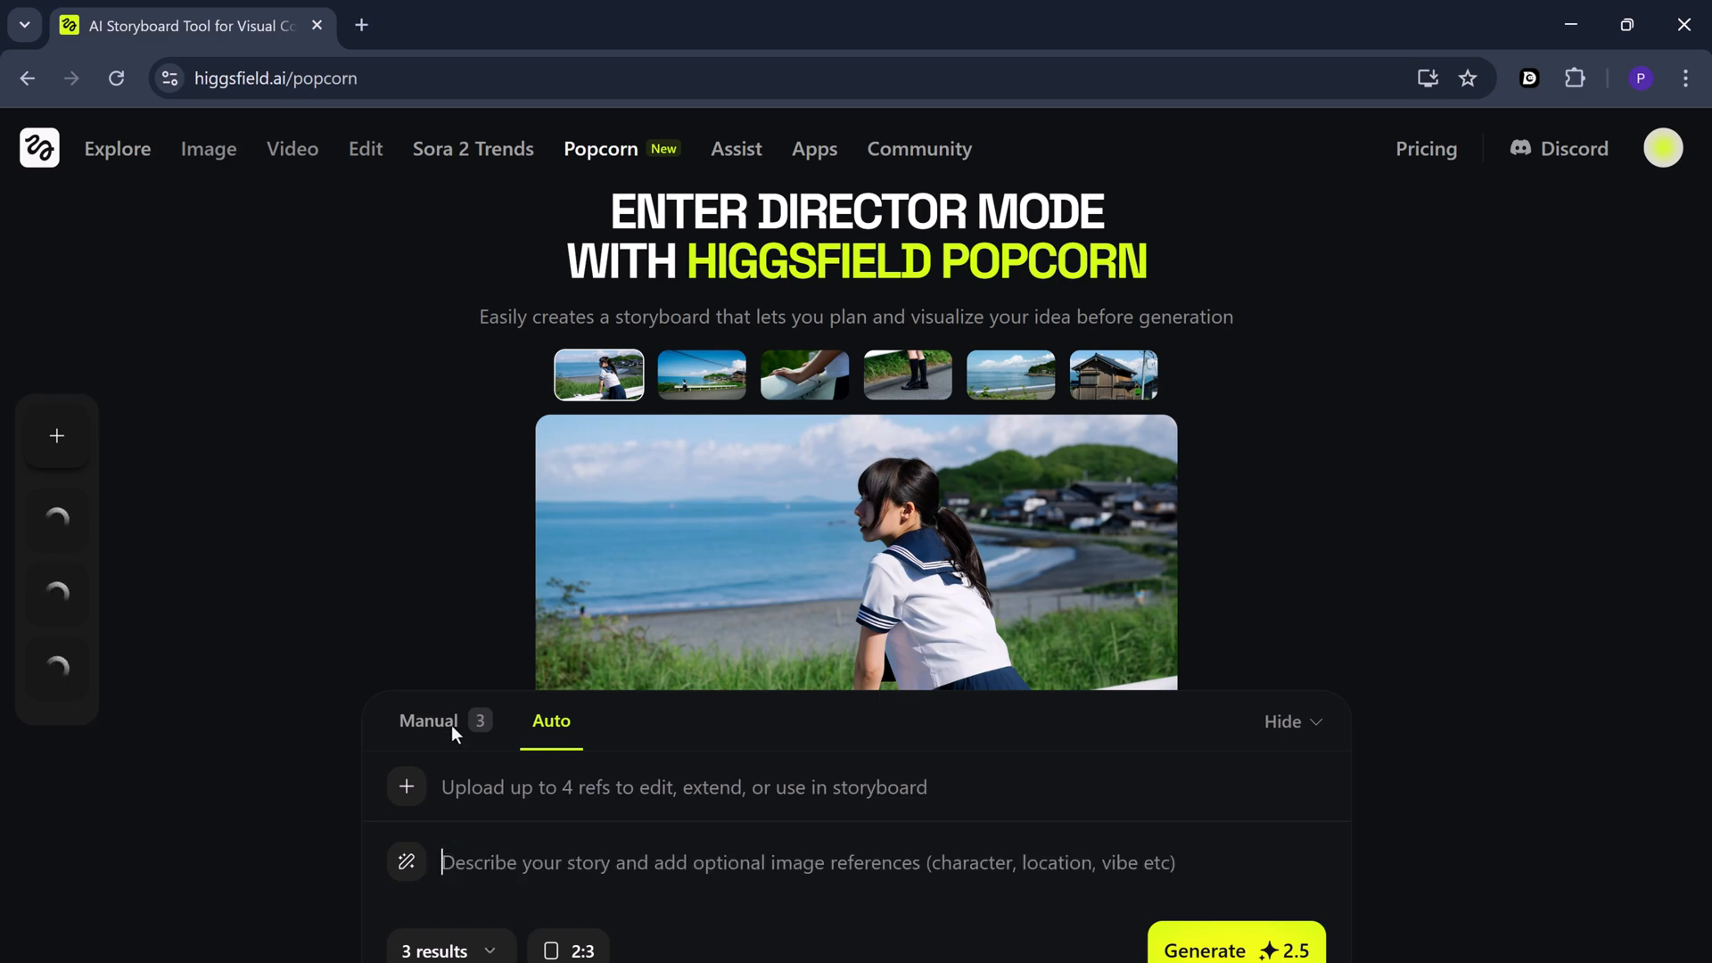
# In manual mode, add a third portrait and write the rainy café and umbrella sunrise scenes
pyautogui.click(428, 721)
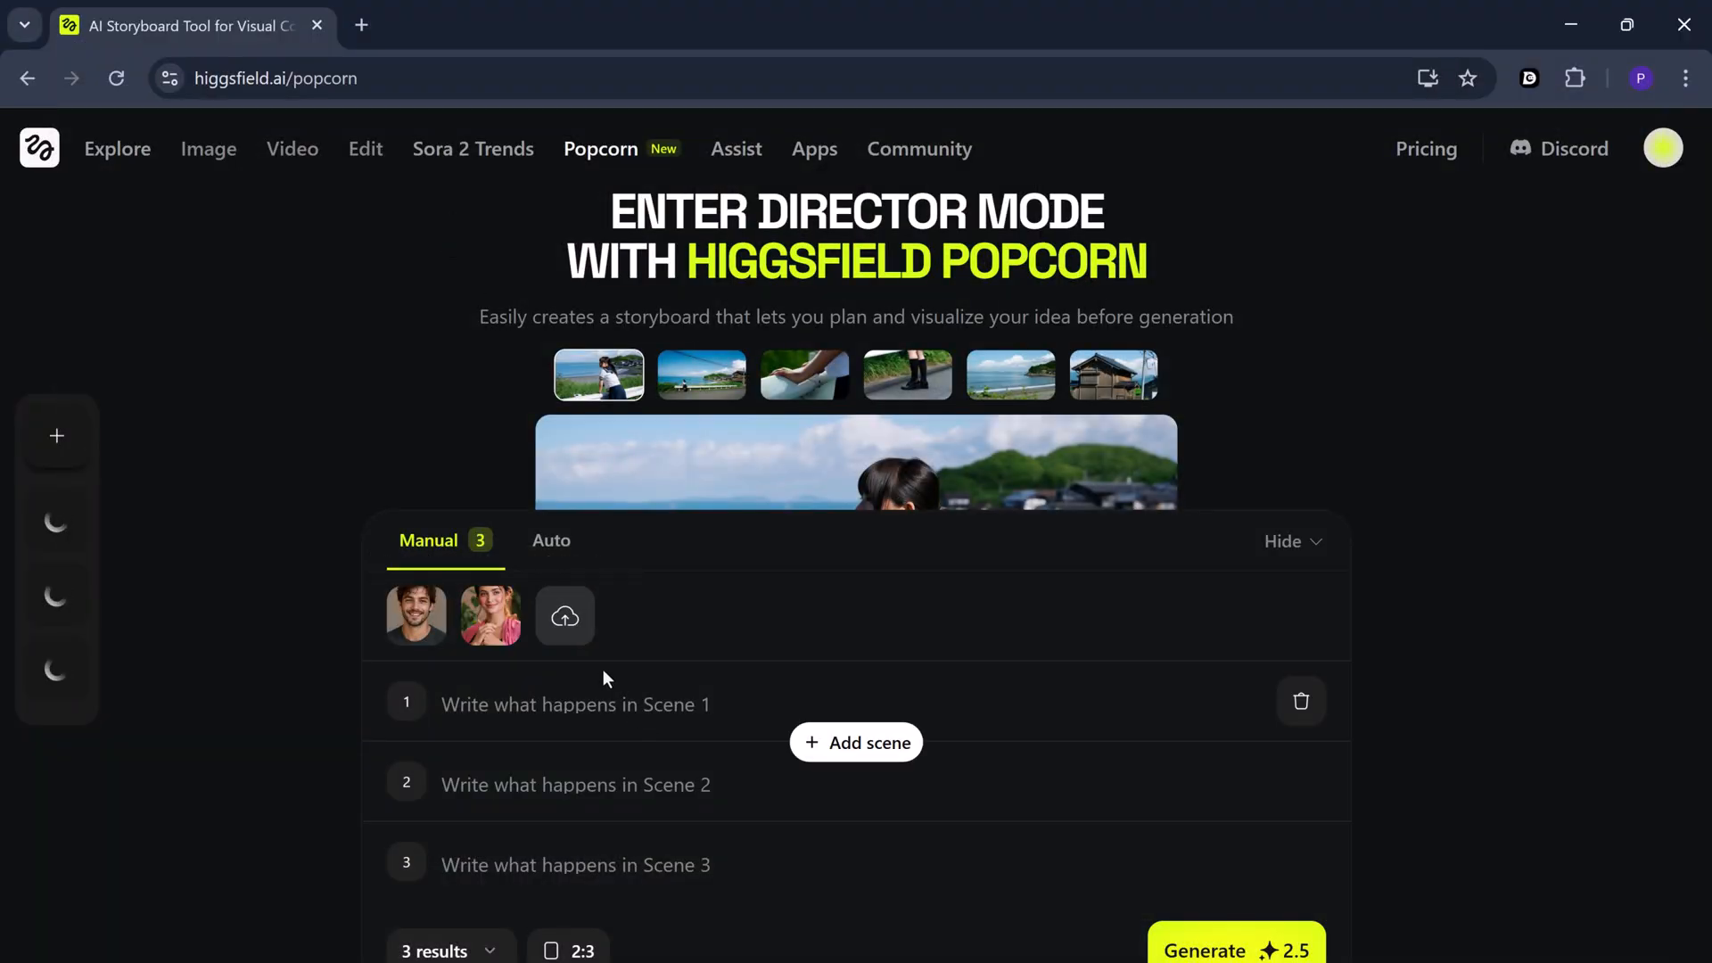
pyautogui.click(565, 614)
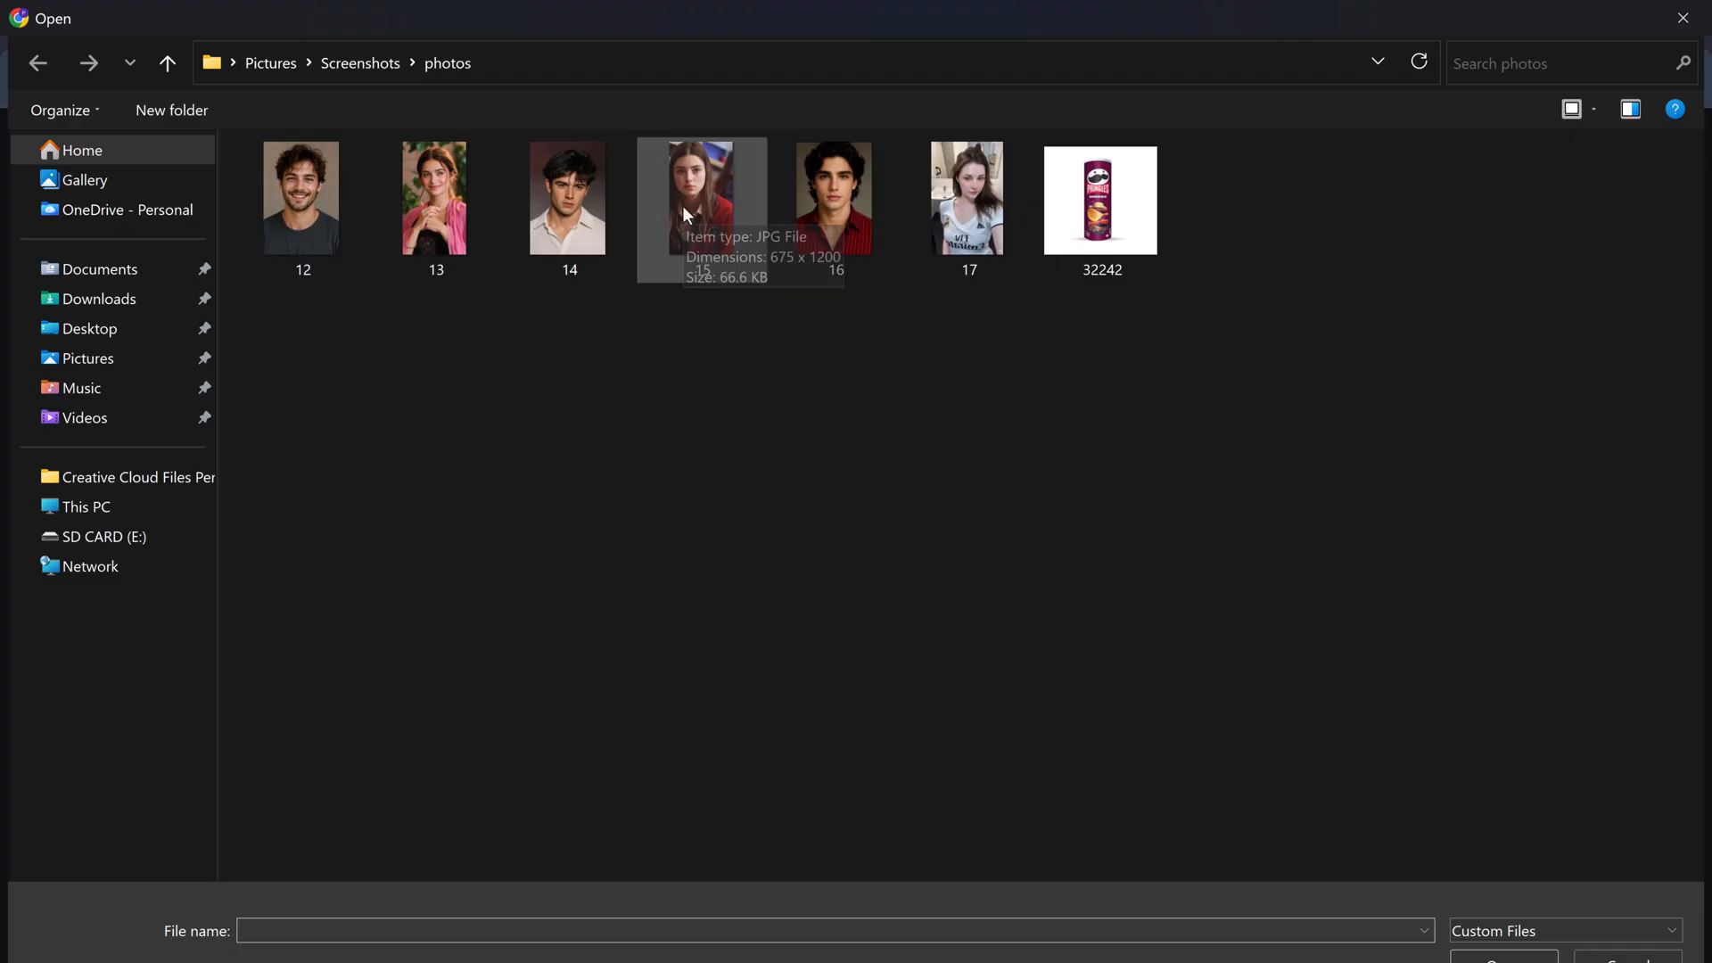
pyautogui.moveTo(701, 209)
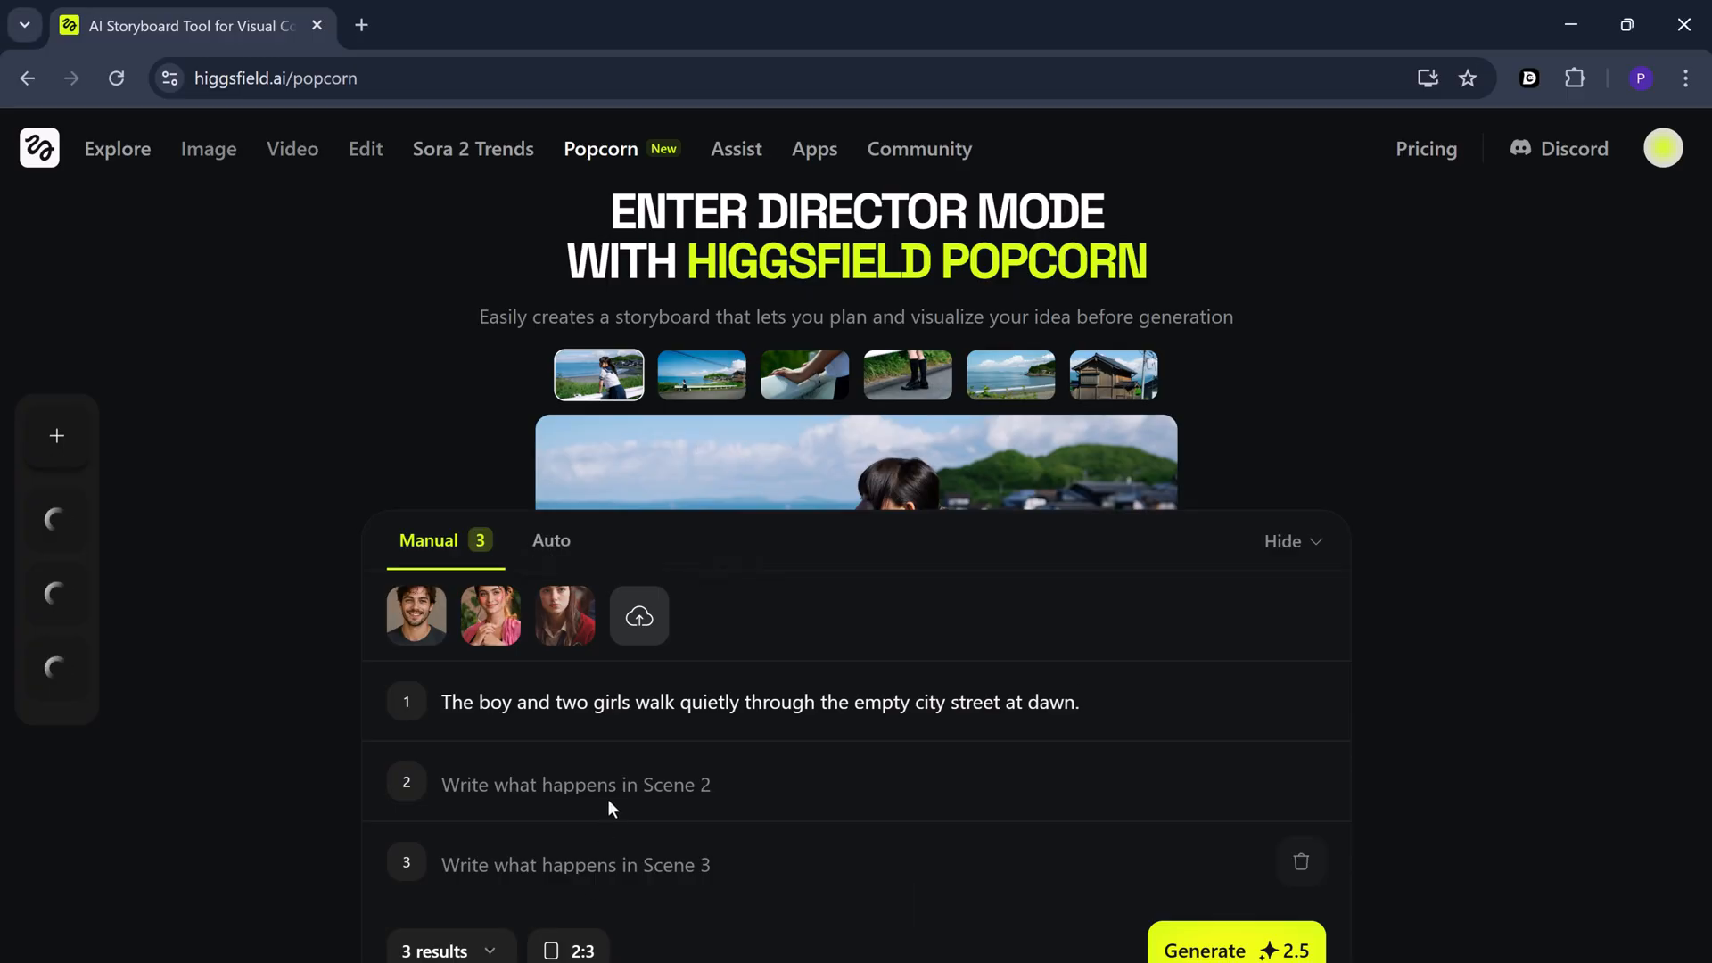
pyautogui.write('They stop by a small café, sharing a moment of silence as rain begins to fall.')
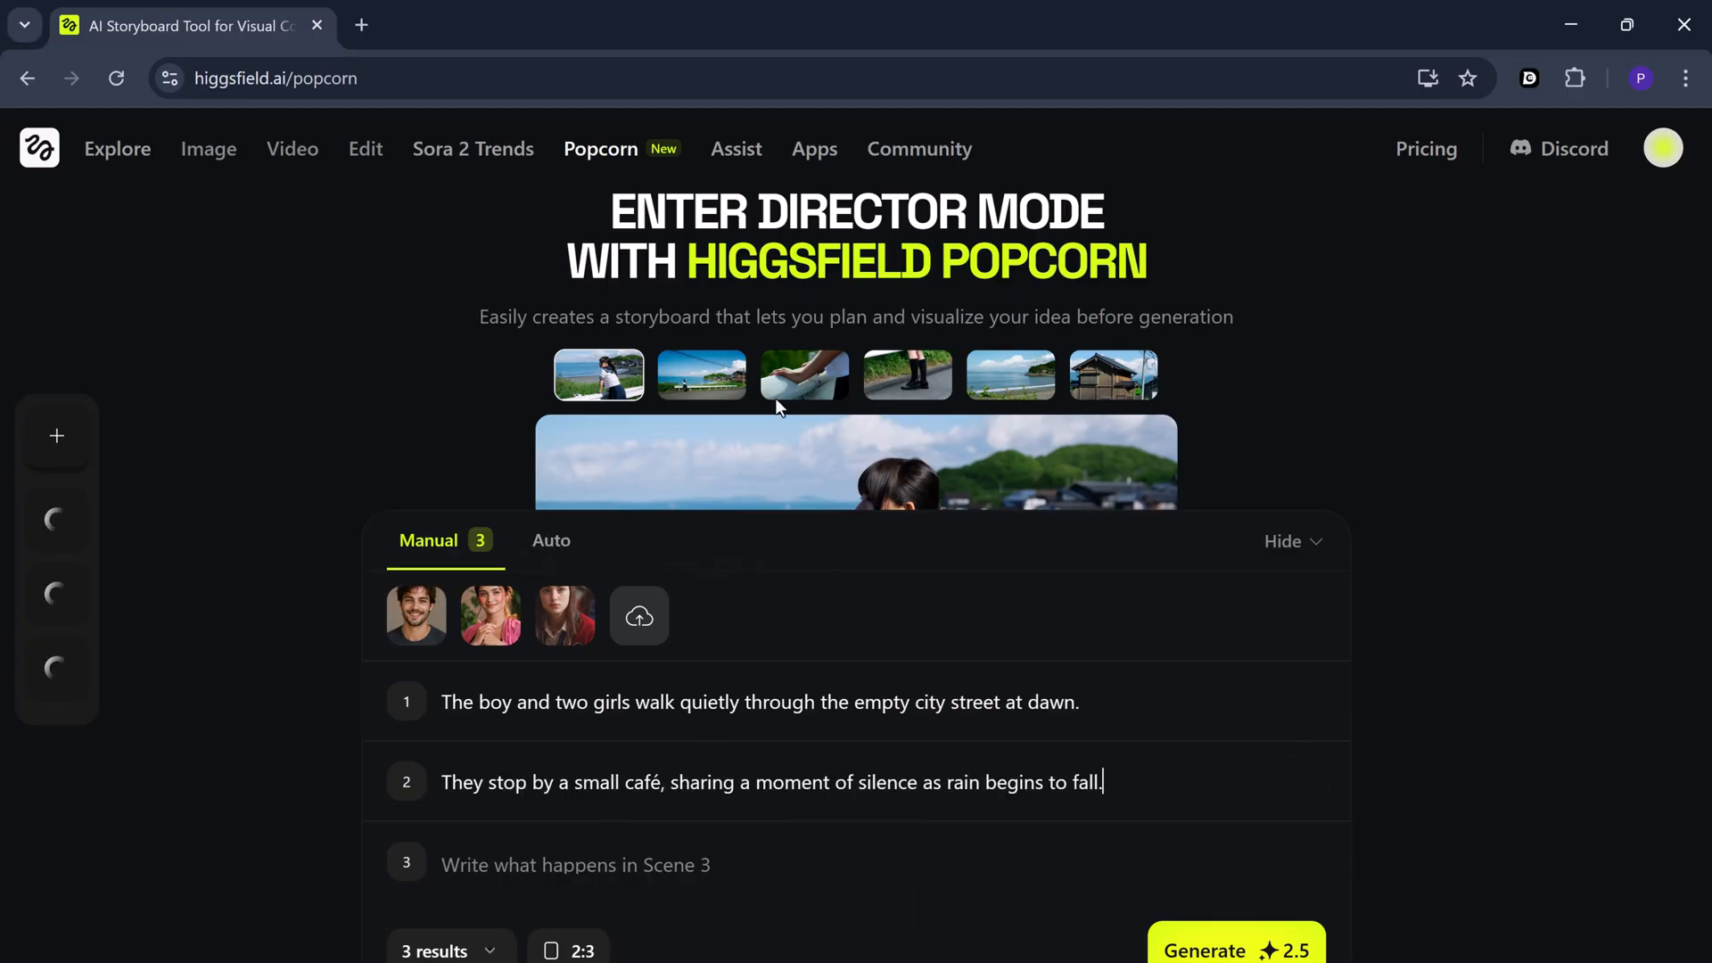
pyautogui.click(575, 864)
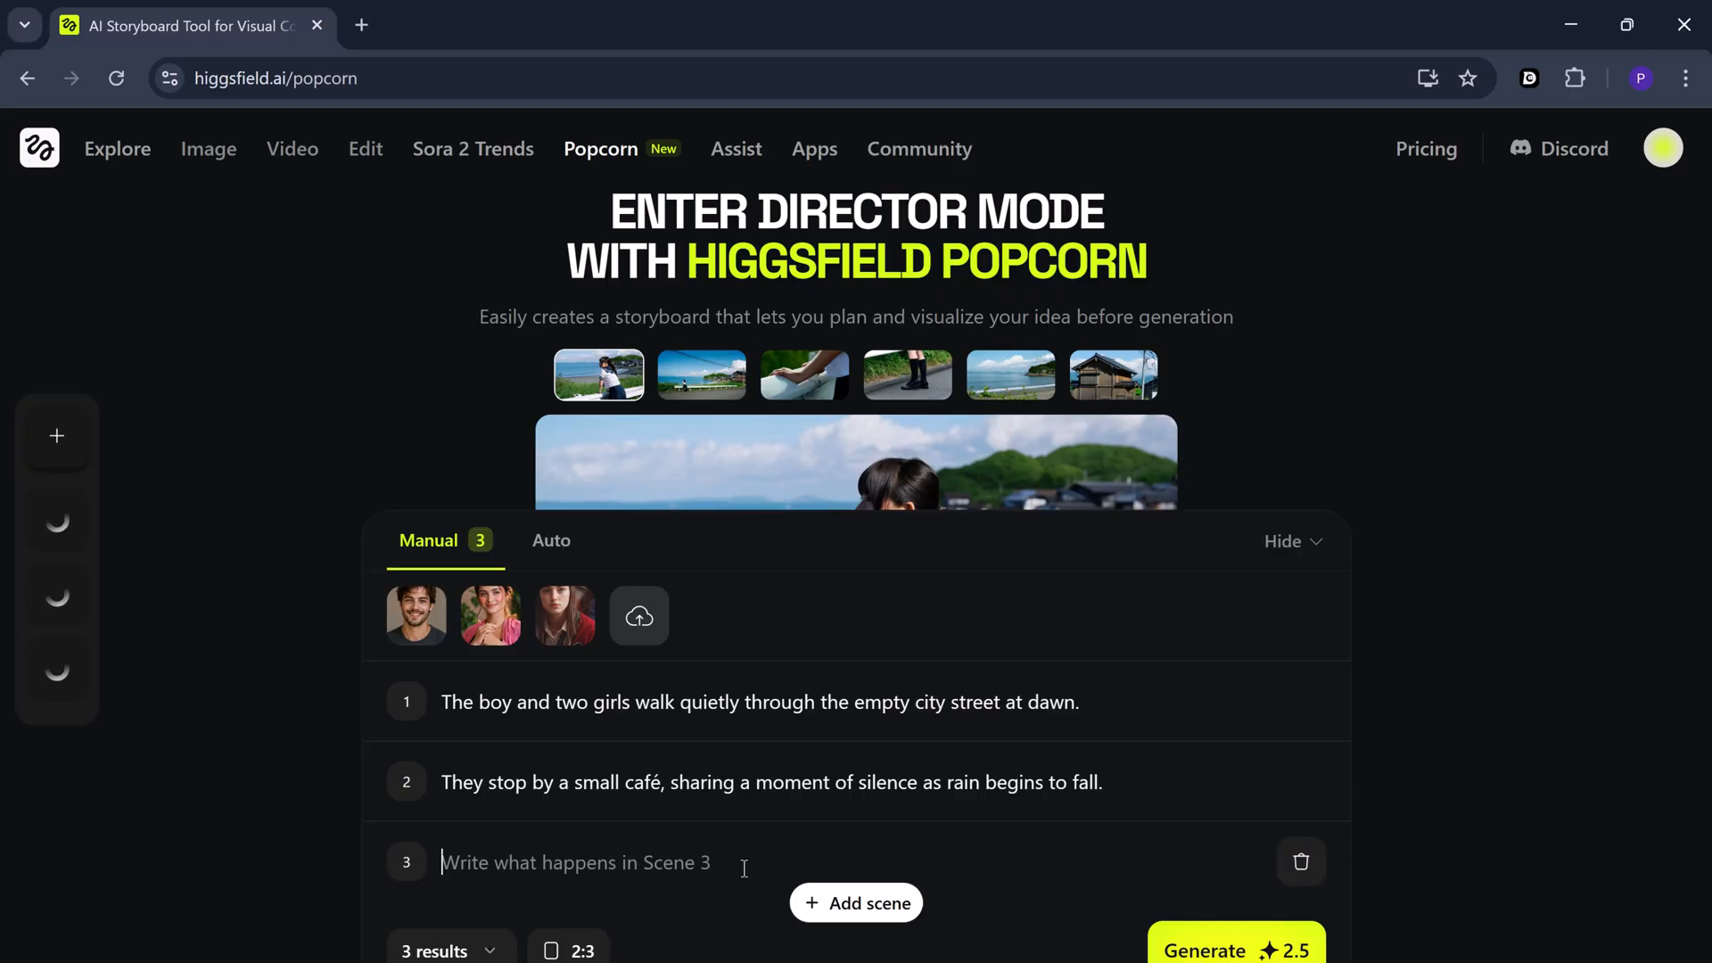
pyautogui.write('Under a single umbrella, the three stand together, watching the sunrise break through the clouds.')
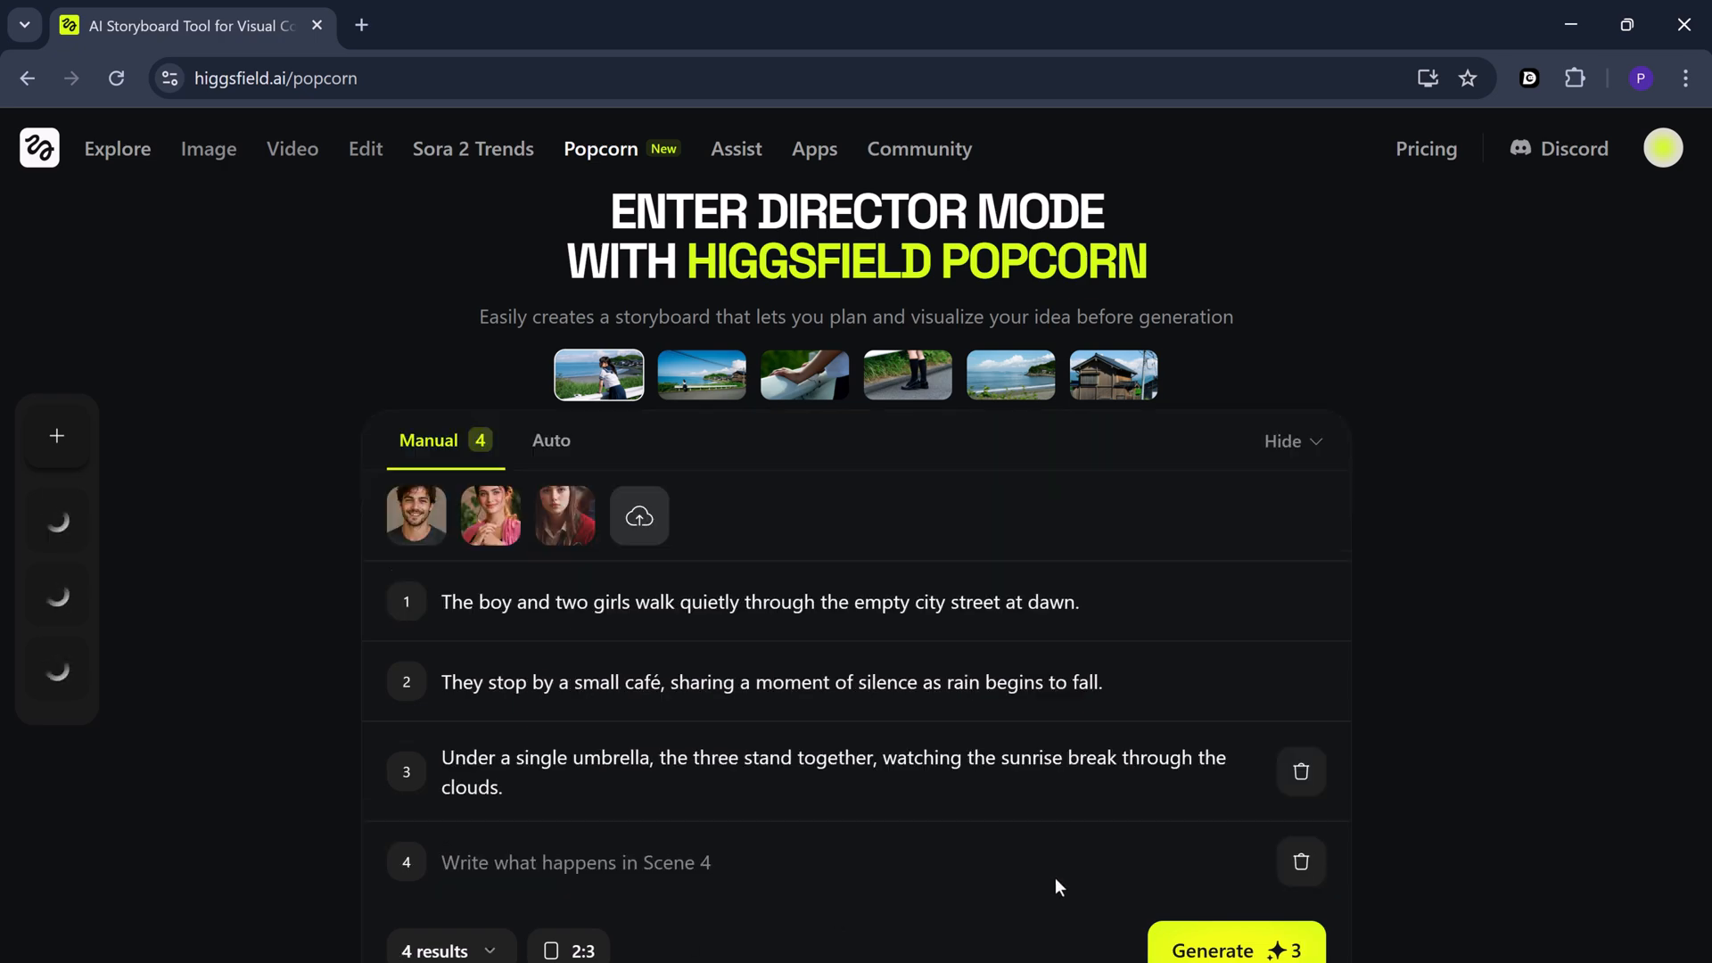
# Remove empty Scene 4, then view the generated café frame enlarged and close it
pyautogui.click(1235, 948)
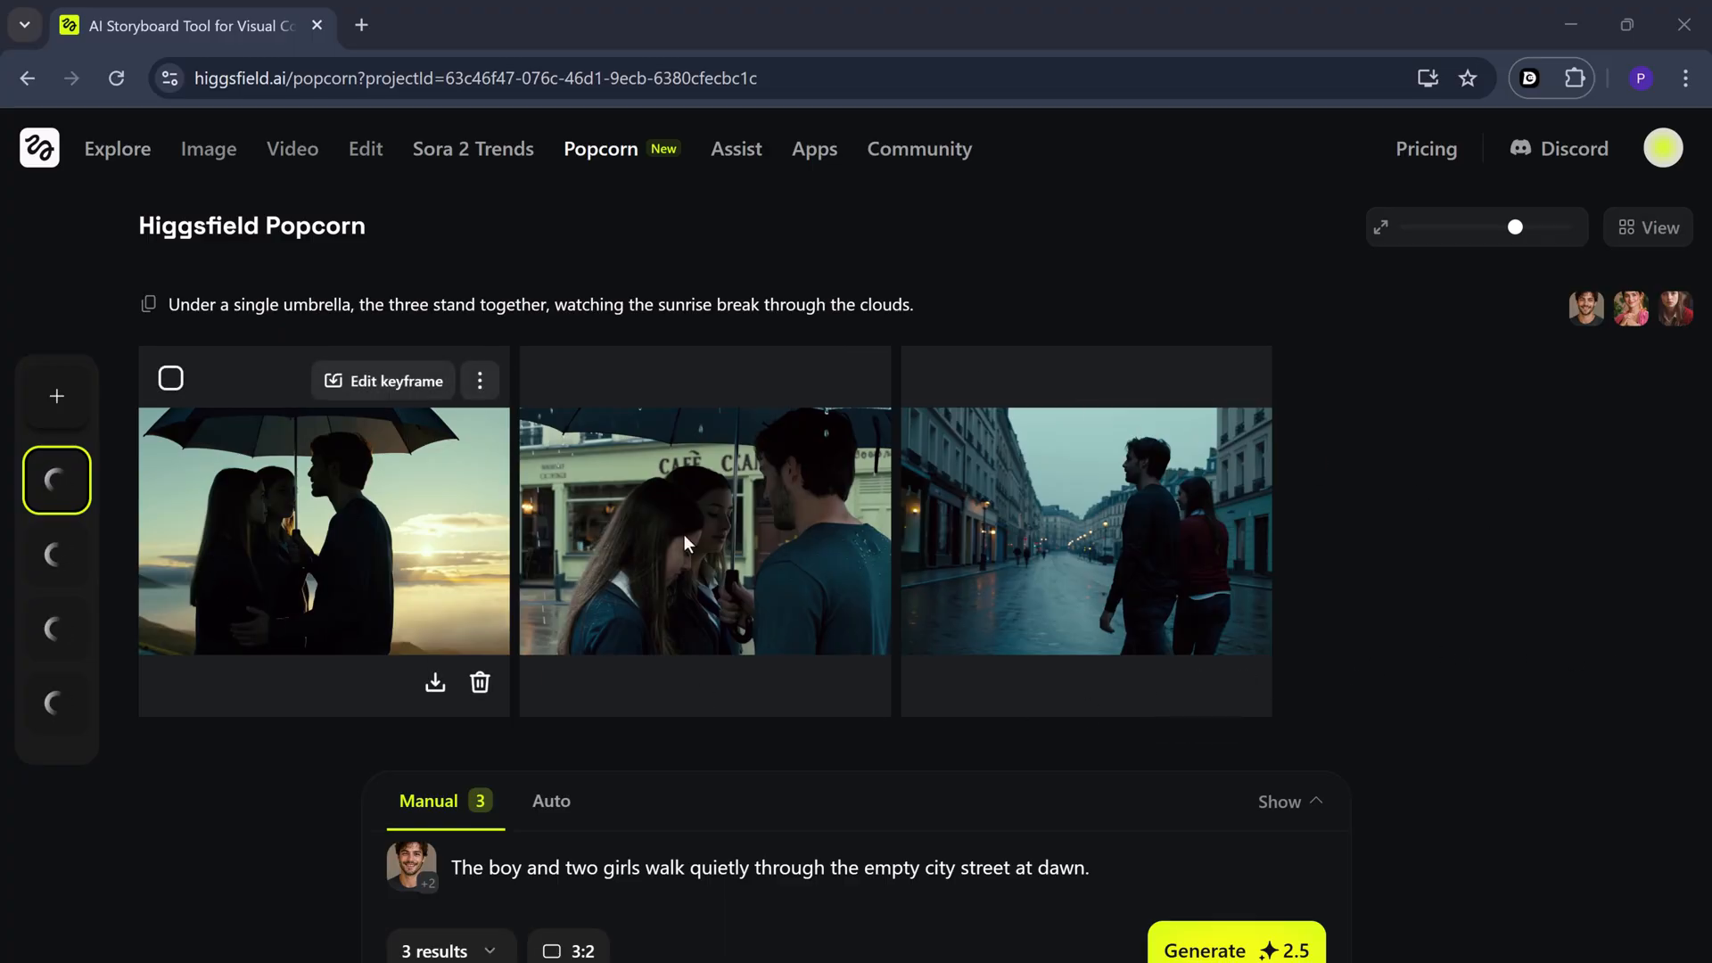
pyautogui.click(704, 533)
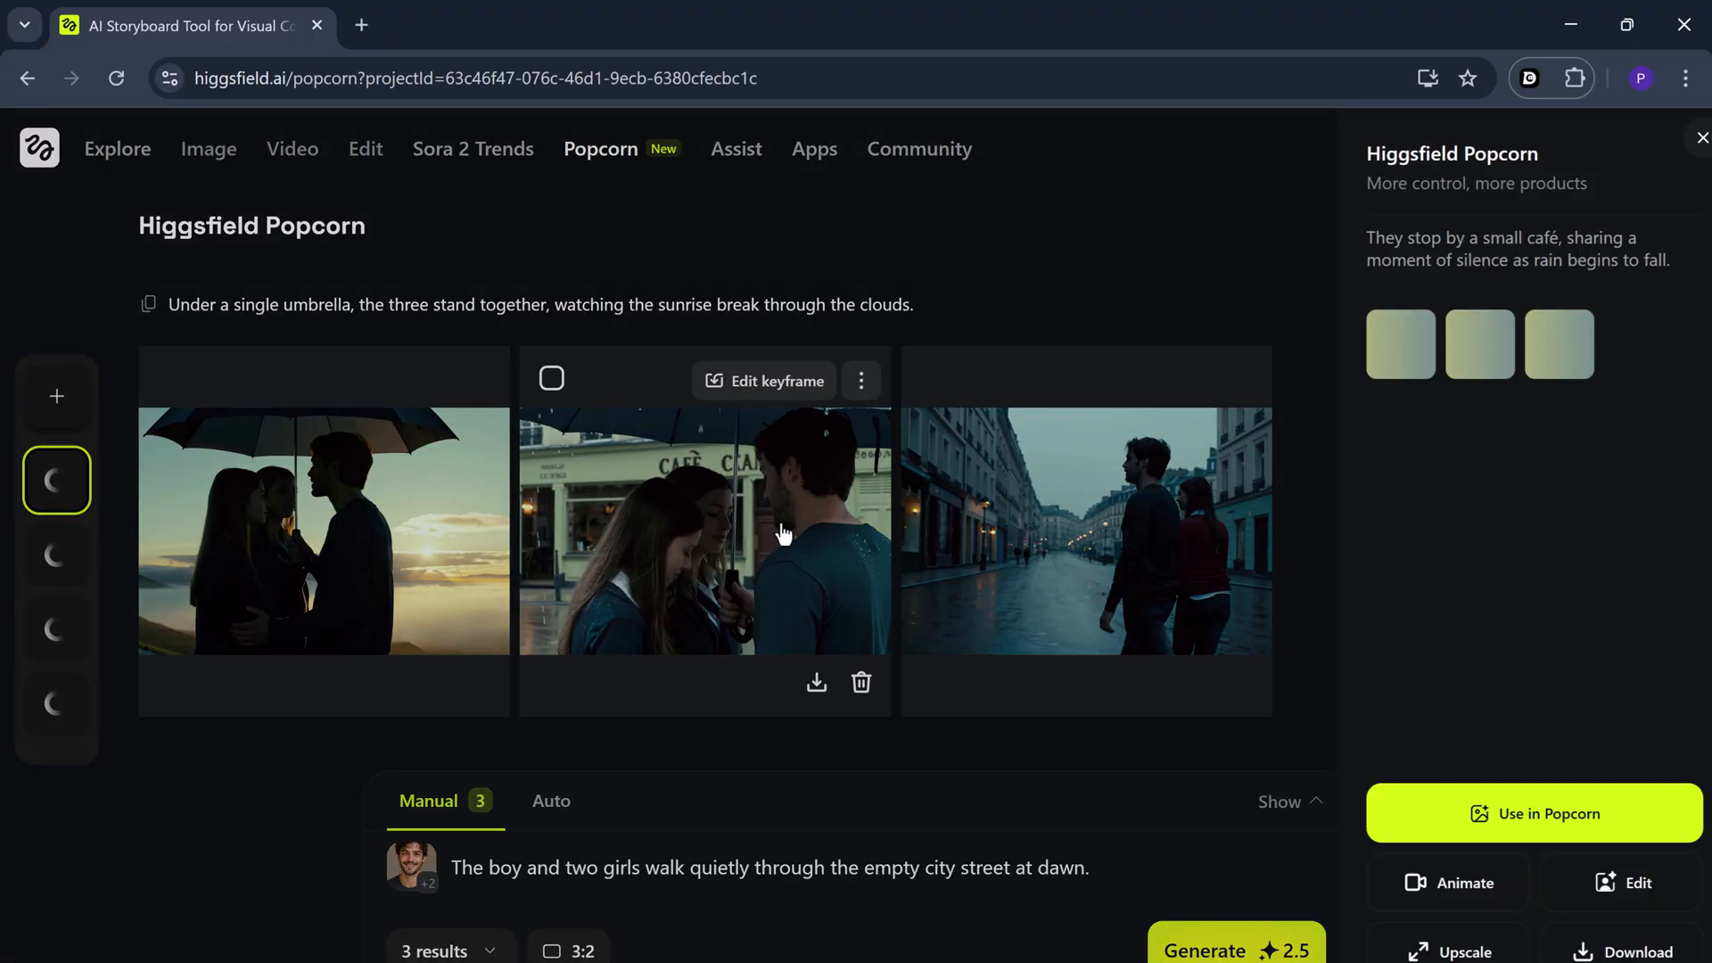
pyautogui.click(705, 531)
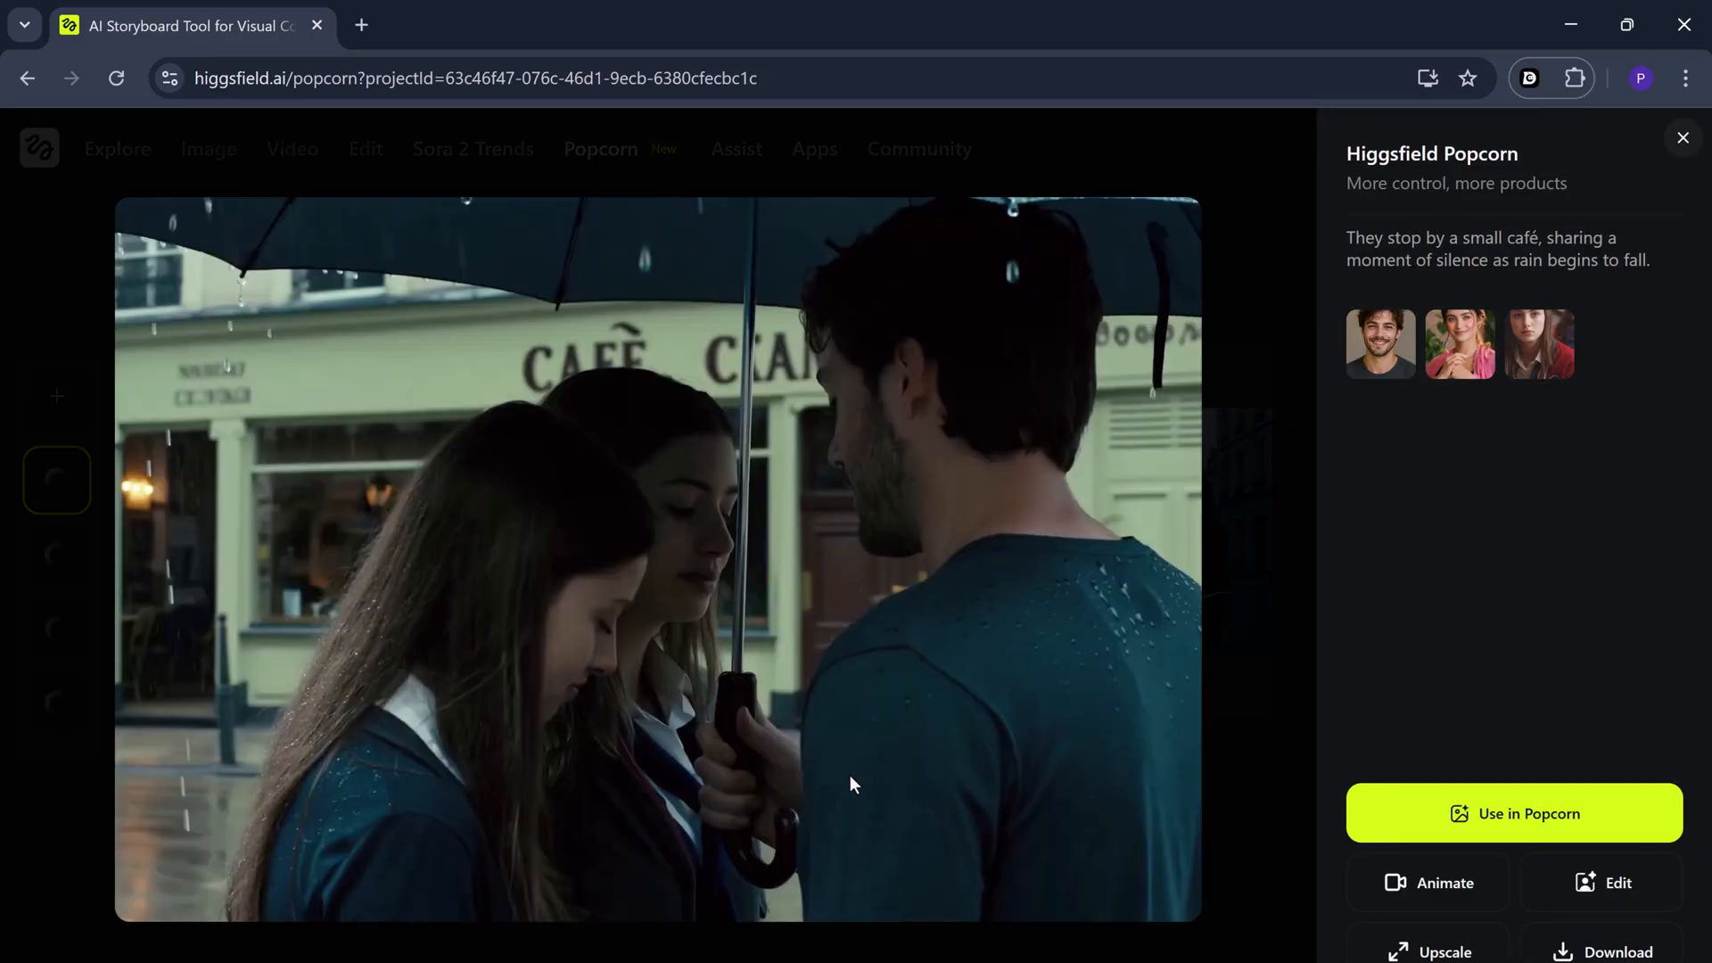
pyautogui.moveTo(1691, 151)
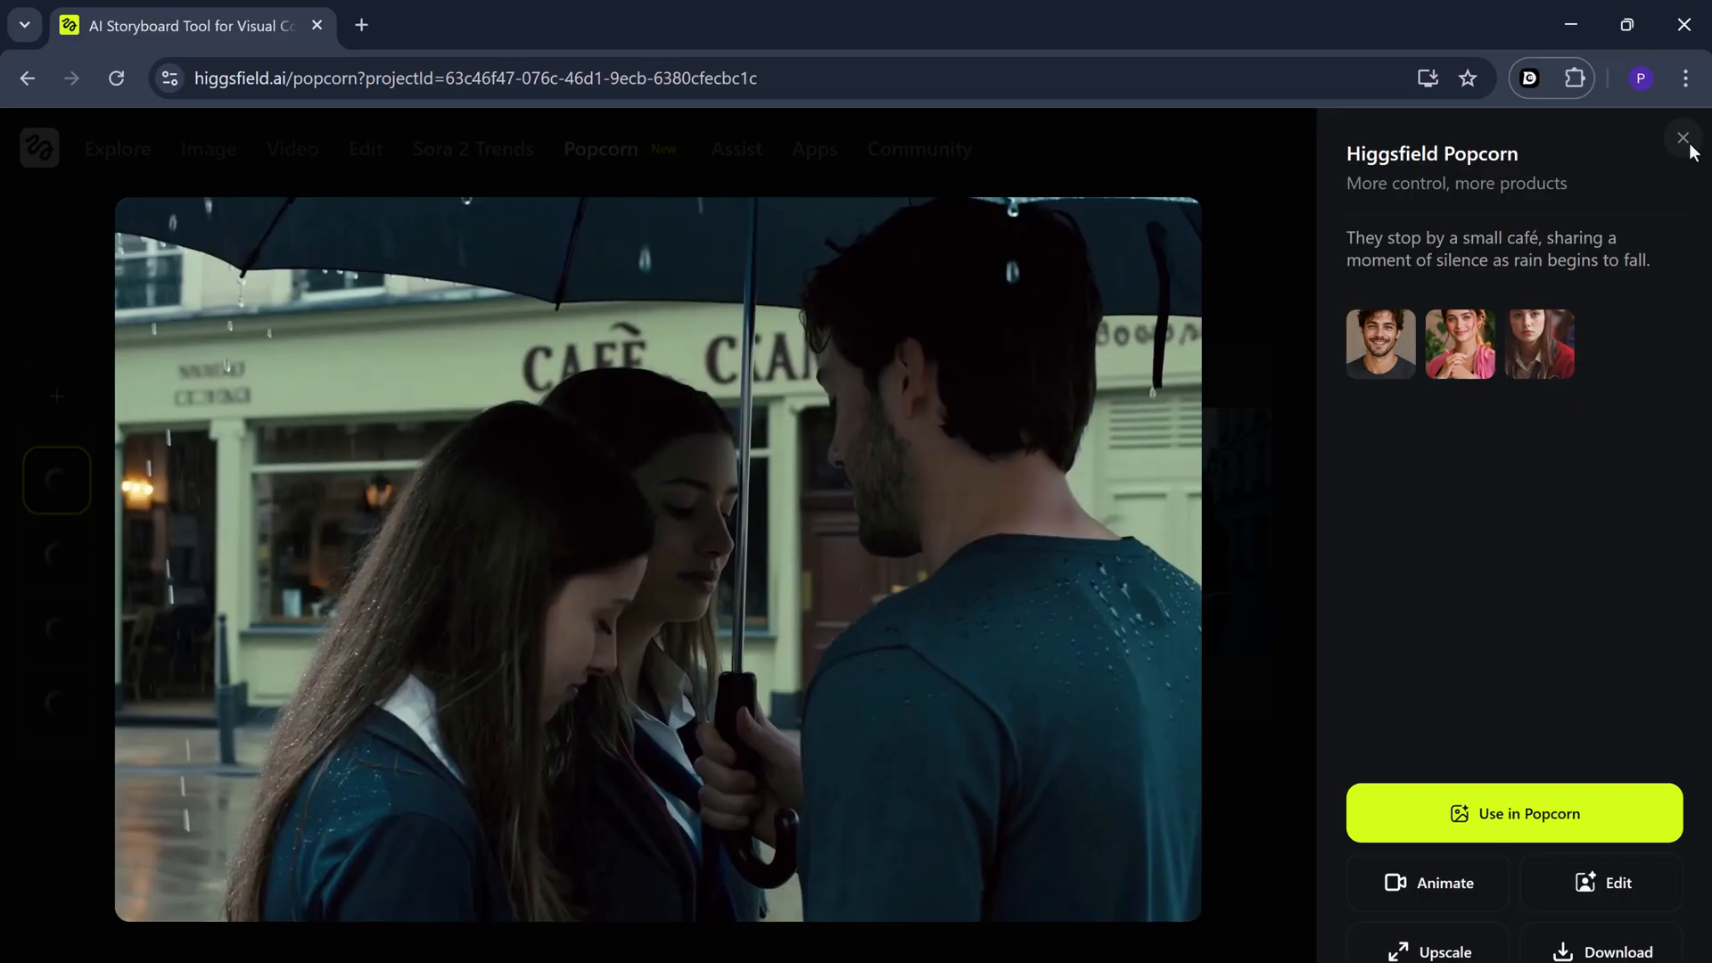
pyautogui.click(1682, 139)
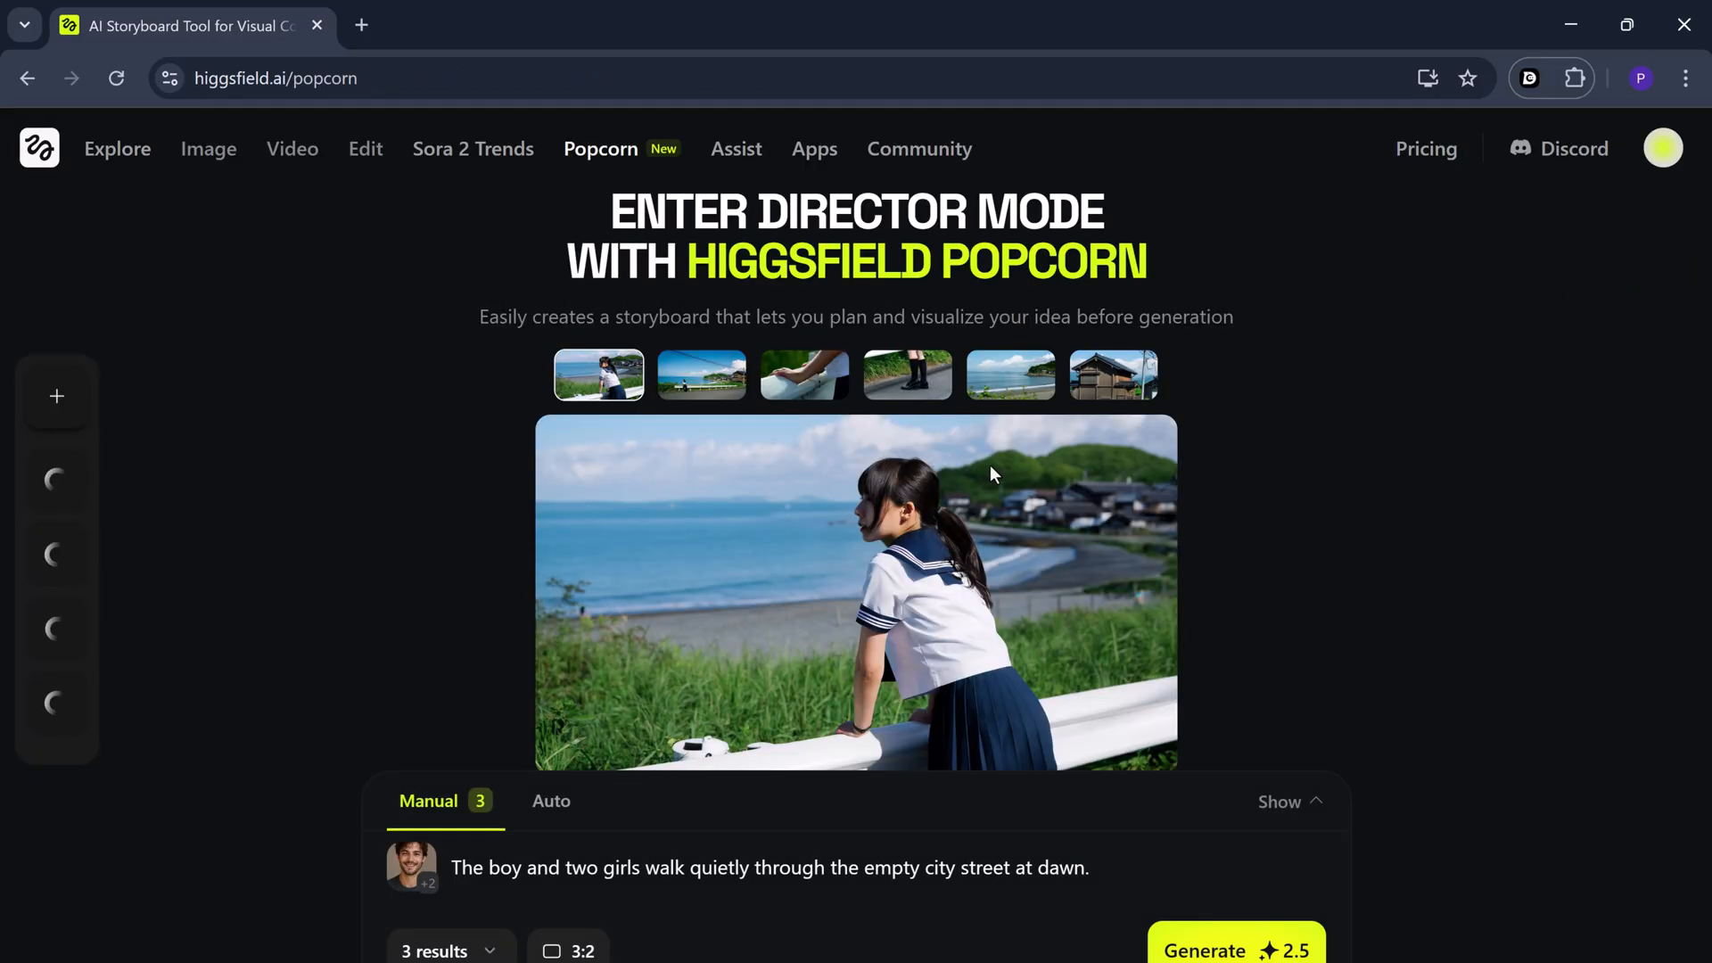
pyautogui.moveTo(927, 603)
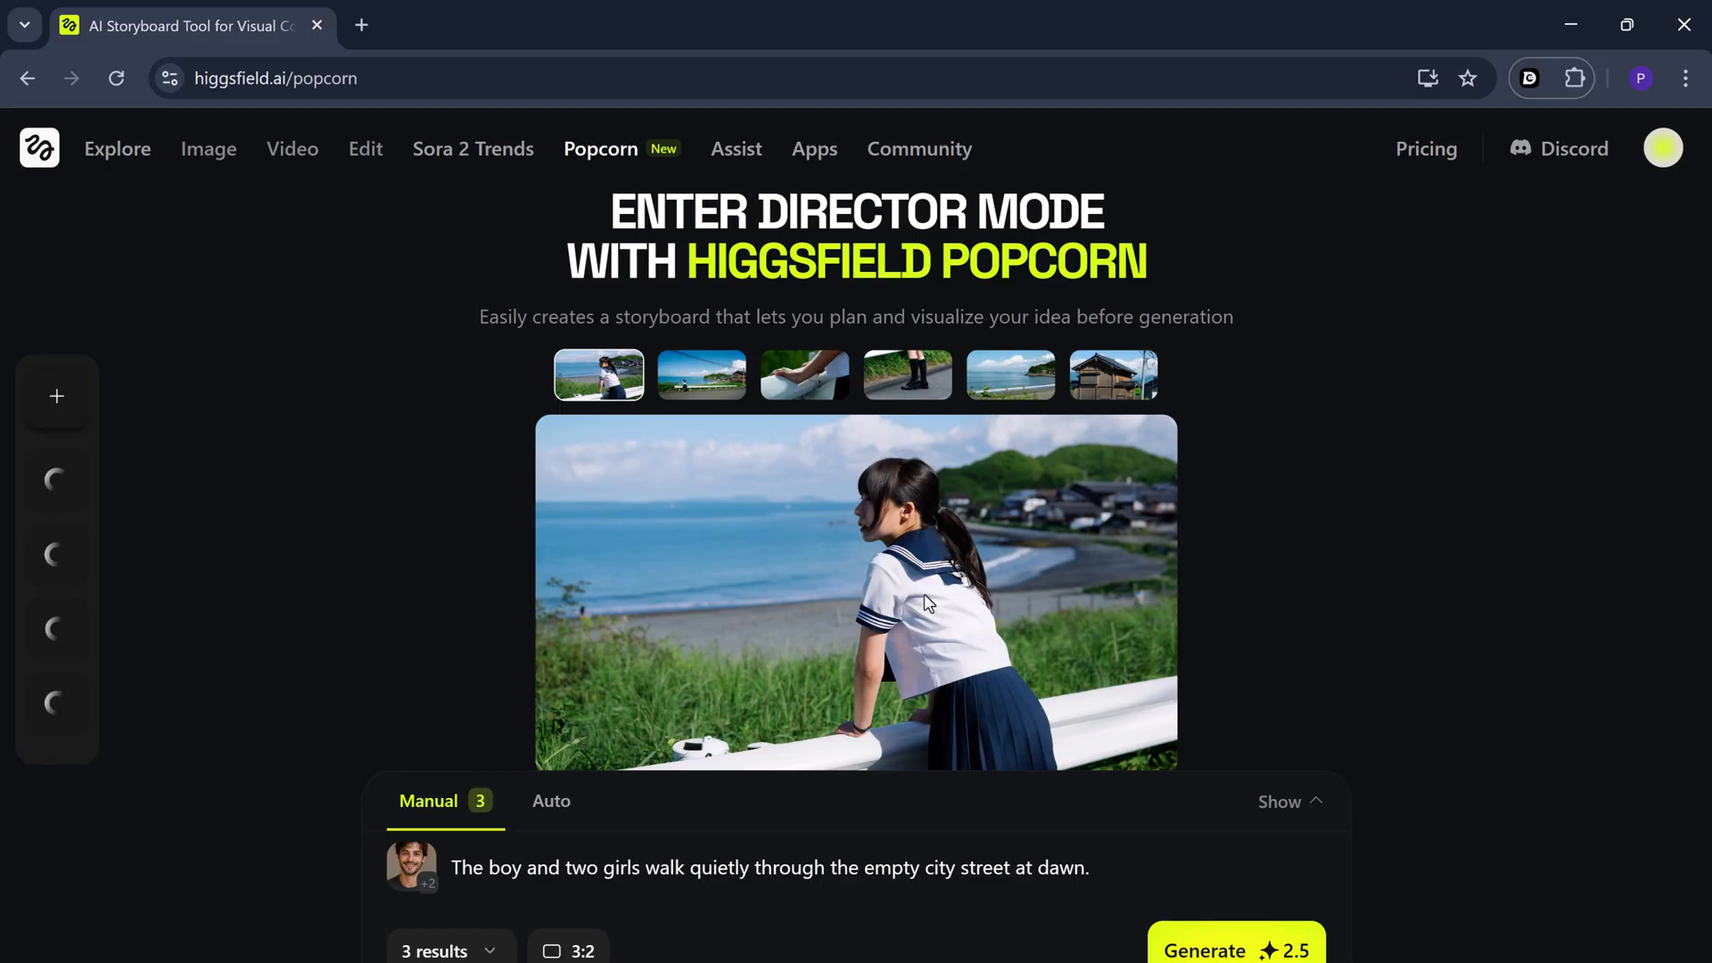
# Go to the Explore page and scroll through the Sora 2 and Wan 2.5 Community showcases
pyautogui.click(117, 148)
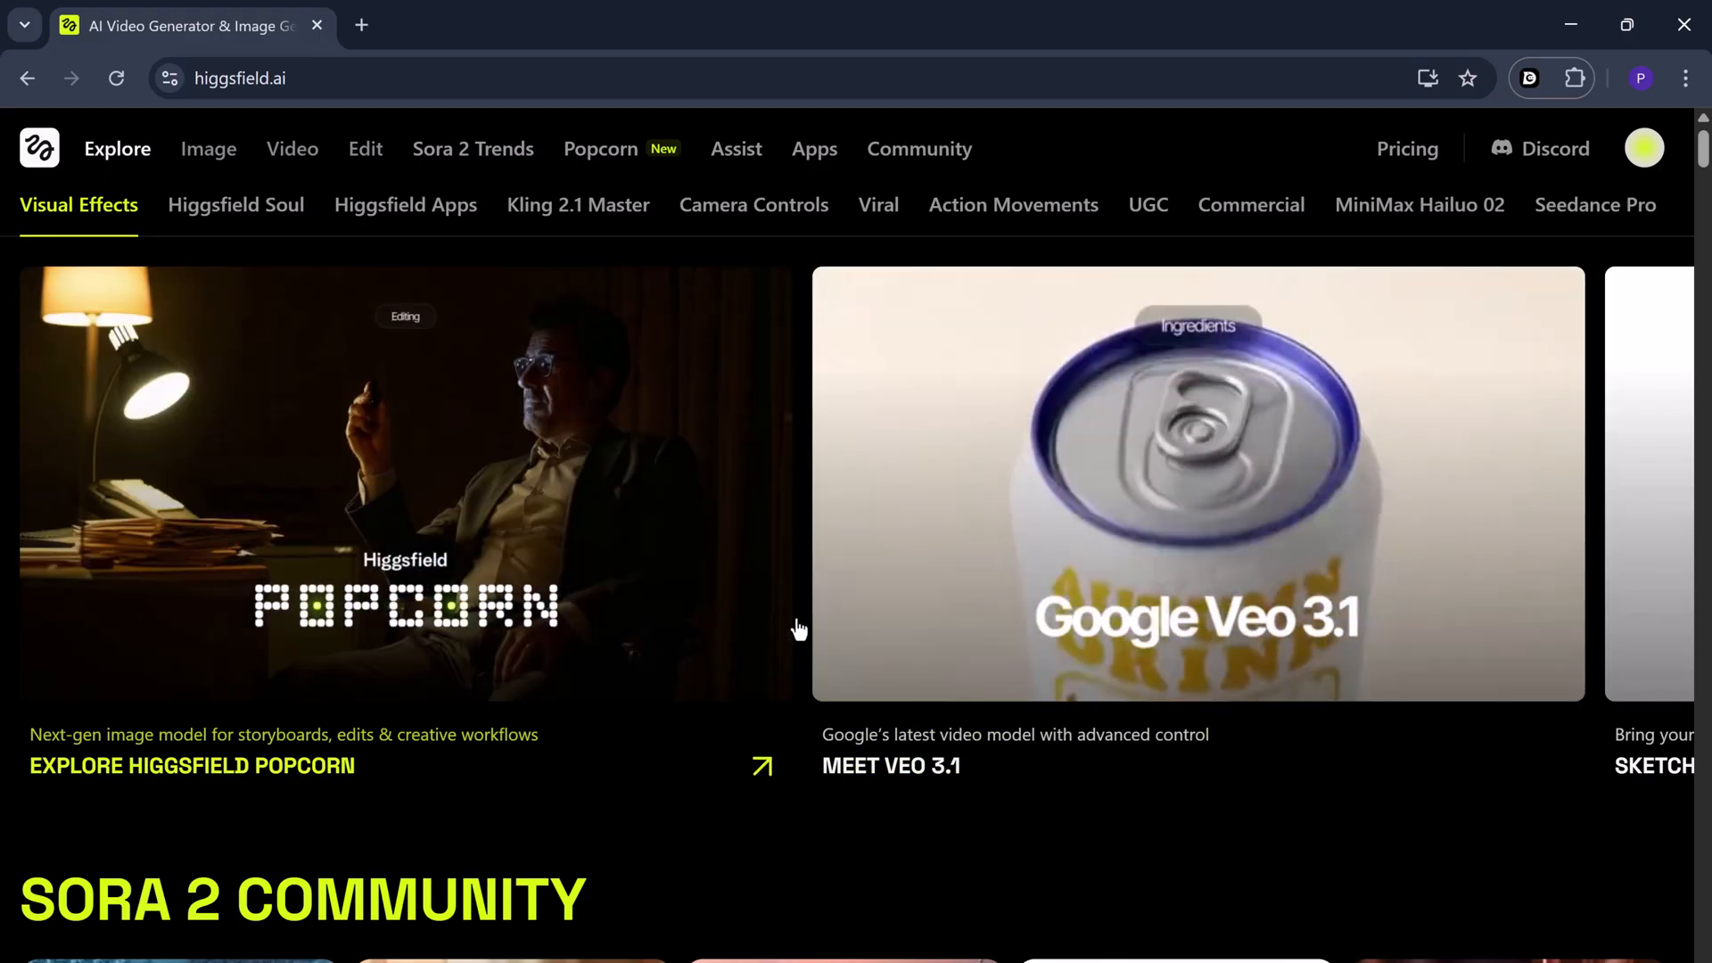
pyautogui.scroll(-3)
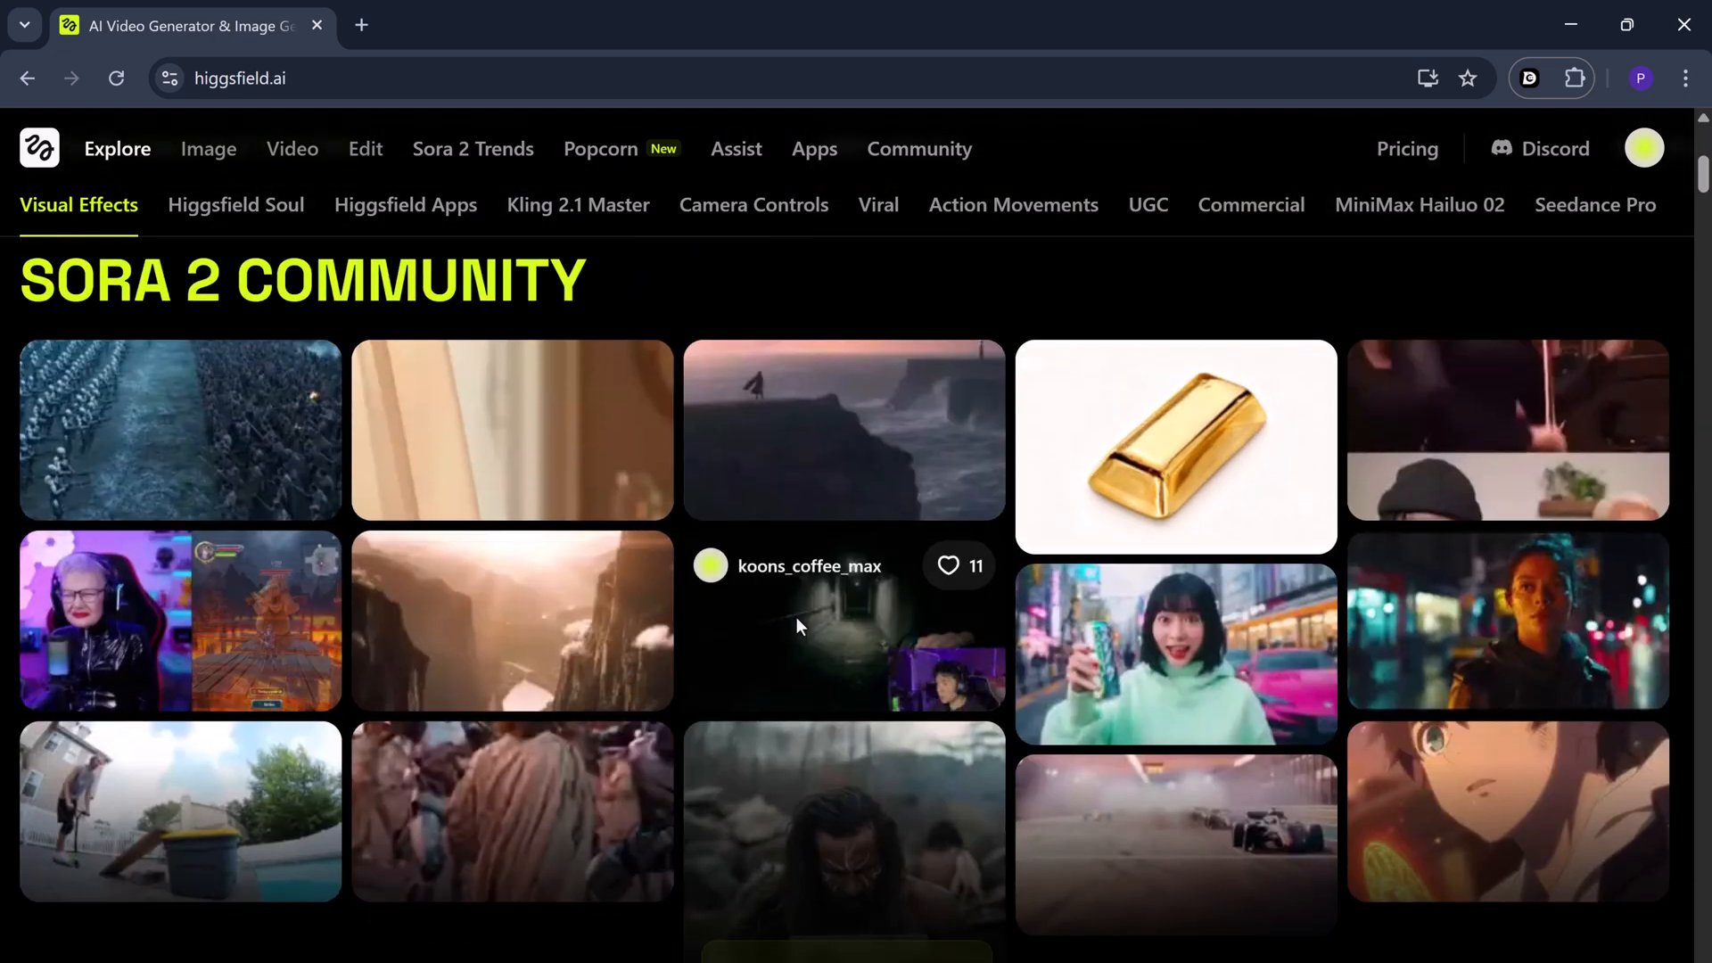
pyautogui.scroll(-3)
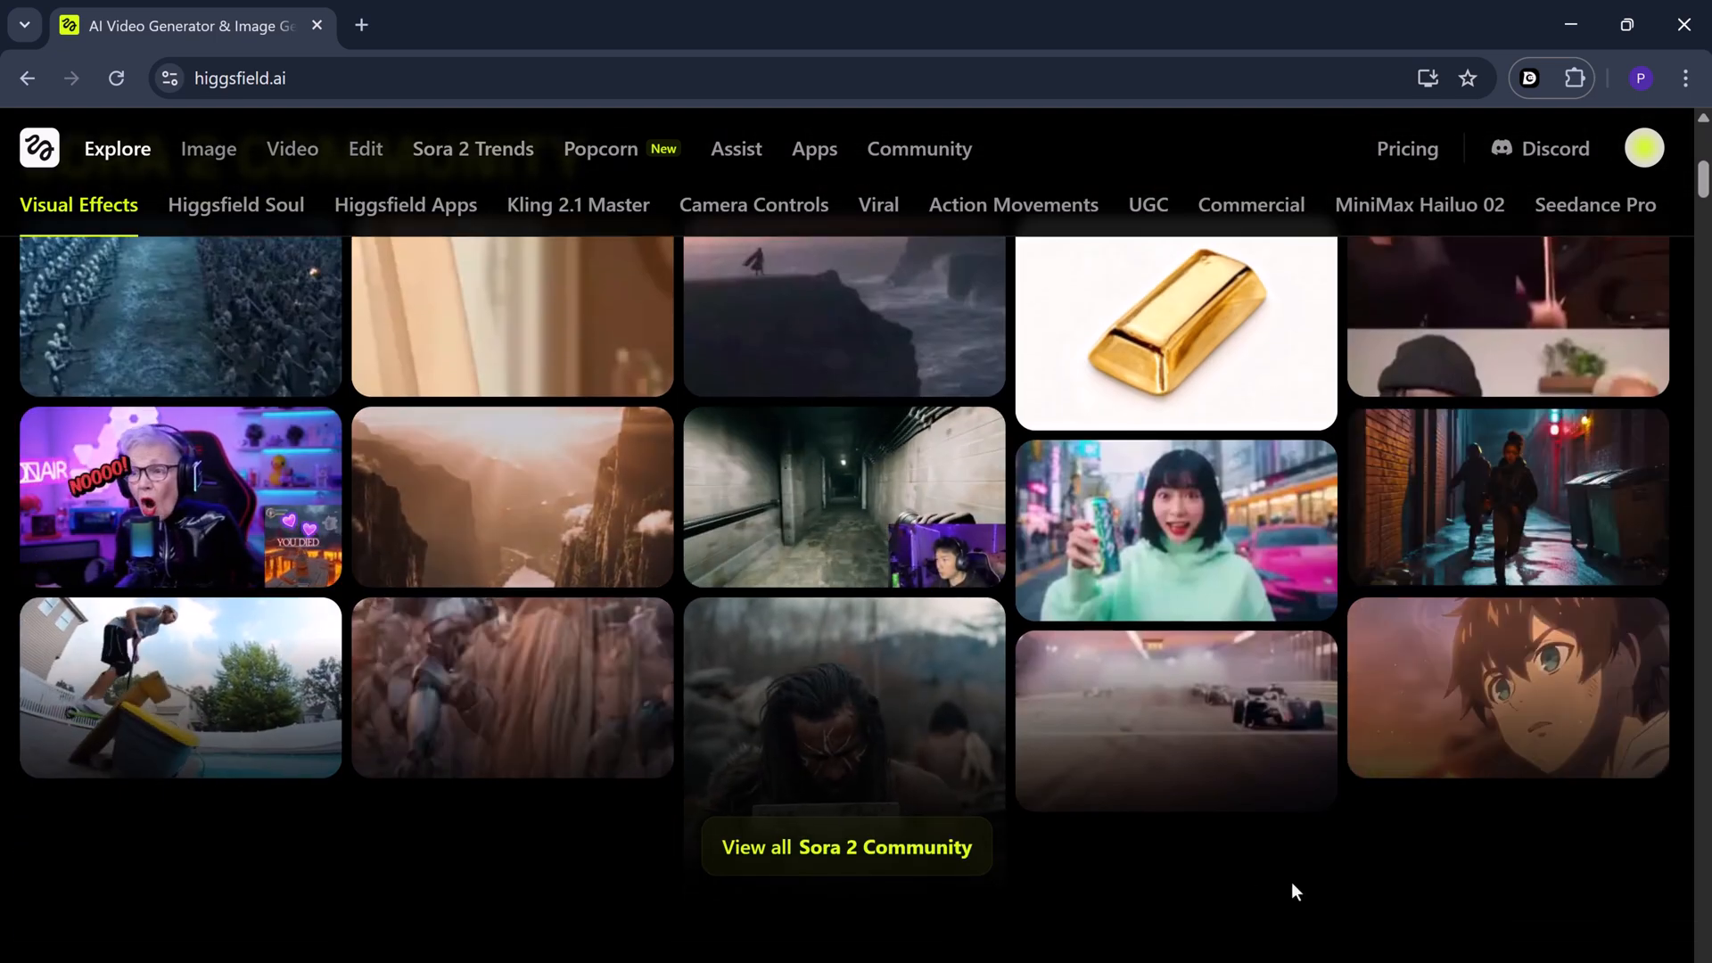
pyautogui.scroll(-3)
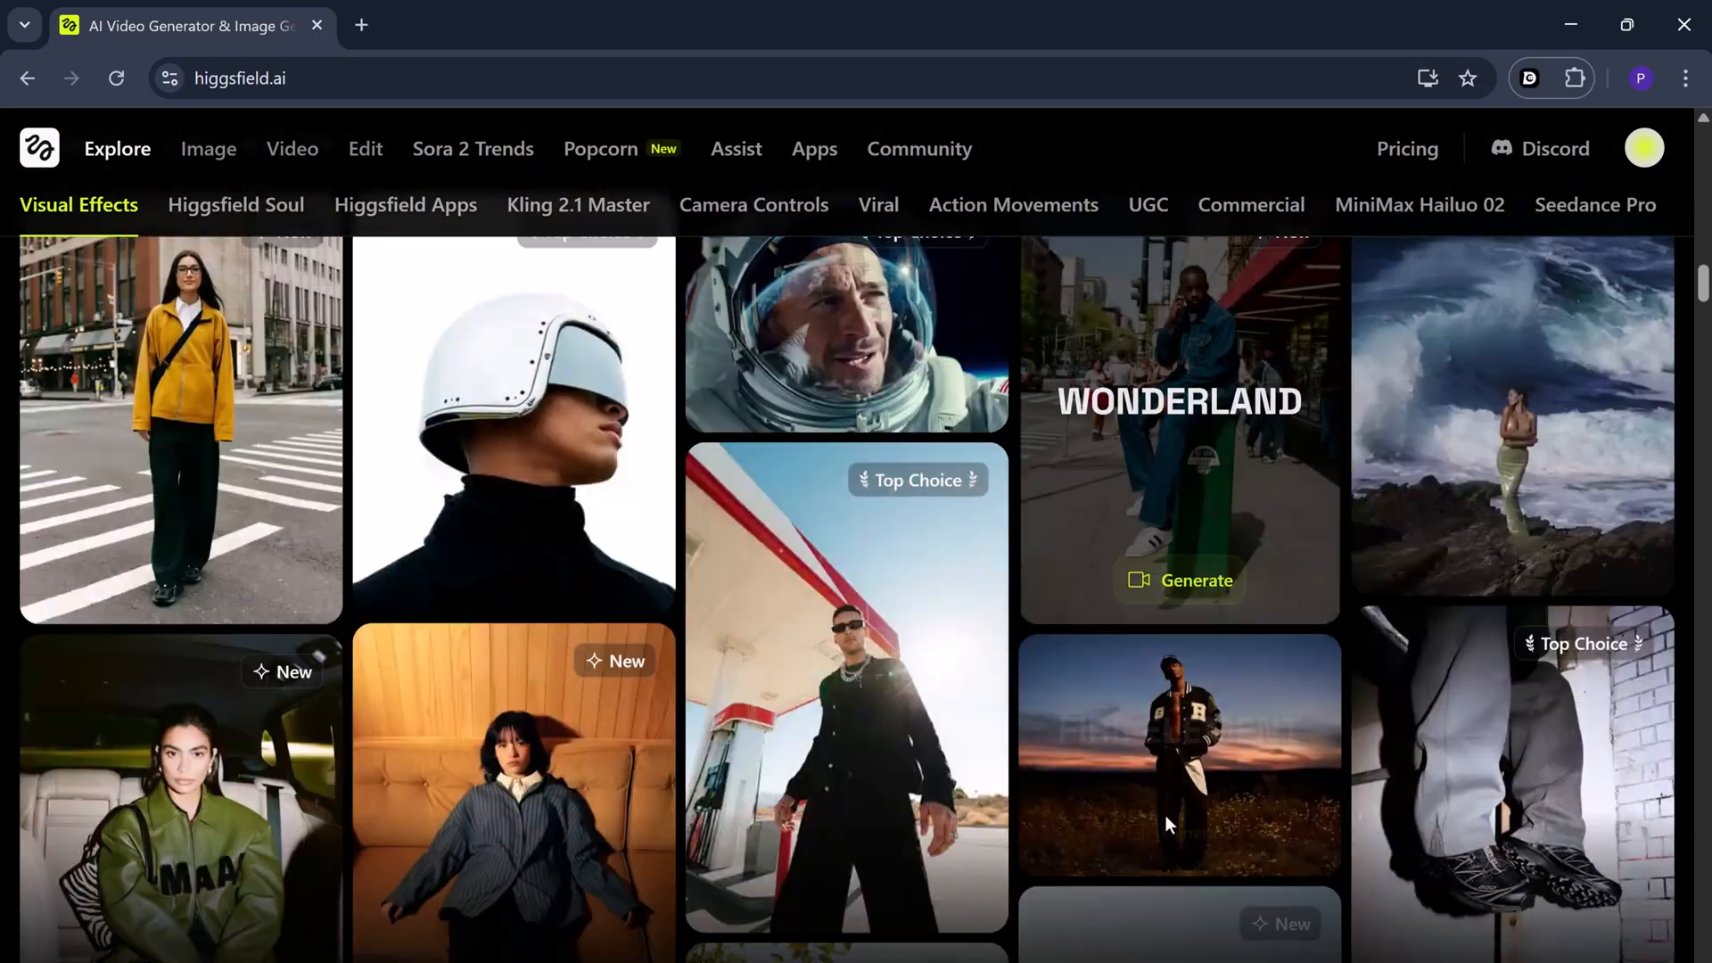
# Browse the Visual Effects, Soul, Apps and Kling 2.1 Master collections
pyautogui.click(235, 205)
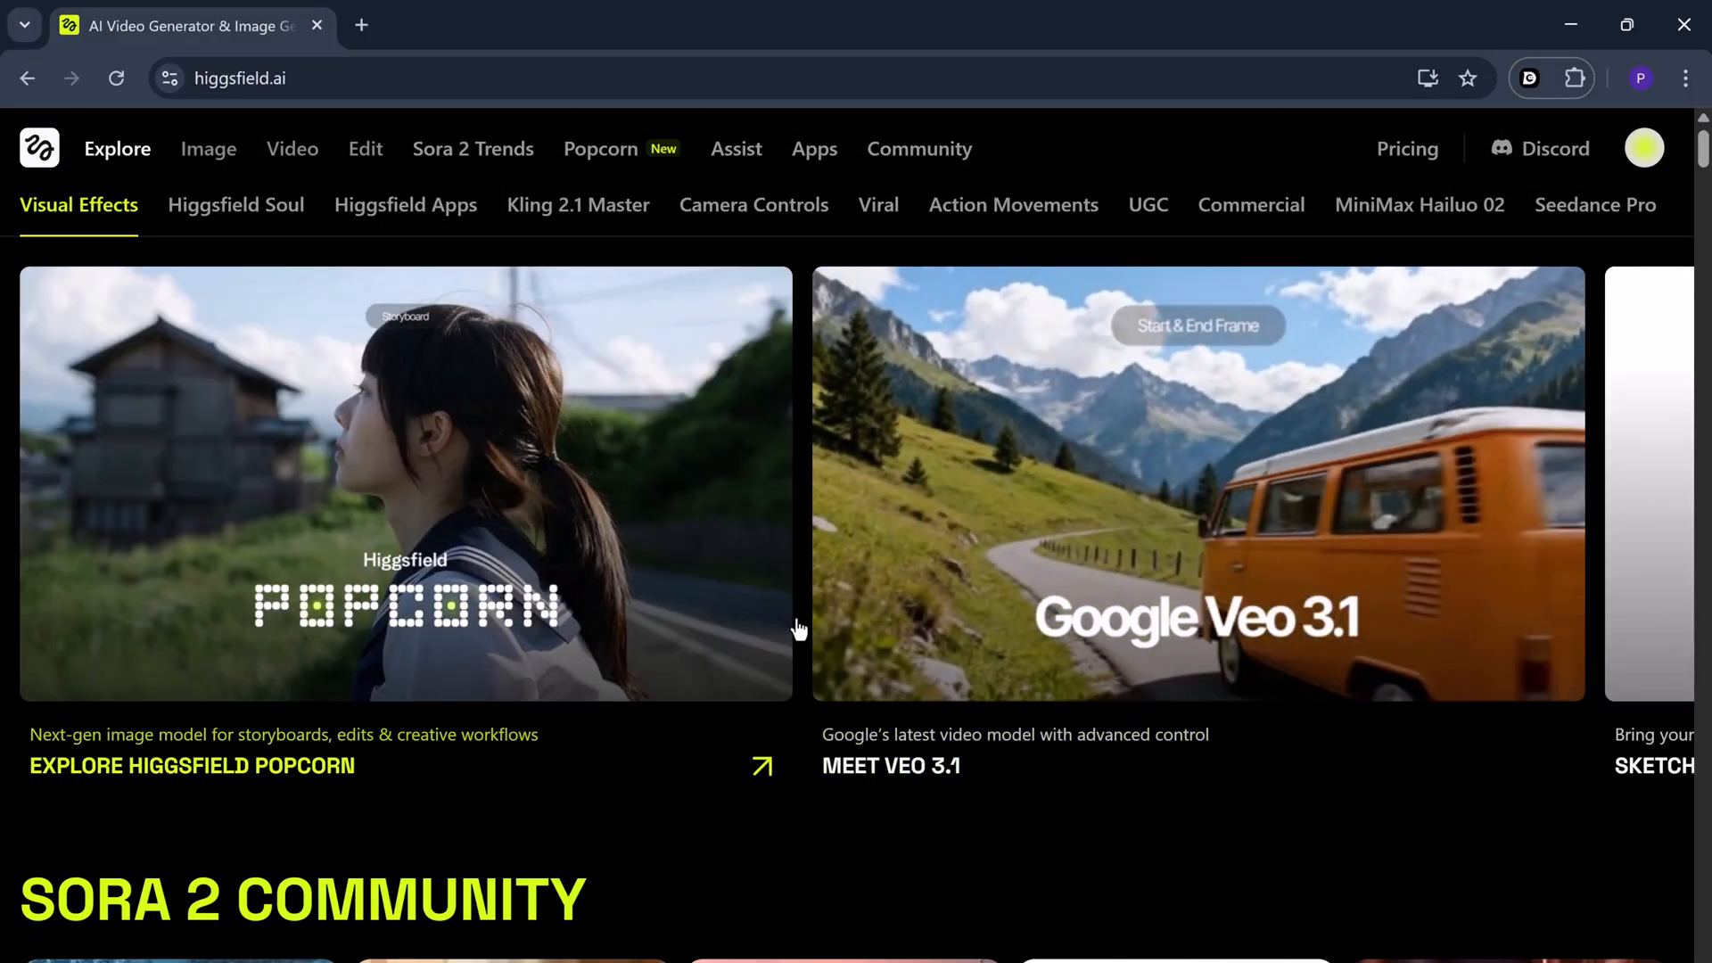
pyautogui.scroll(-3)
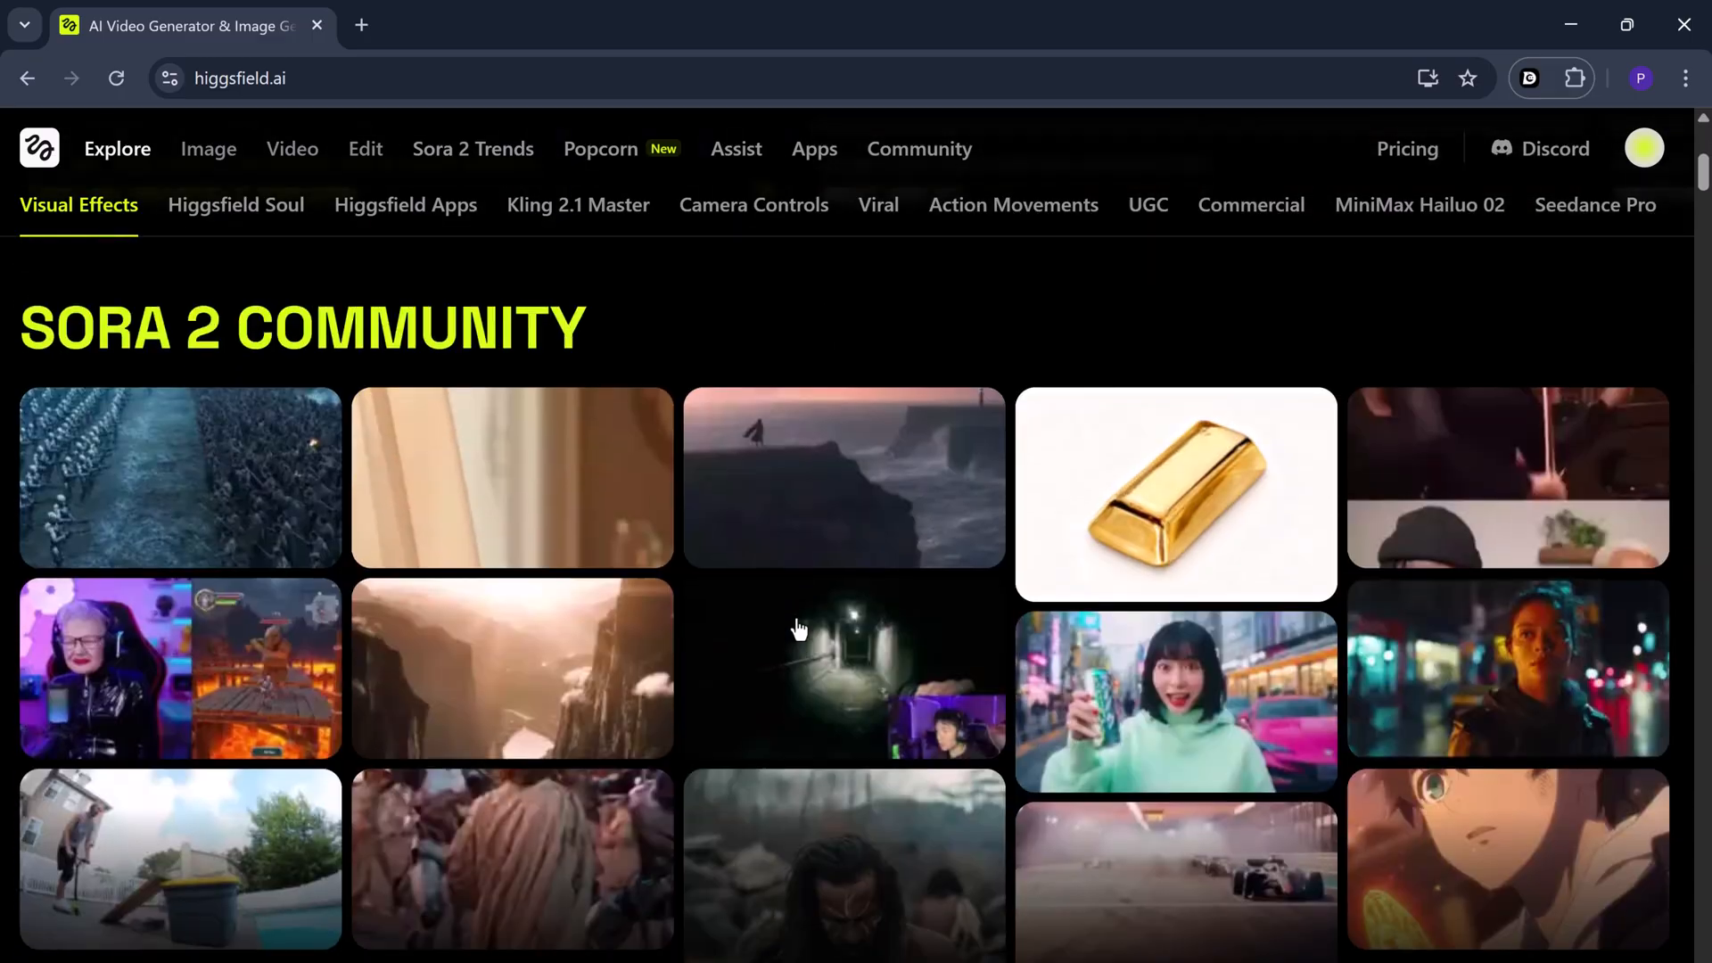
pyautogui.scroll(-3)
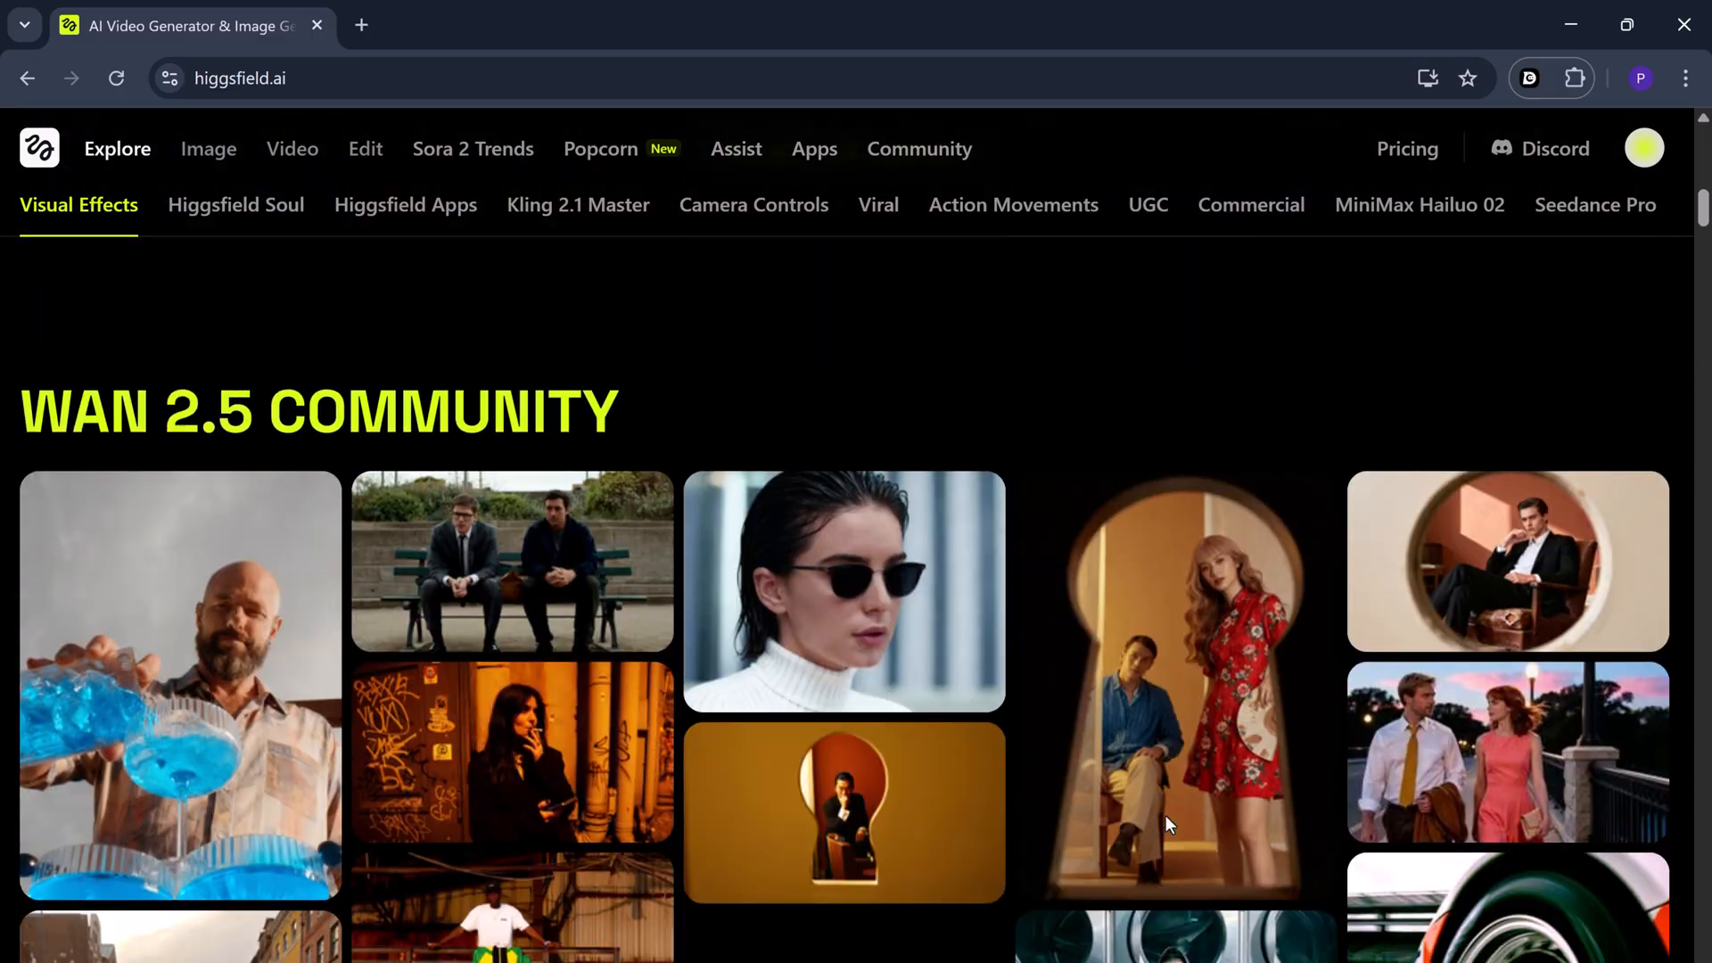
pyautogui.scroll(-3)
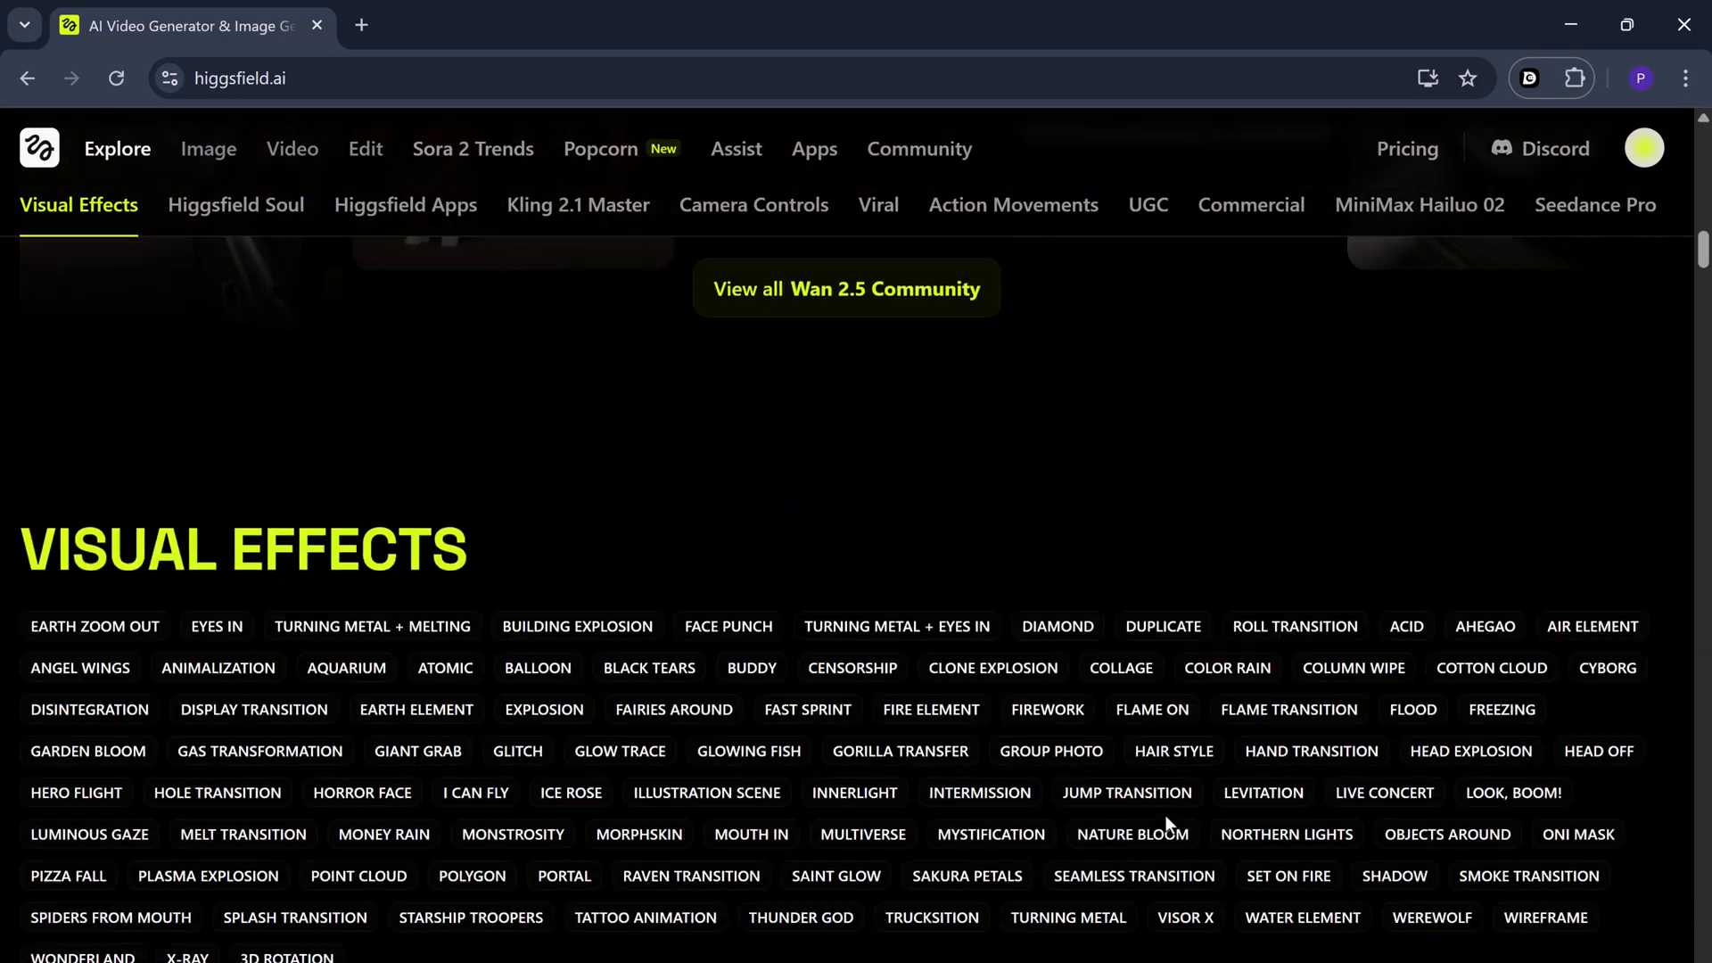
pyautogui.click(235, 205)
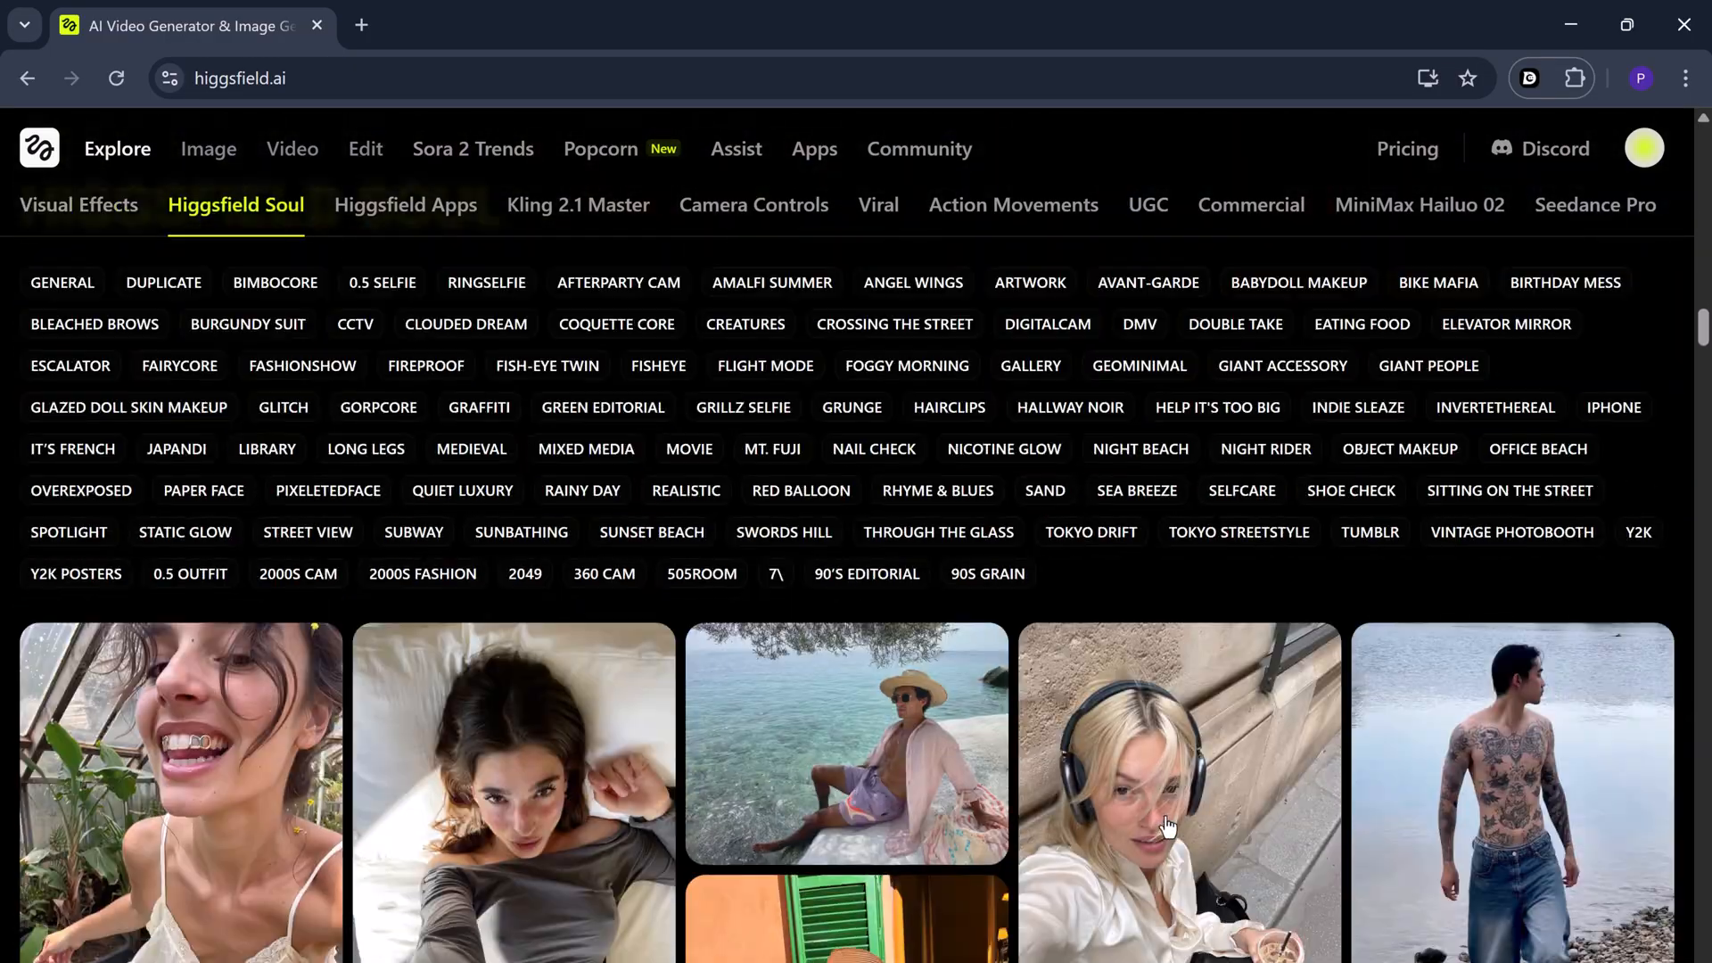
pyautogui.click(405, 205)
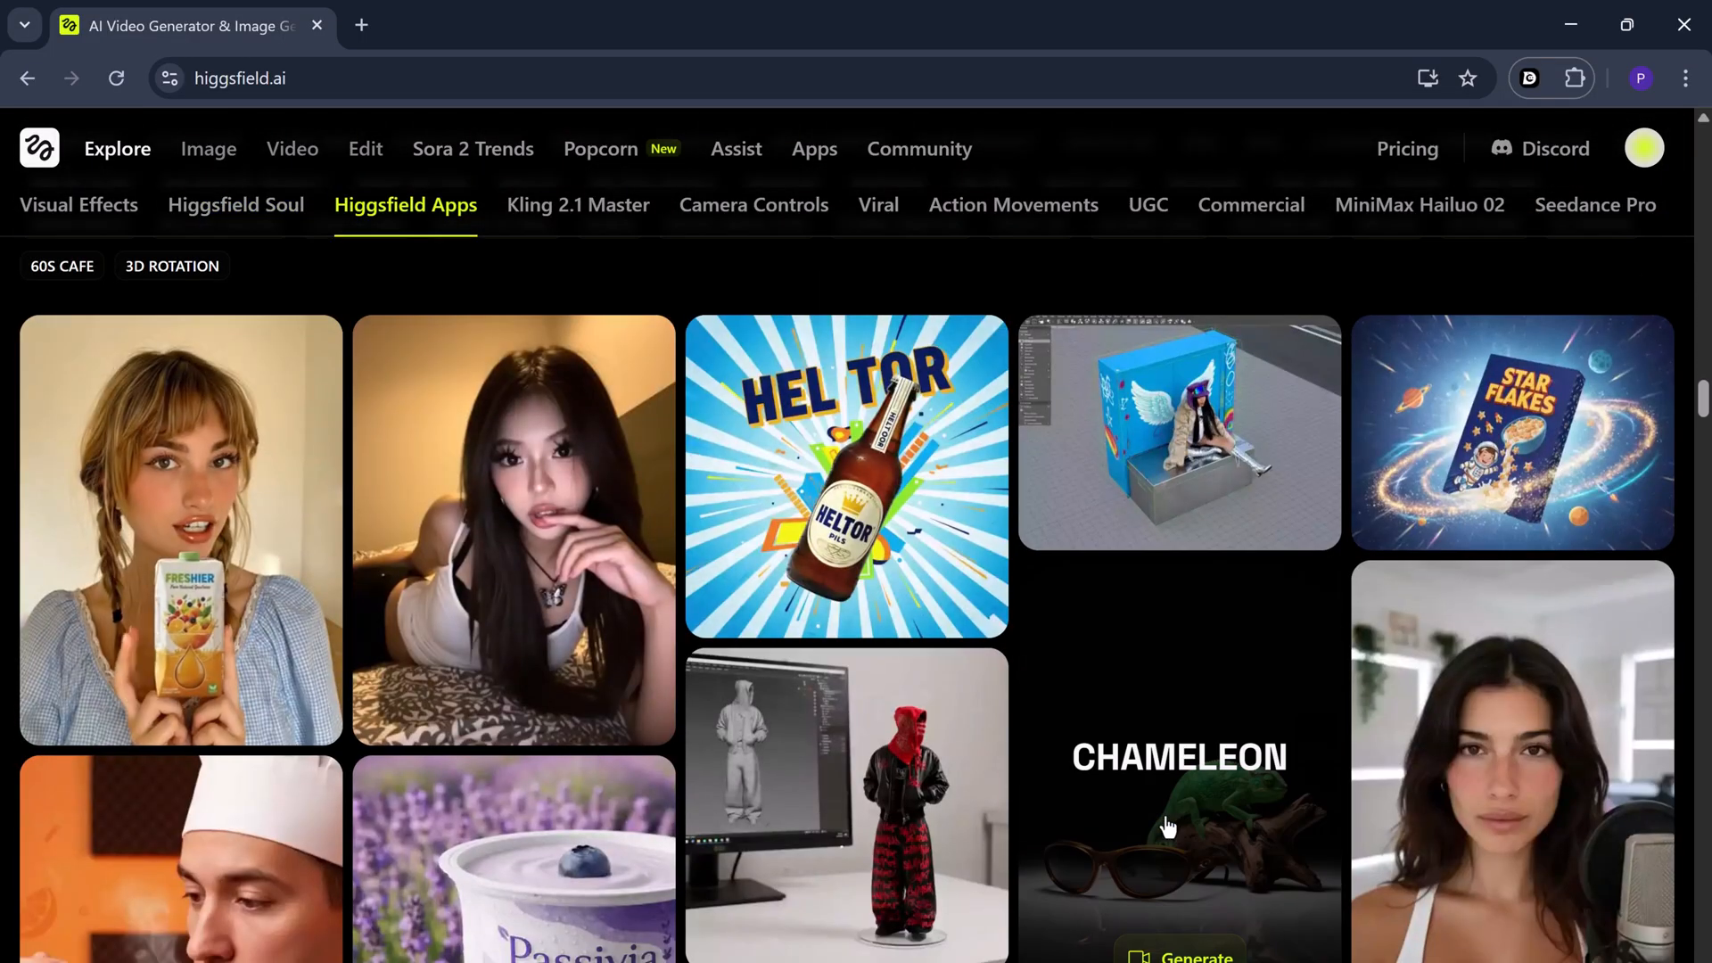
pyautogui.click(577, 204)
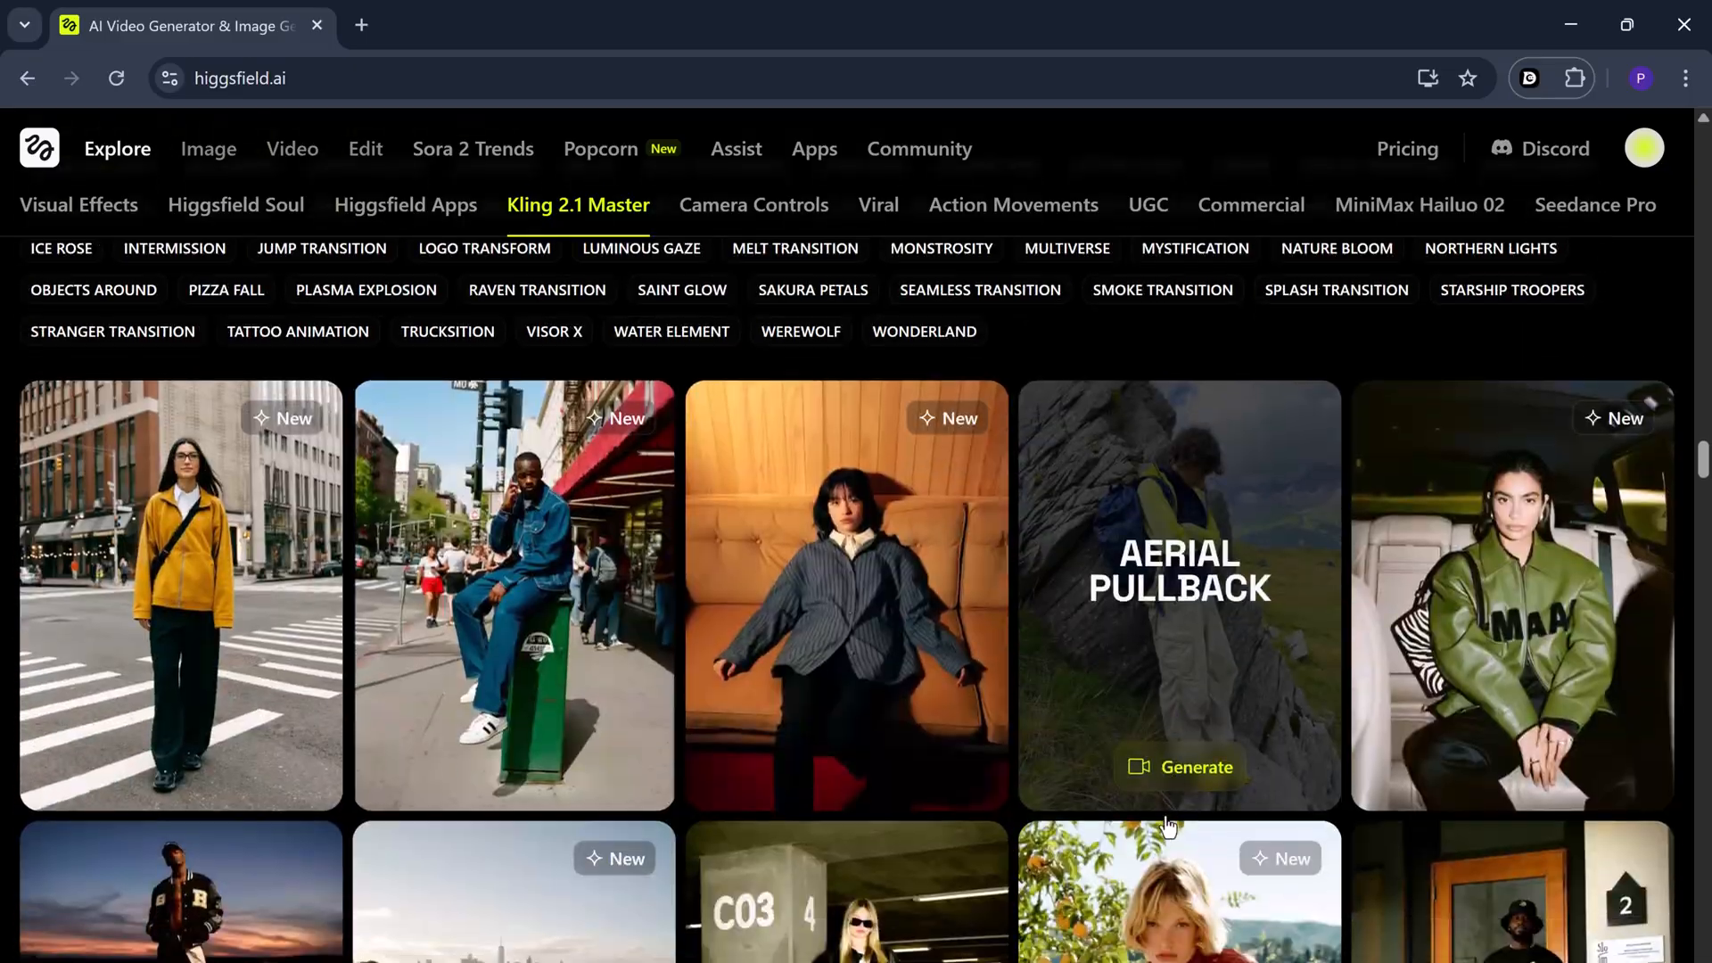